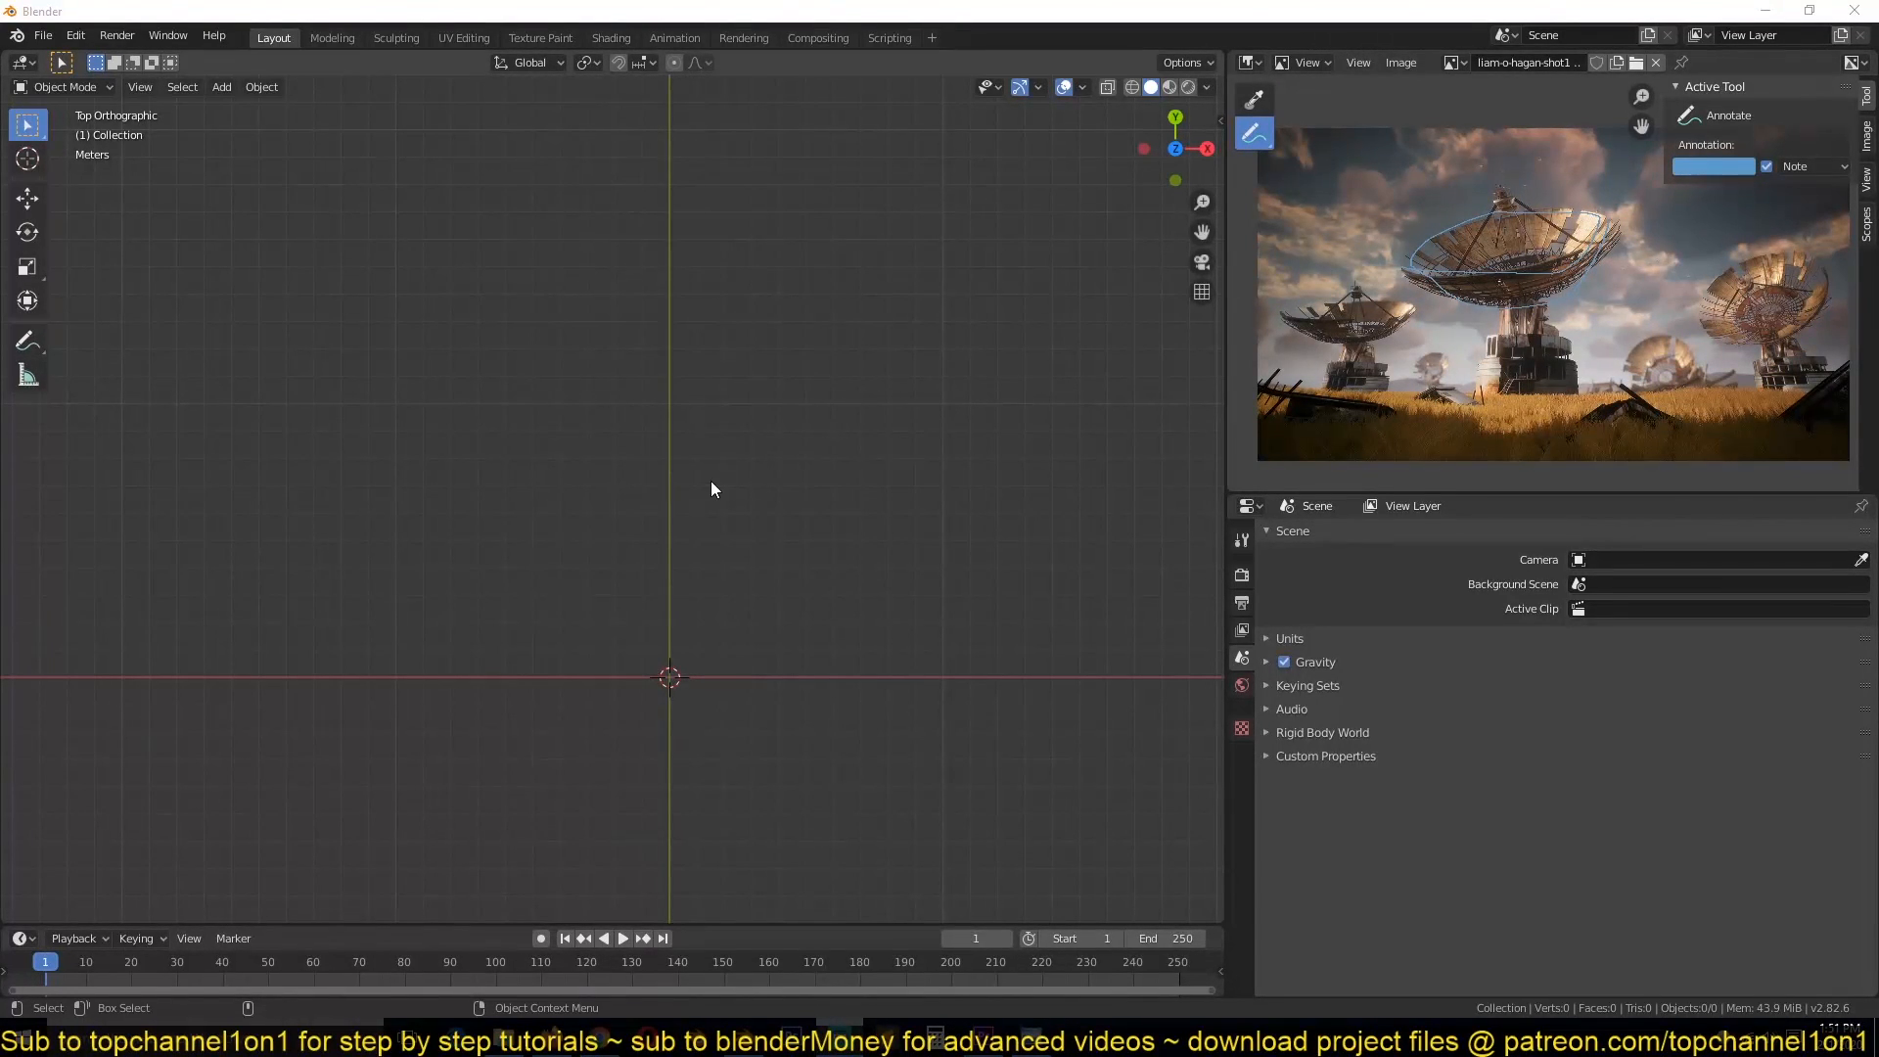
{"action": "mouse_move", "coordinate": [741, 495]}
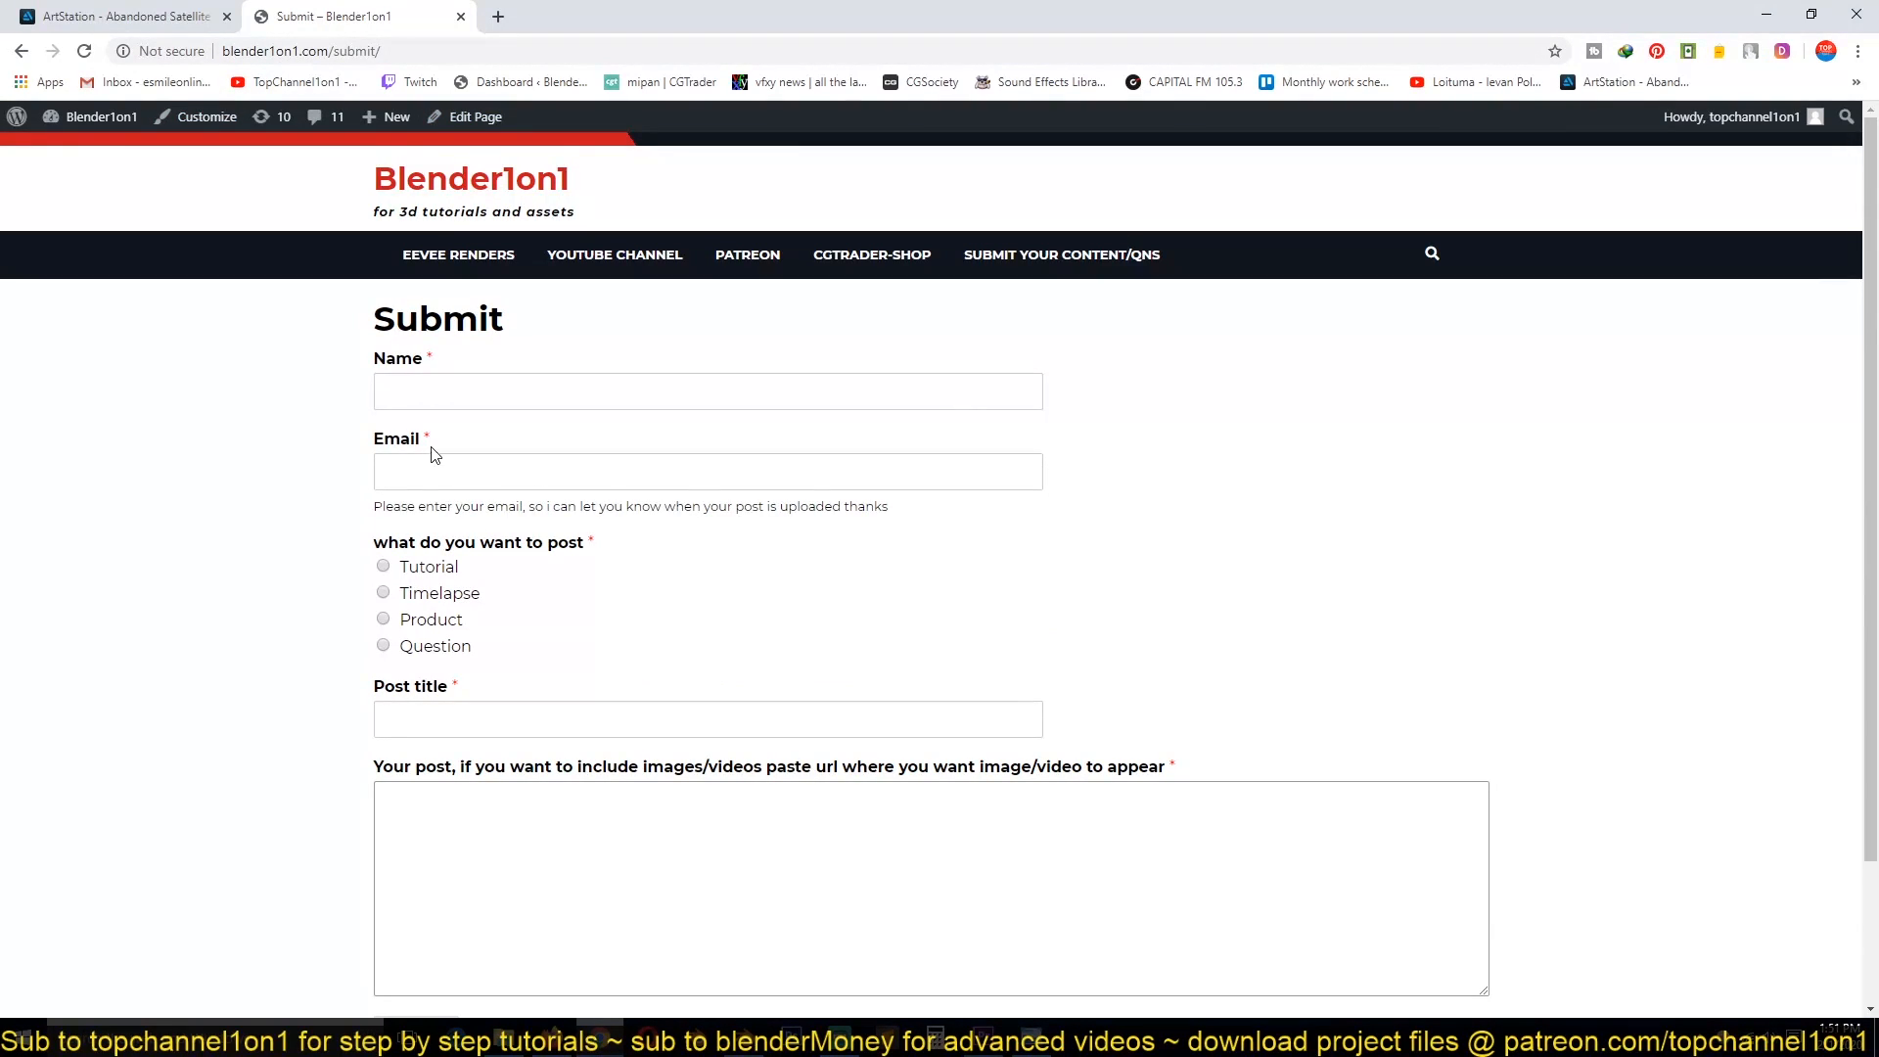
{"action": "mouse_move", "coordinate": [732, 705]}
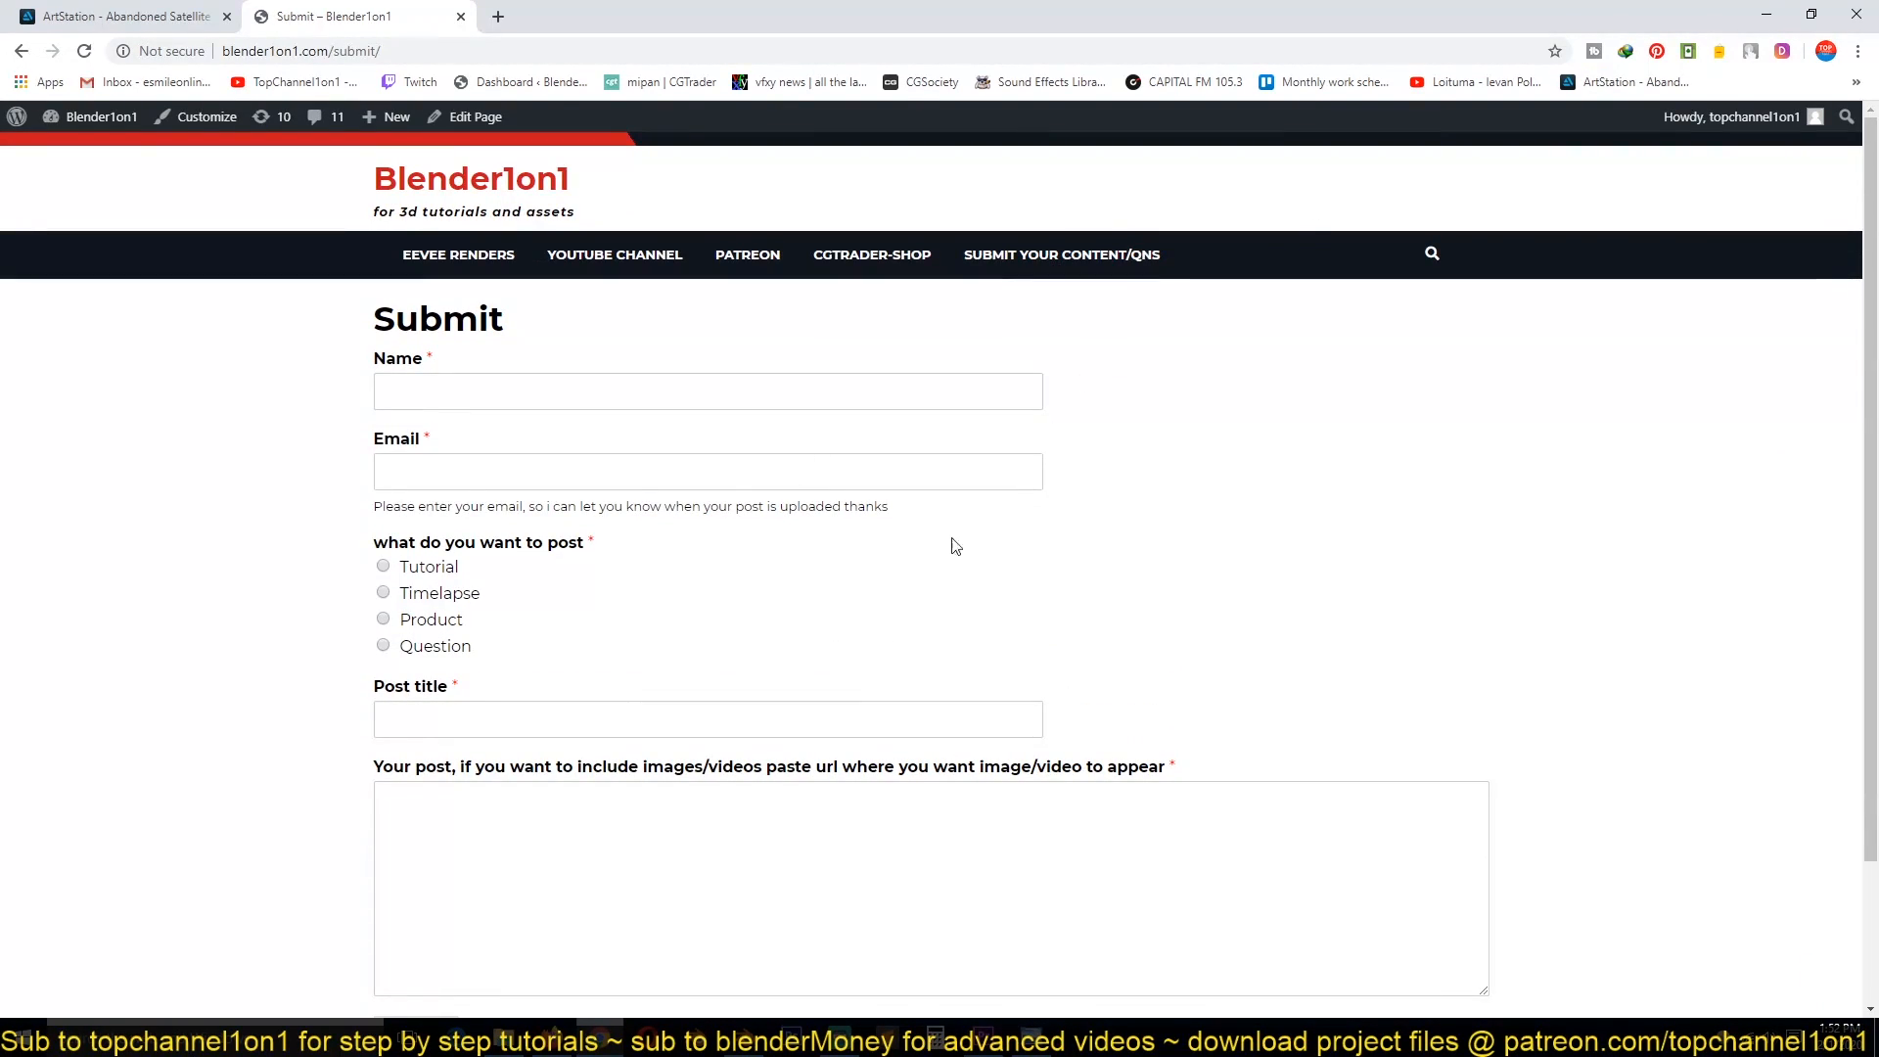
Step: Add a circle at the origin, view it from top, and scale it to rim size
{"action": "scroll", "scroll_direction": "down", "scroll_amount": 3}
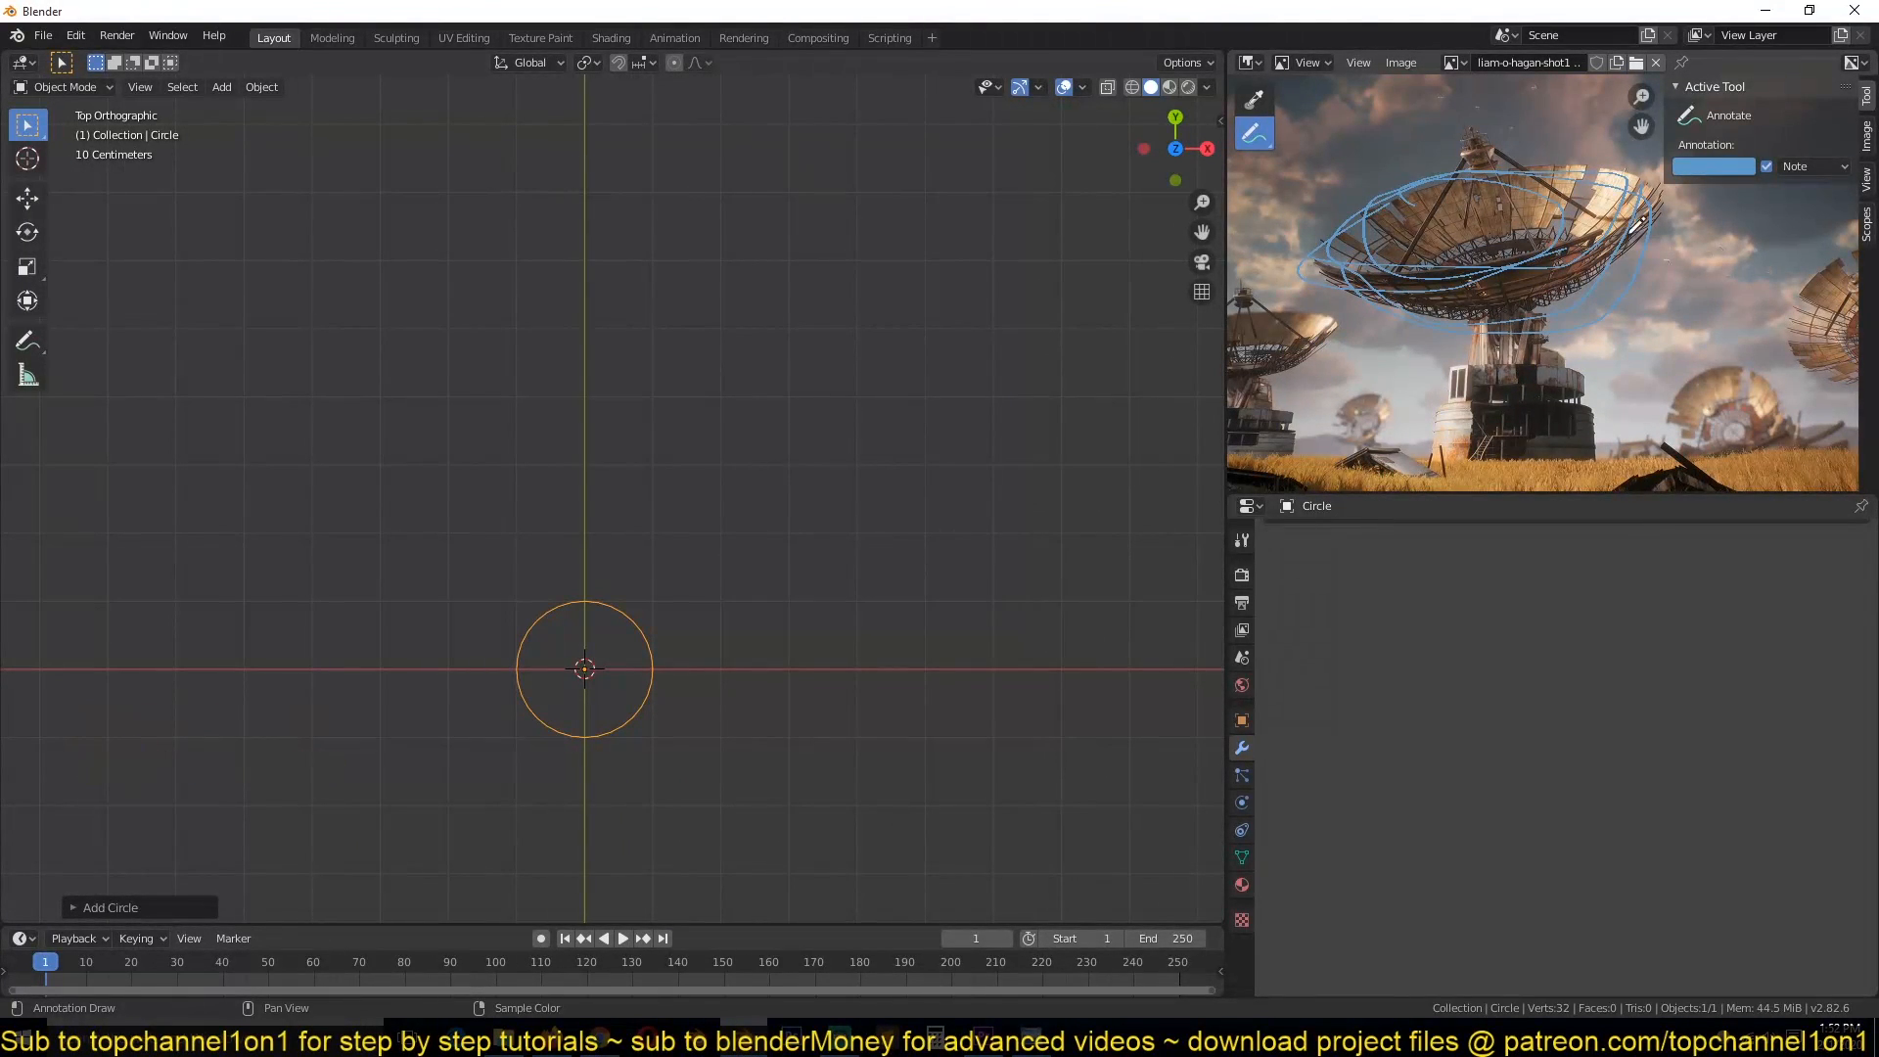
{"action": "left_click", "coordinate": [27, 374]}
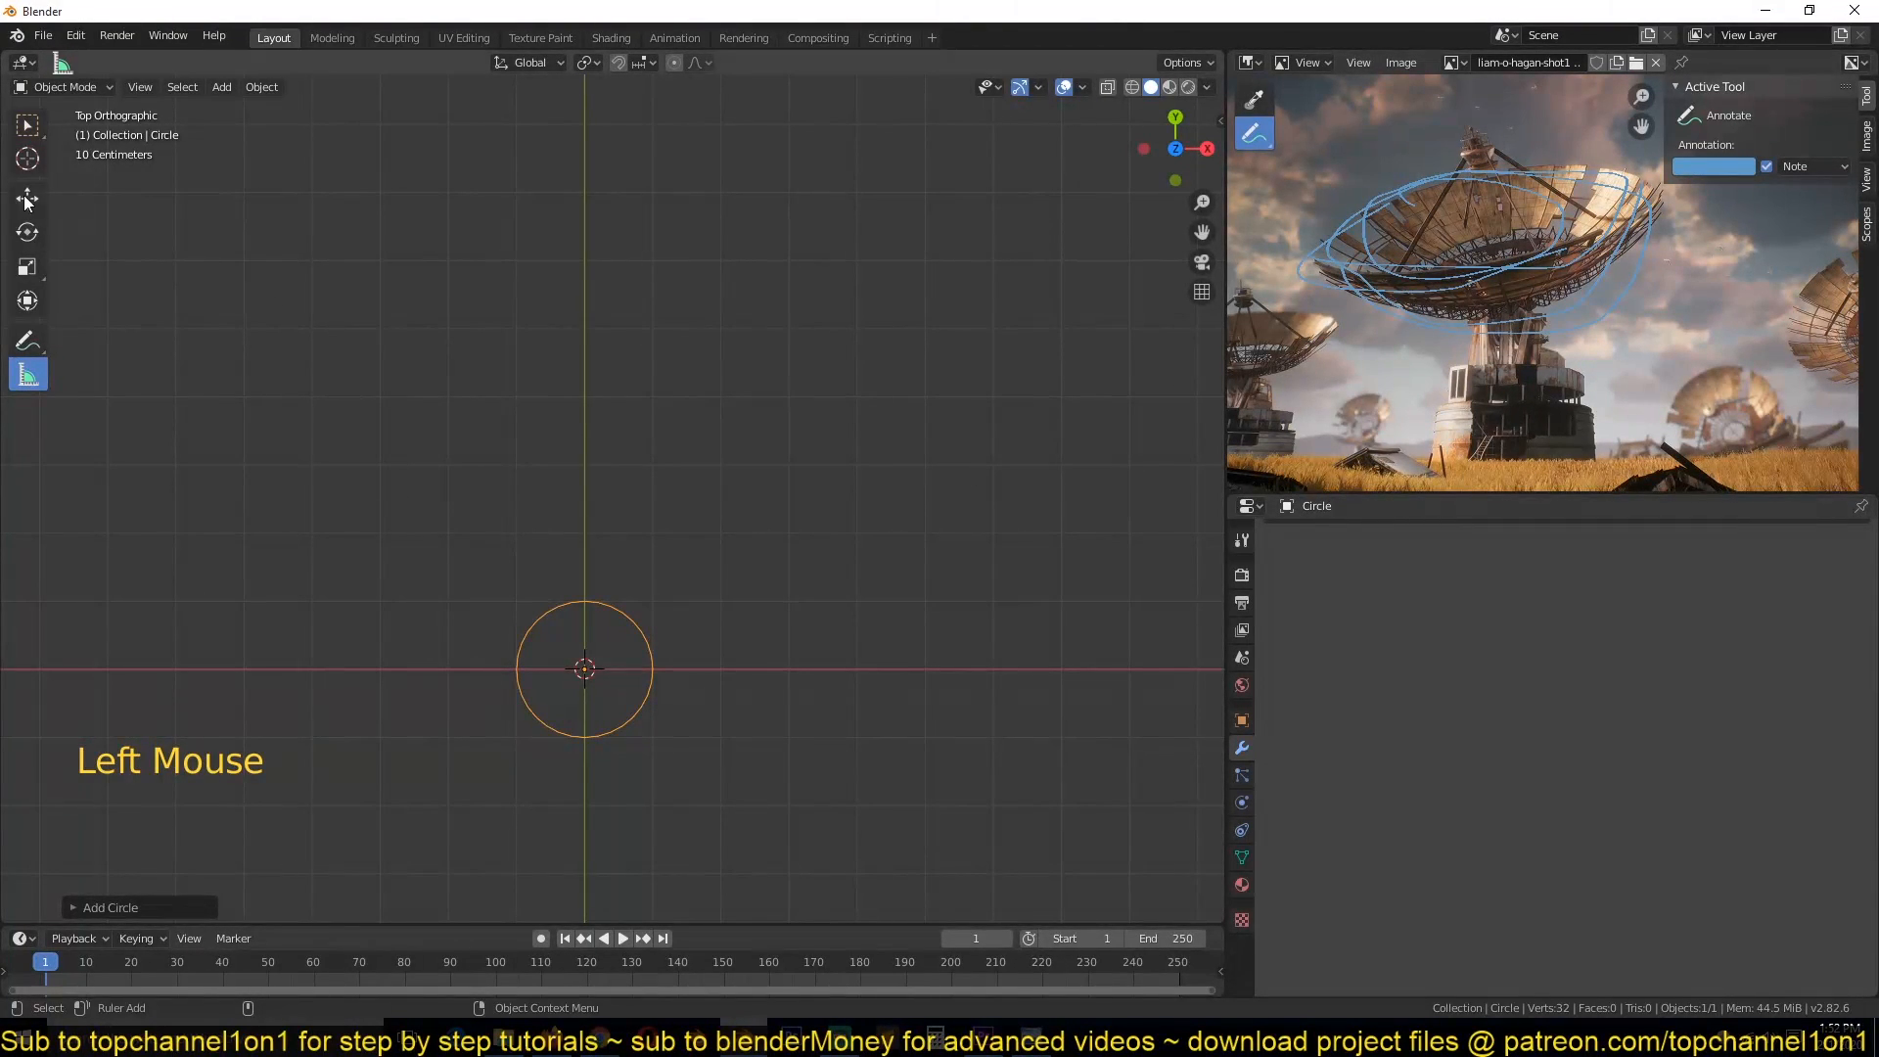
{"action": "left_click", "coordinate": [26, 196]}
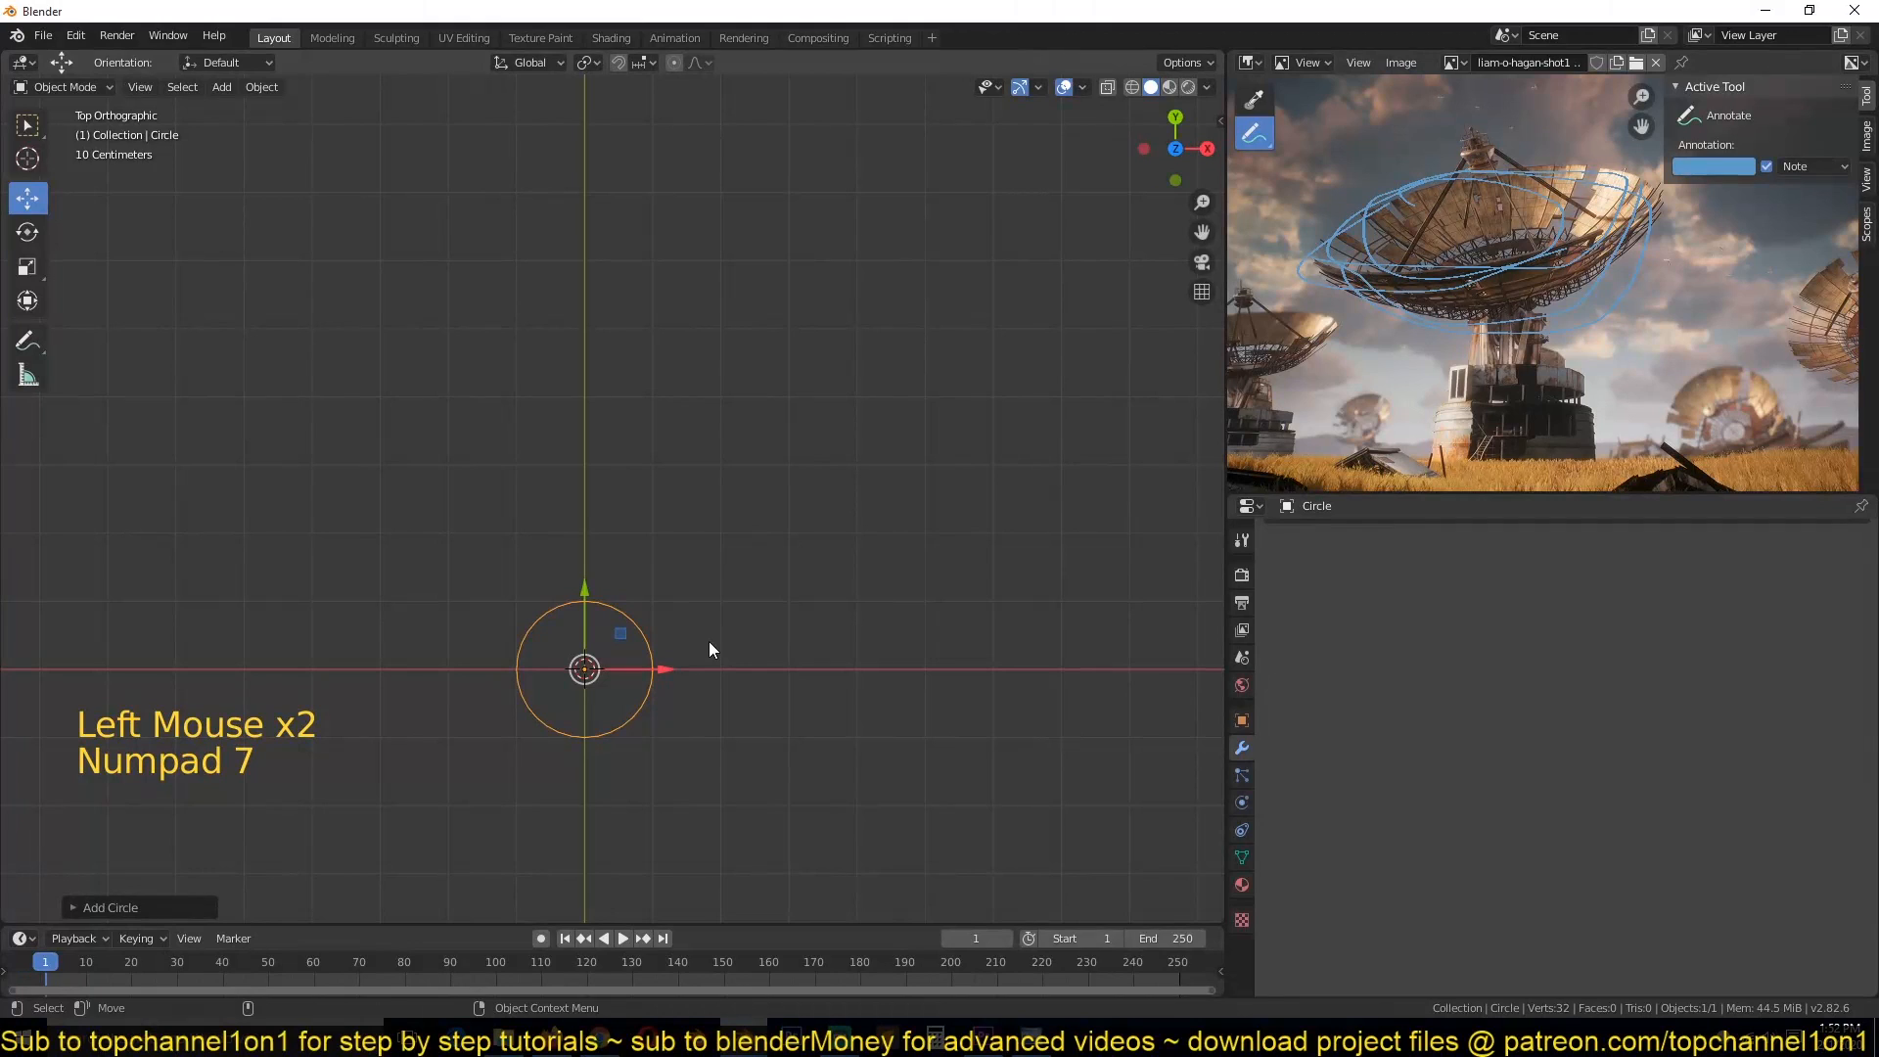
{"action": "key", "text": "s"}
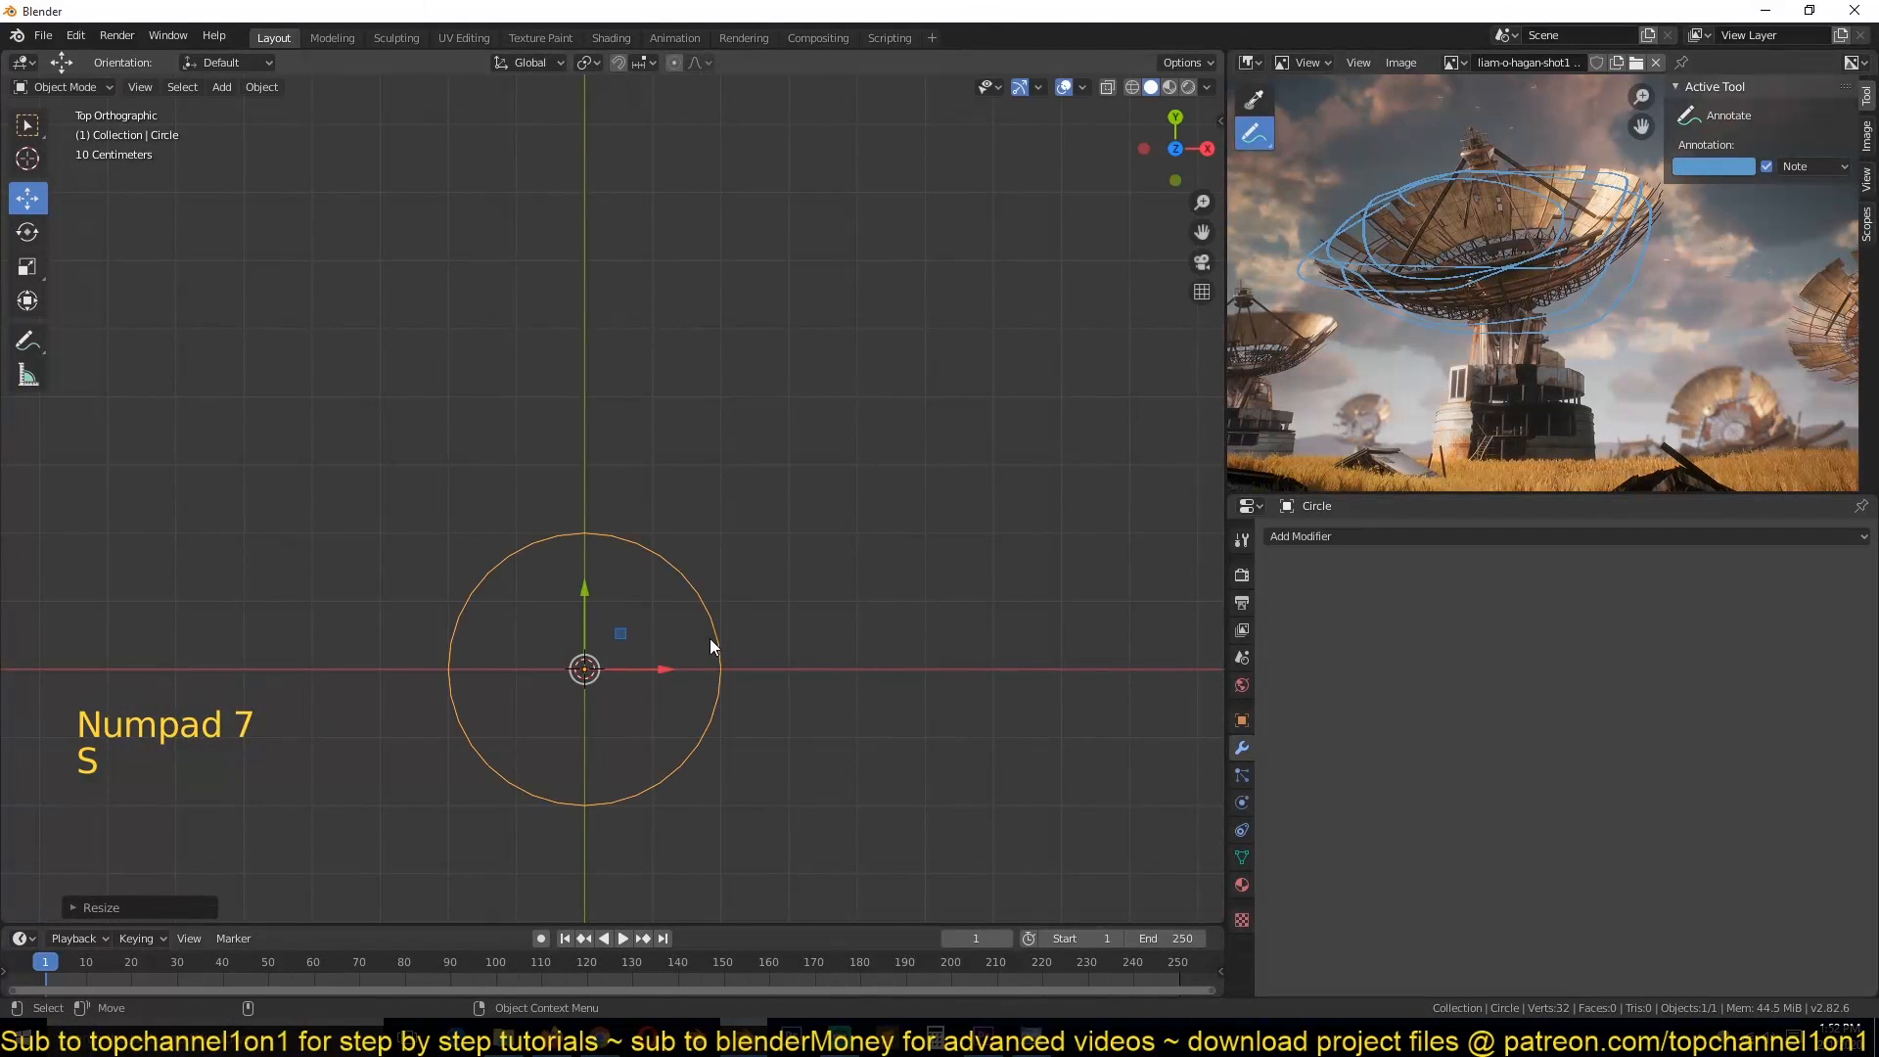
{"action": "key", "text": "Tab"}
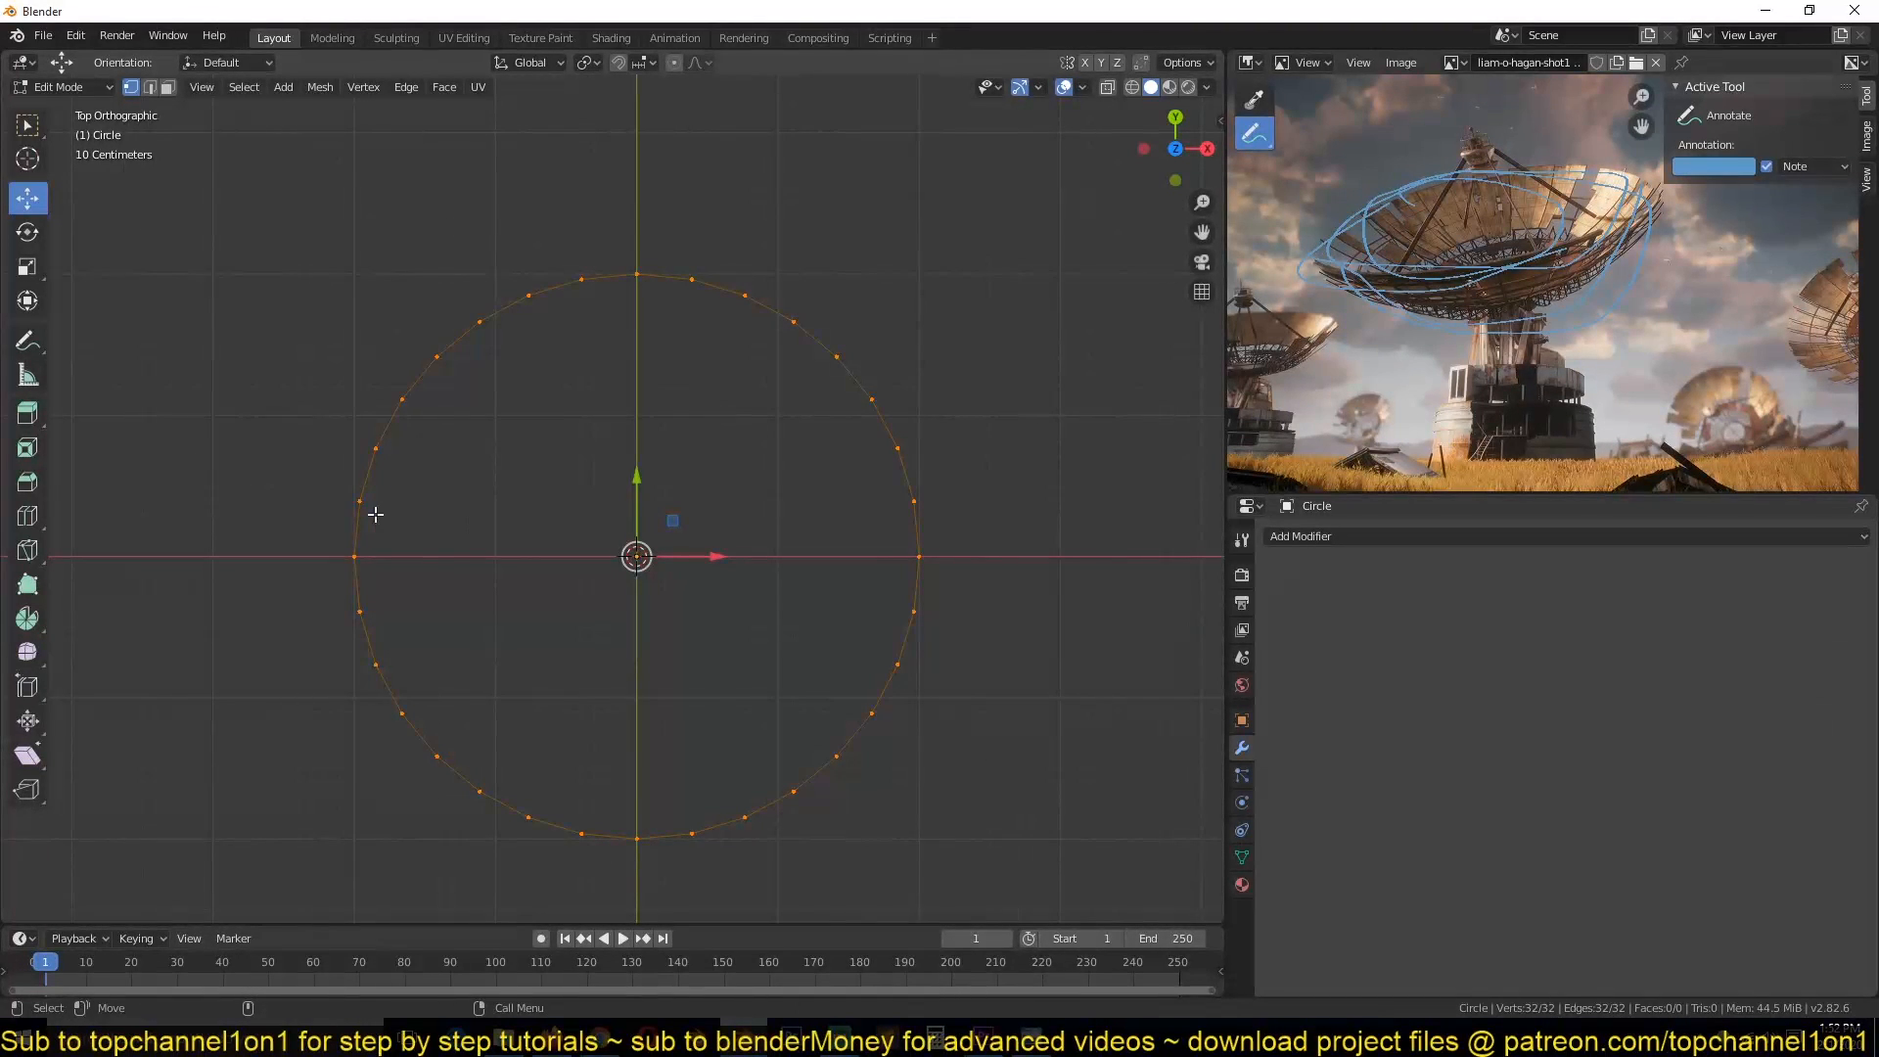
{"action": "mouse_move", "coordinate": [613, 411]}
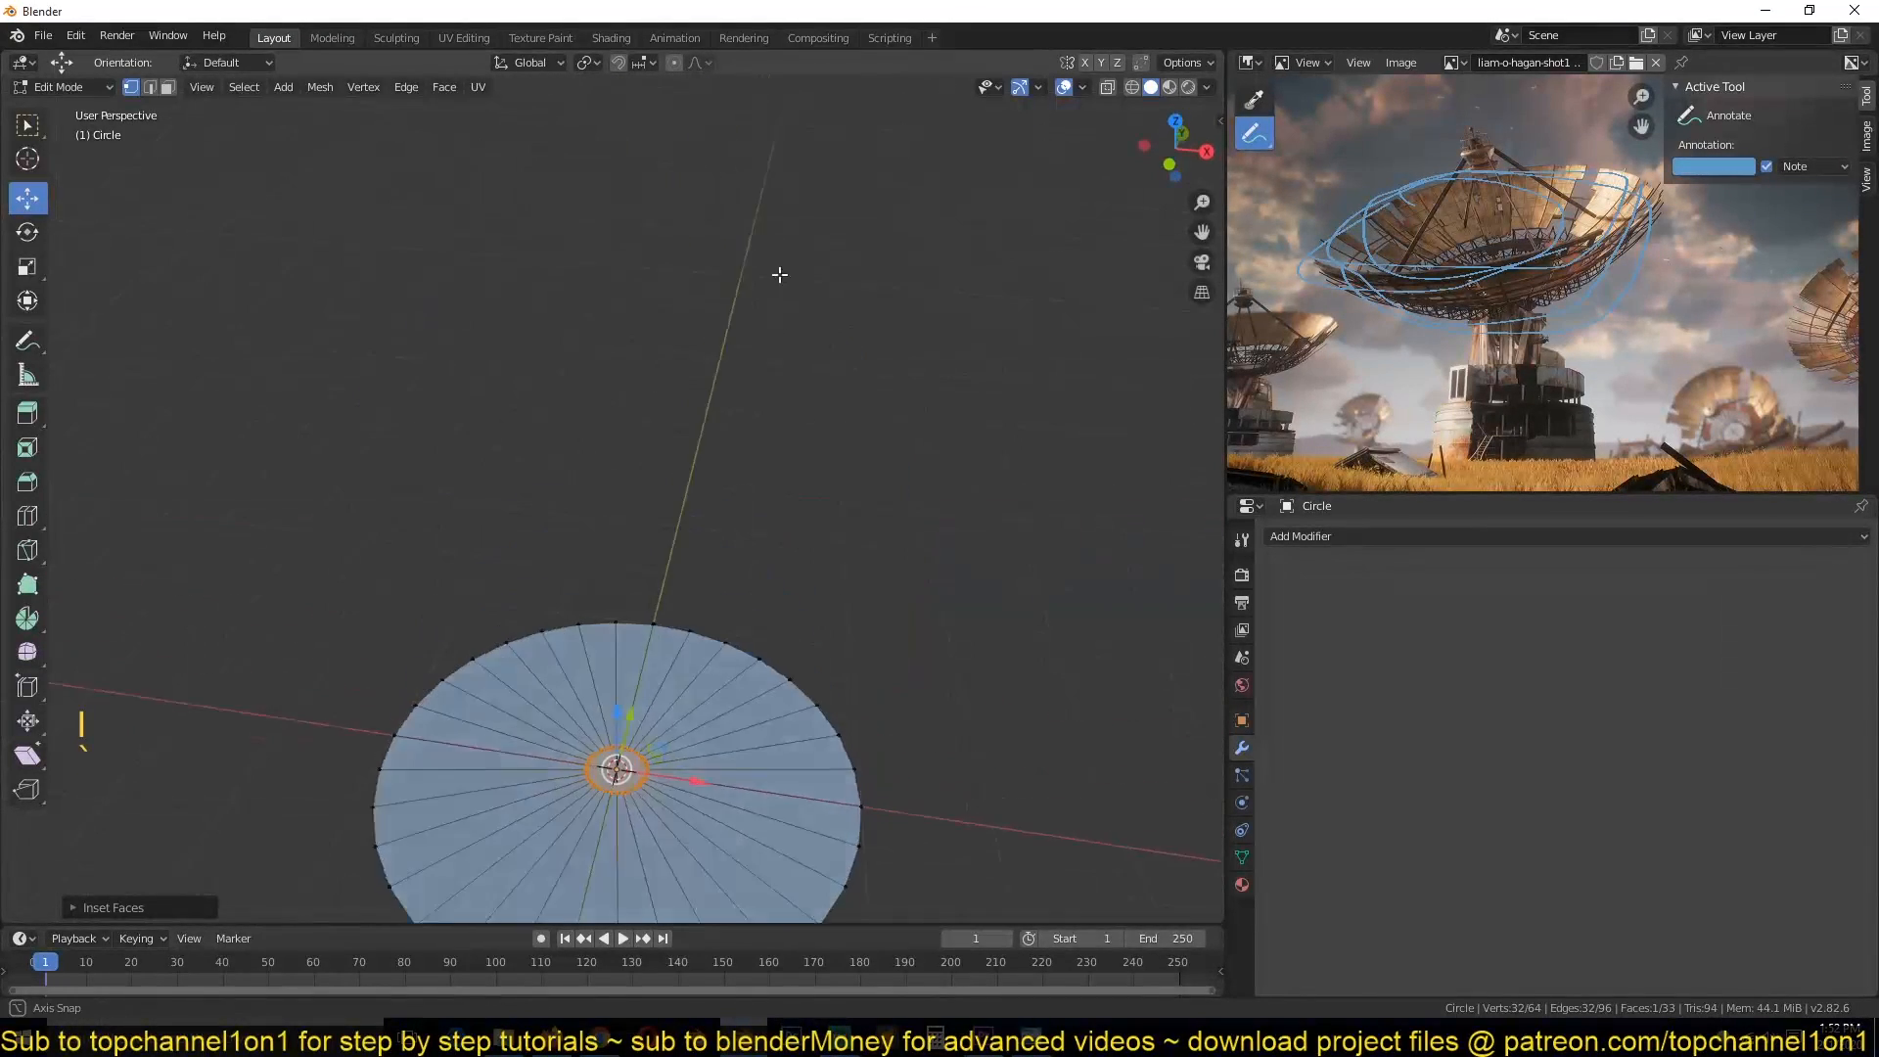
Step: Fill and inset the circle, lower its centre into a shallow cone, and return to object mode
{"action": "scroll", "scroll_direction": "down", "scroll_amount": 3}
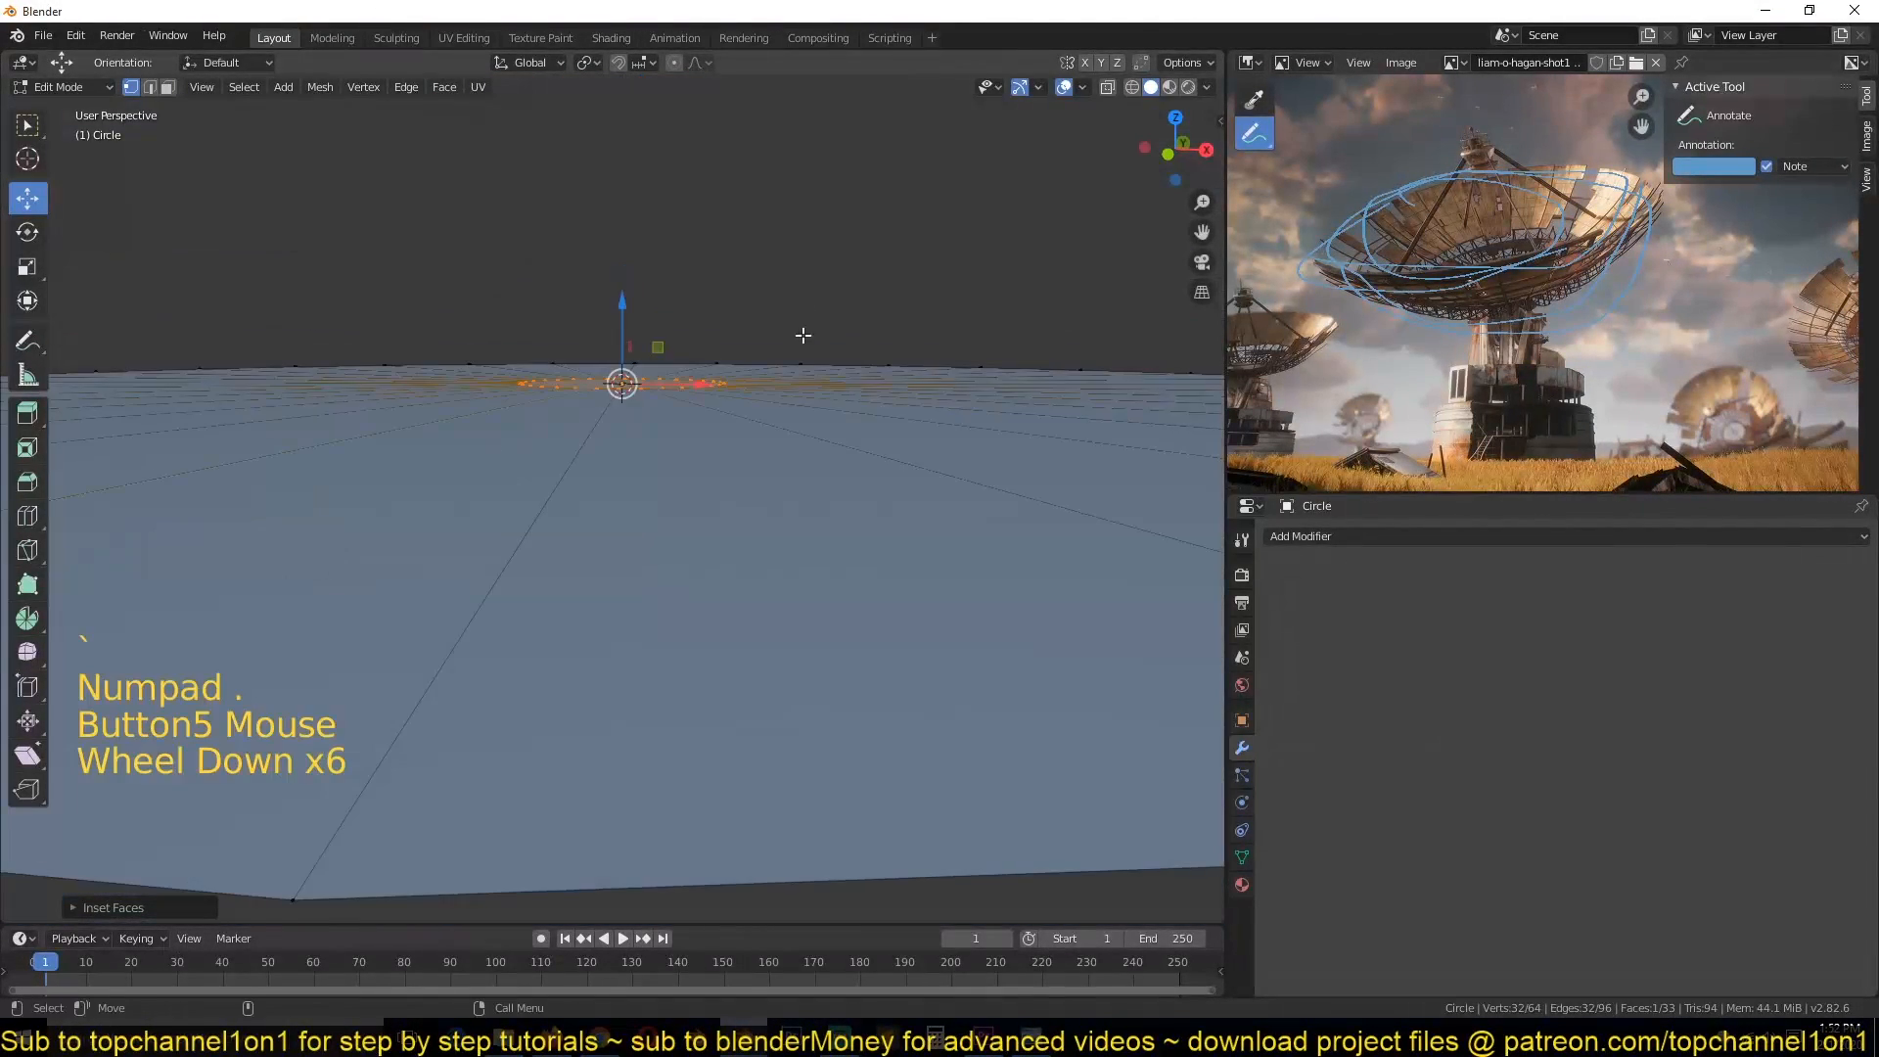
{"action": "scroll", "scroll_direction": "down", "scroll_amount": 3}
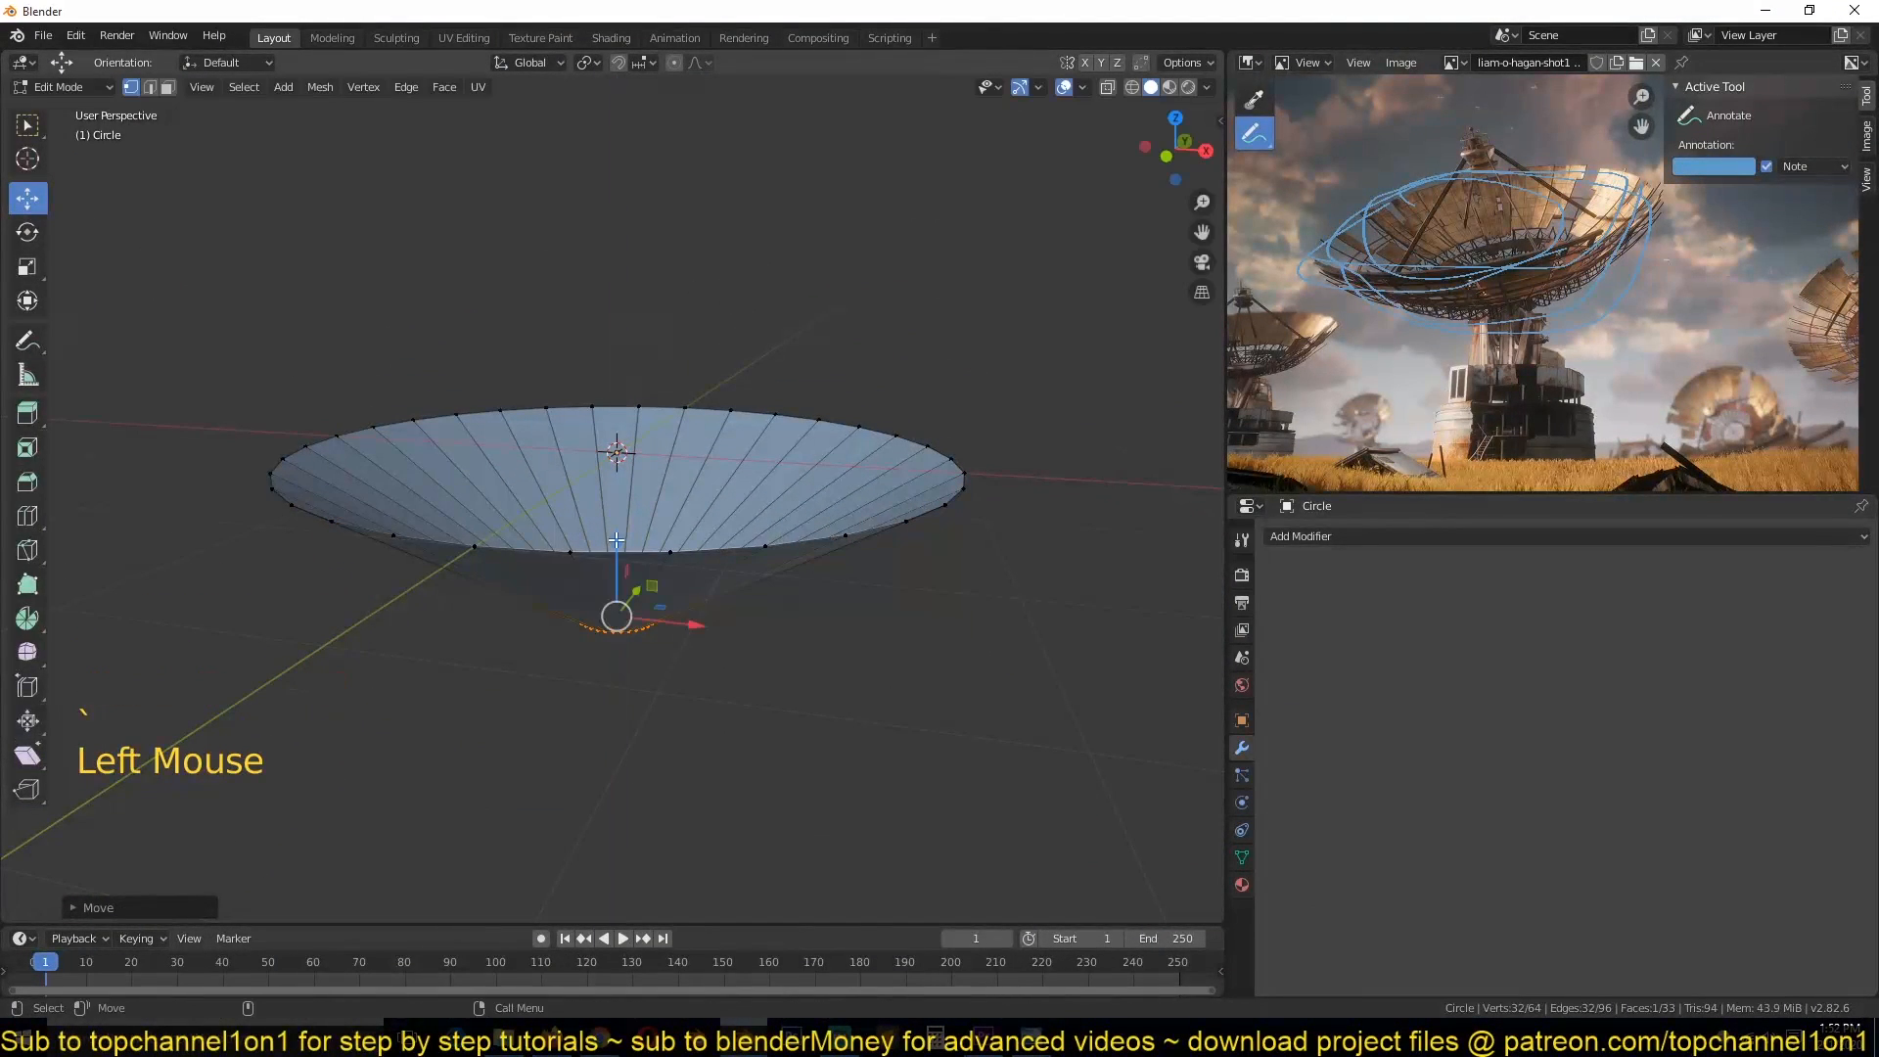
{"action": "key", "text": "Tab"}
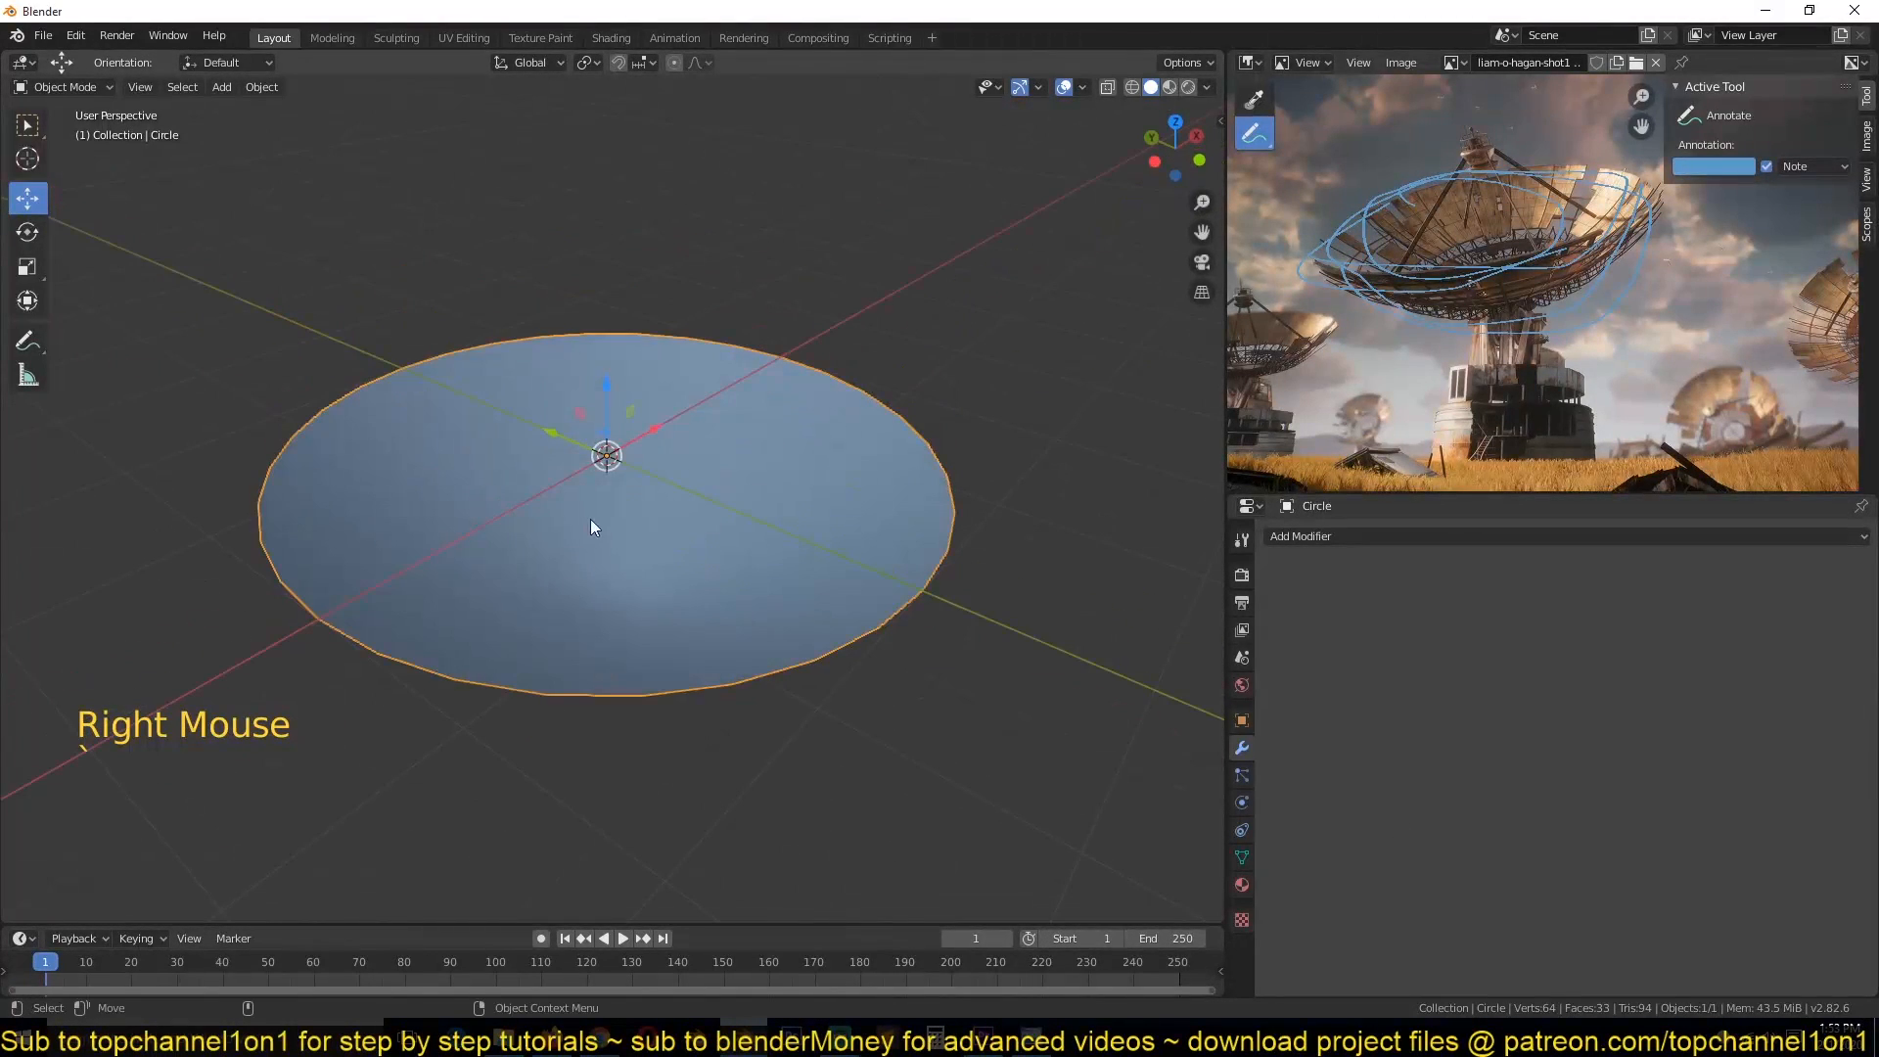
Step: Add an edge loop to the cone and round it with a 4-segment bevel
{"action": "scroll", "scroll_direction": "down", "scroll_amount": 3}
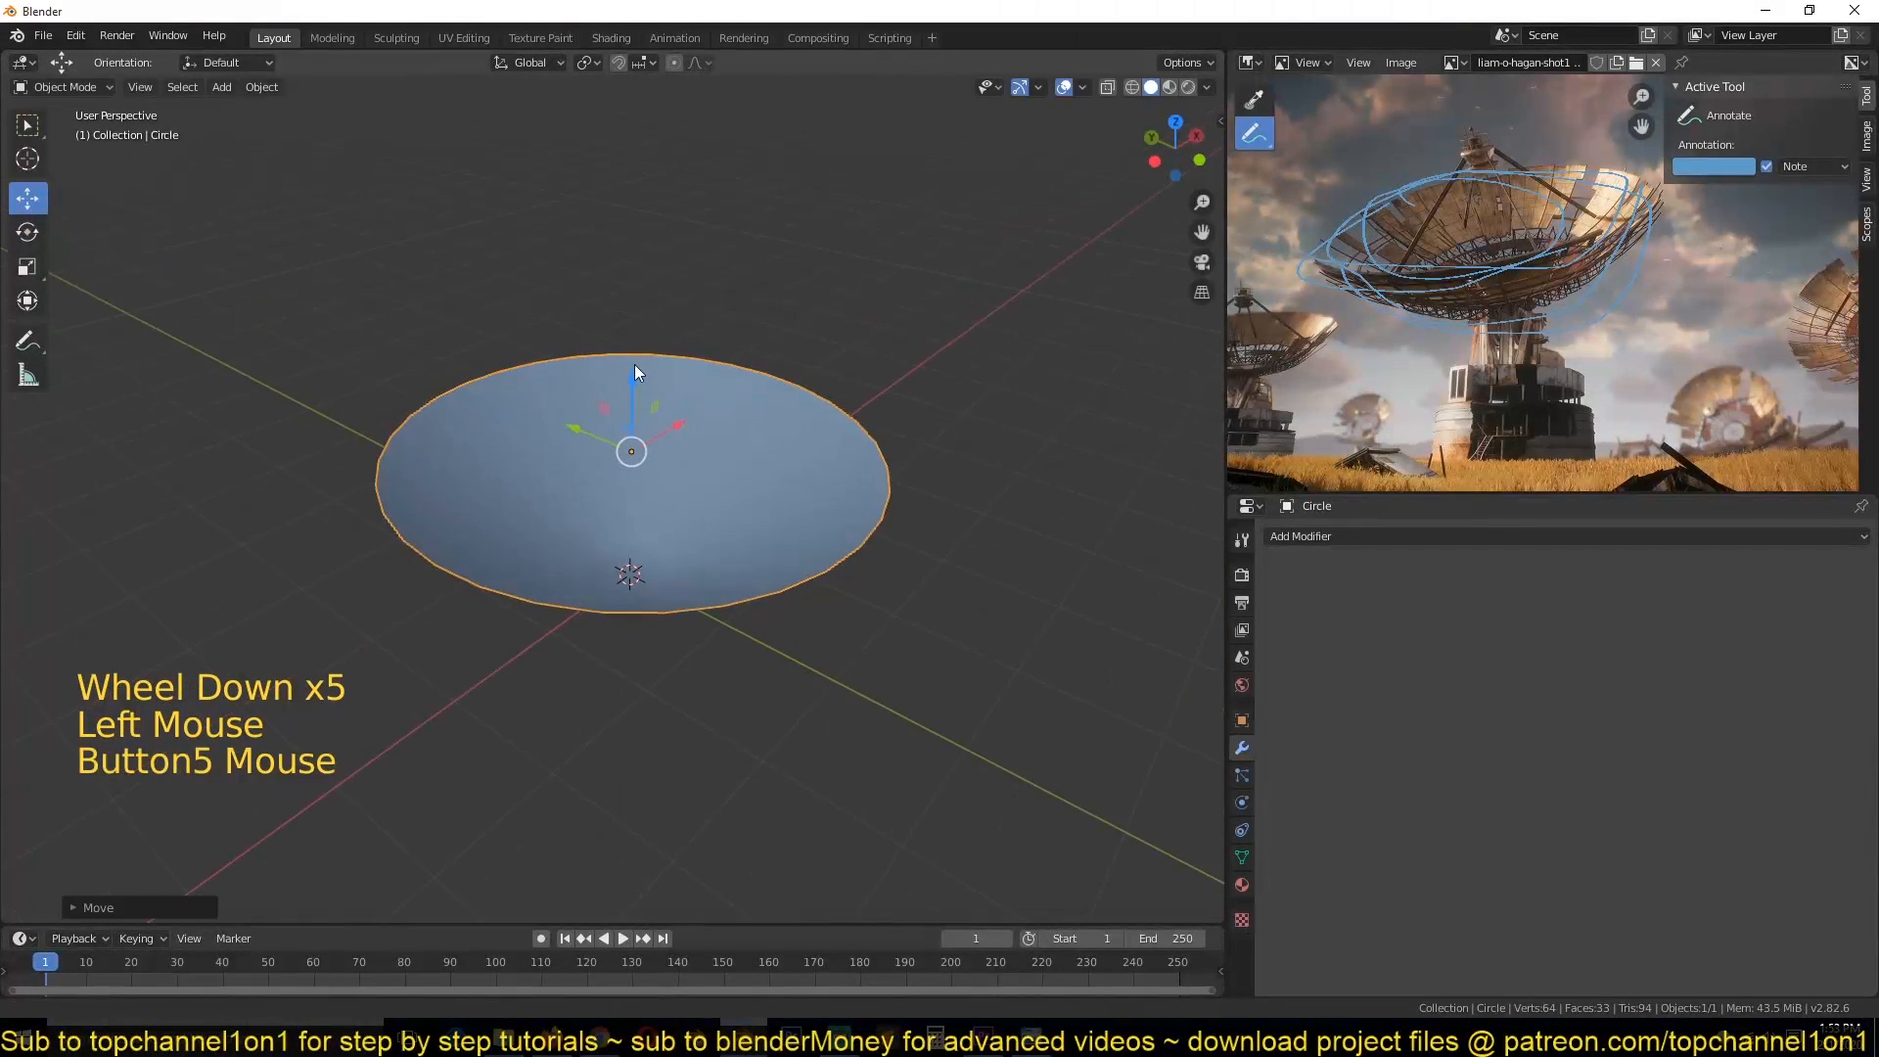
{"action": "key", "text": "Tab"}
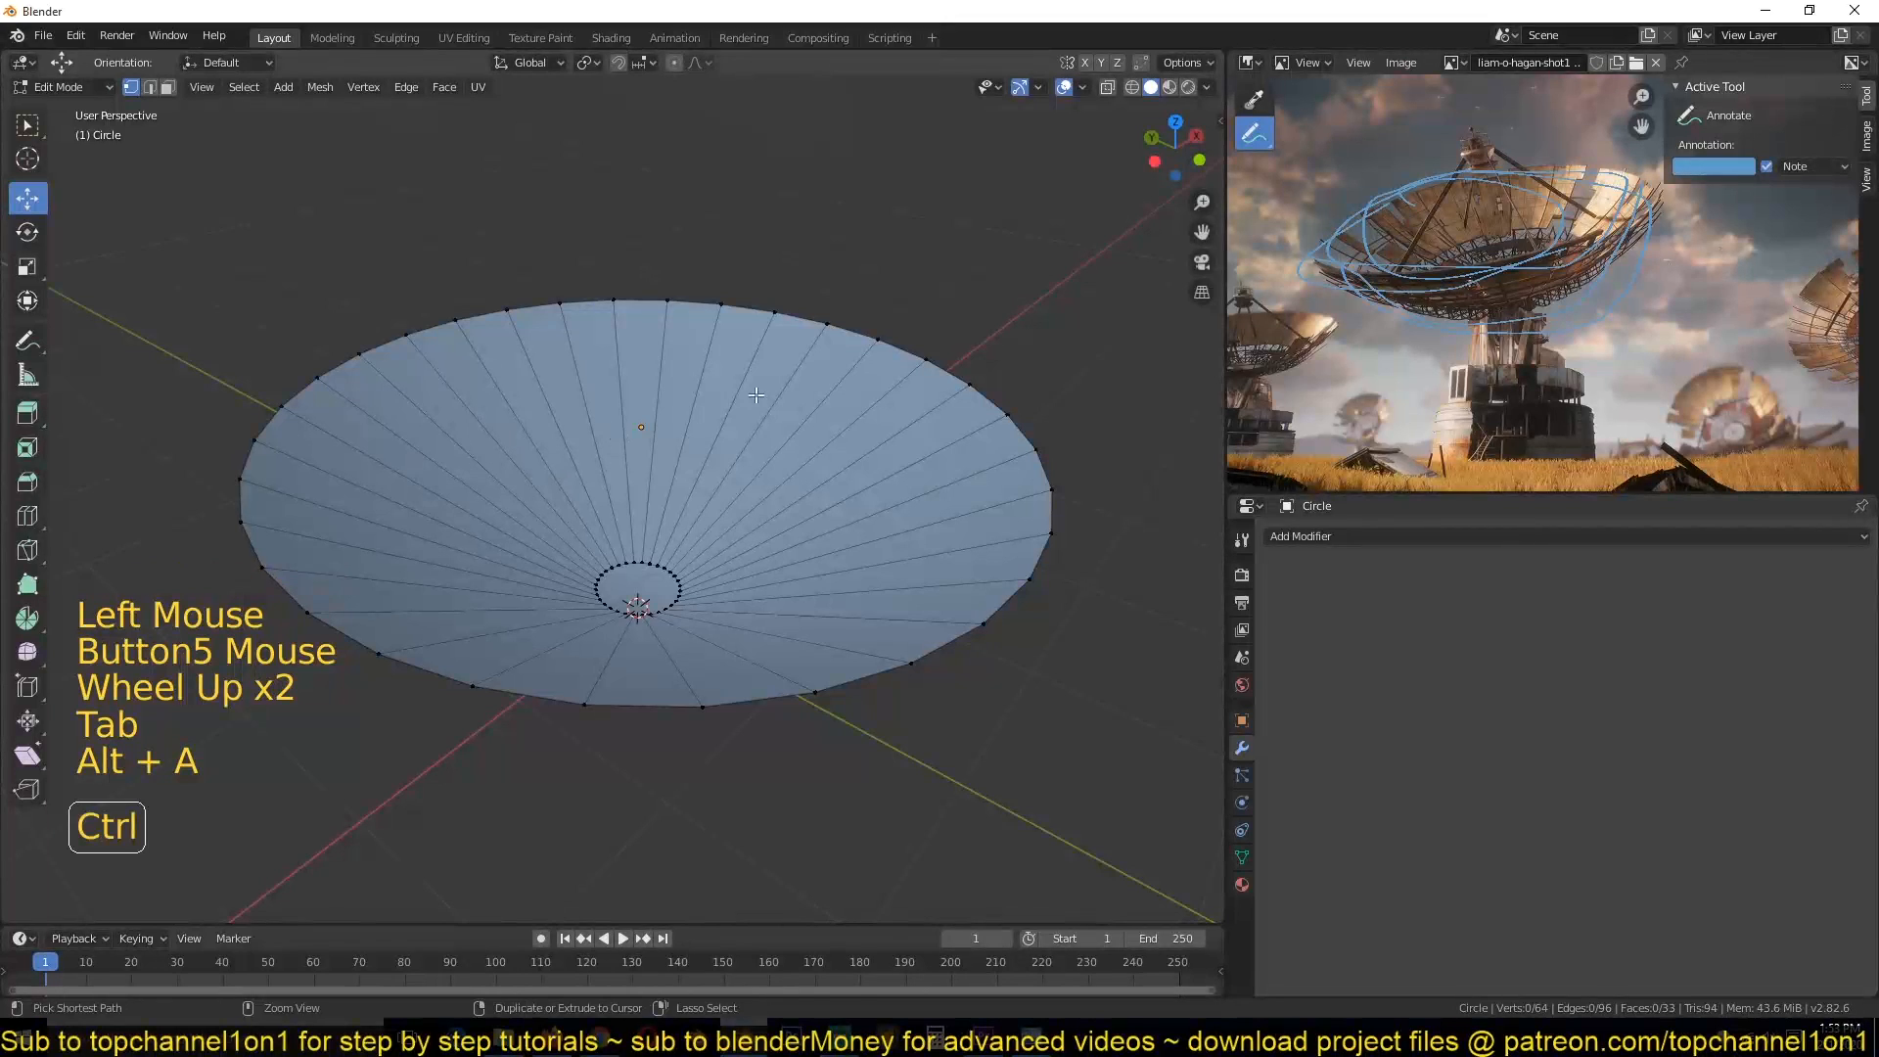
{"action": "key", "text": "ctrl+r"}
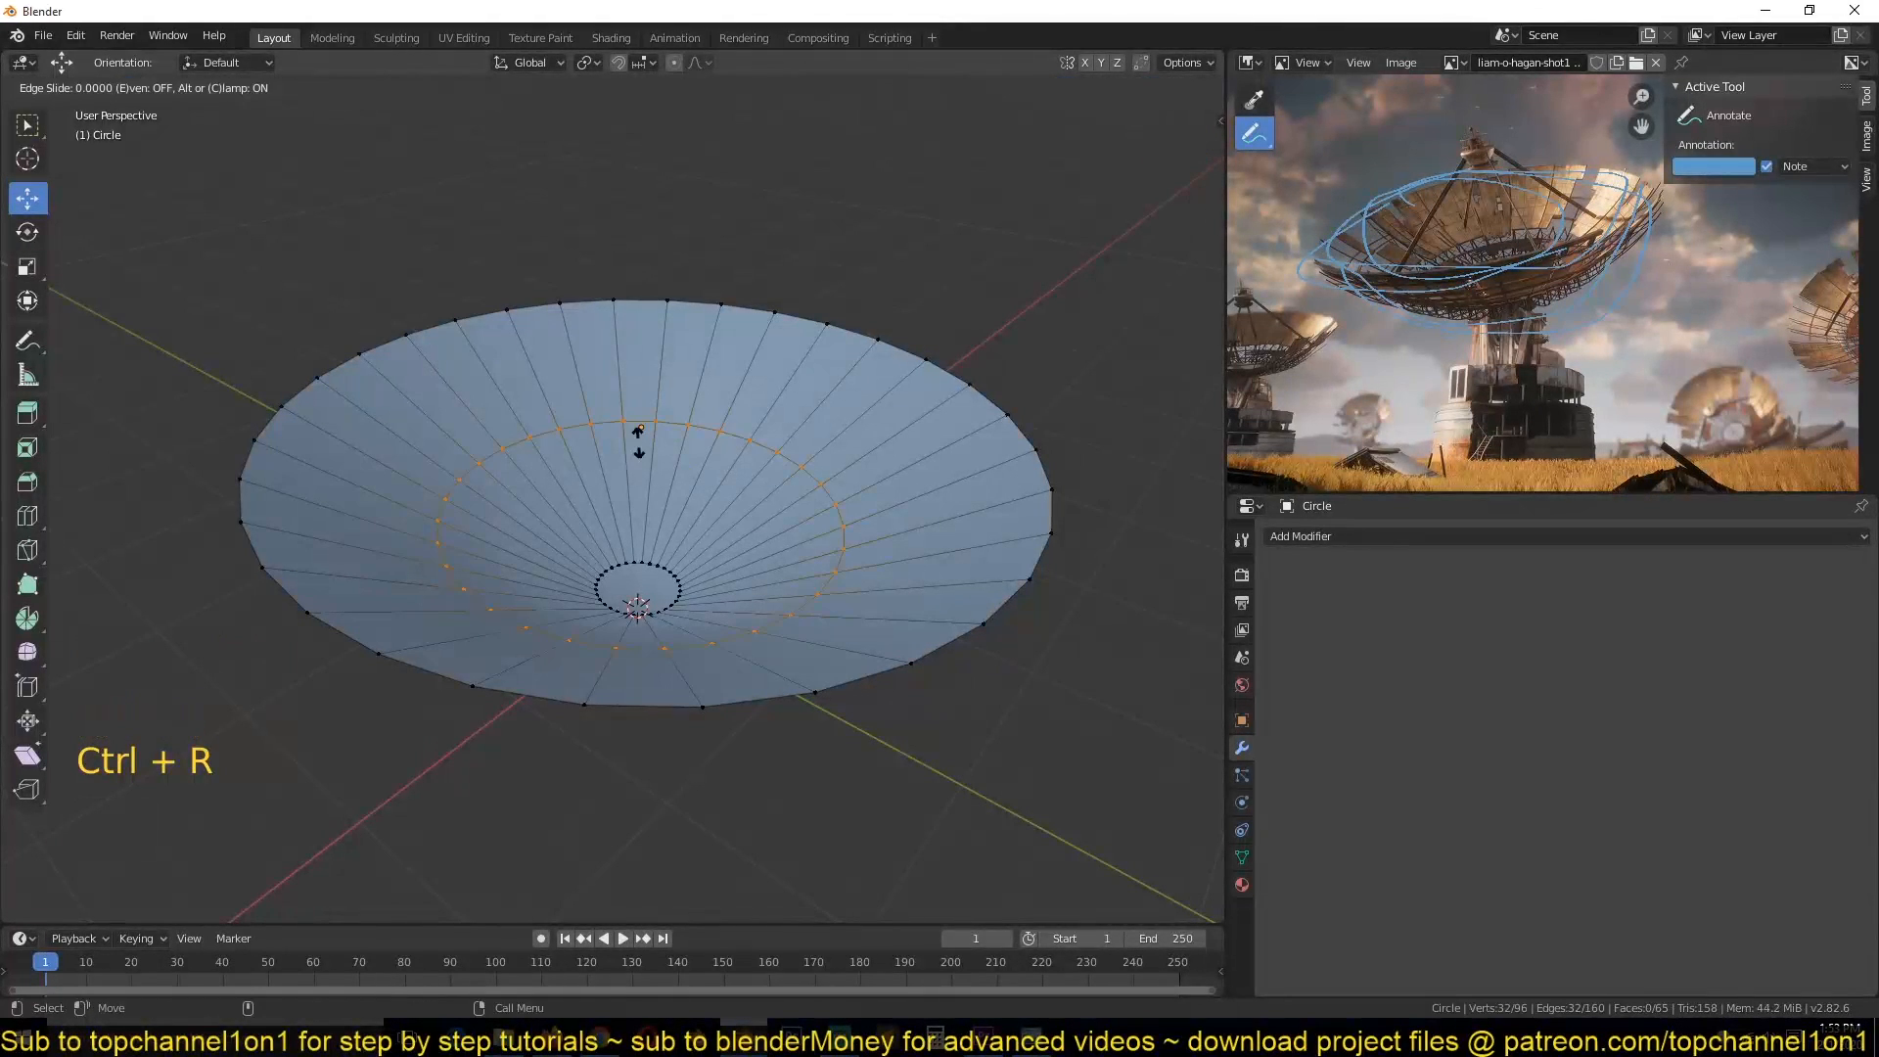
{"action": "key", "text": "s"}
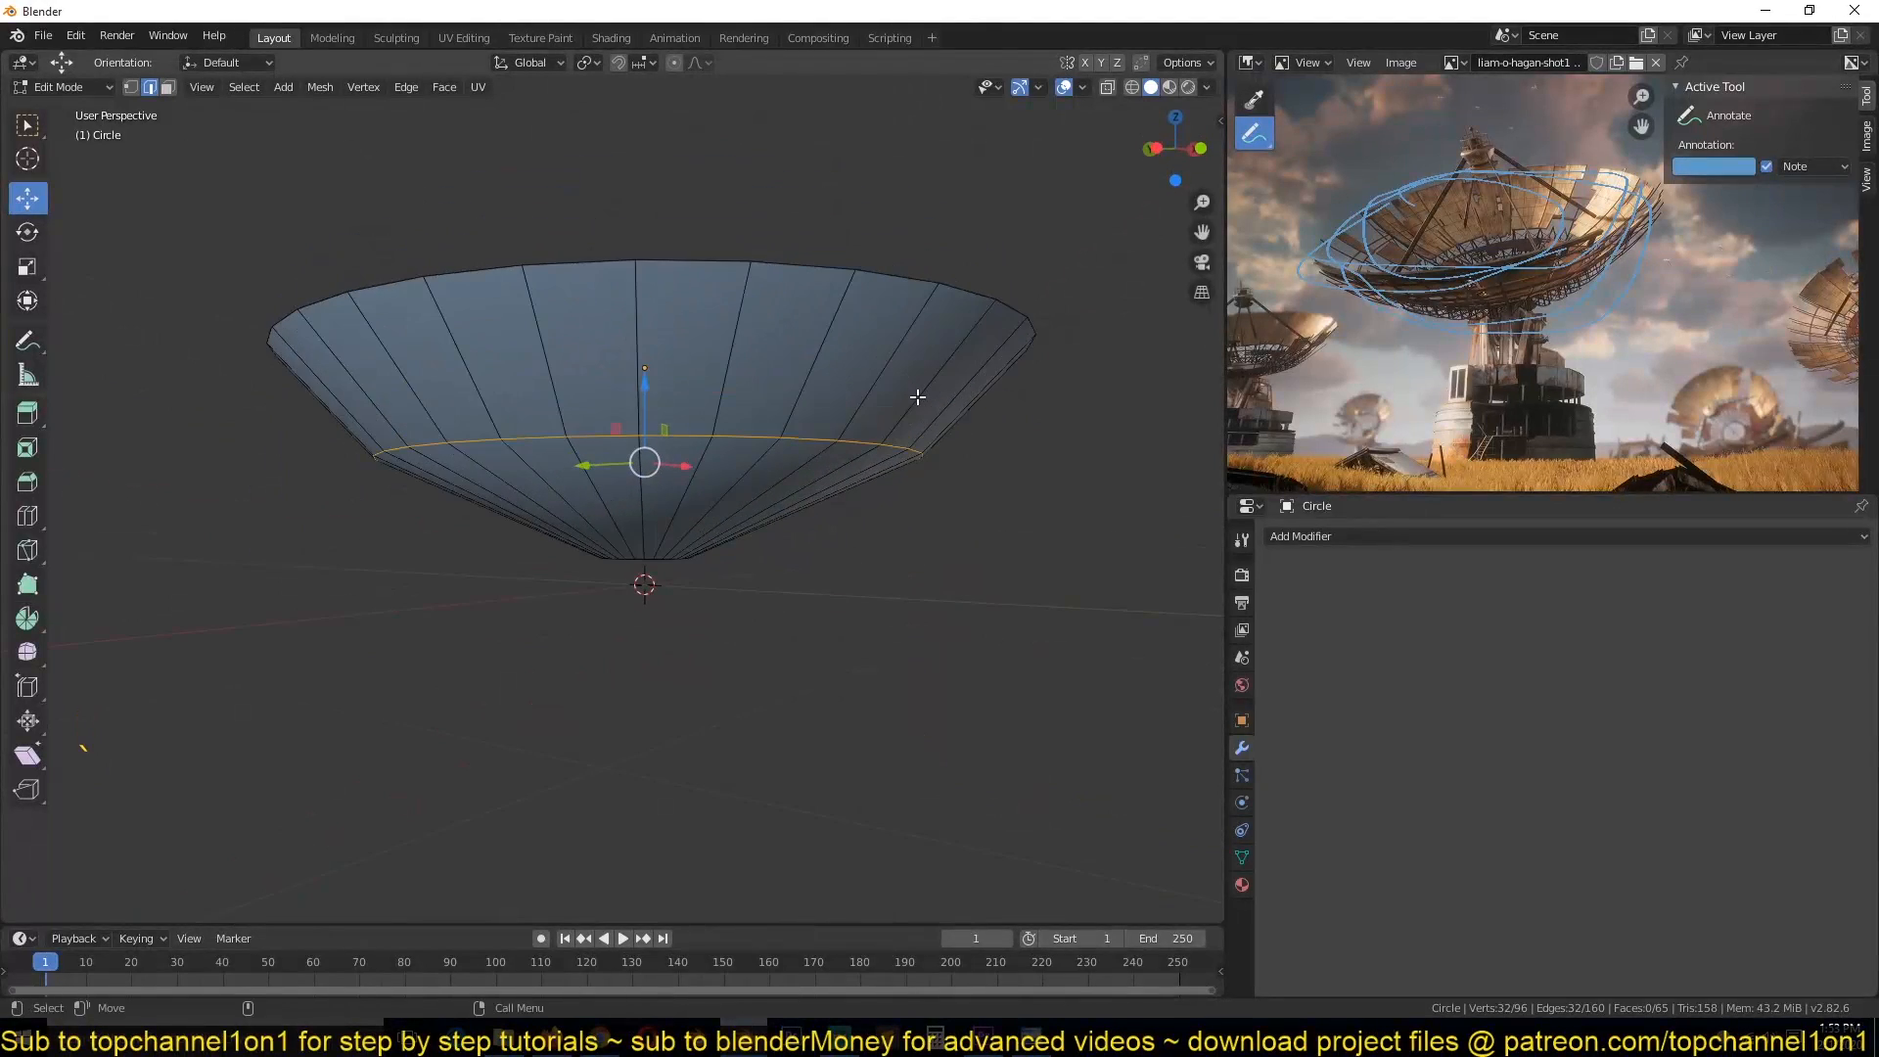
{"action": "key", "text": "ctrl+b"}
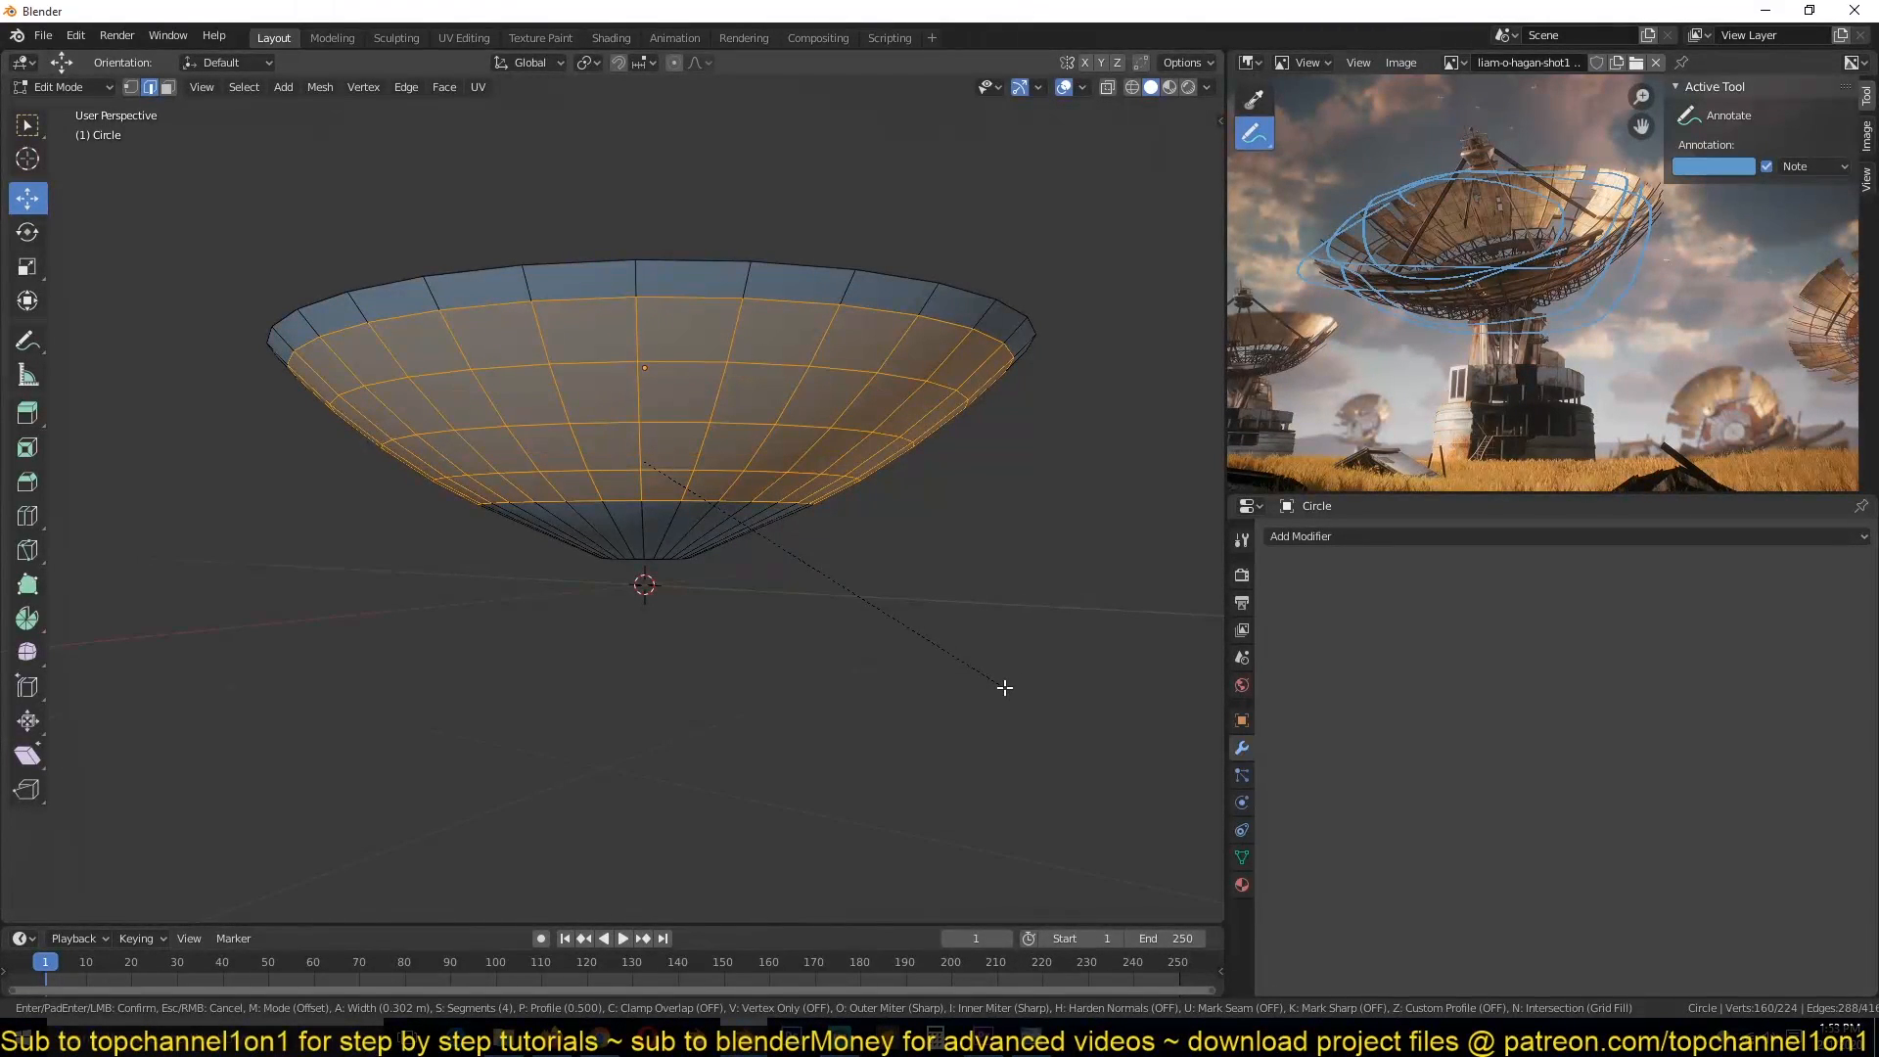
{"action": "key", "text": "Tab"}
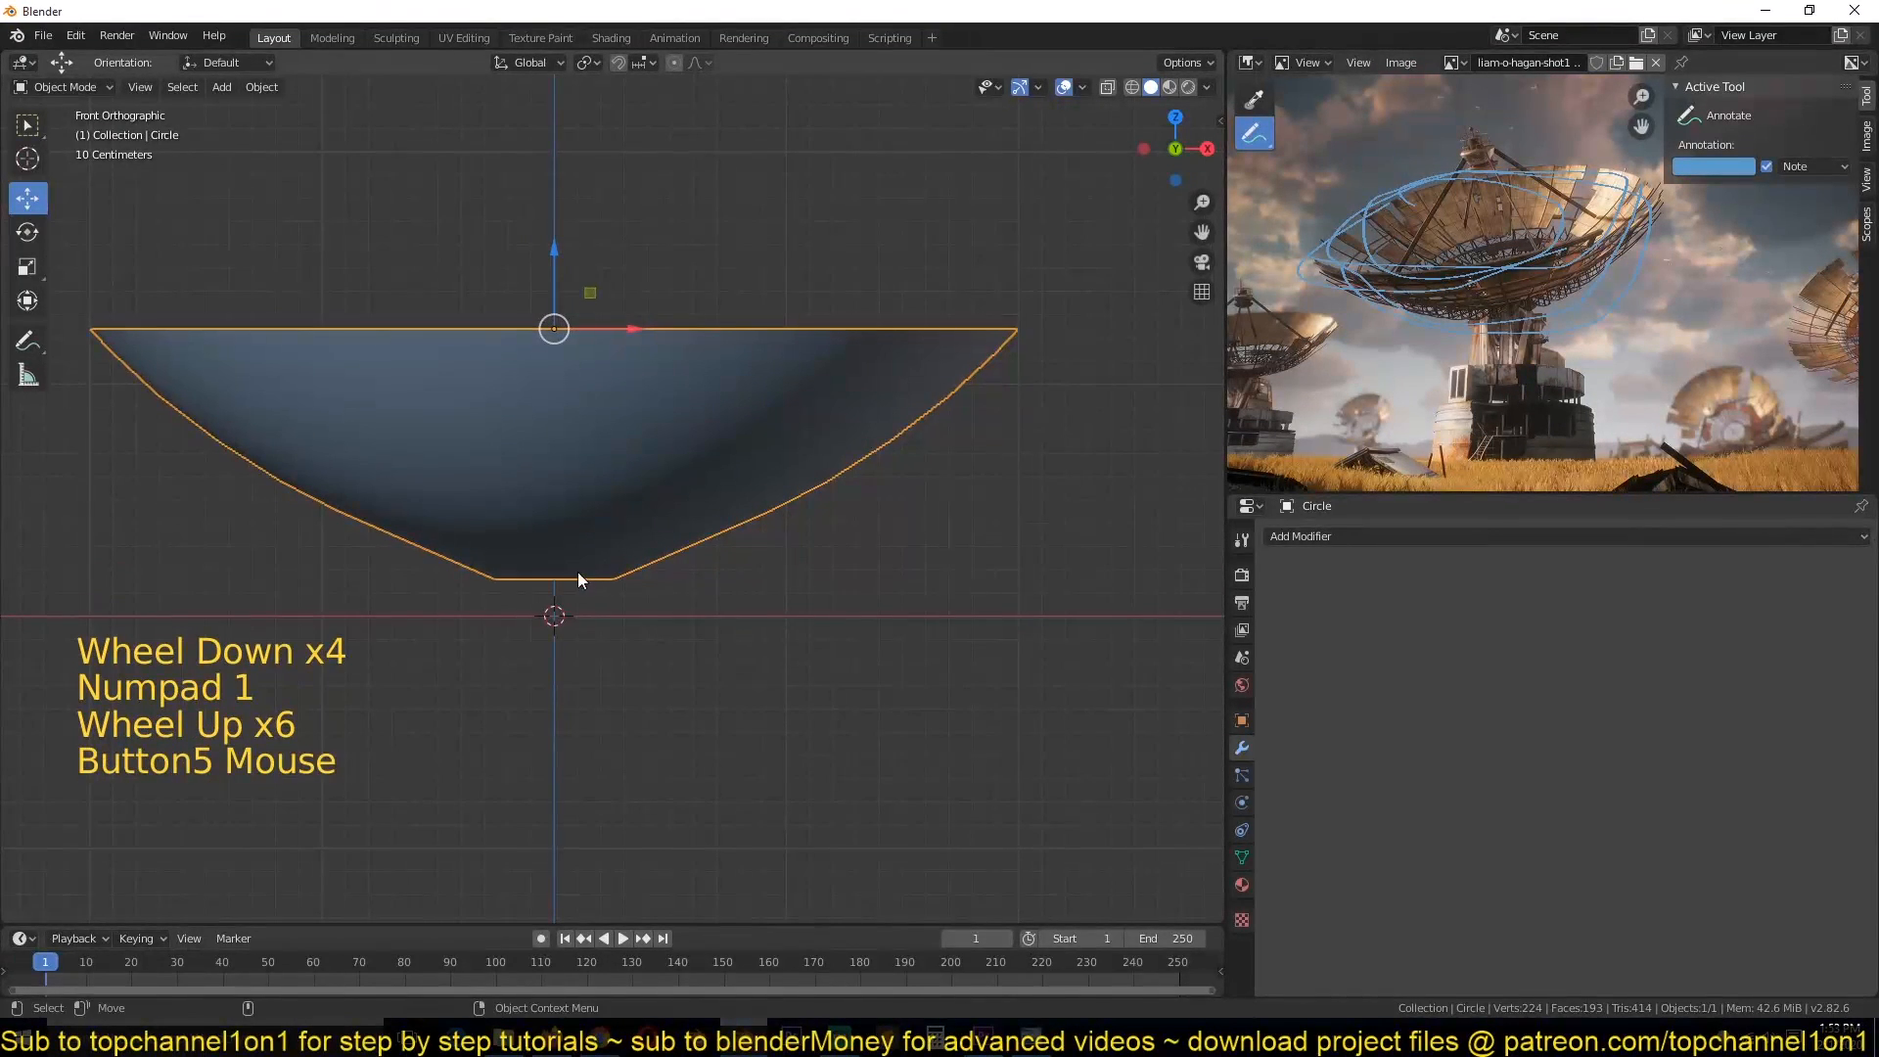
Step: Box-select the bowl's bottom vertices in X-ray edit mode
{"action": "key", "text": "Tab"}
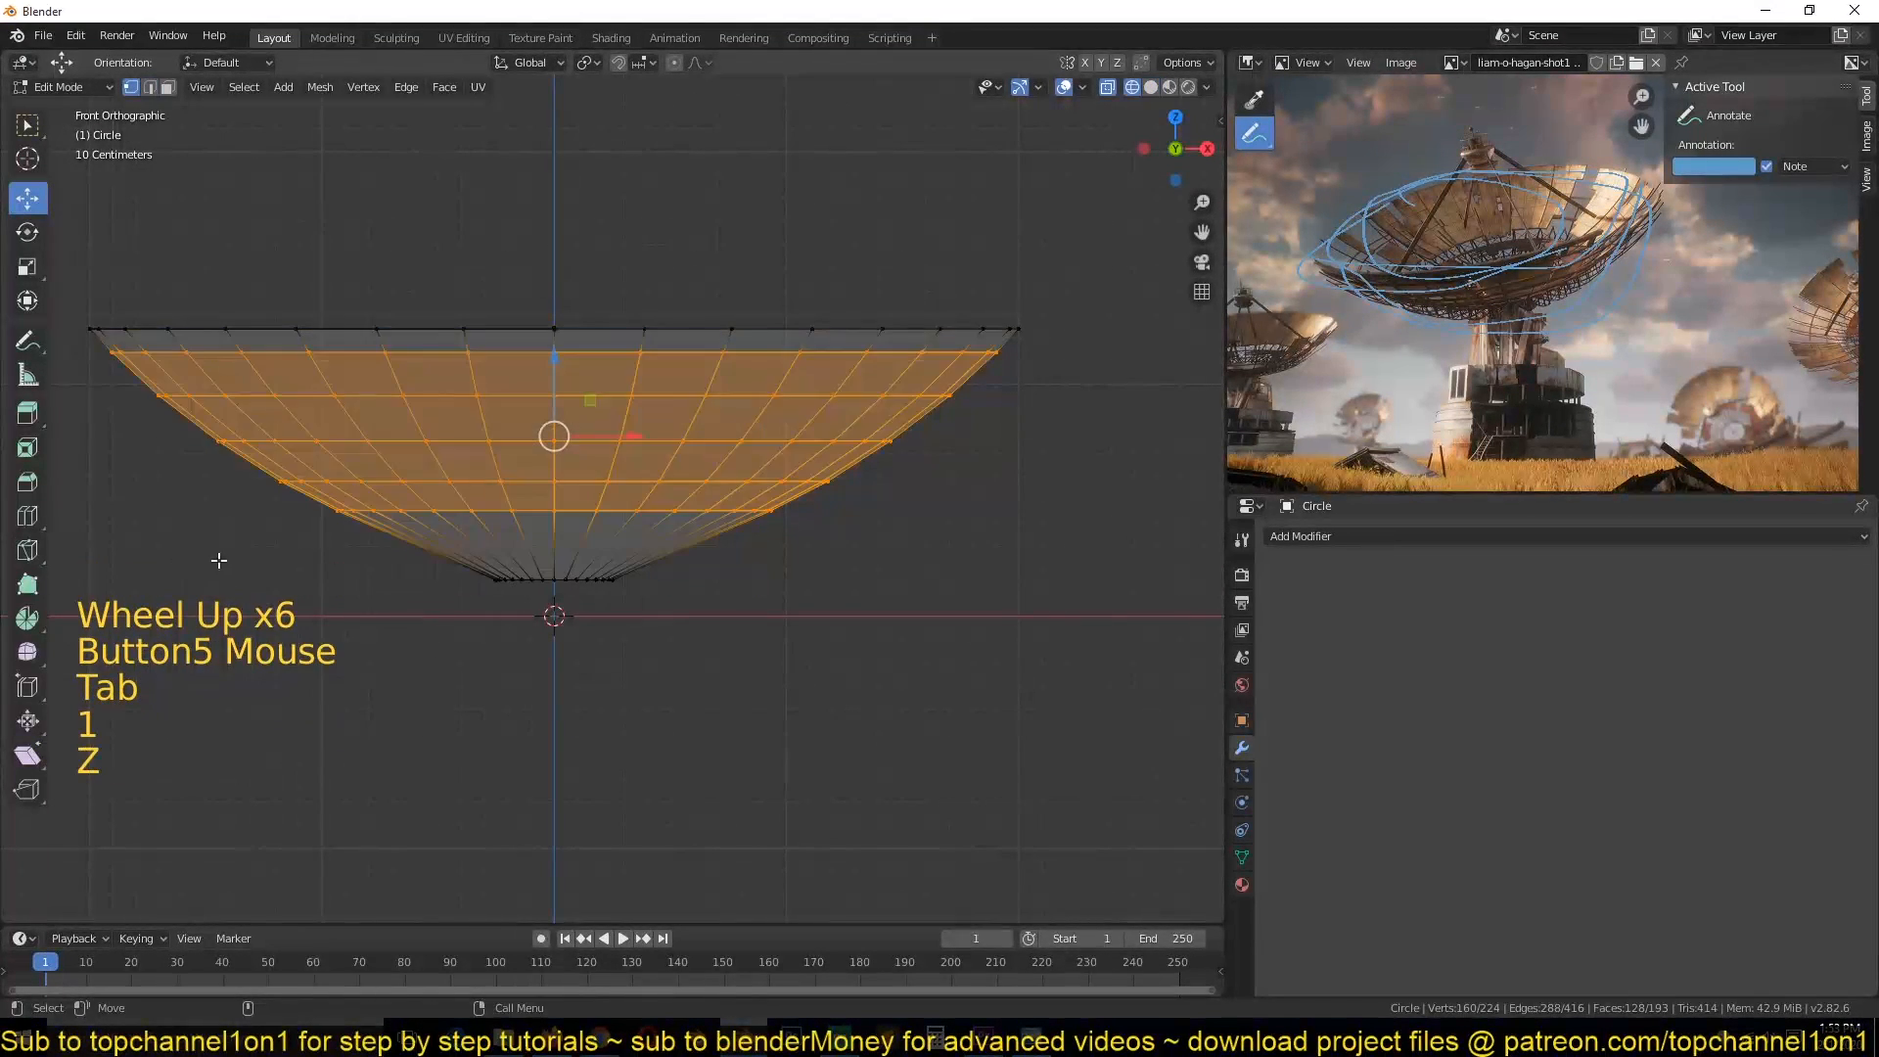
{"action": "key", "text": "alt+a"}
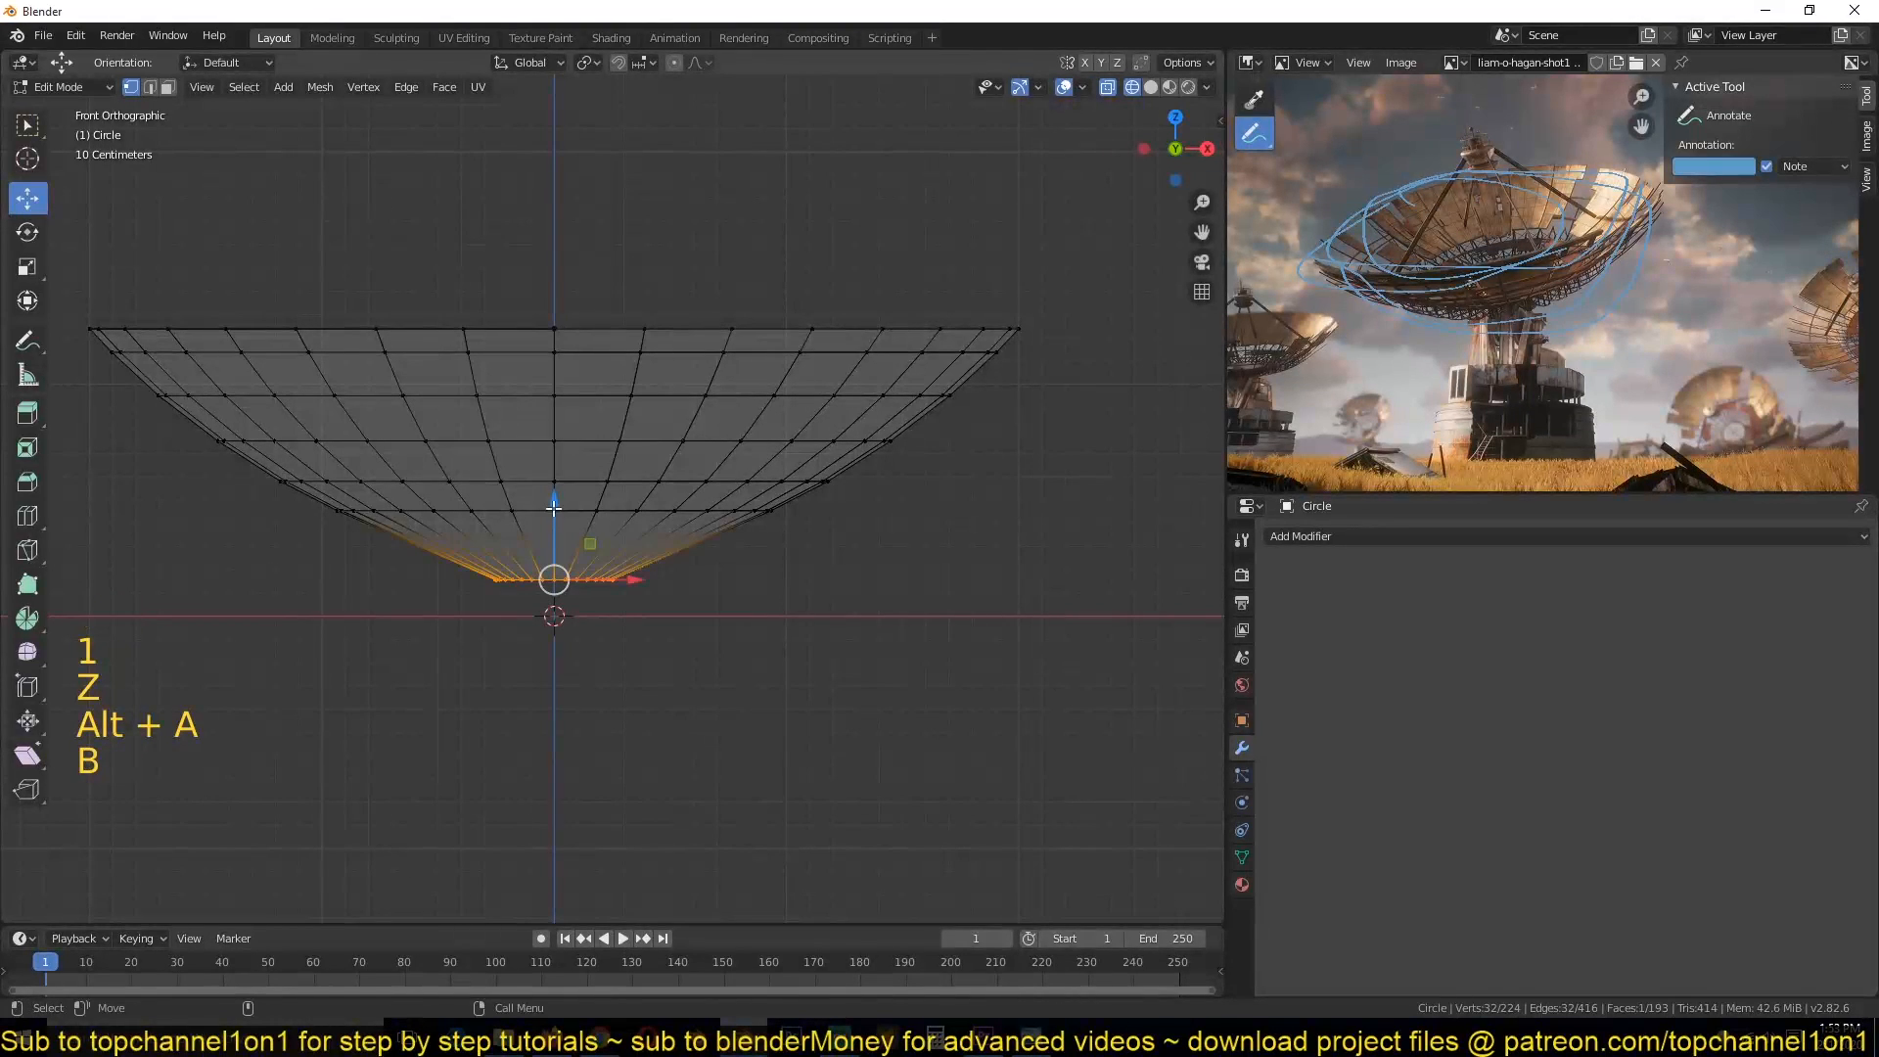
{"action": "key", "text": "Tab"}
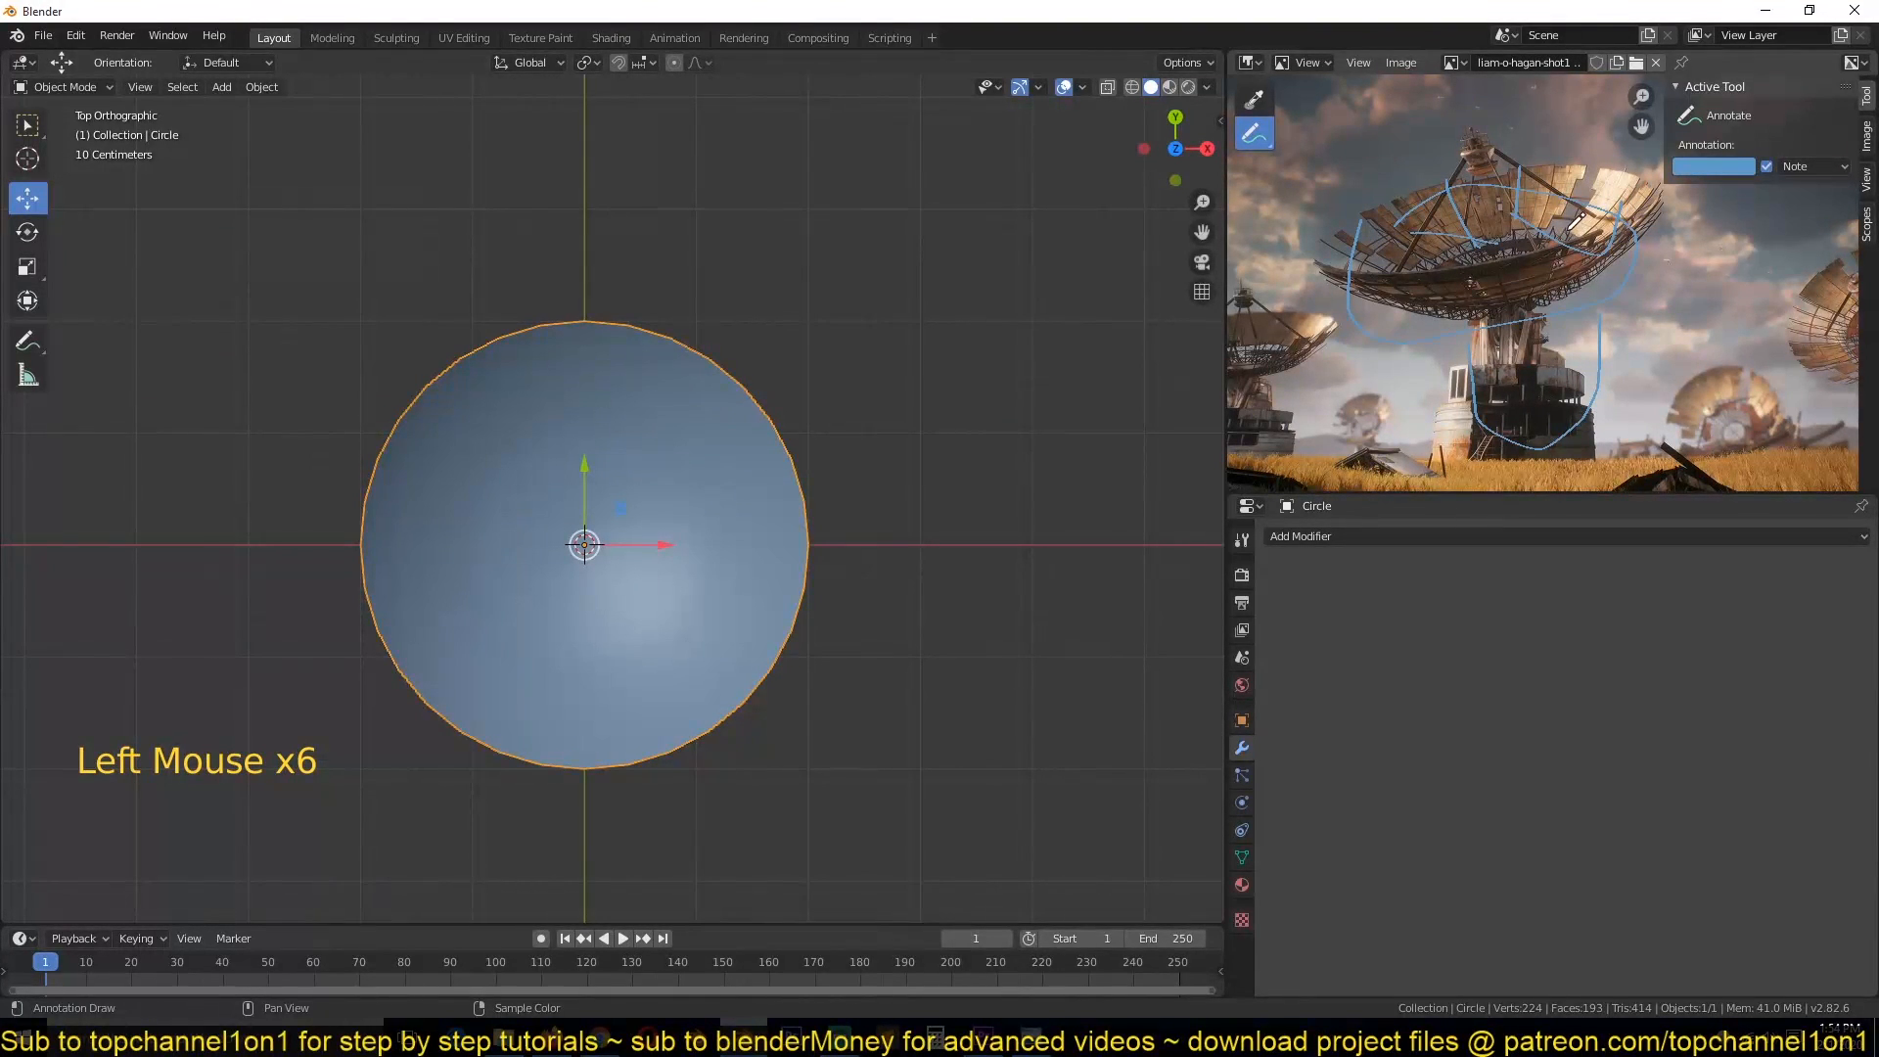
Step: Draw blue annotation strokes tracing the dish's support frame on the reference image
{"action": "left_click", "coordinate": [1546, 223]}
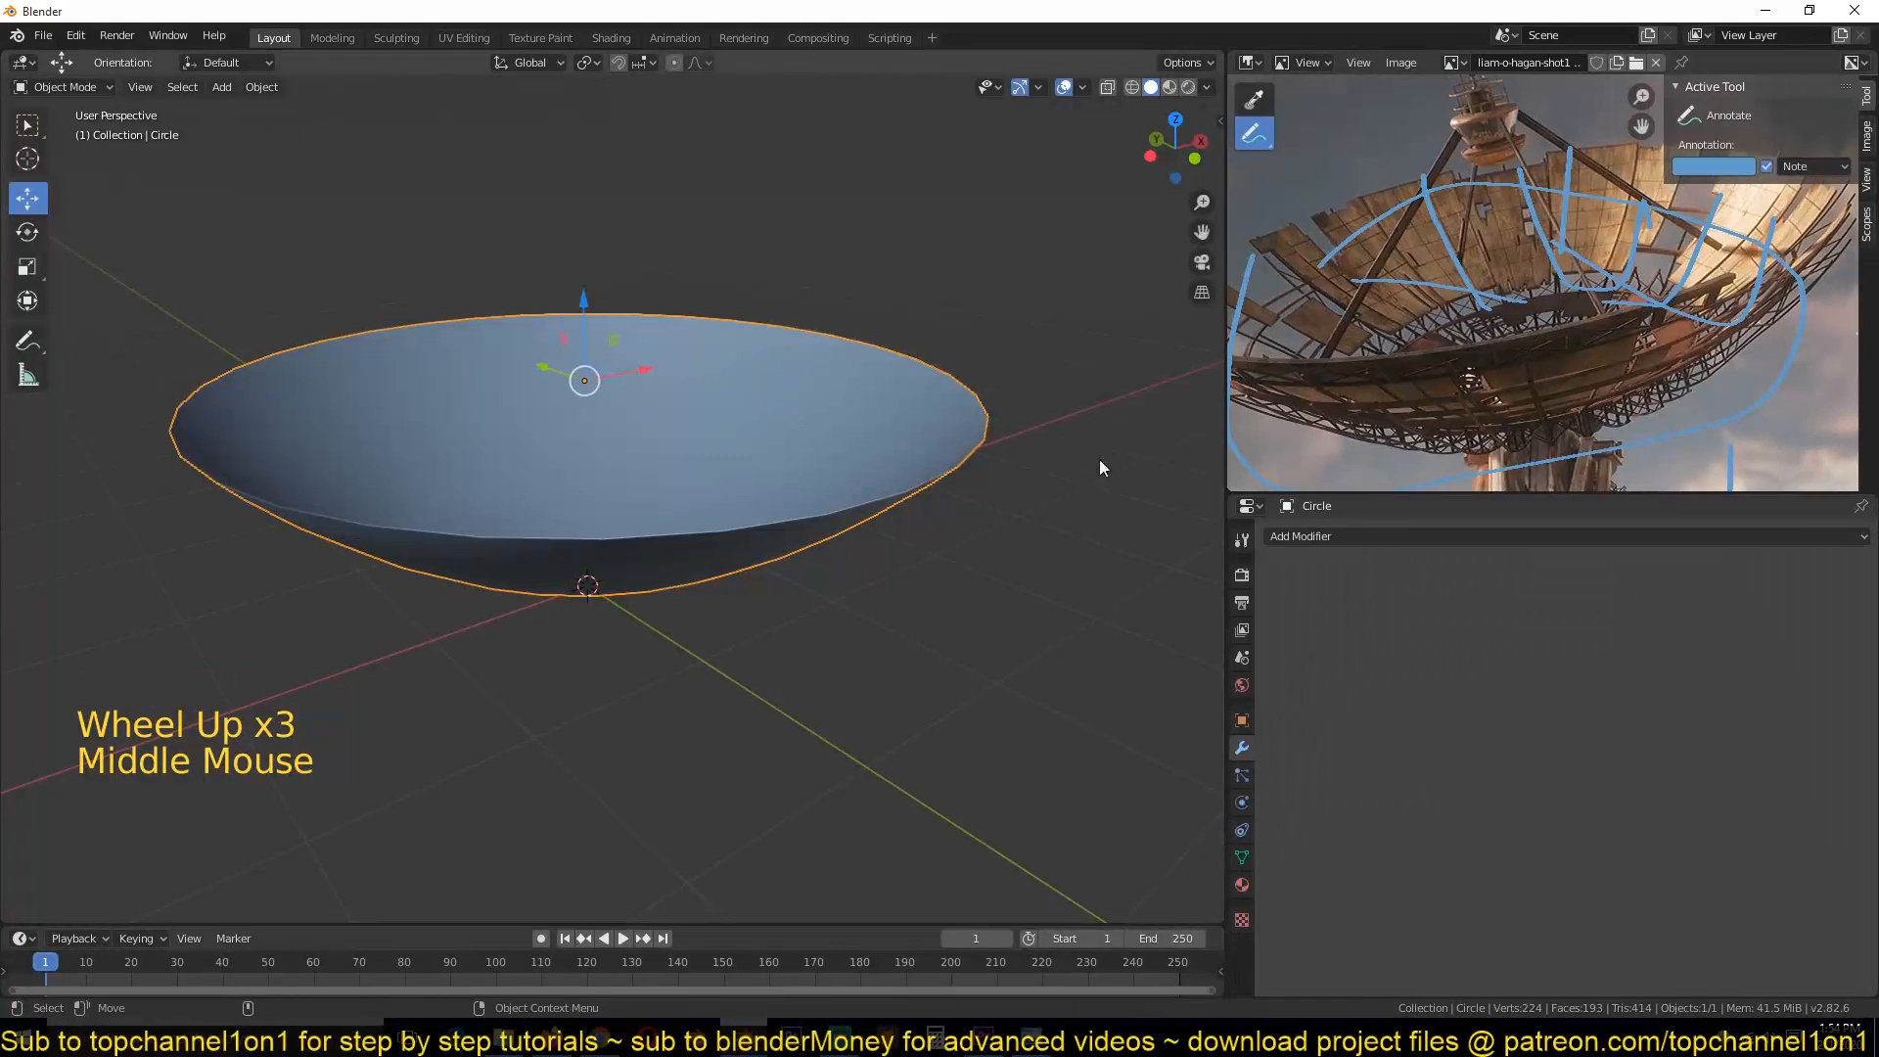
{"action": "scroll", "scroll_direction": "up", "scroll_amount": 3}
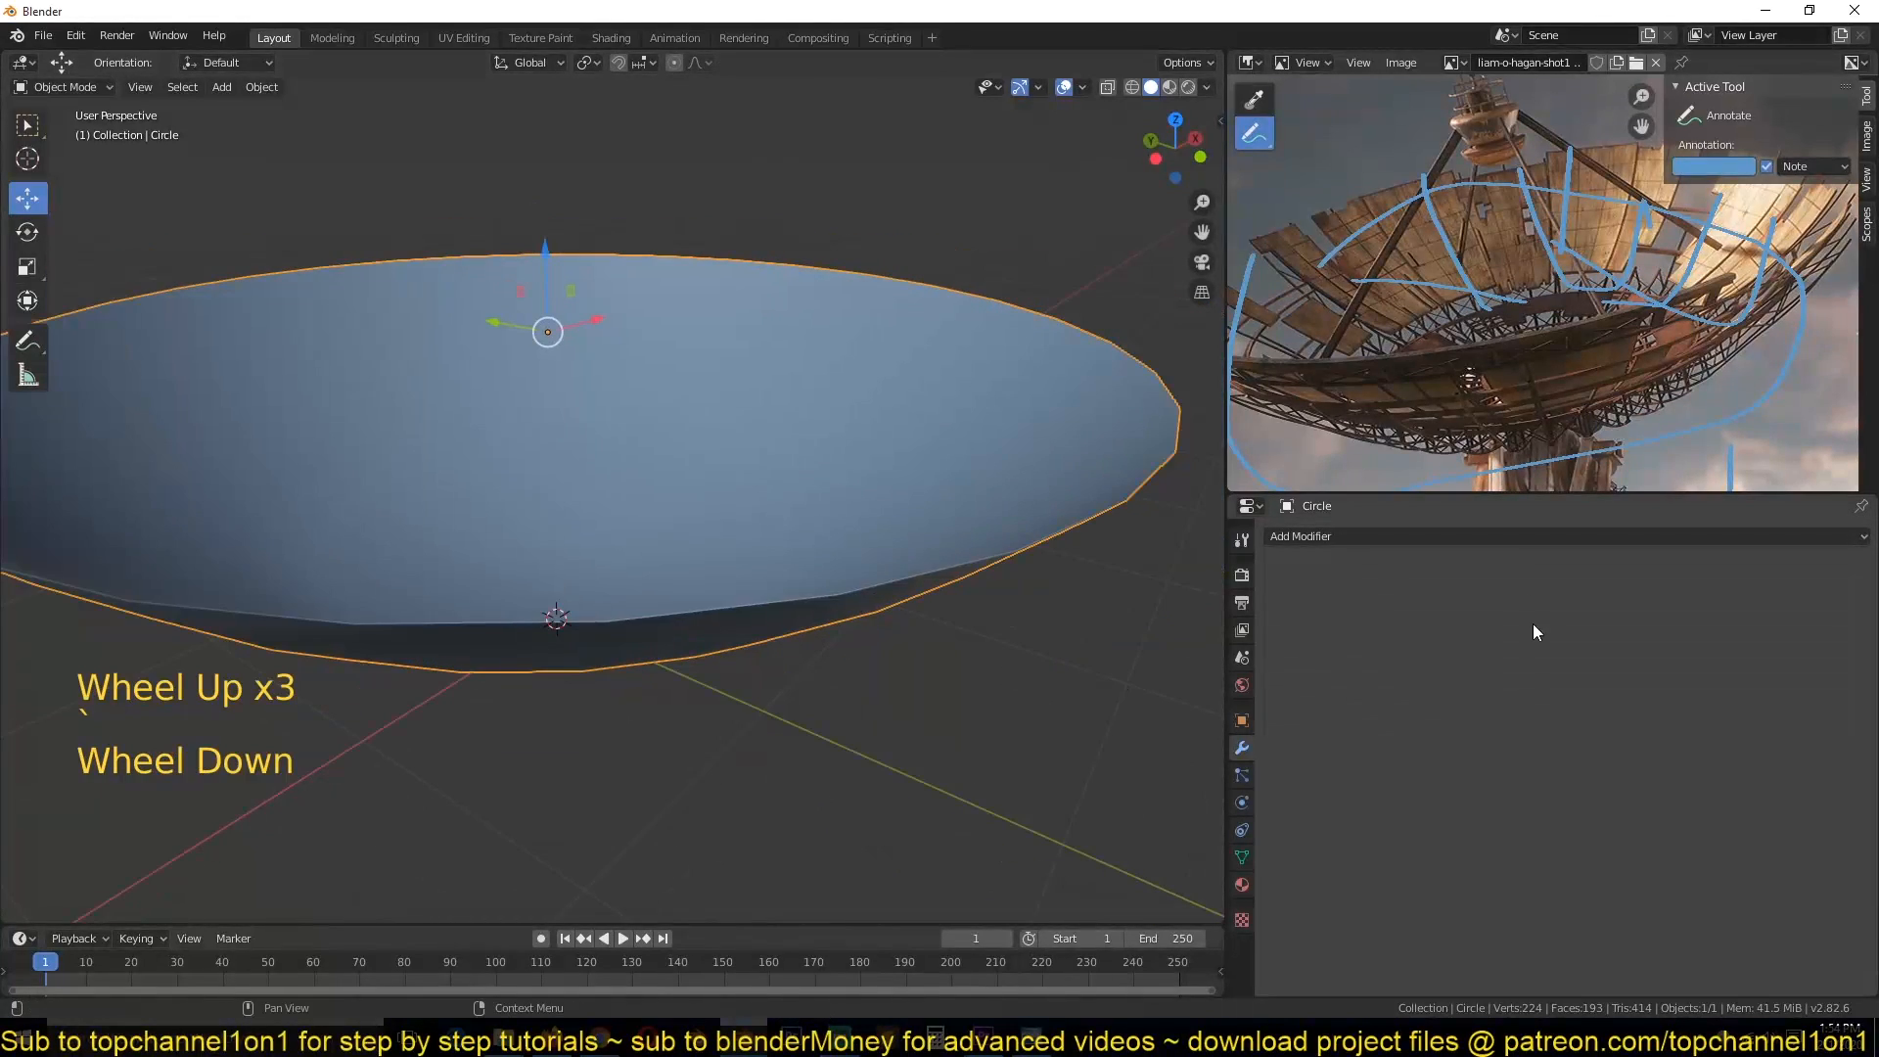
Step: Add a Solidify modifier for a thin wall, sketch struts, and enable Auto Smooth
{"action": "left_click", "coordinate": [1301, 536]}
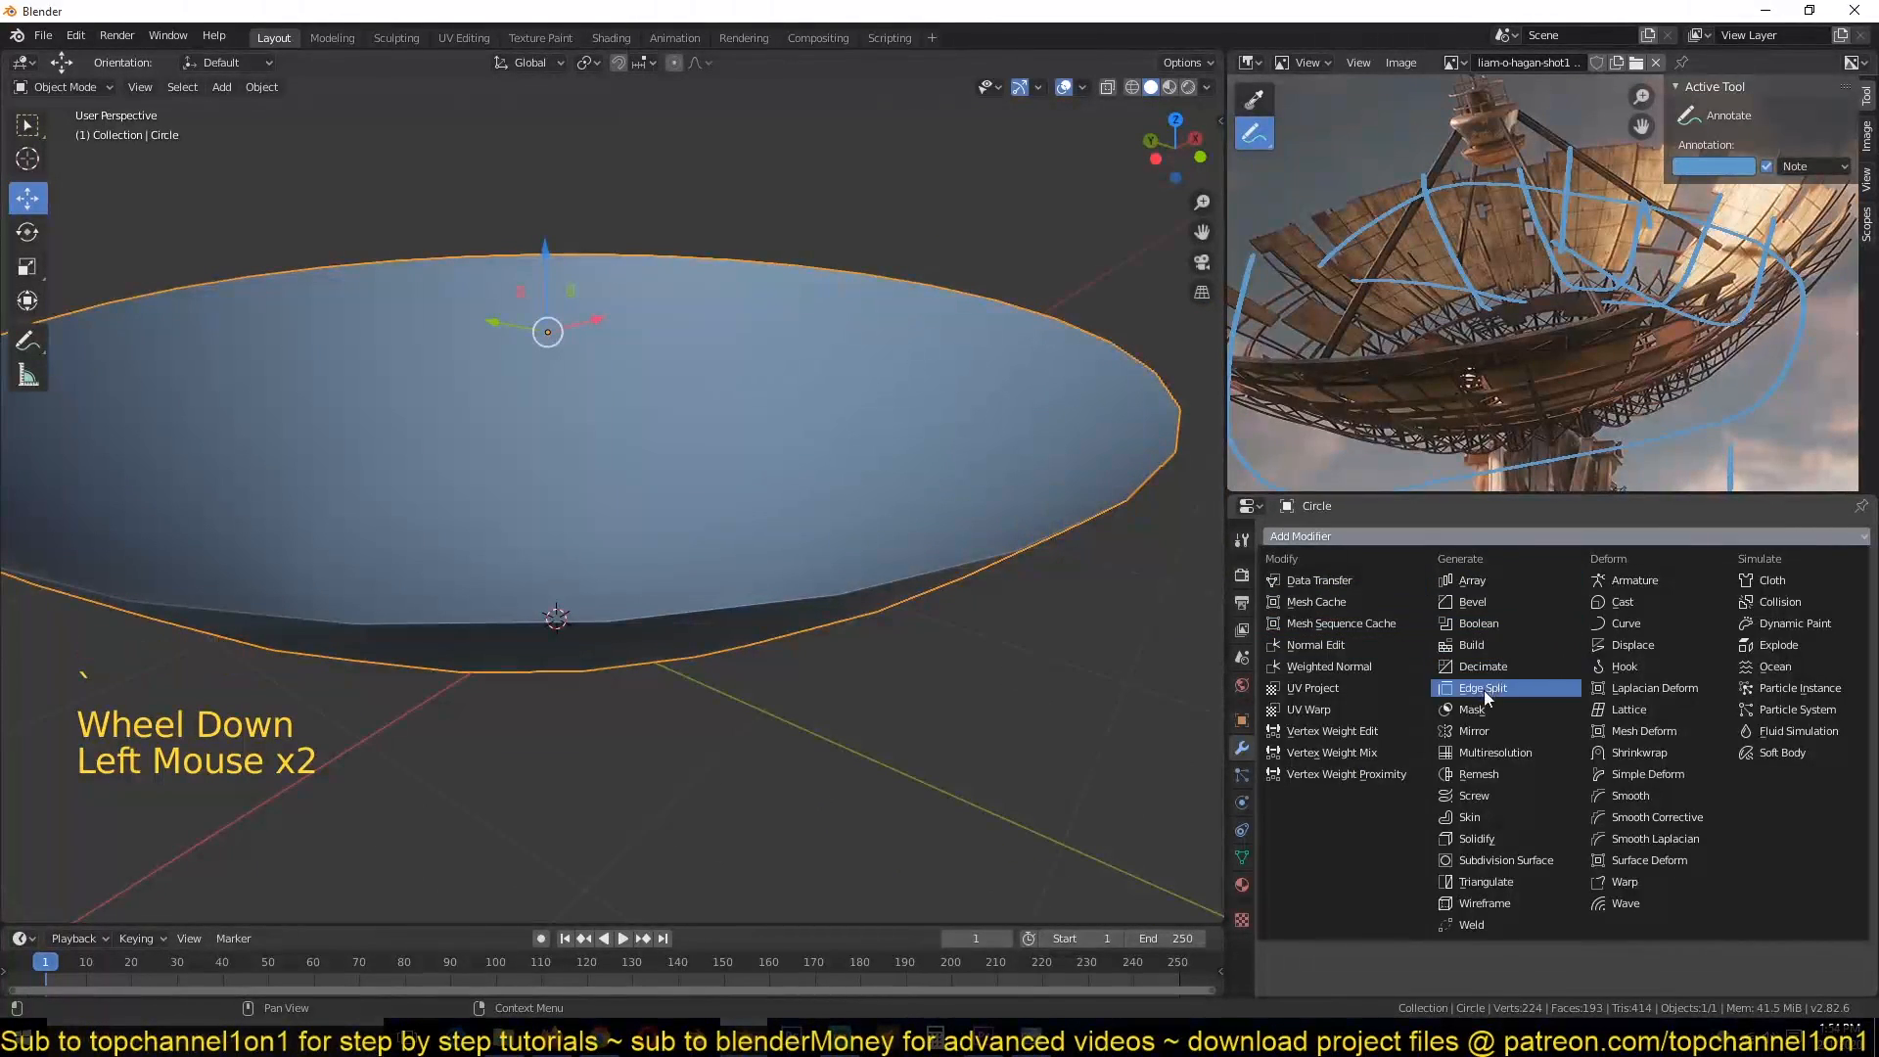
{"action": "left_click", "coordinate": [1475, 838]}
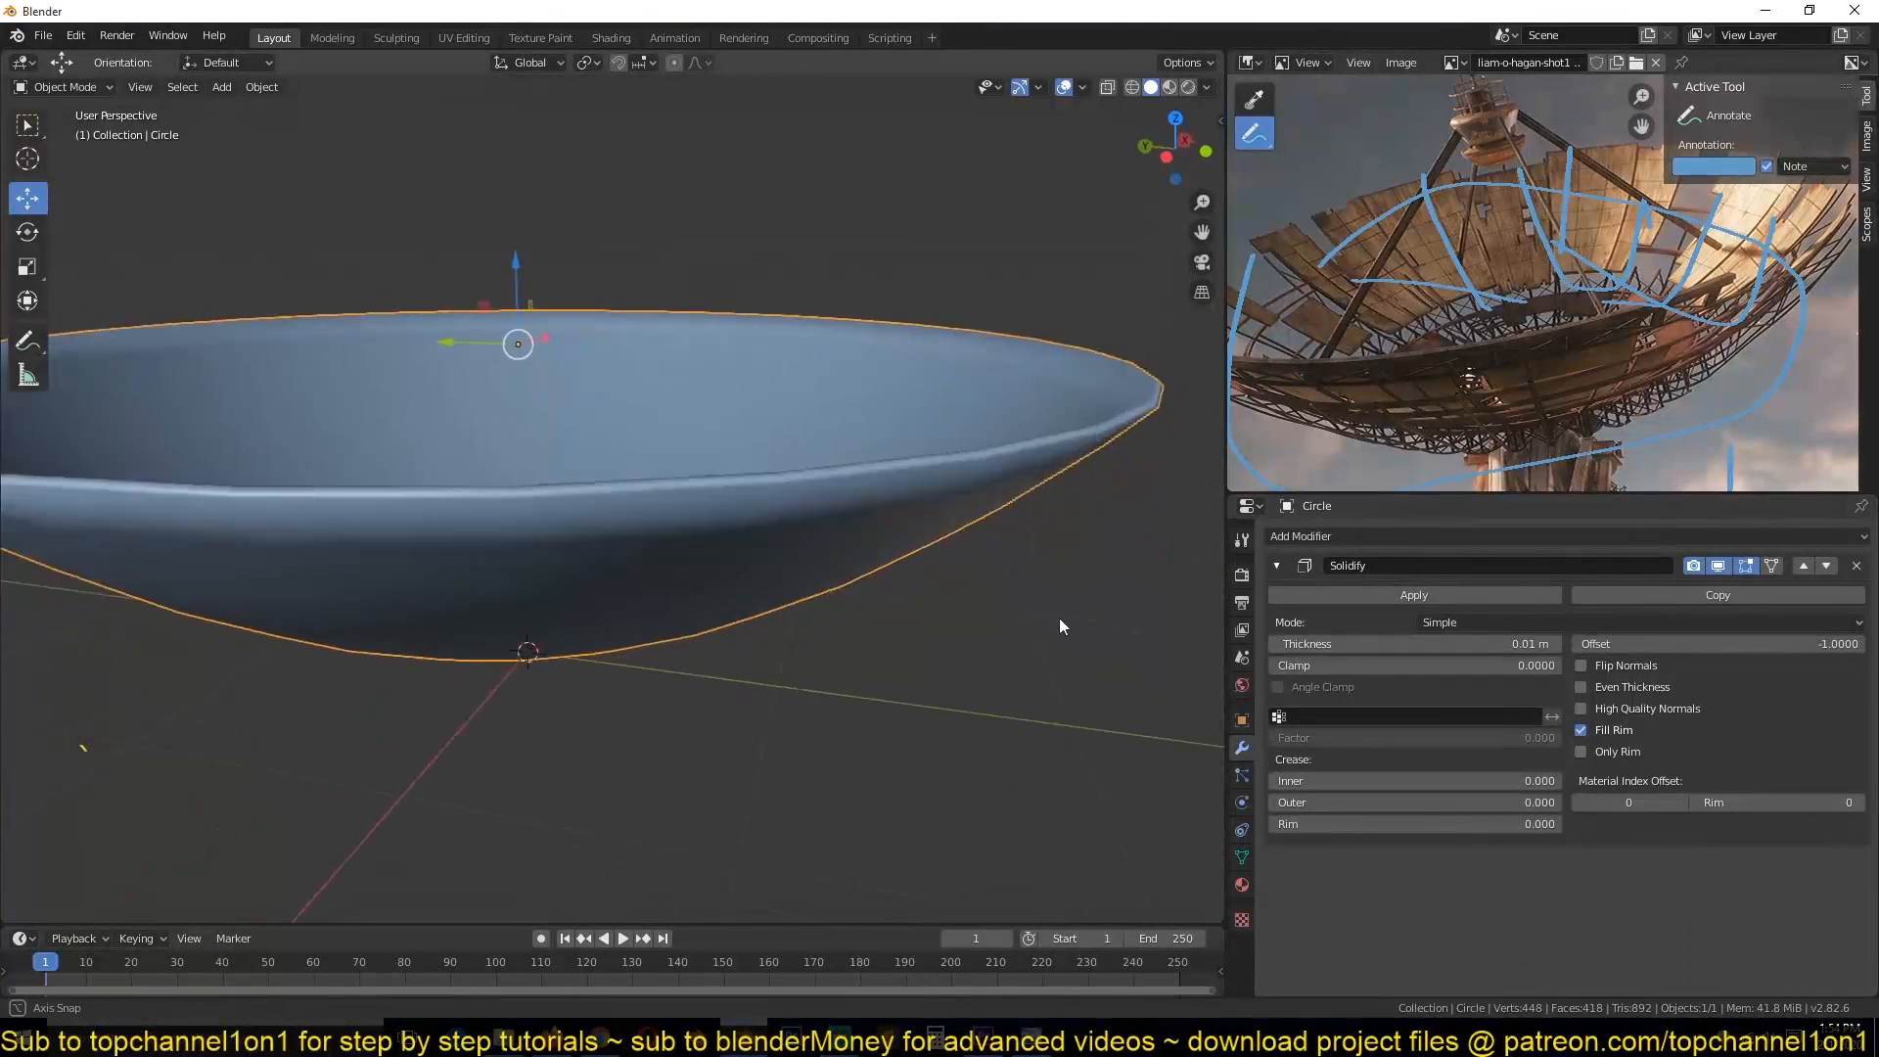
{"action": "scroll", "scroll_direction": "up", "scroll_amount": 3}
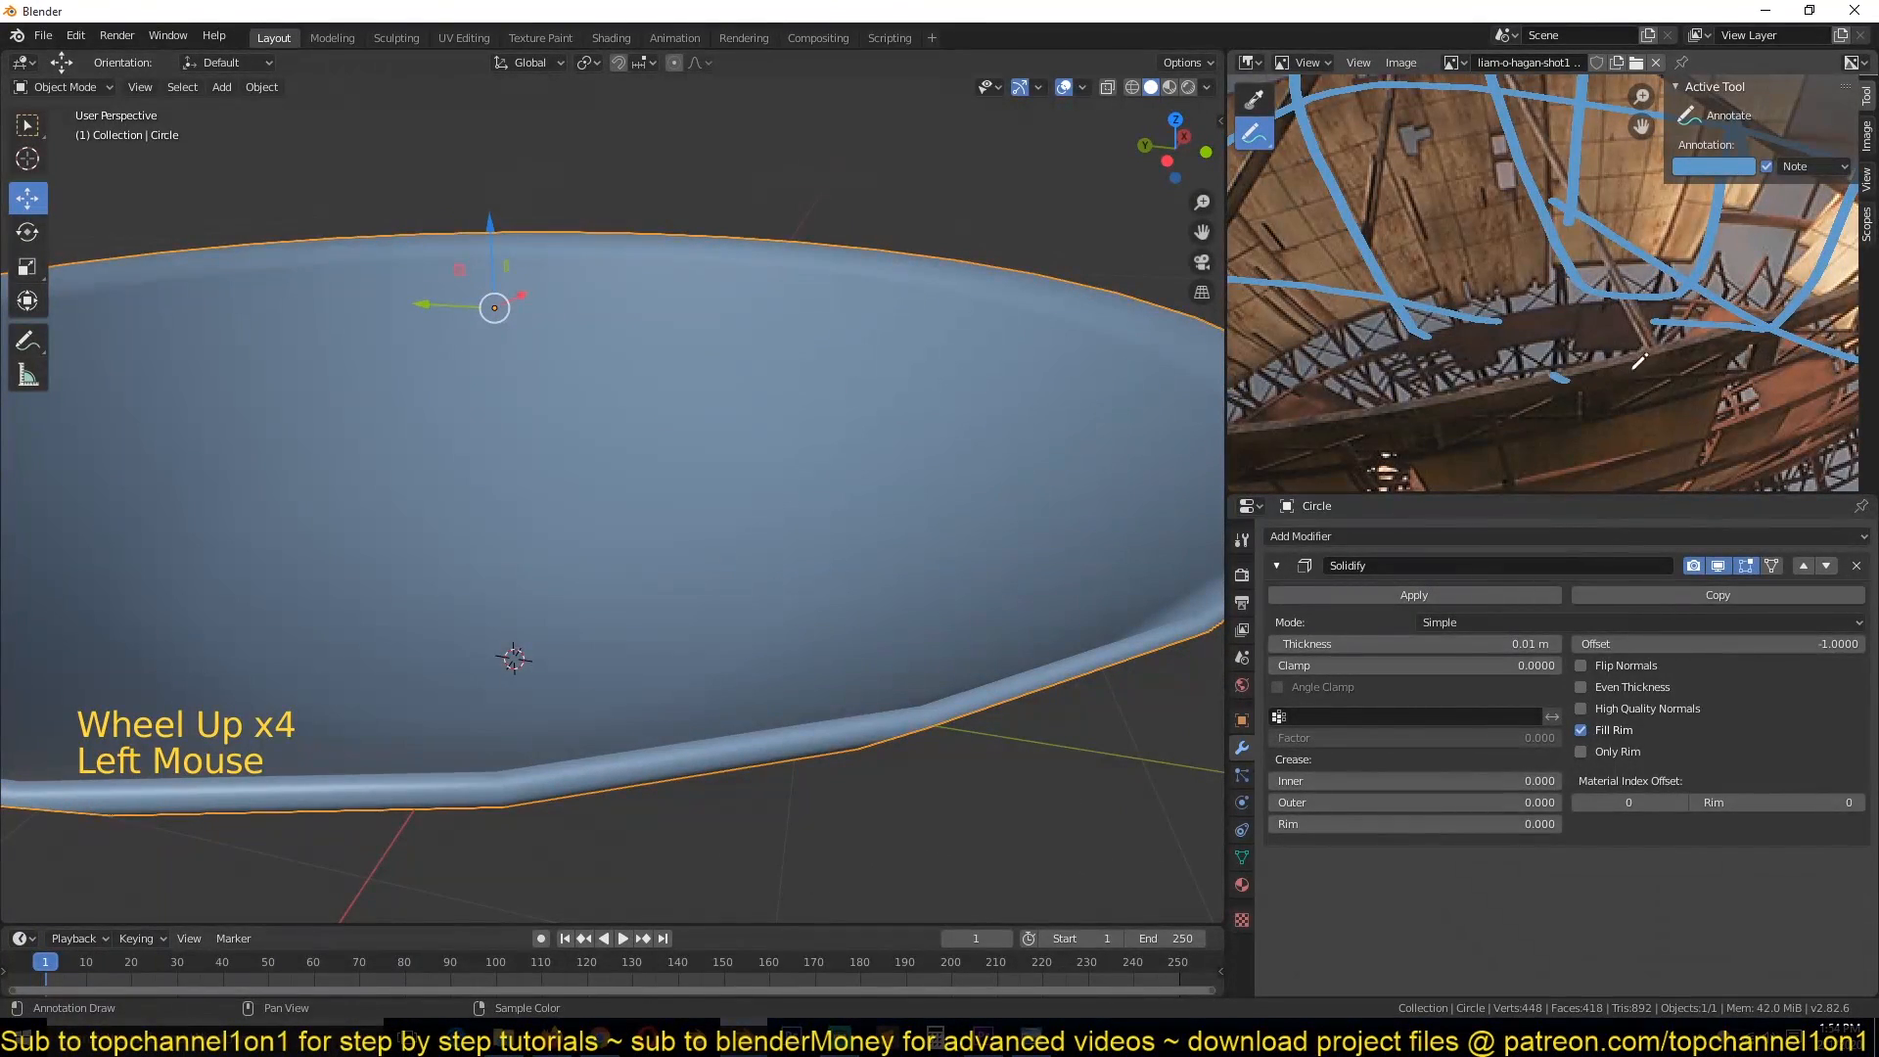
{"action": "left_click_drag", "start_coordinate": [1378, 645], "coordinate": [1499, 644]}
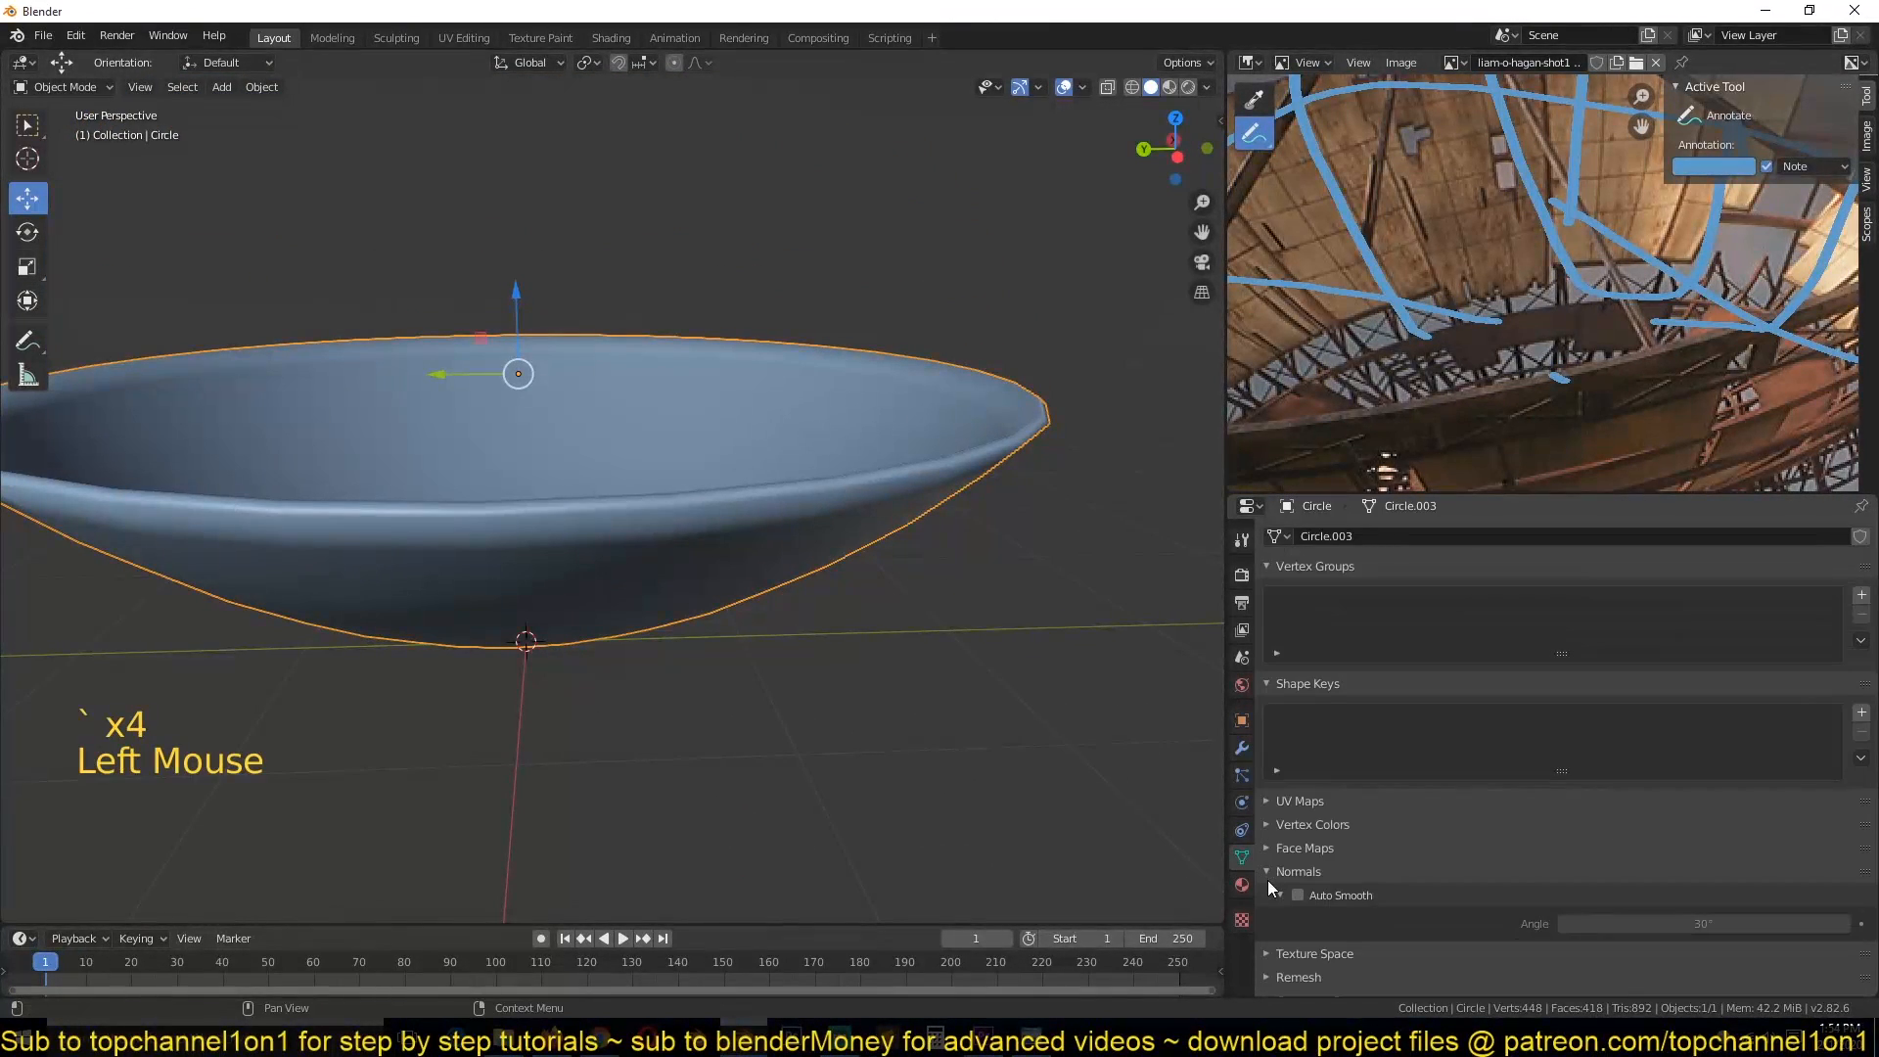
{"action": "left_click", "coordinate": [1296, 894]}
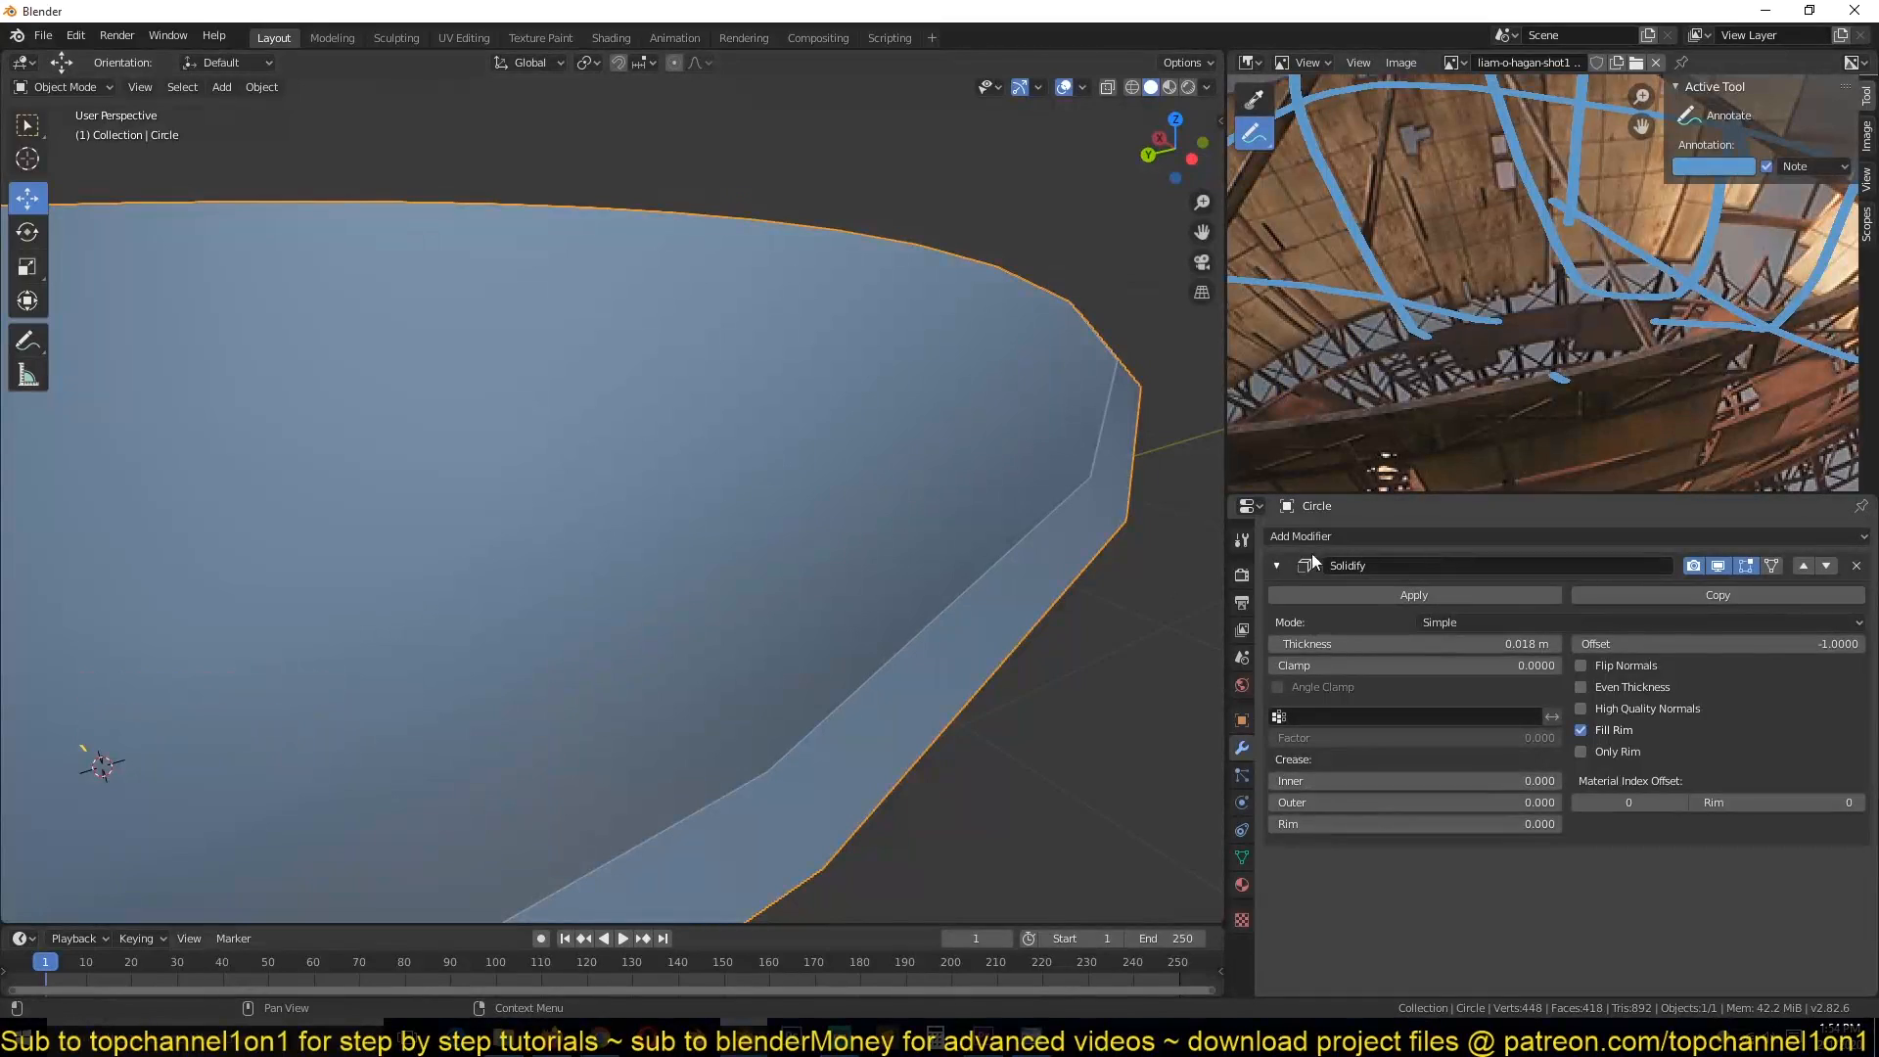
Step: Add a Bevel modifier to the Circle bowl beneath its Solidify modifier
{"action": "left_click", "coordinate": [1301, 536]}
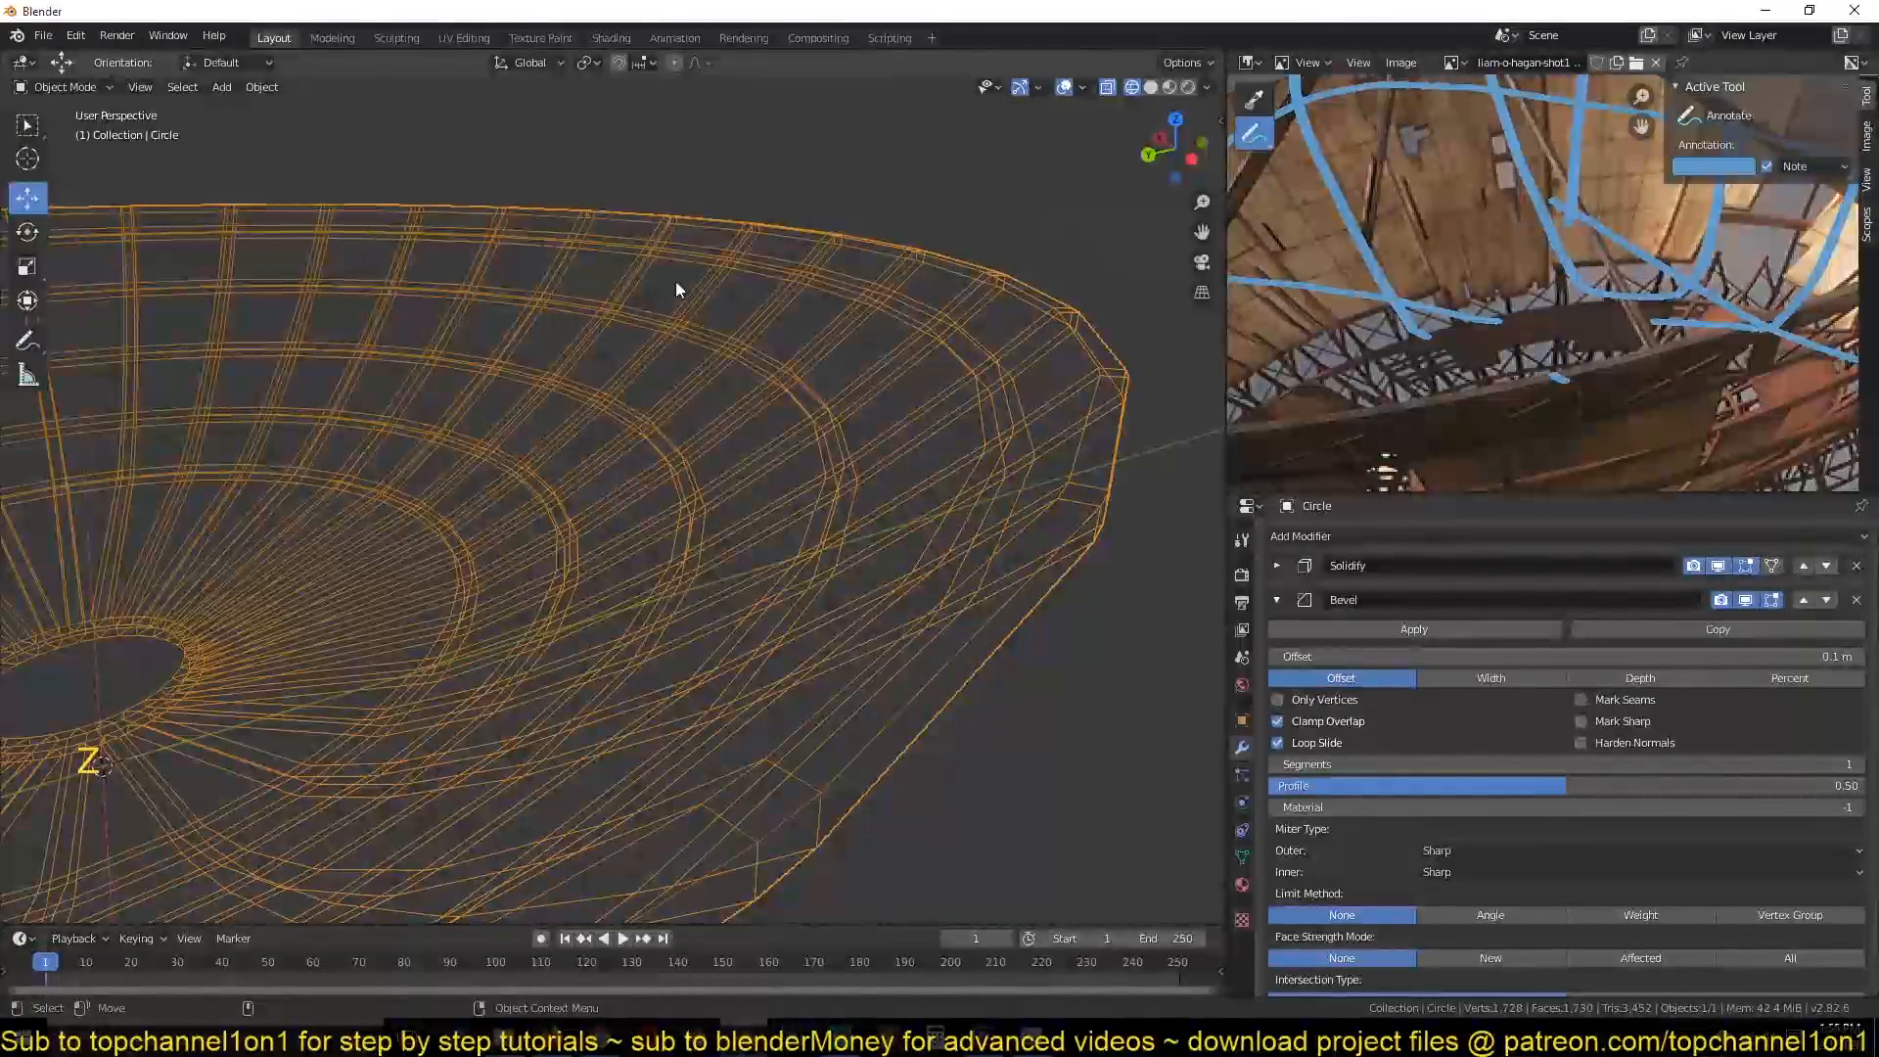
{"action": "scroll", "scroll_direction": "down", "scroll_amount": 3}
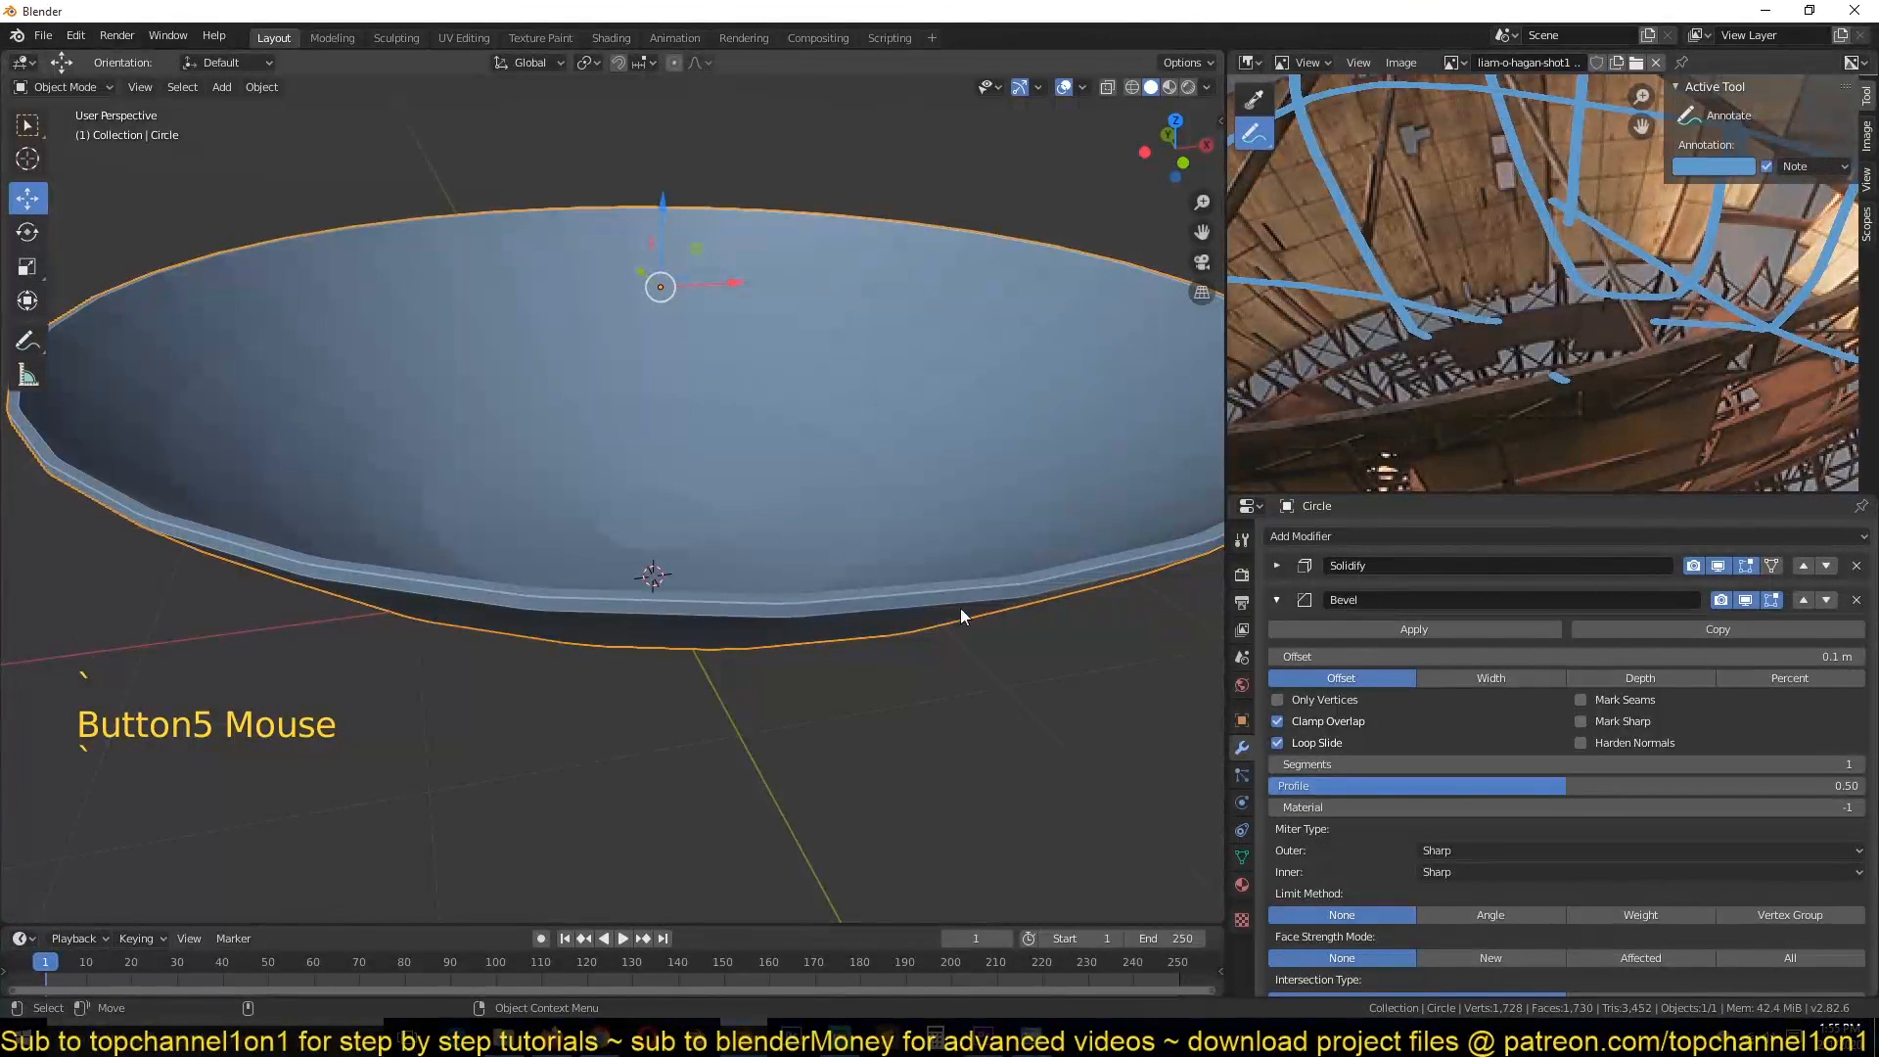
{"action": "left_click", "coordinate": [1745, 599]}
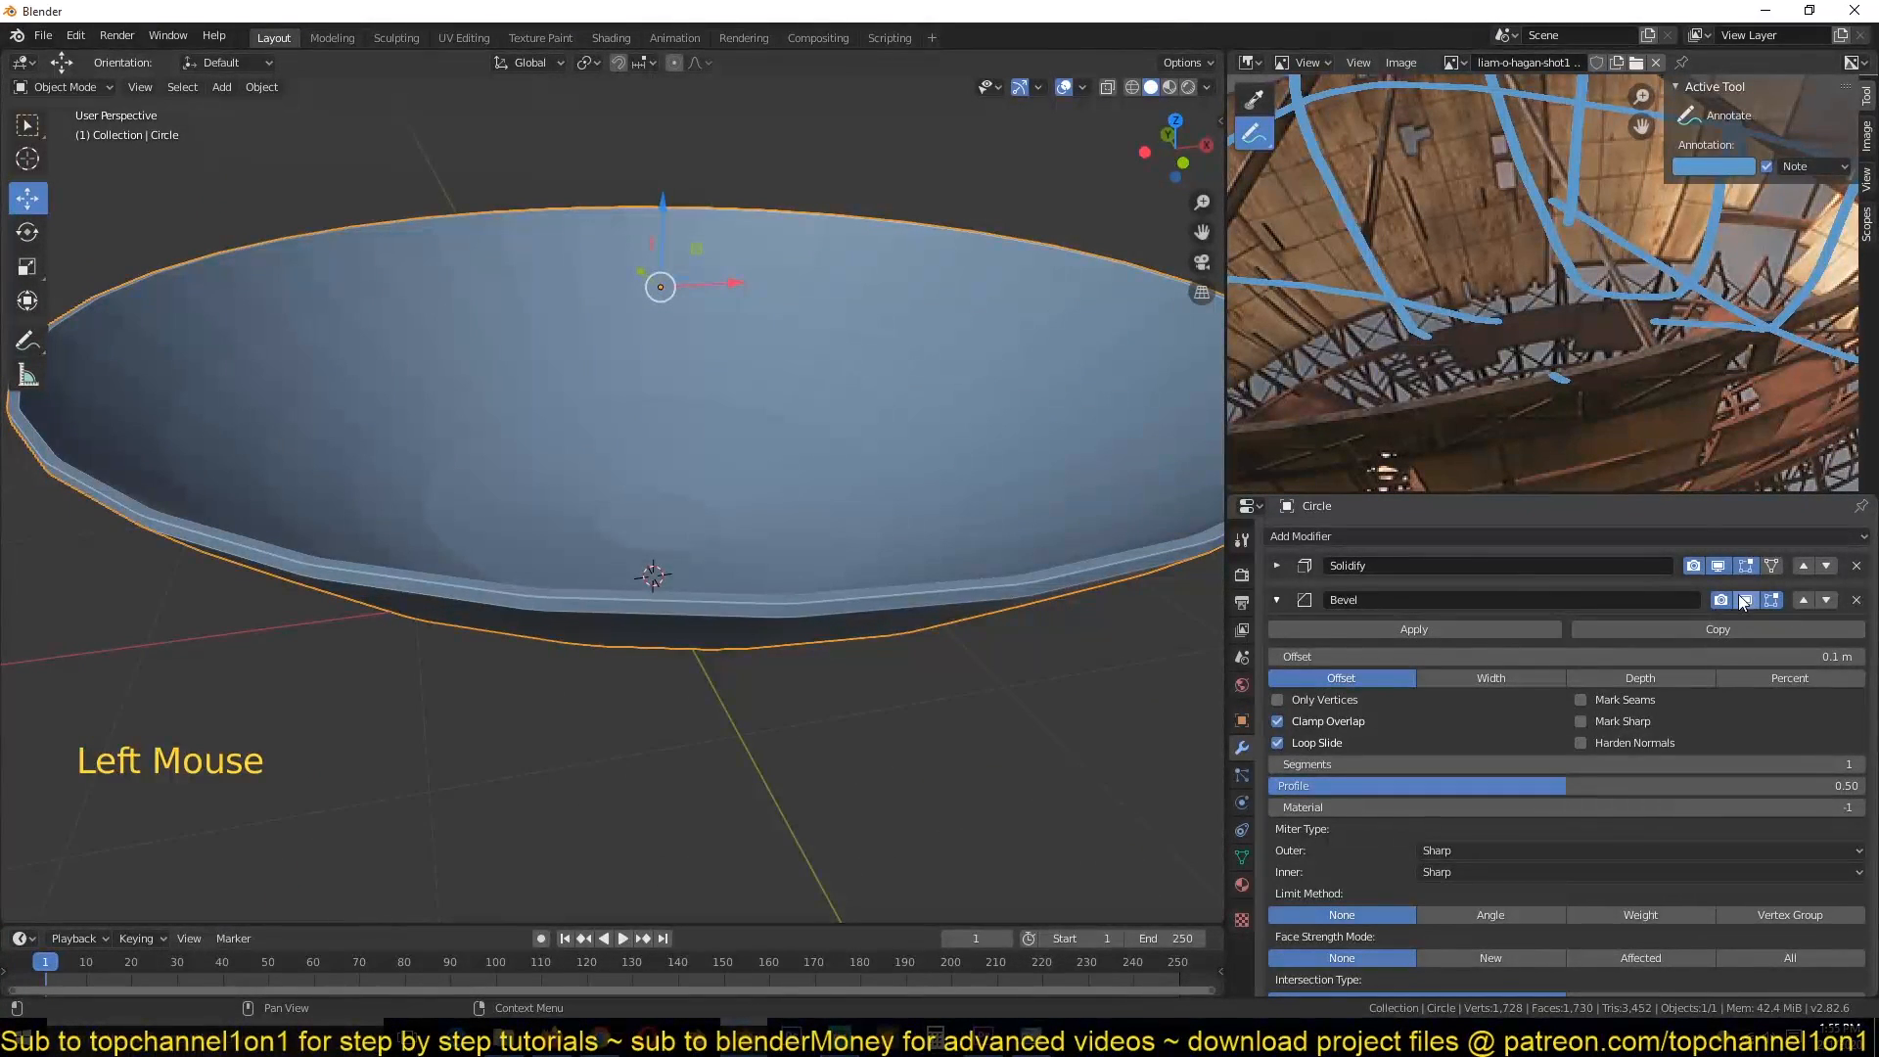
{"action": "left_click", "coordinate": [1745, 599]}
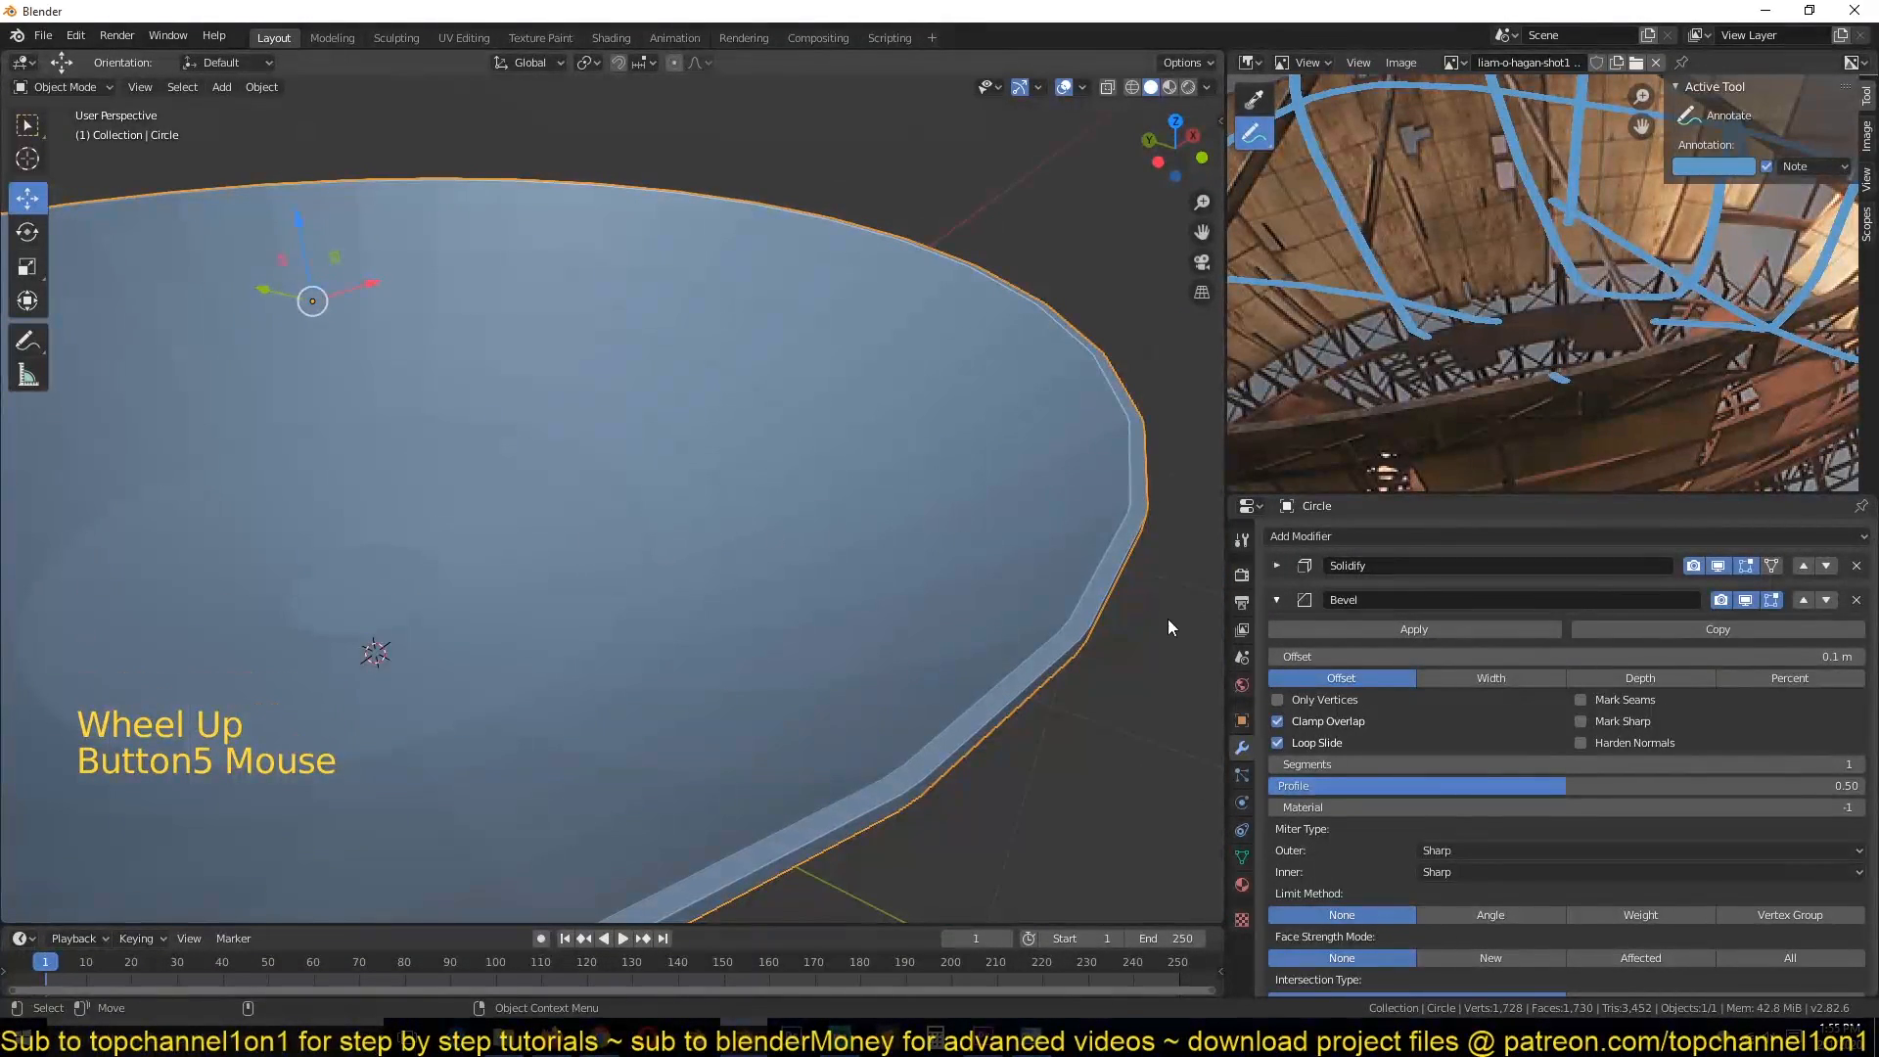
{"action": "scroll", "scroll_direction": "up", "scroll_amount": 3}
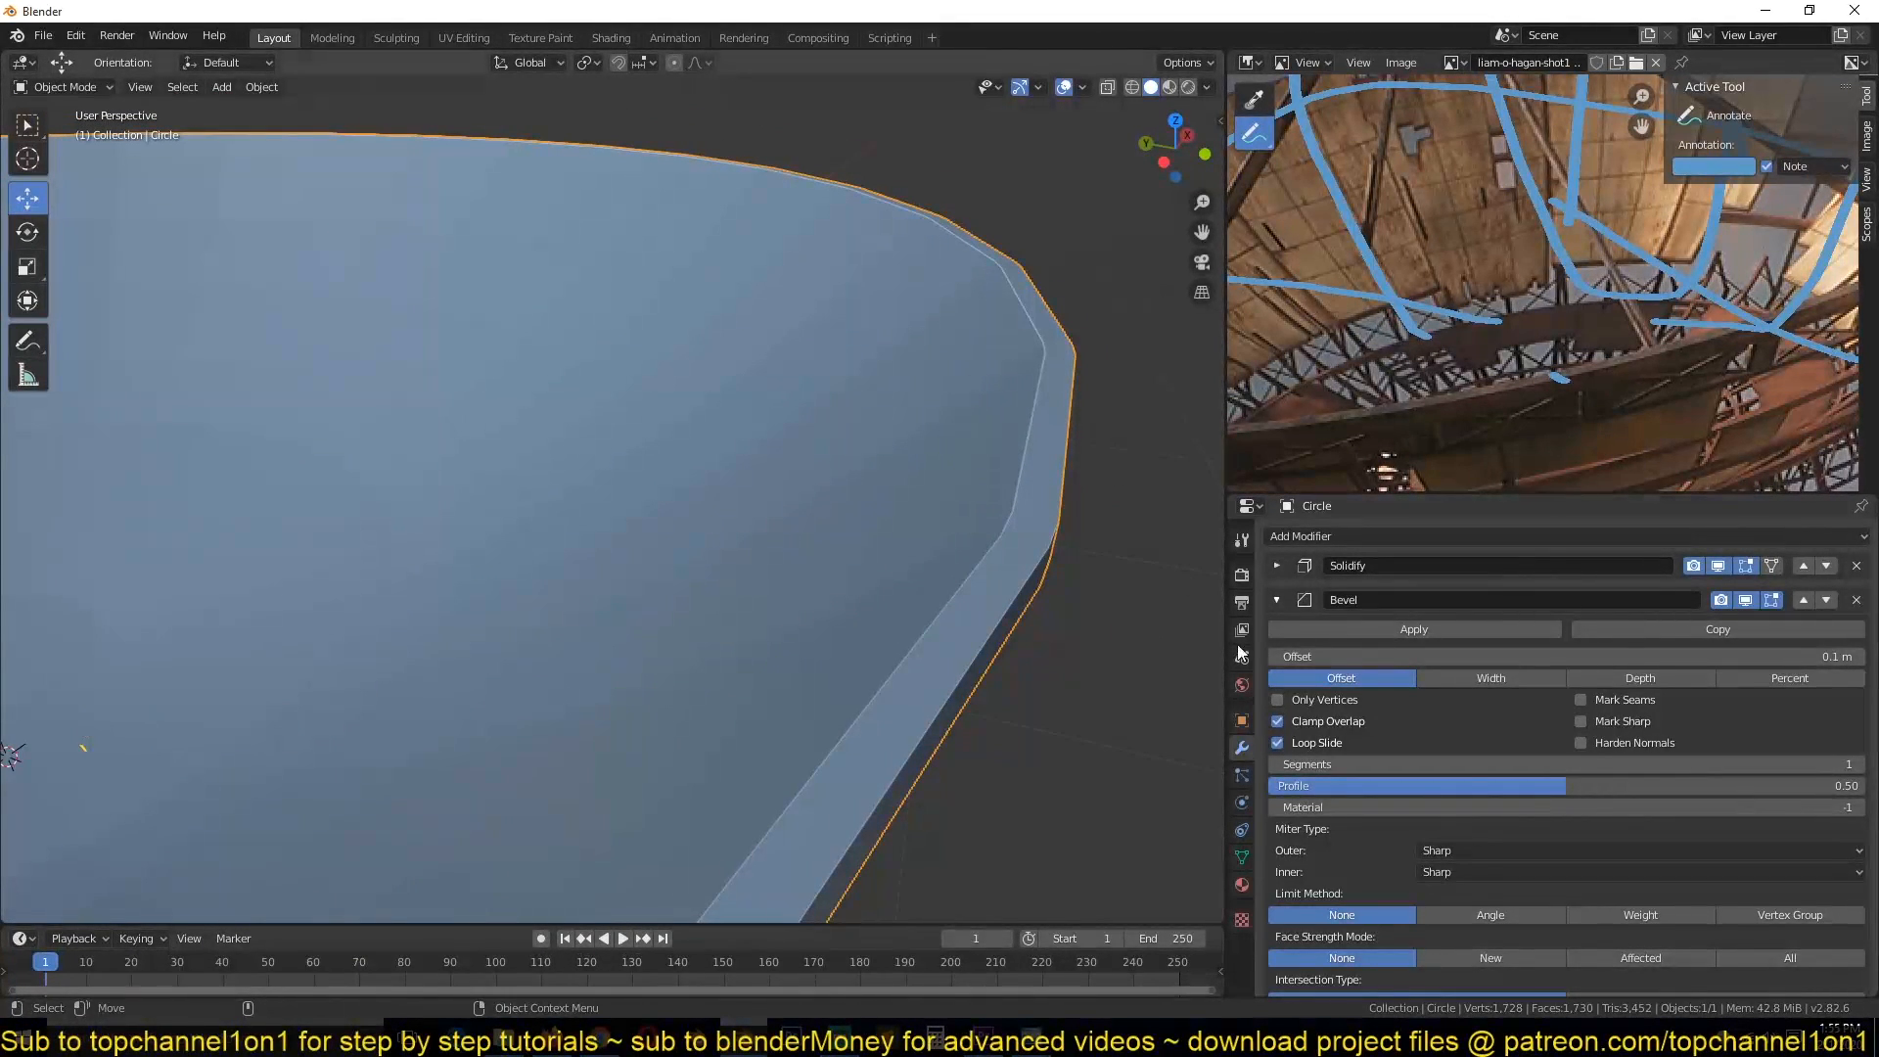
Step: Limit the bevel by Angle with a 0.003 m offset, then apply the bowl's transforms
{"action": "scroll", "scroll_direction": "down", "scroll_amount": 3}
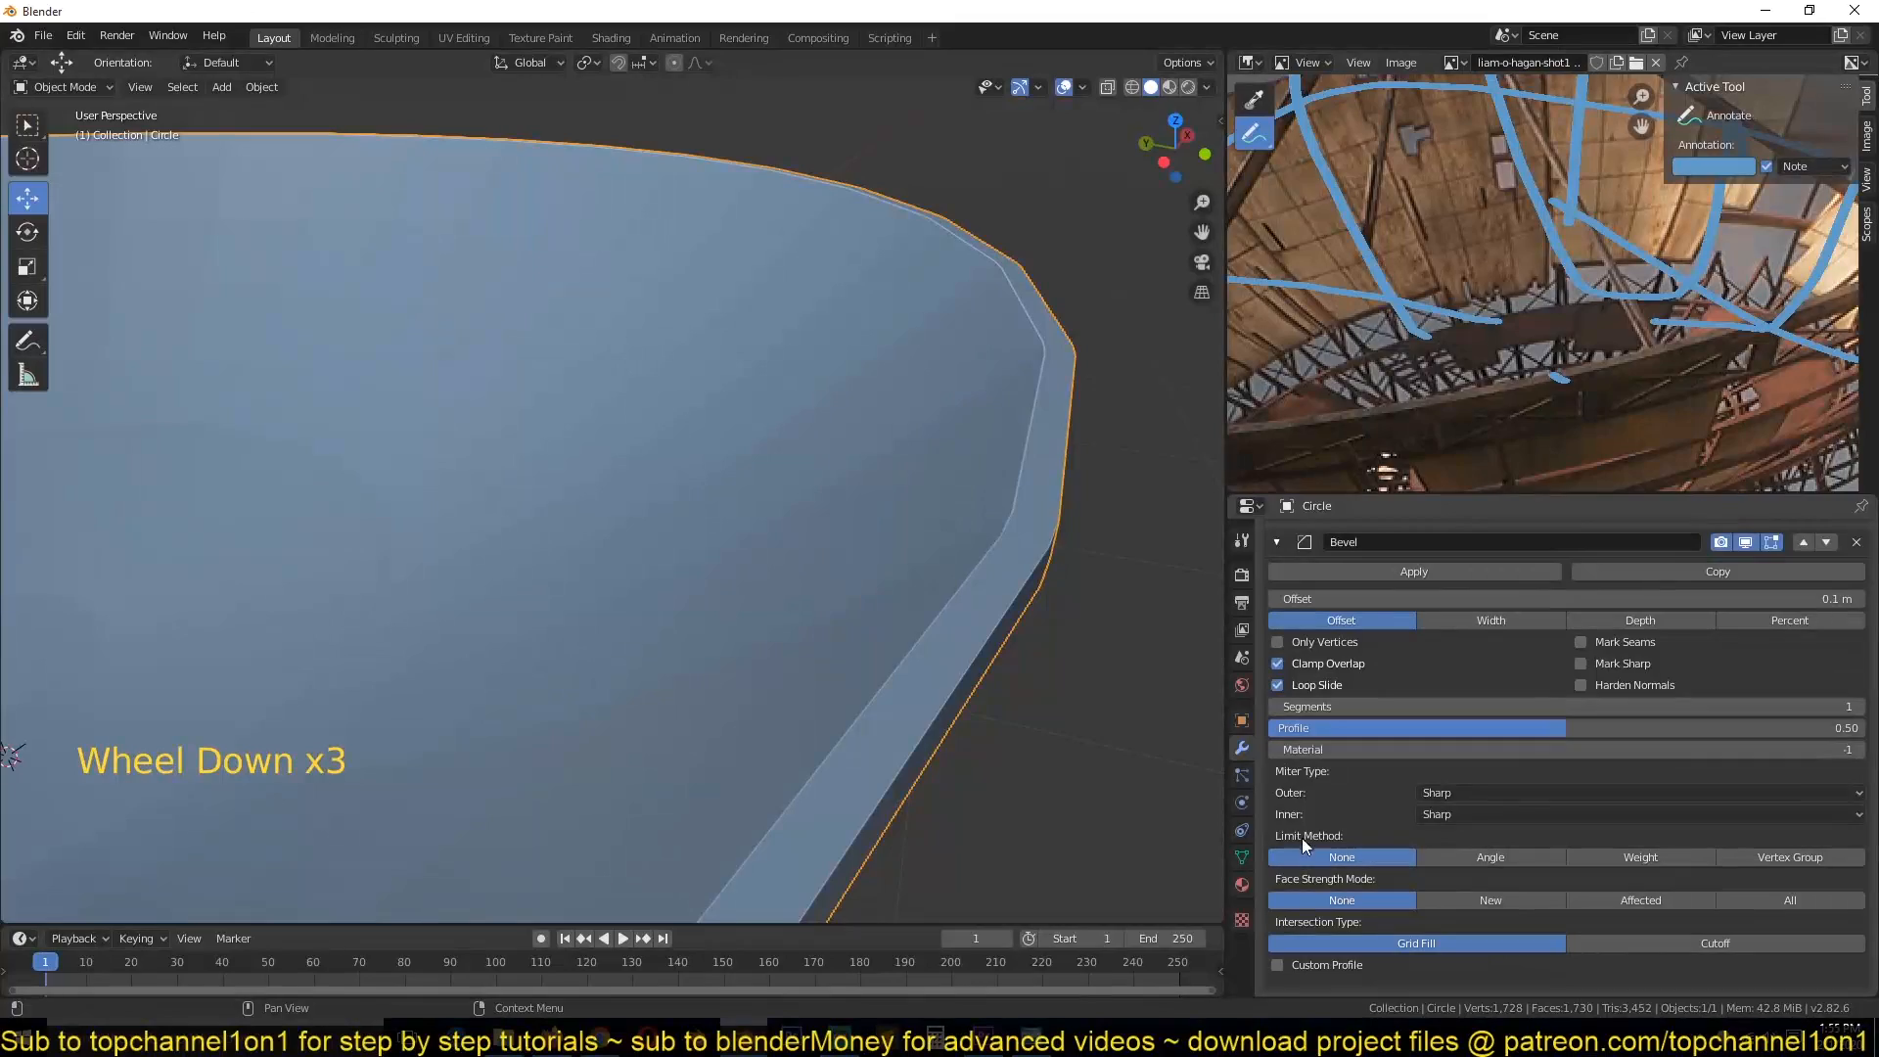
{"action": "scroll", "scroll_direction": "down", "scroll_amount": 3}
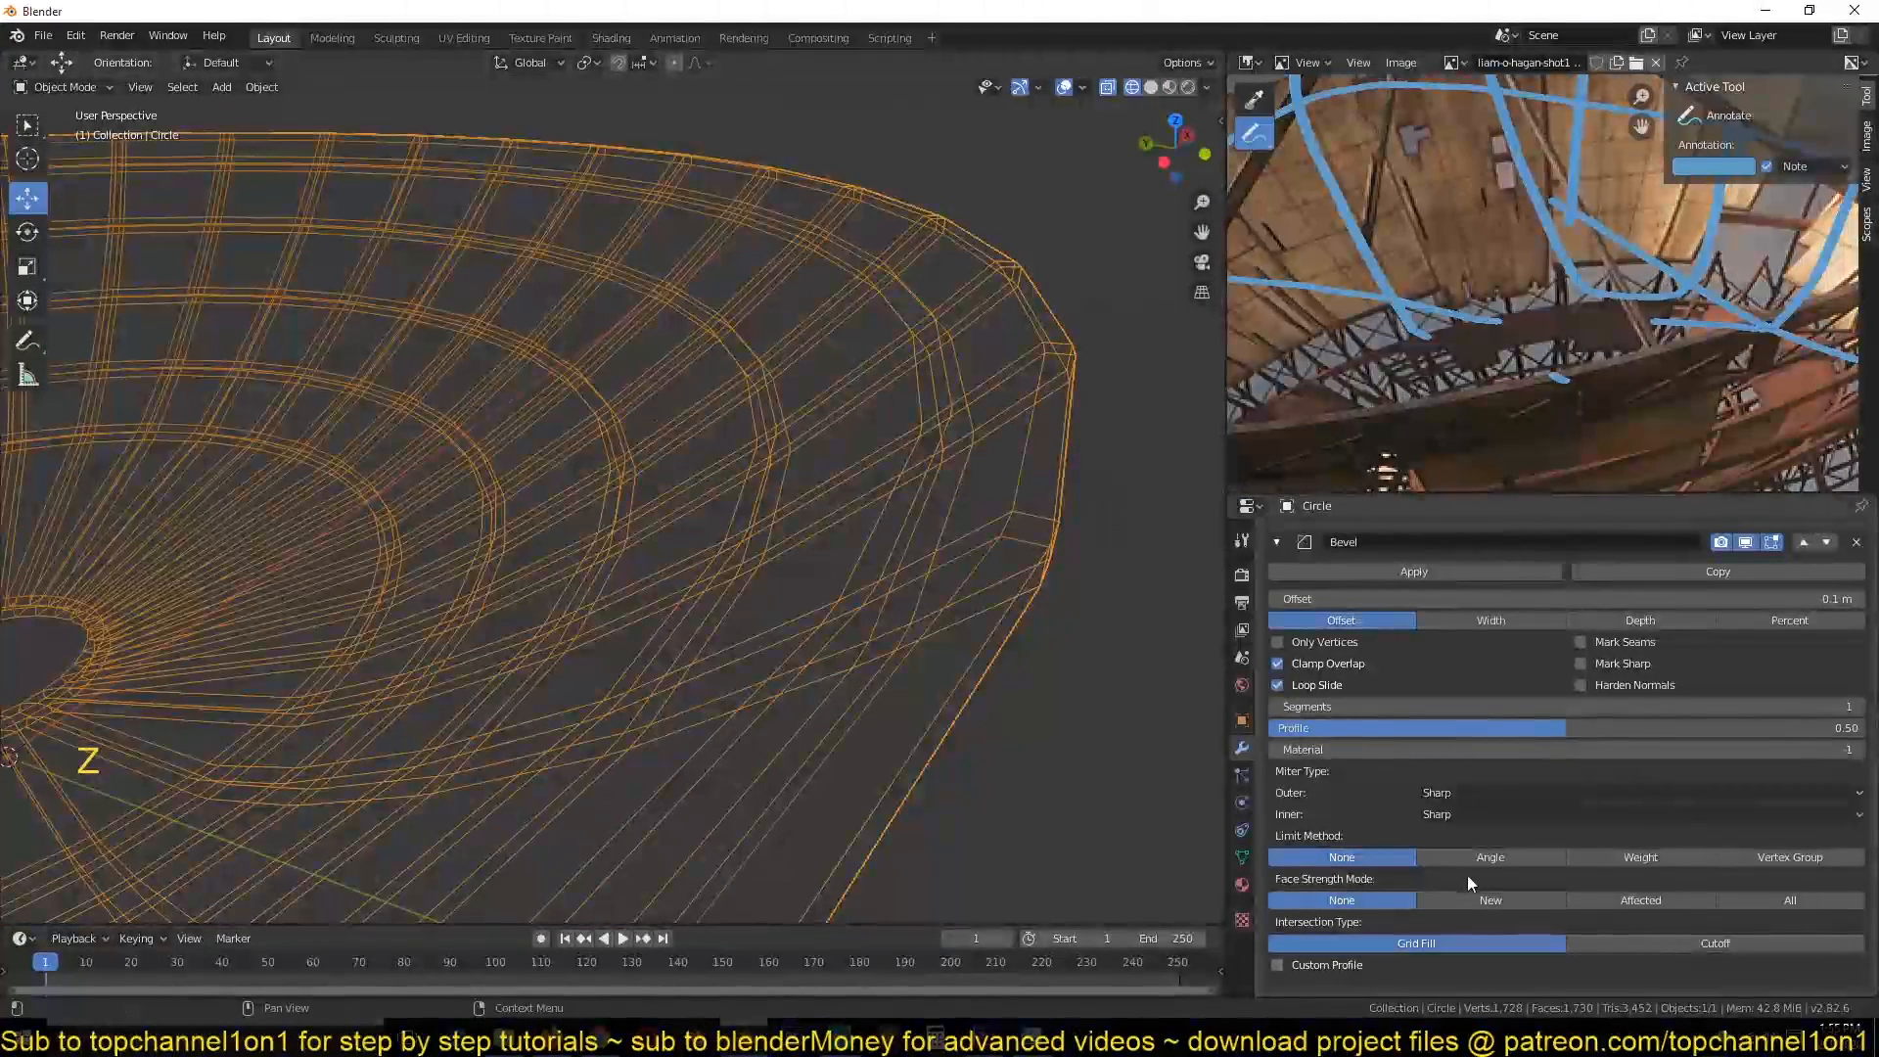
{"action": "left_click", "coordinate": [1489, 857]}
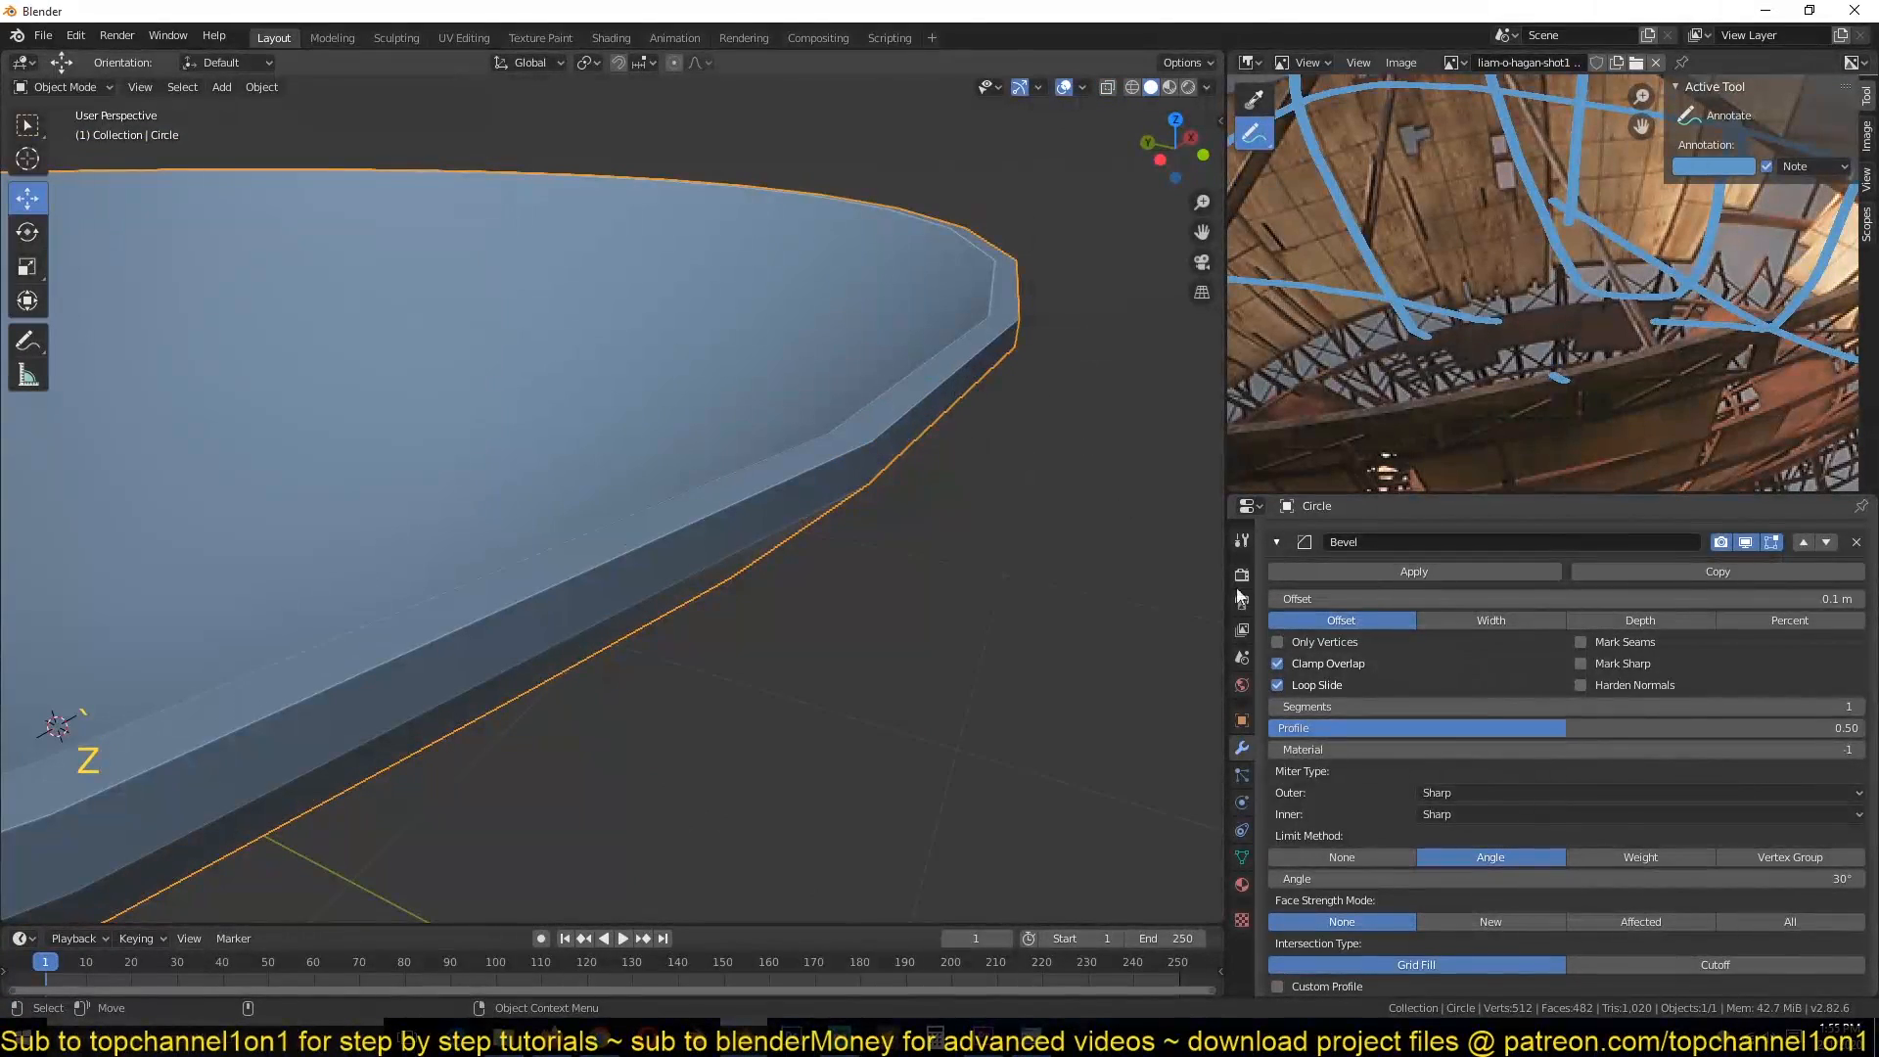
{"action": "scroll", "scroll_direction": "down", "scroll_amount": 3}
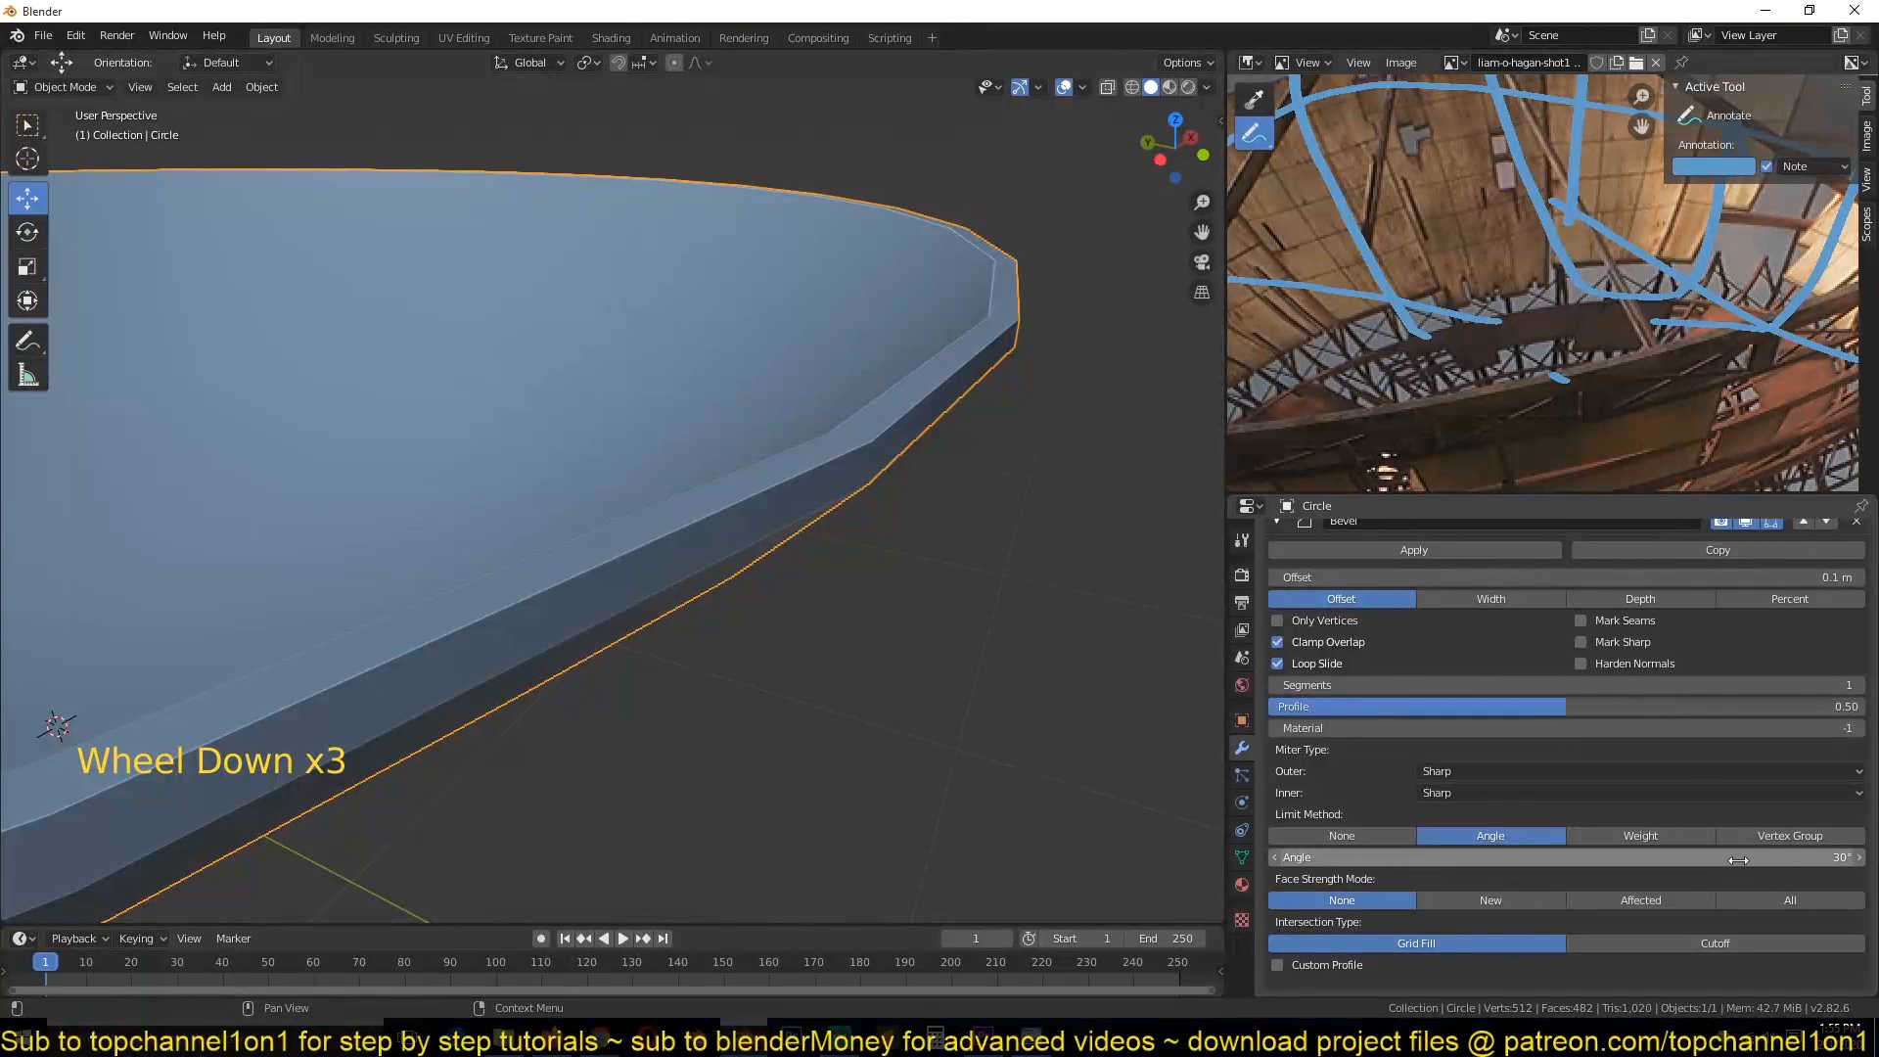
{"action": "scroll", "scroll_direction": "down", "scroll_amount": 3}
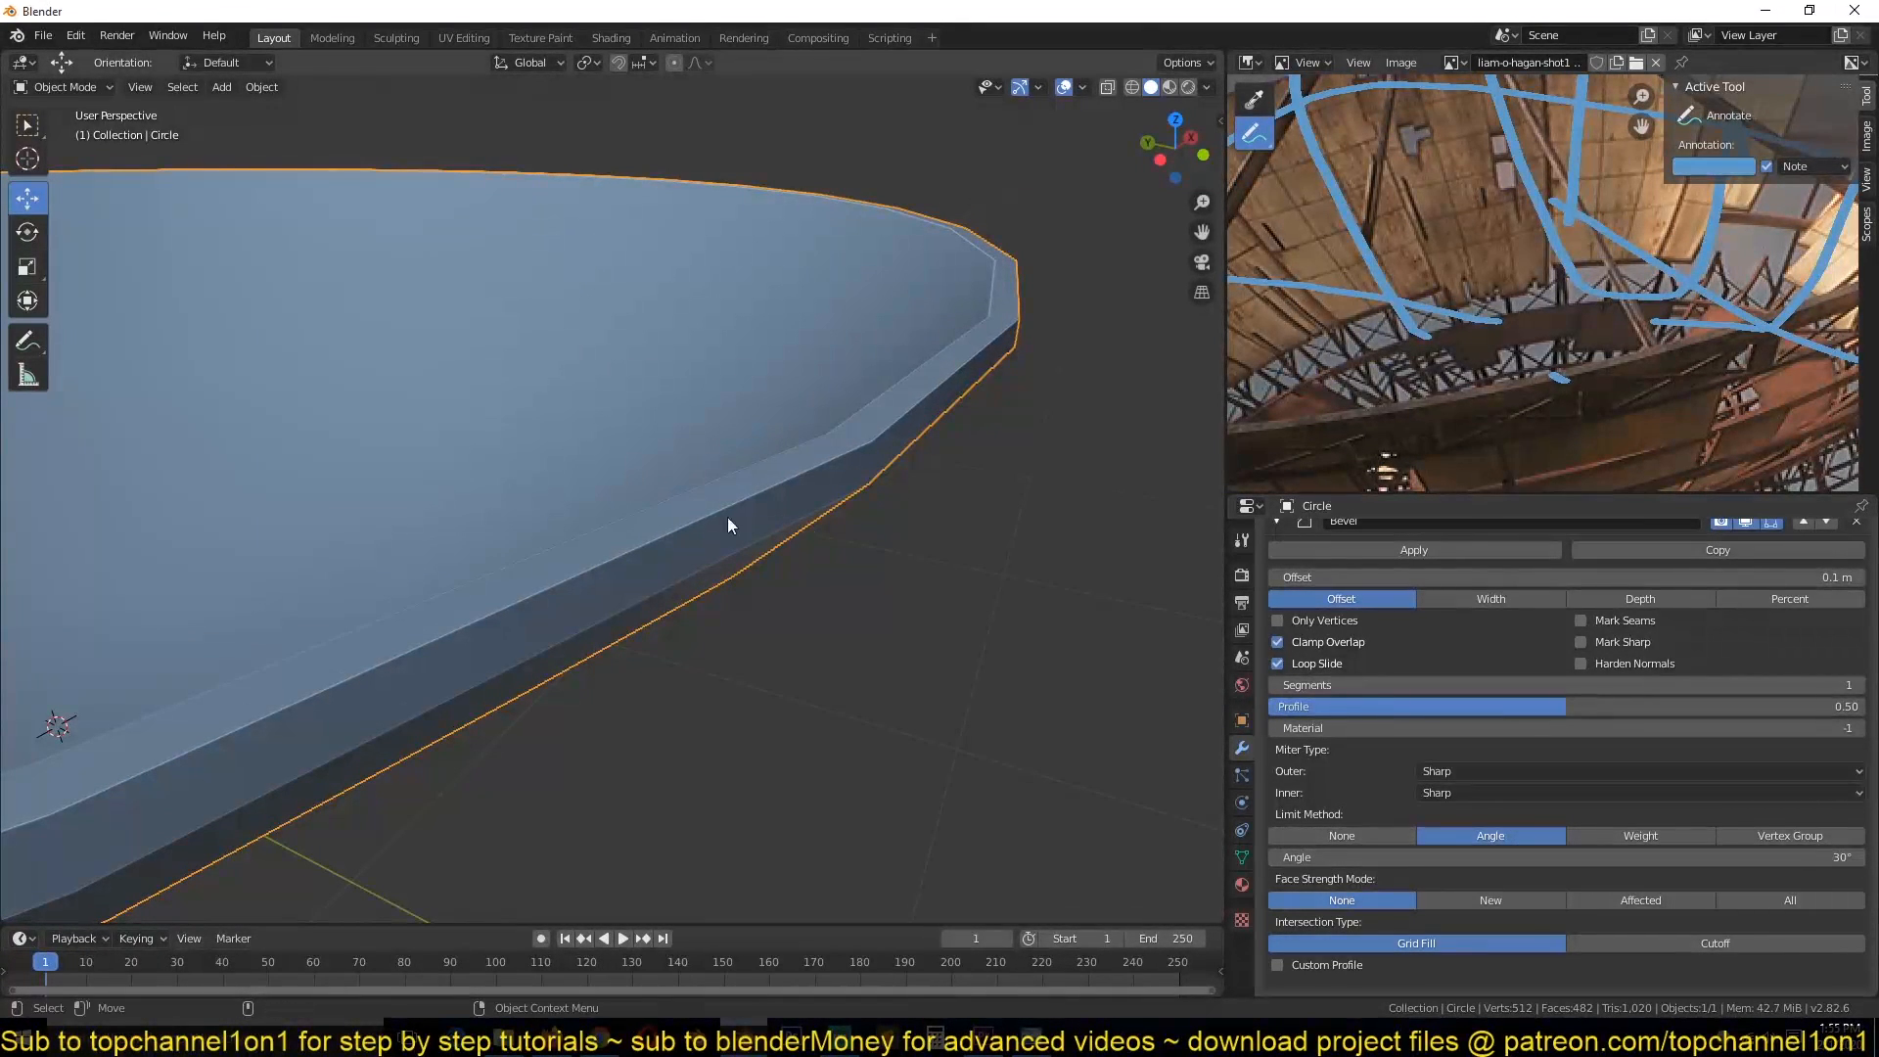
{"action": "scroll", "scroll_direction": "up", "scroll_amount": 3}
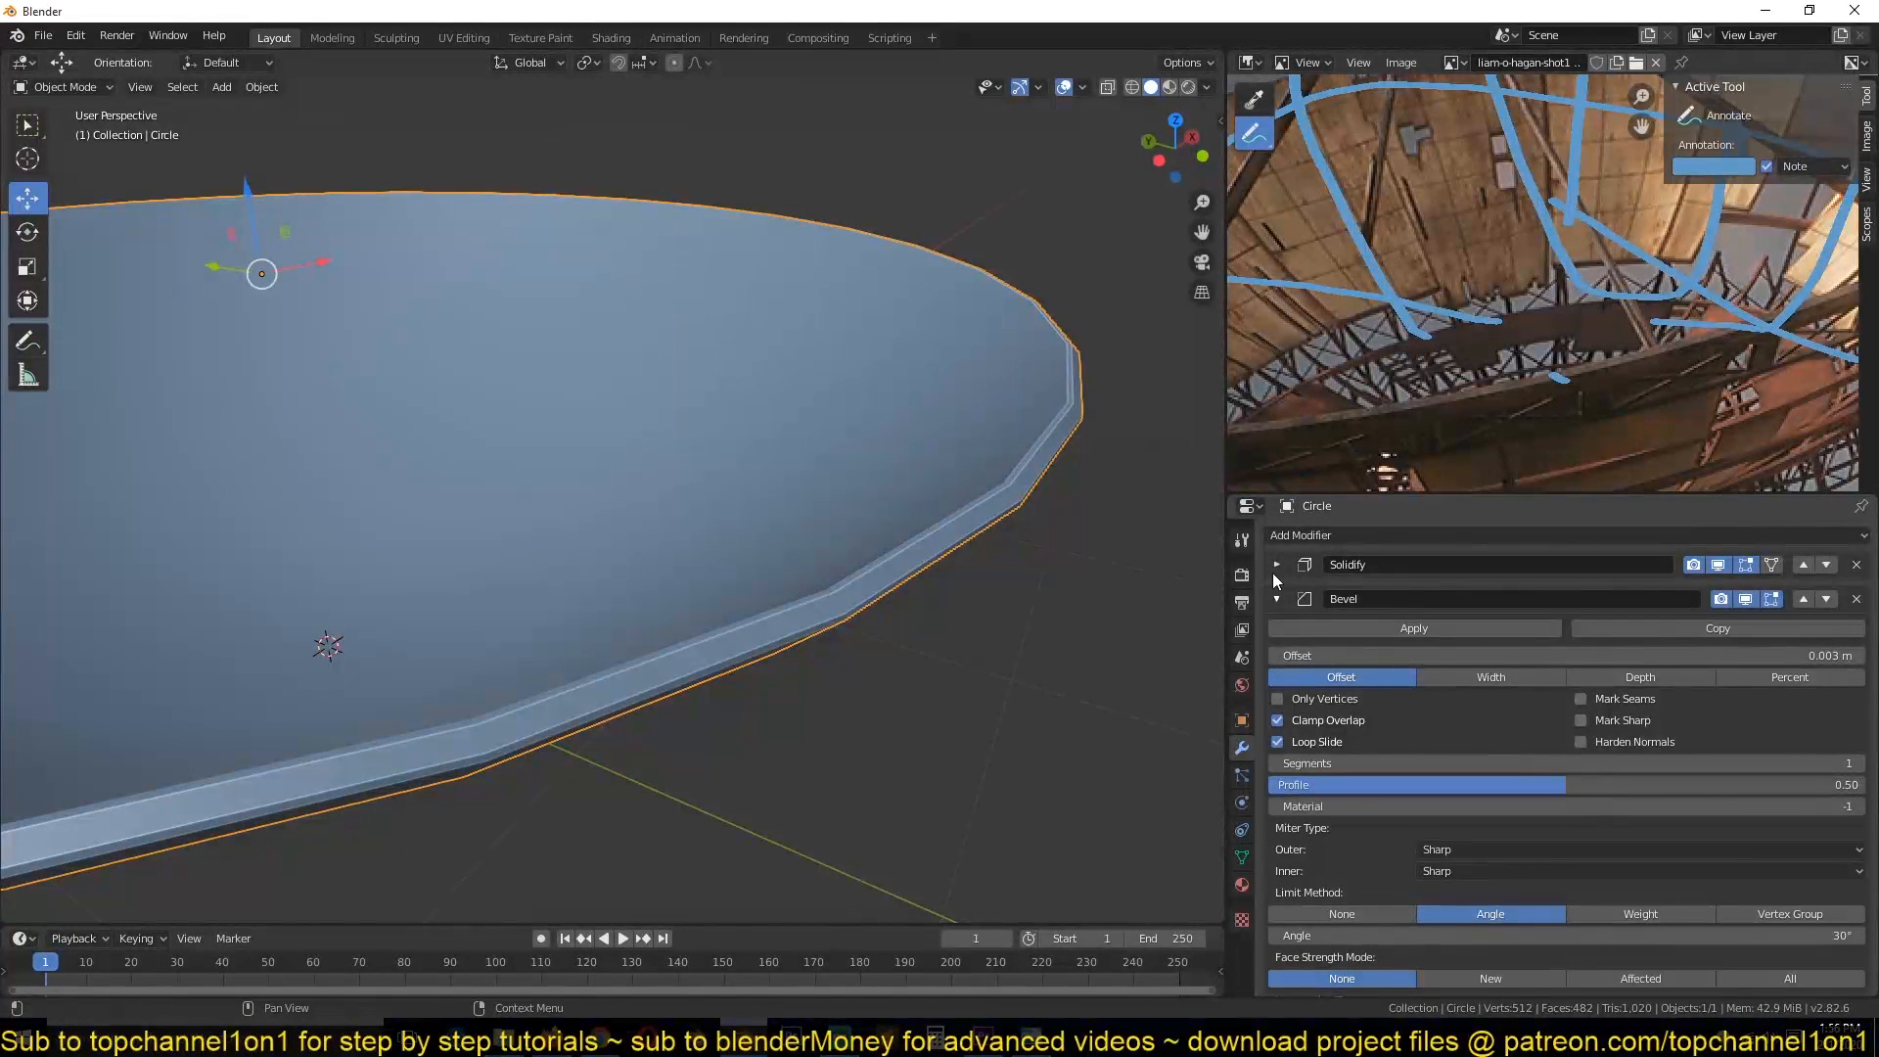
{"action": "scroll", "scroll_direction": "down", "scroll_amount": 3}
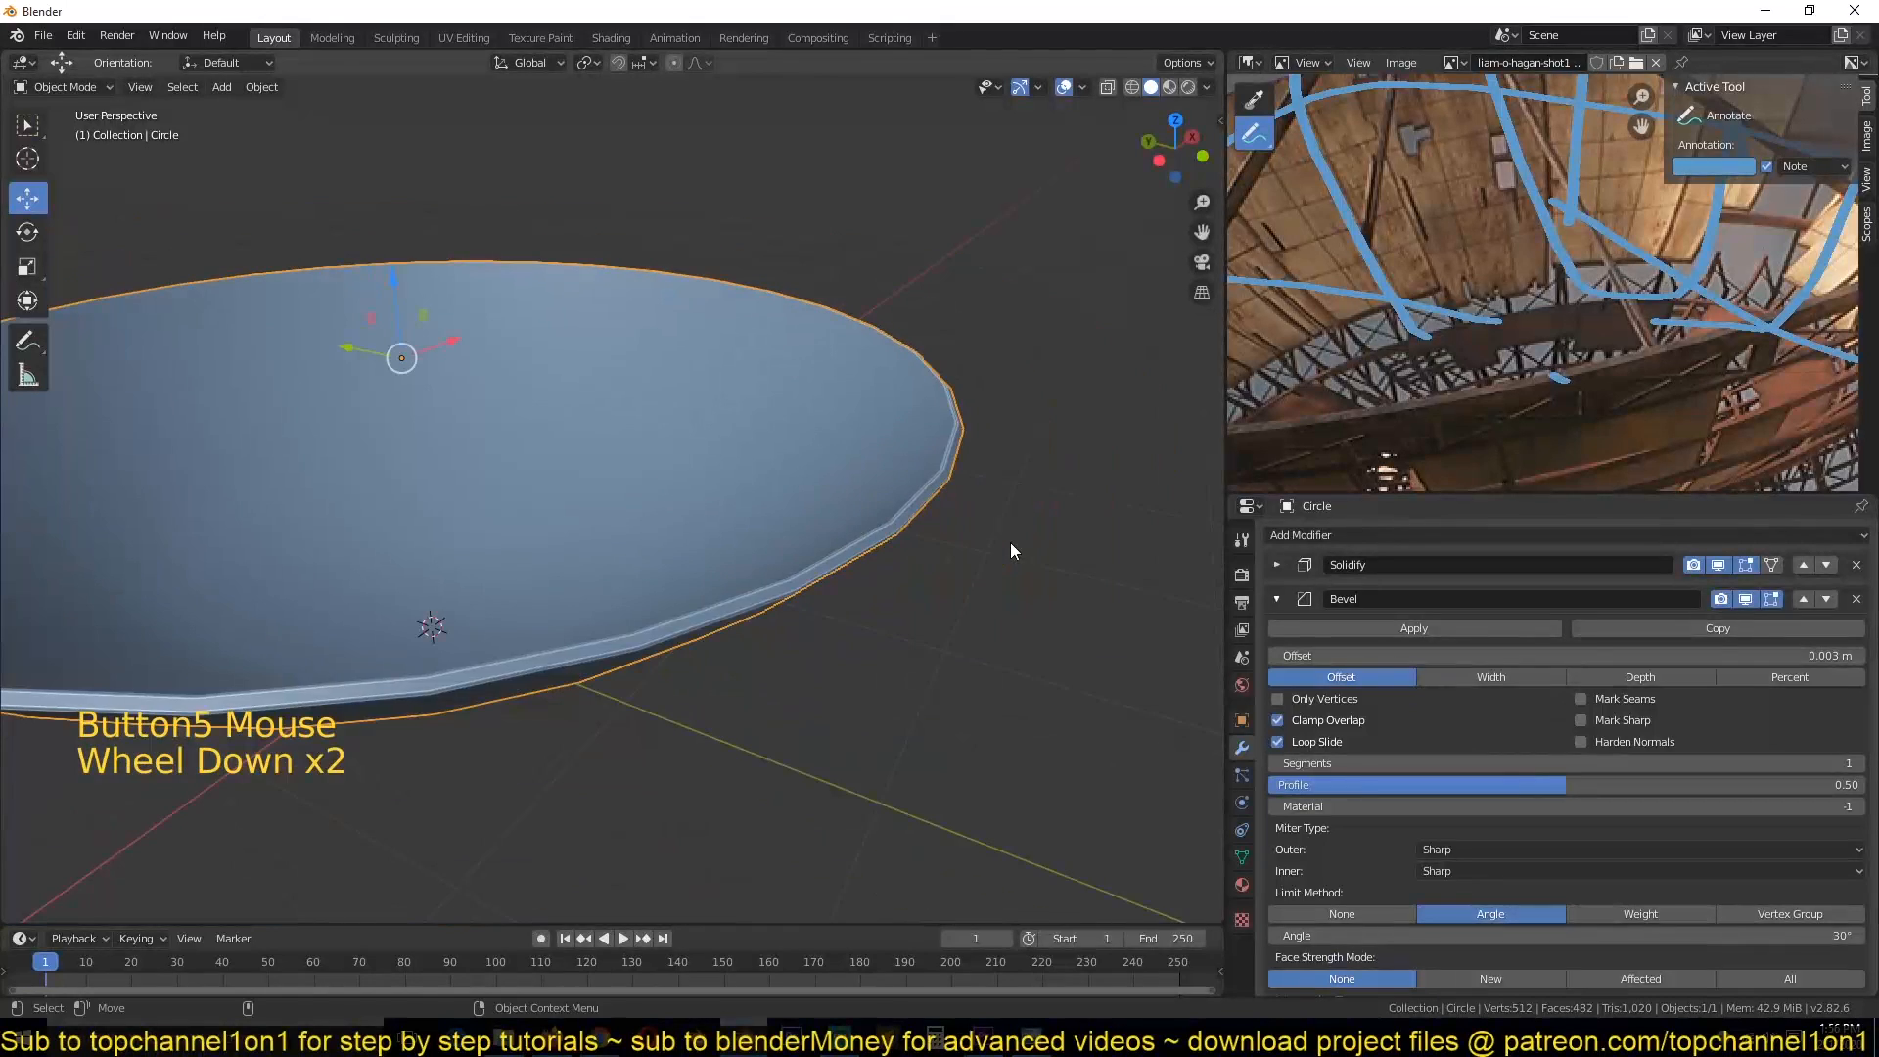
{"action": "scroll", "scroll_direction": "down", "scroll_amount": 3}
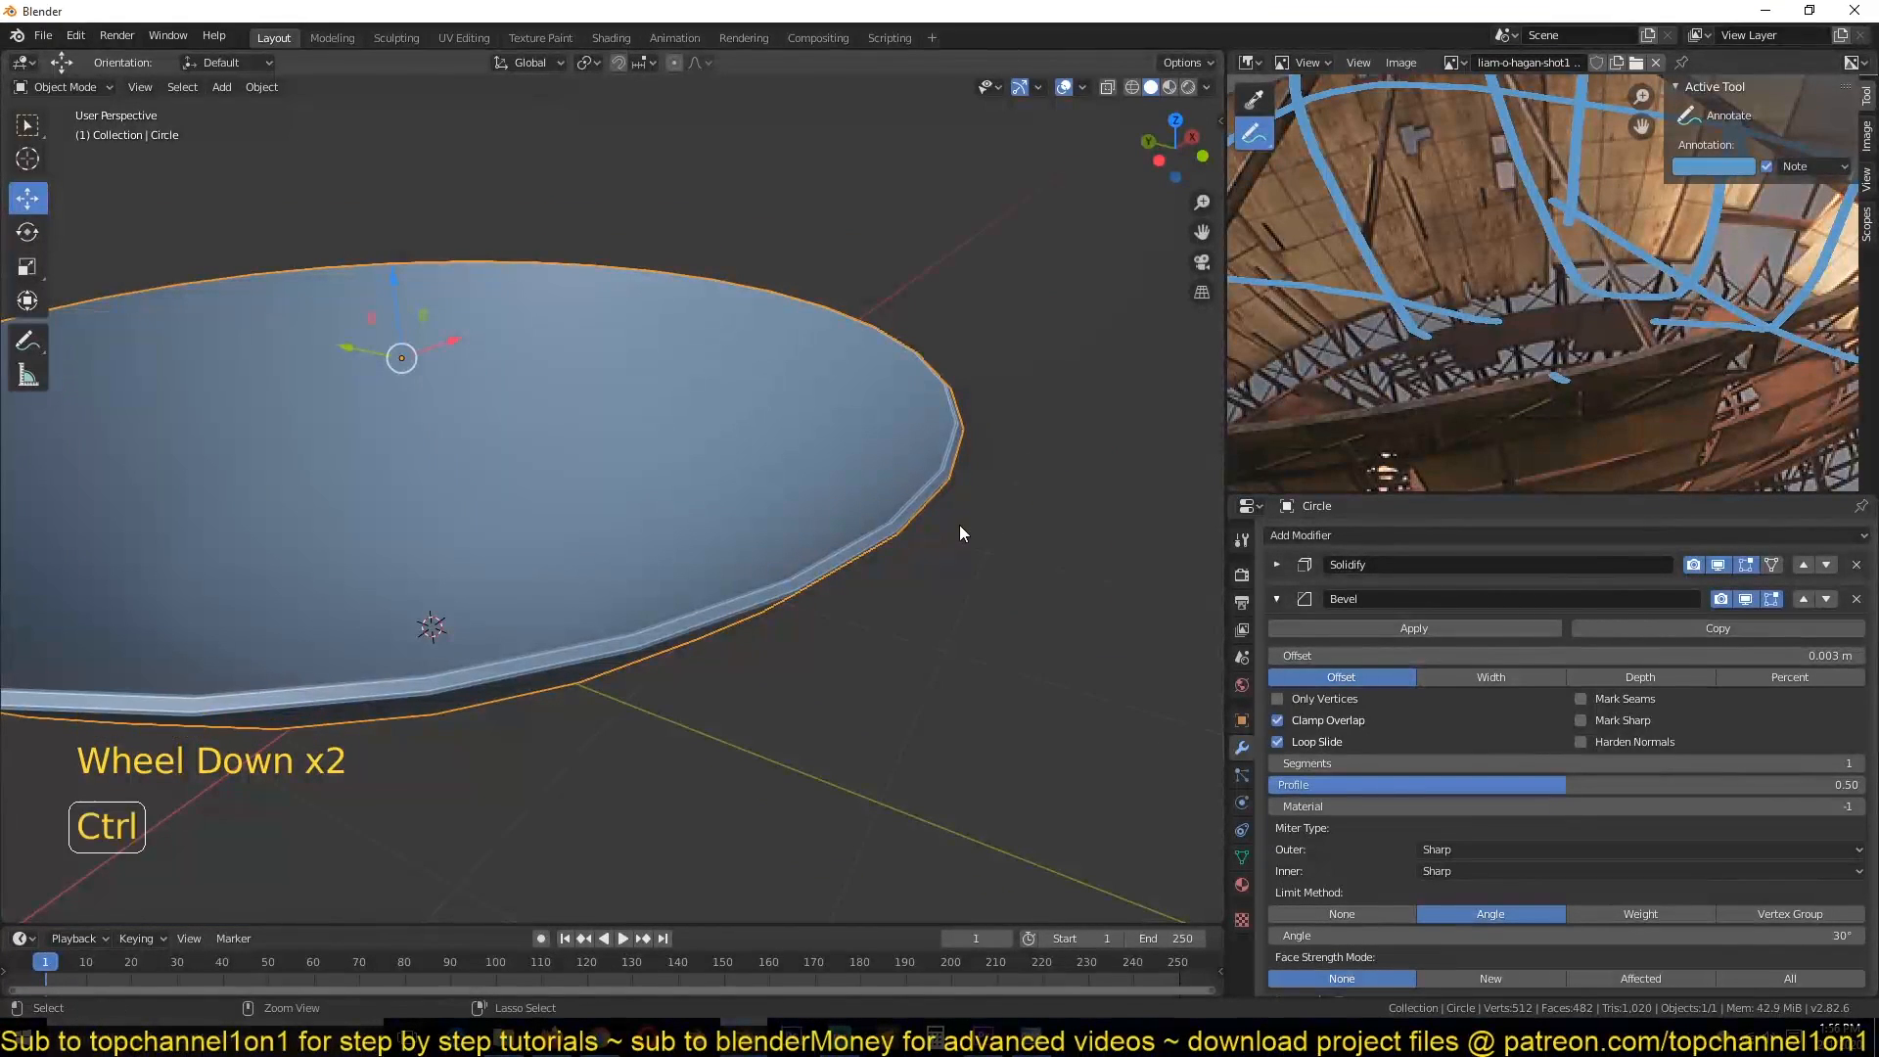
{"action": "key", "text": "ctrl+a"}
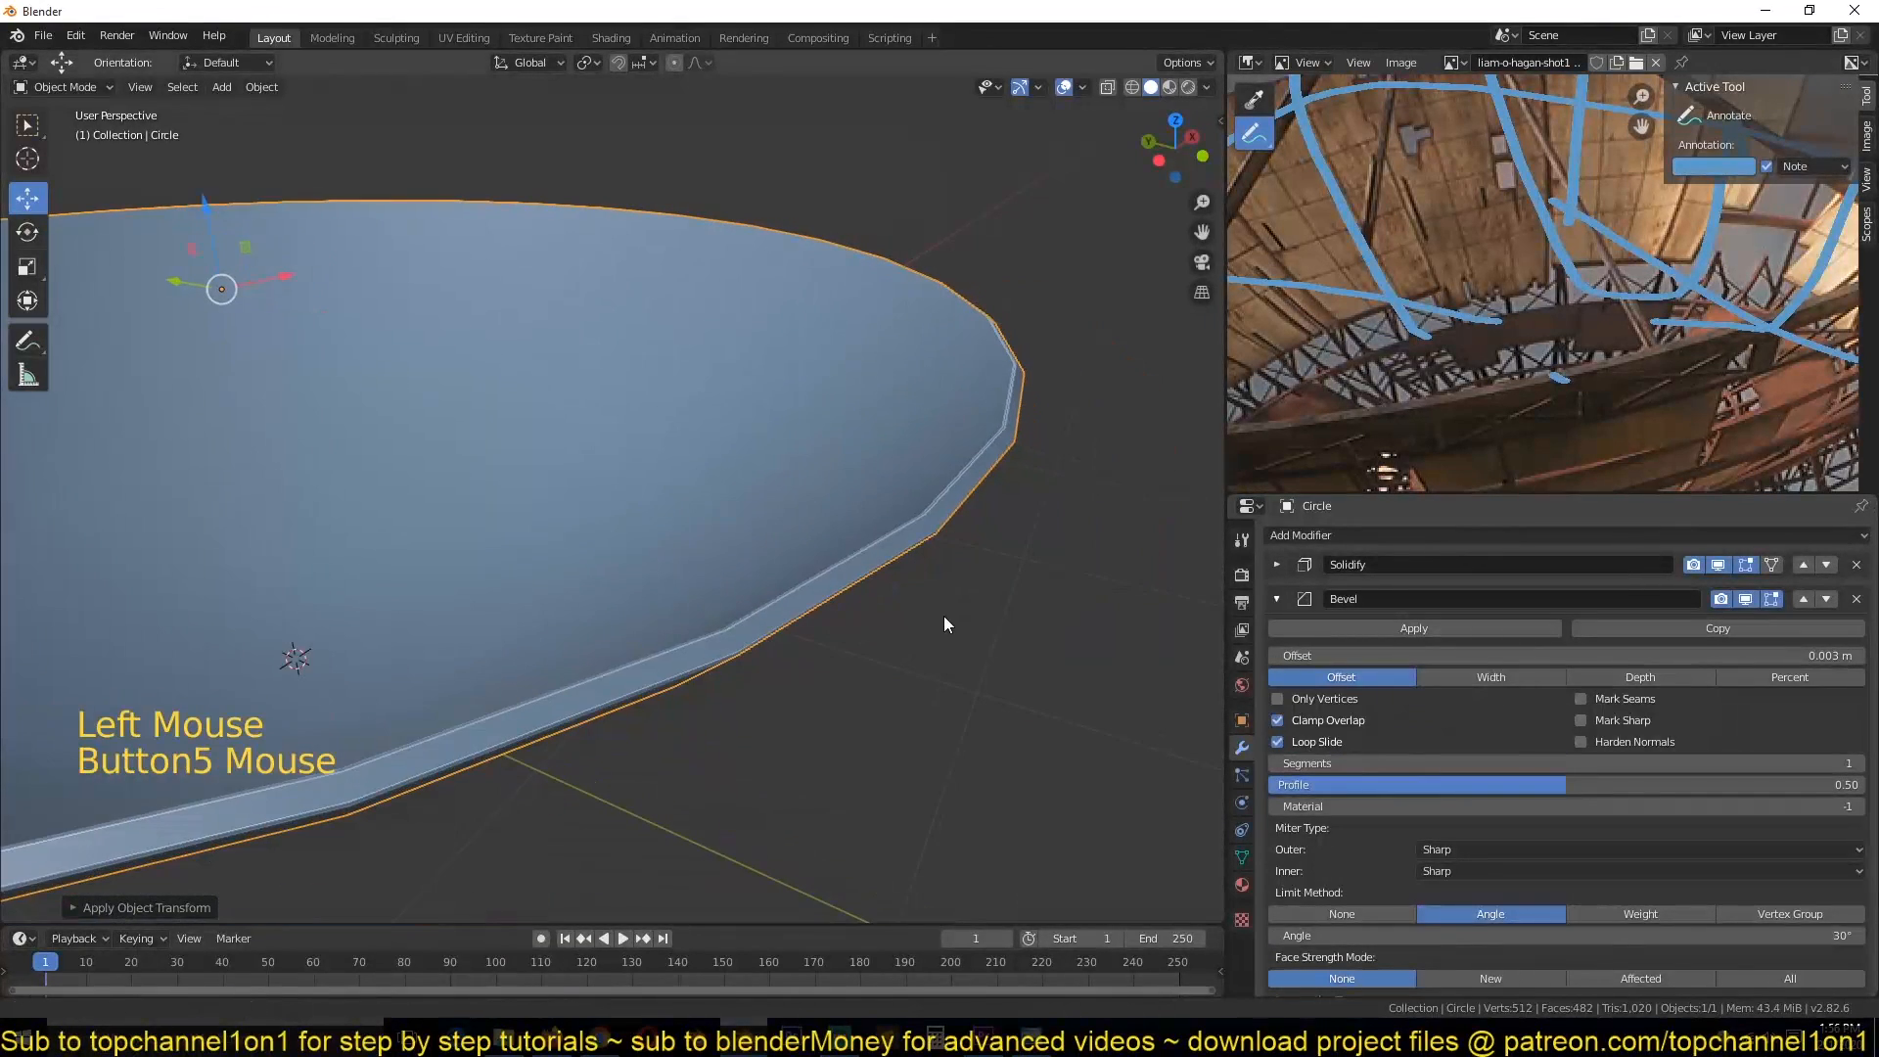
{"action": "scroll", "scroll_direction": "up", "scroll_amount": 3}
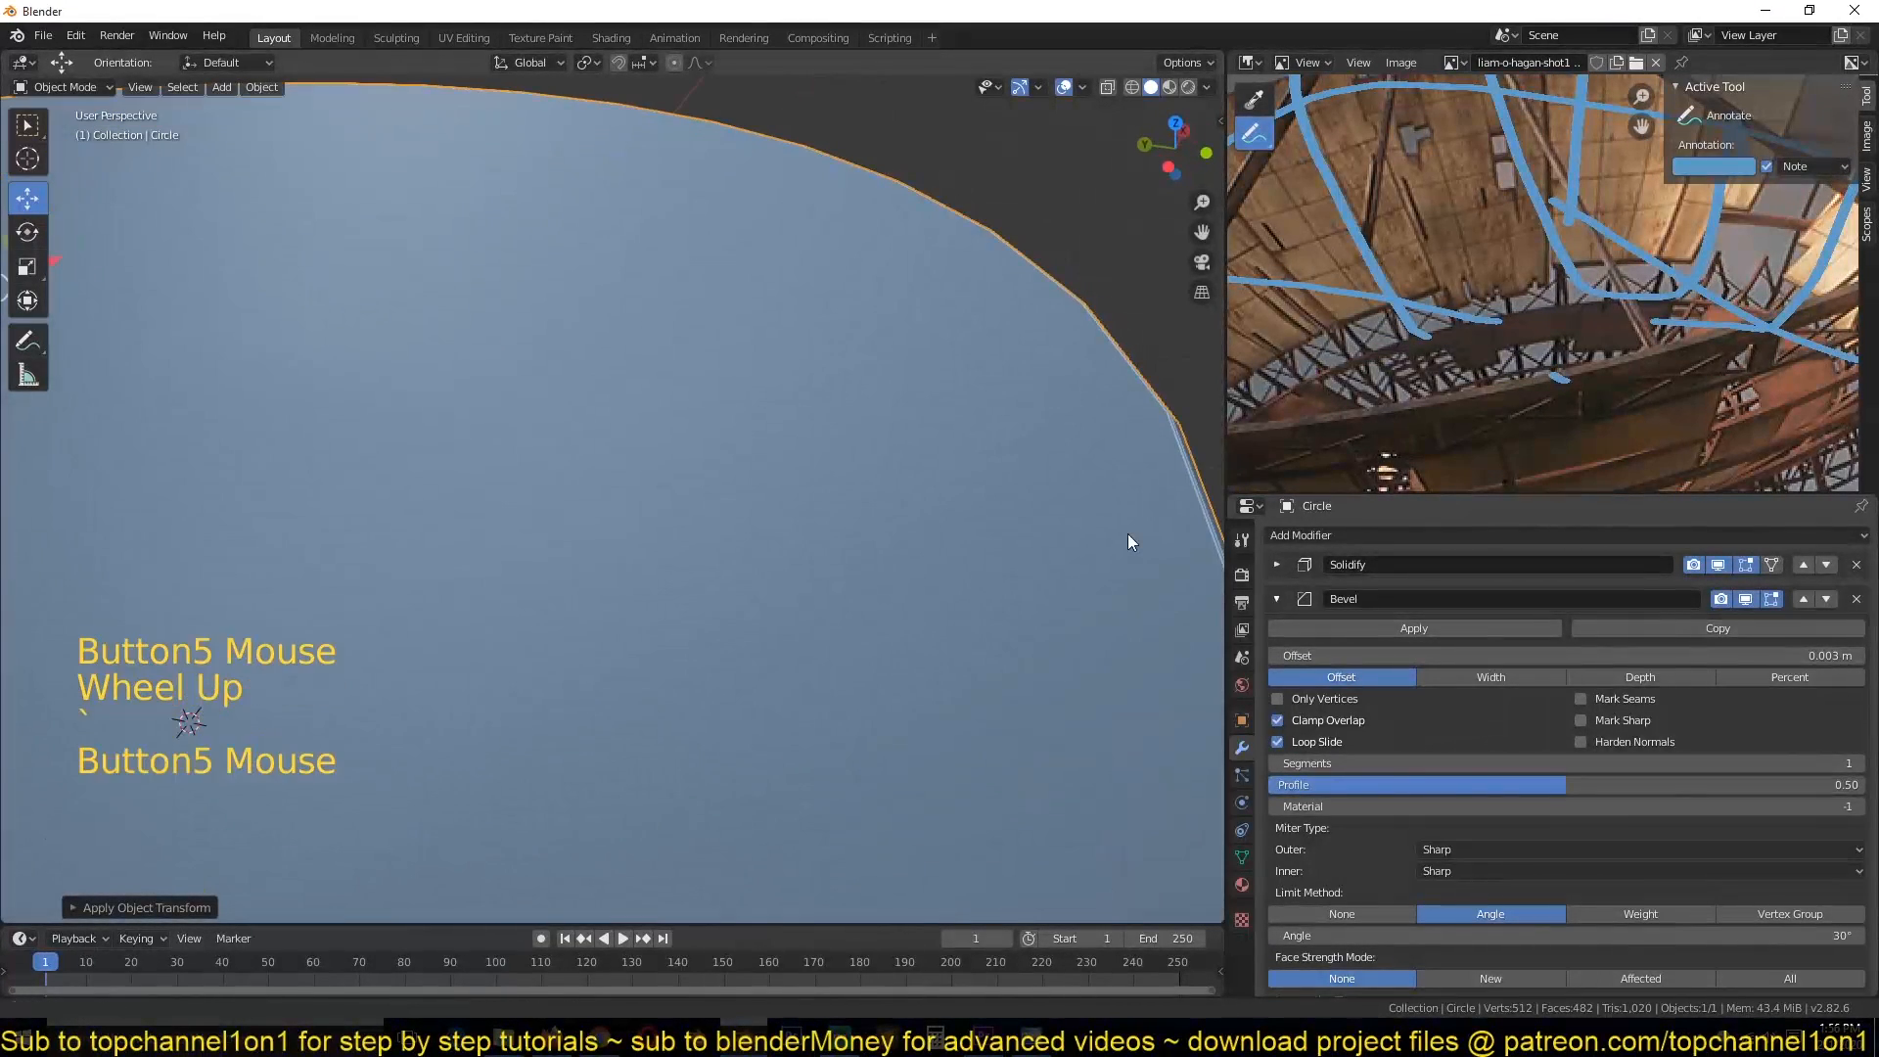
Step: Enable Harden Normals on the bowl's Bevel modifier, with Auto Smooth at 30°
{"action": "scroll", "scroll_direction": "up", "scroll_amount": 3}
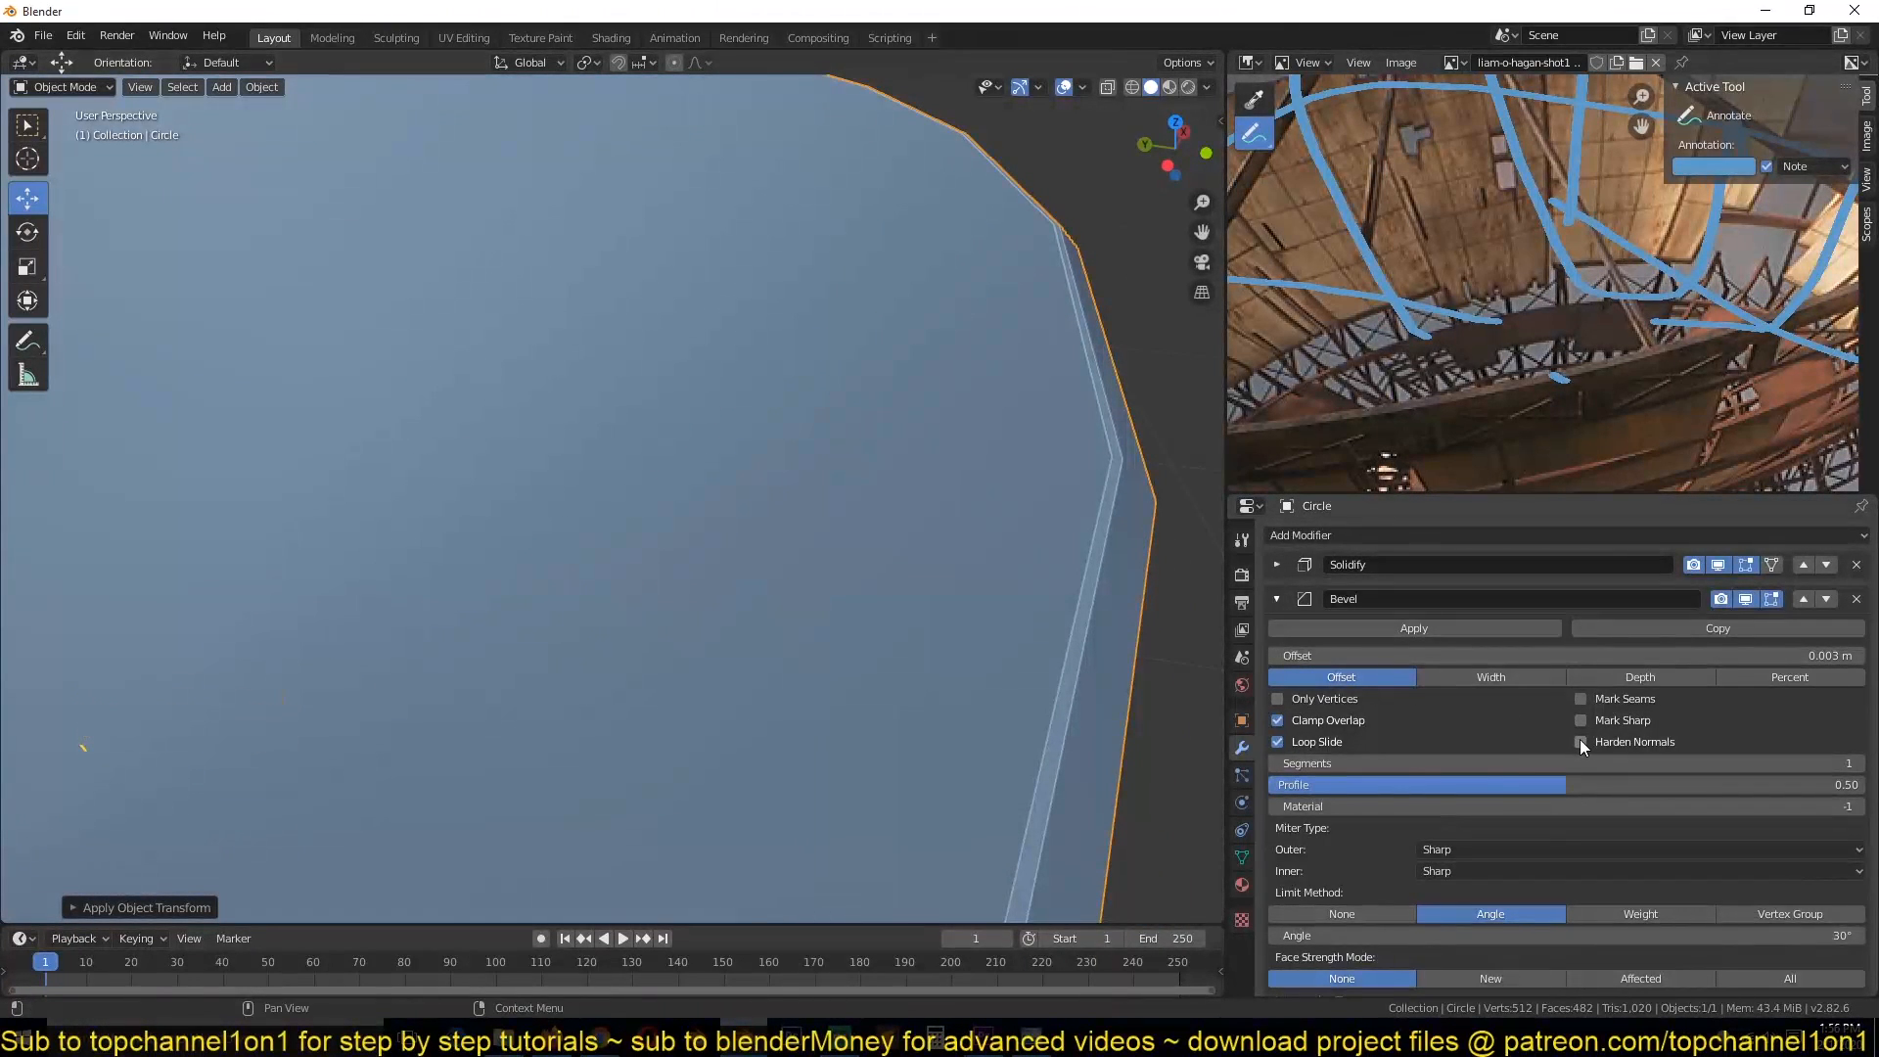
{"action": "left_click", "coordinate": [1581, 741]}
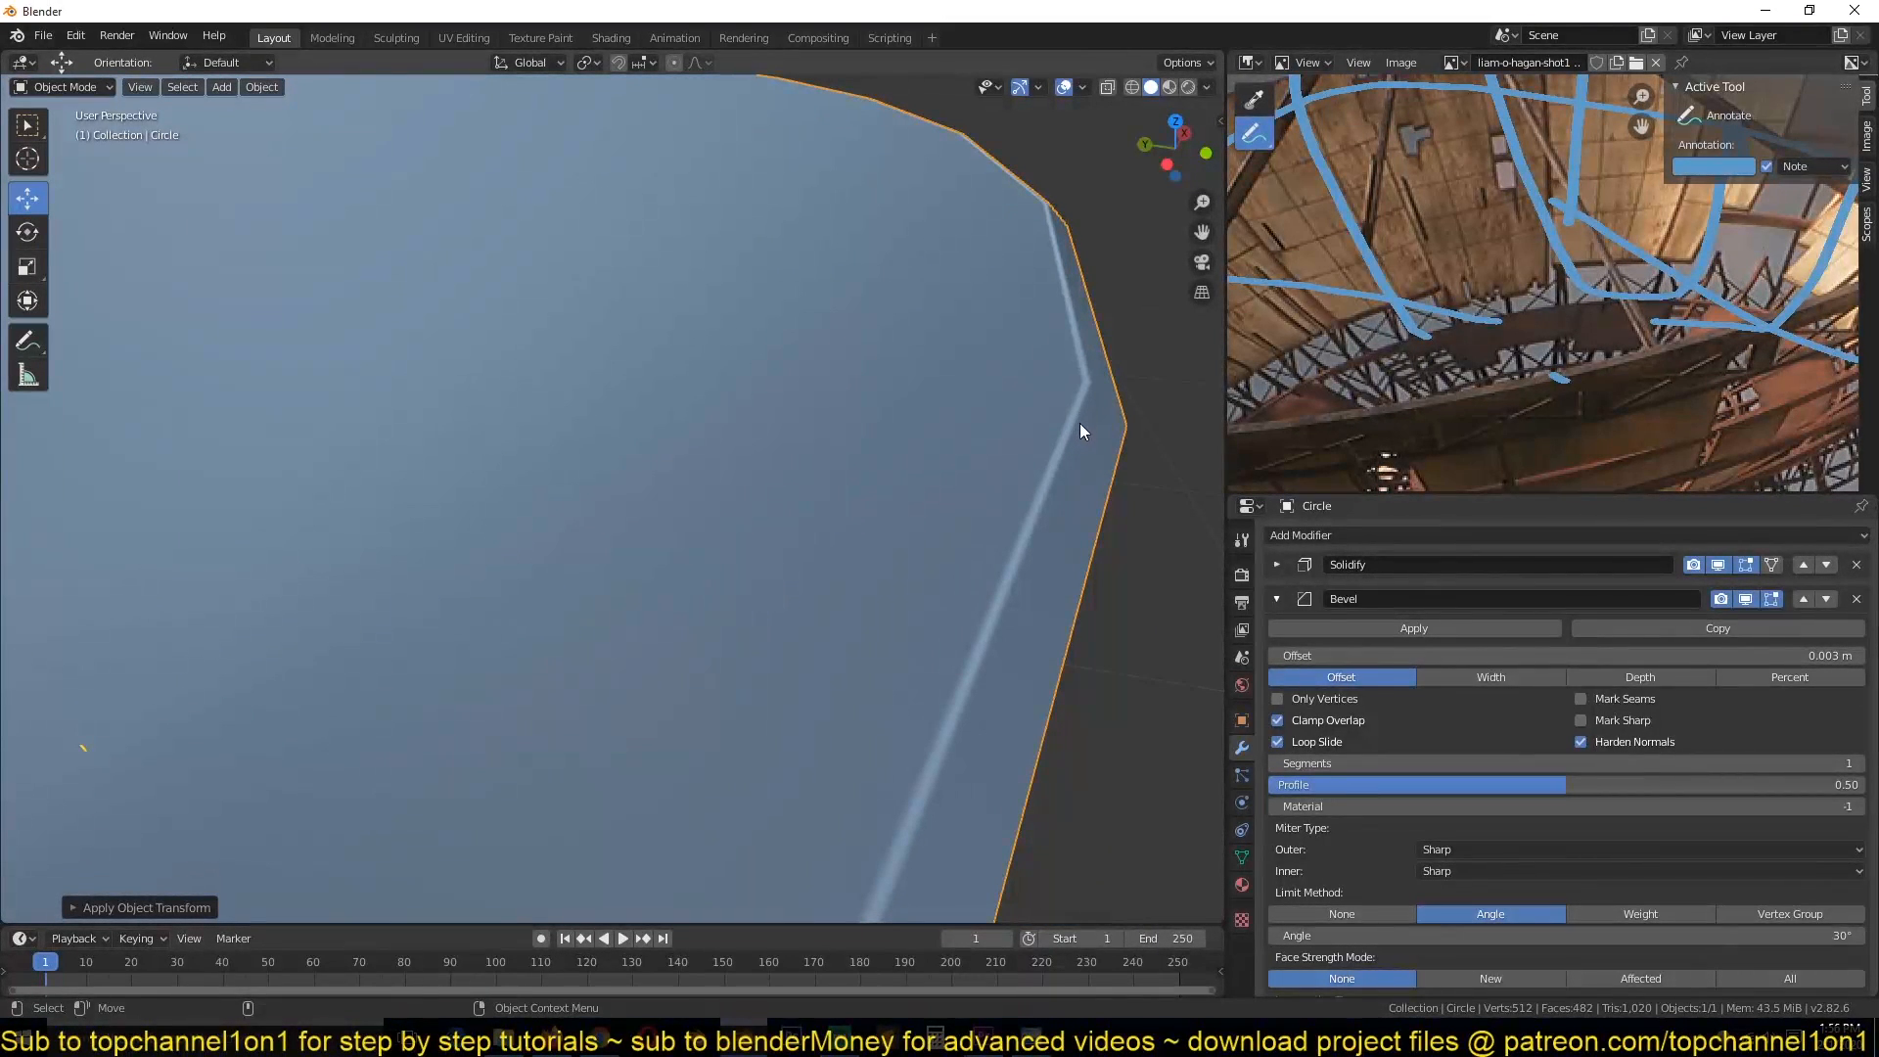
{"action": "scroll", "scroll_direction": "down", "scroll_amount": 3}
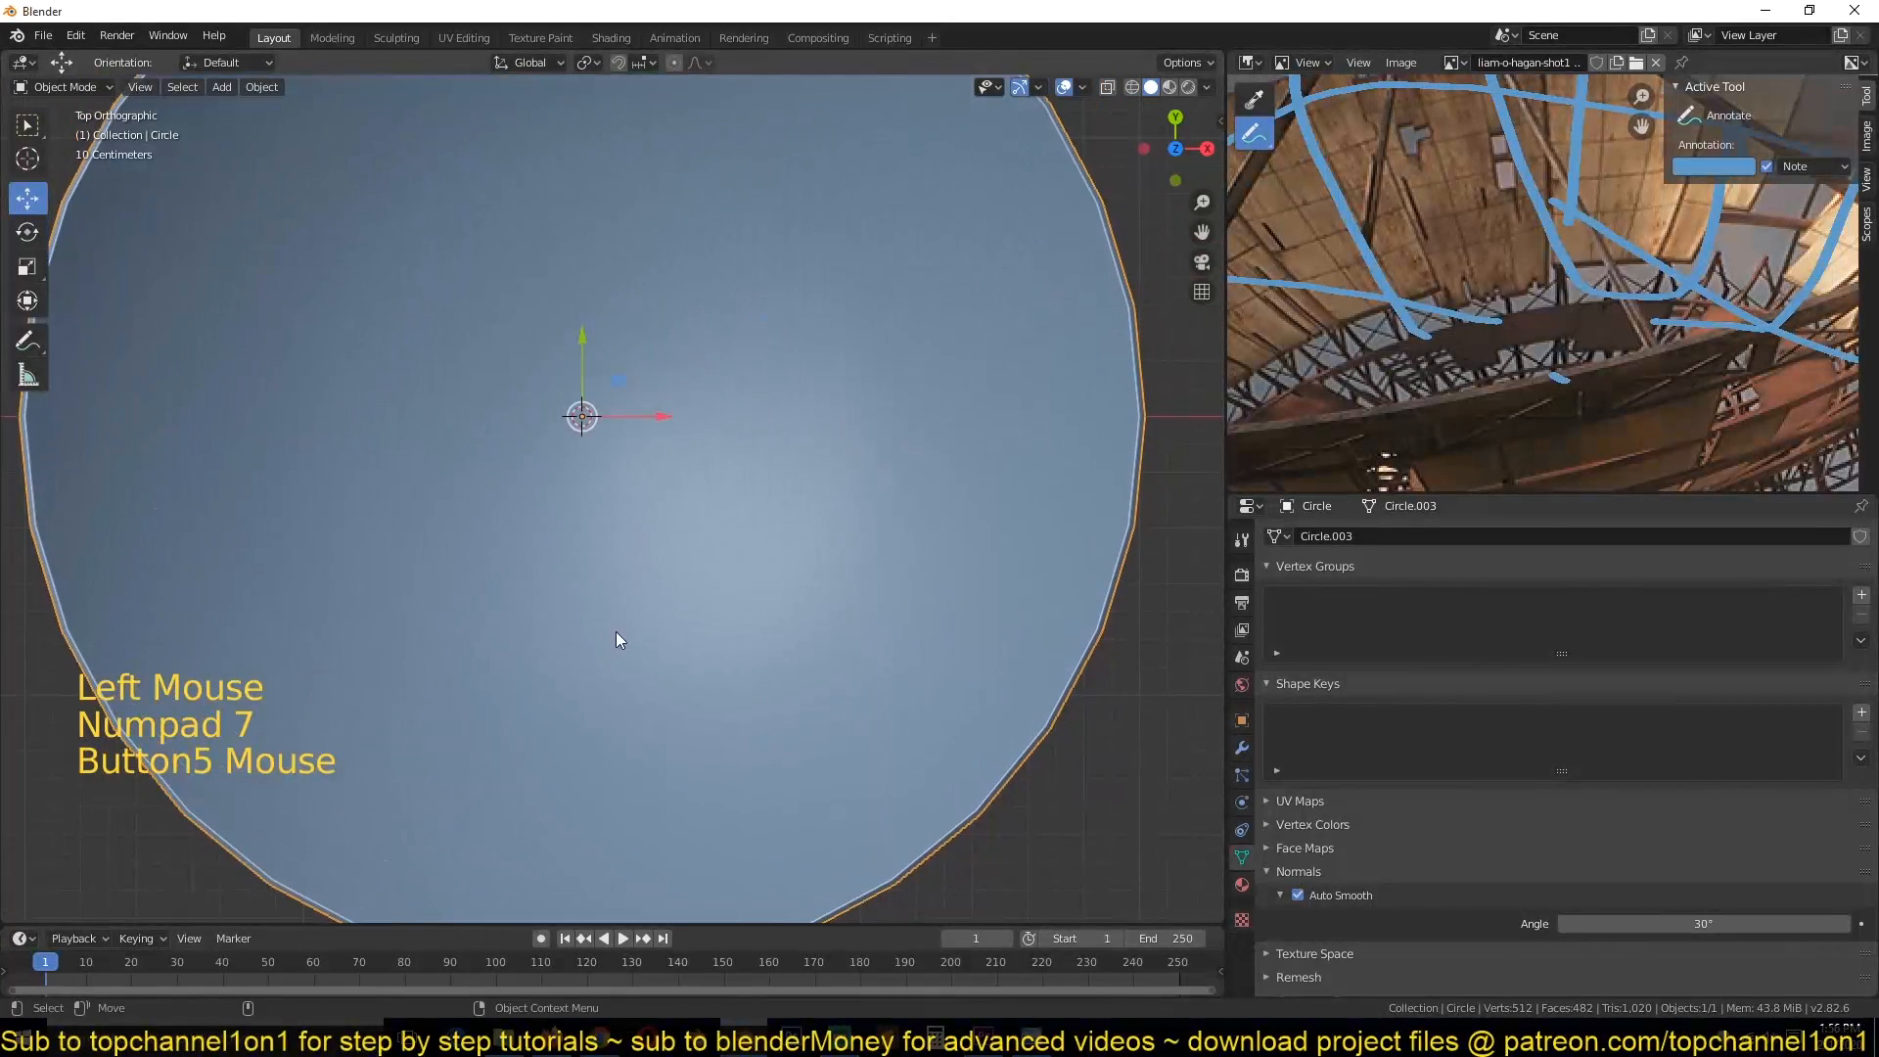
Step: Separate the bowl's central faces into a standalone inner disc object
{"action": "scroll", "scroll_direction": "down", "scroll_amount": 3}
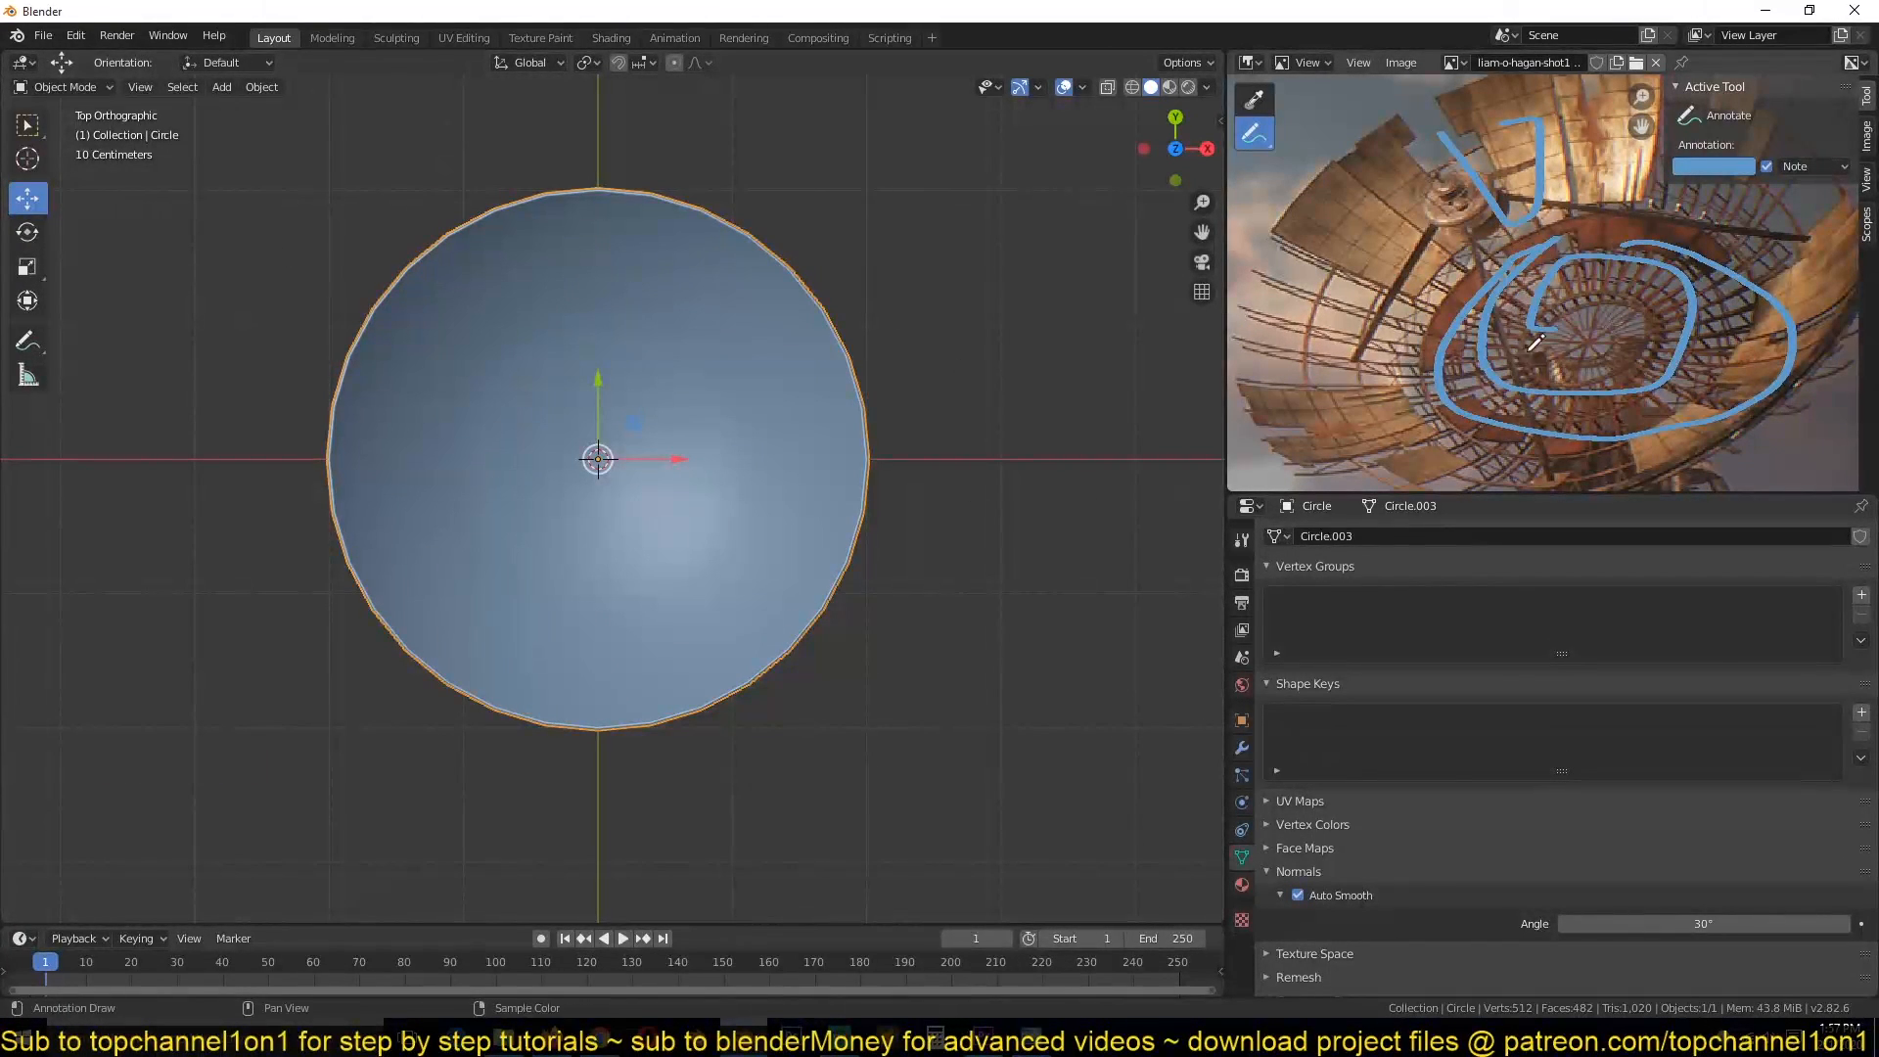
{"action": "key", "text": "Tab"}
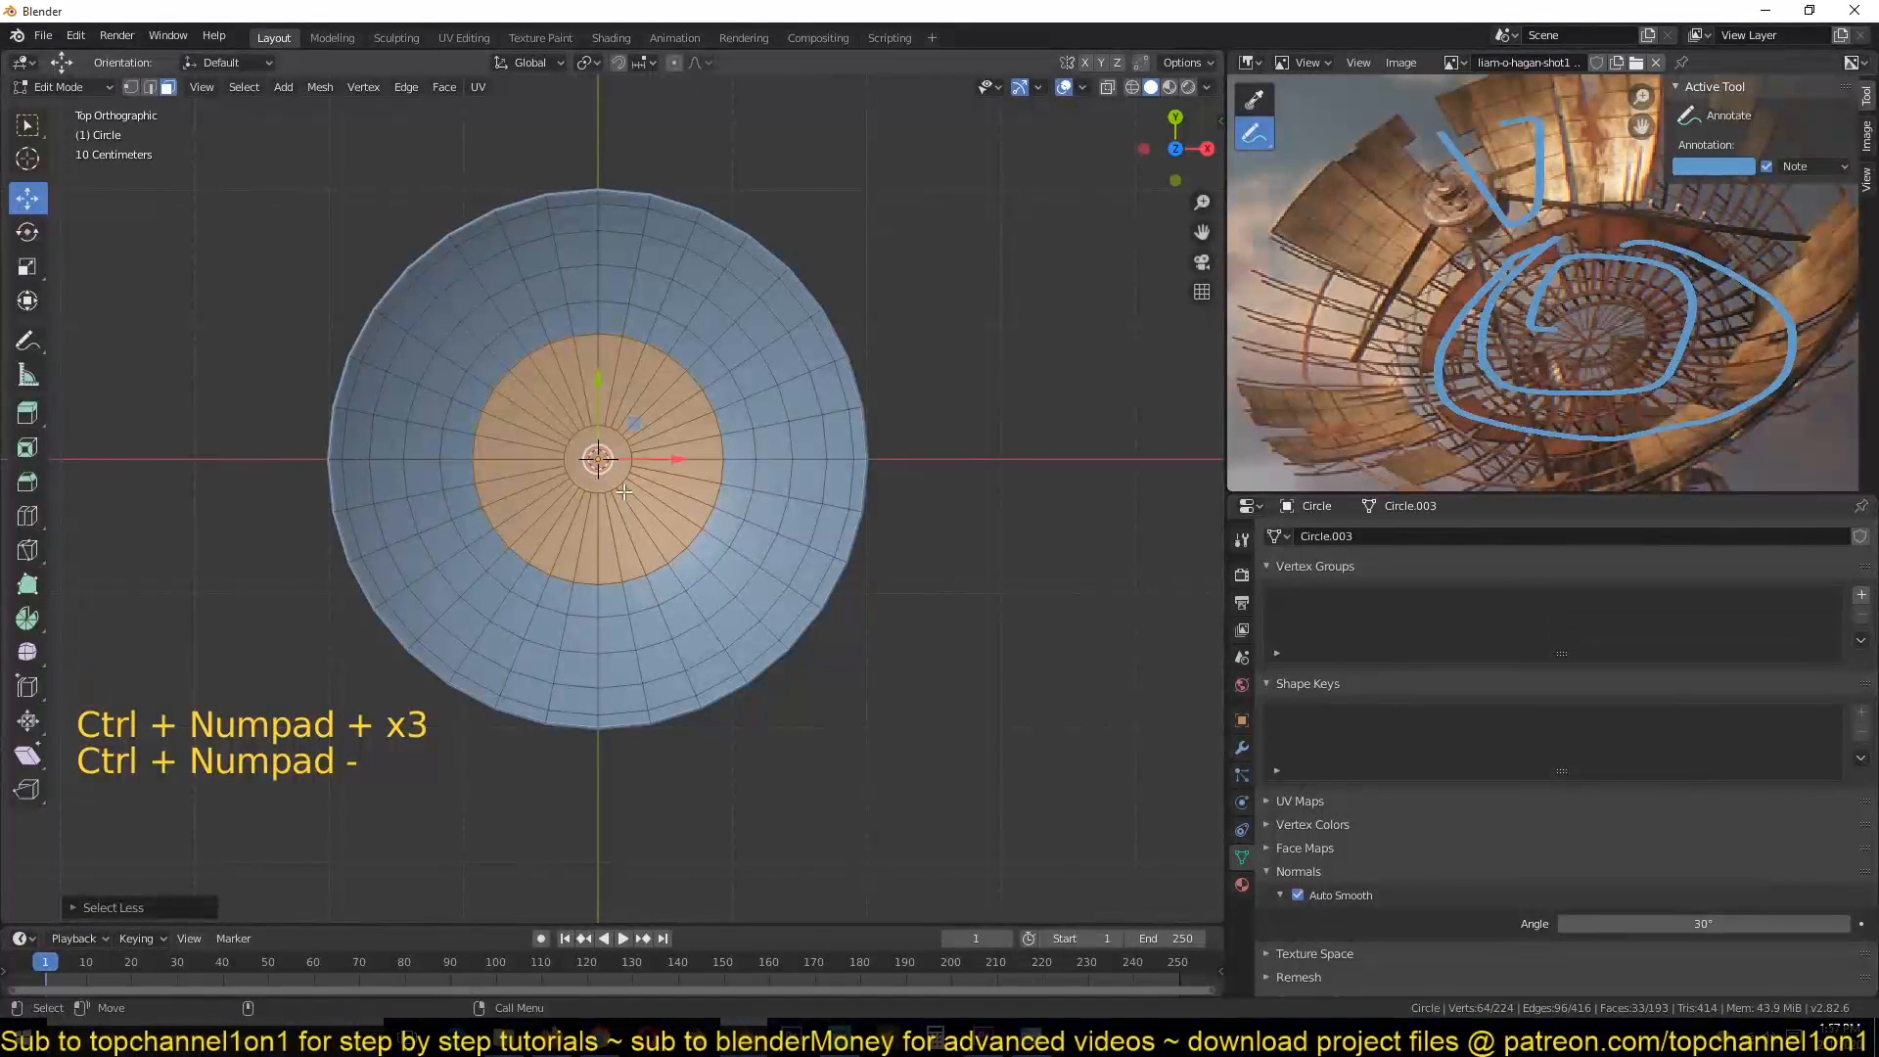
{"action": "key", "text": "Tab"}
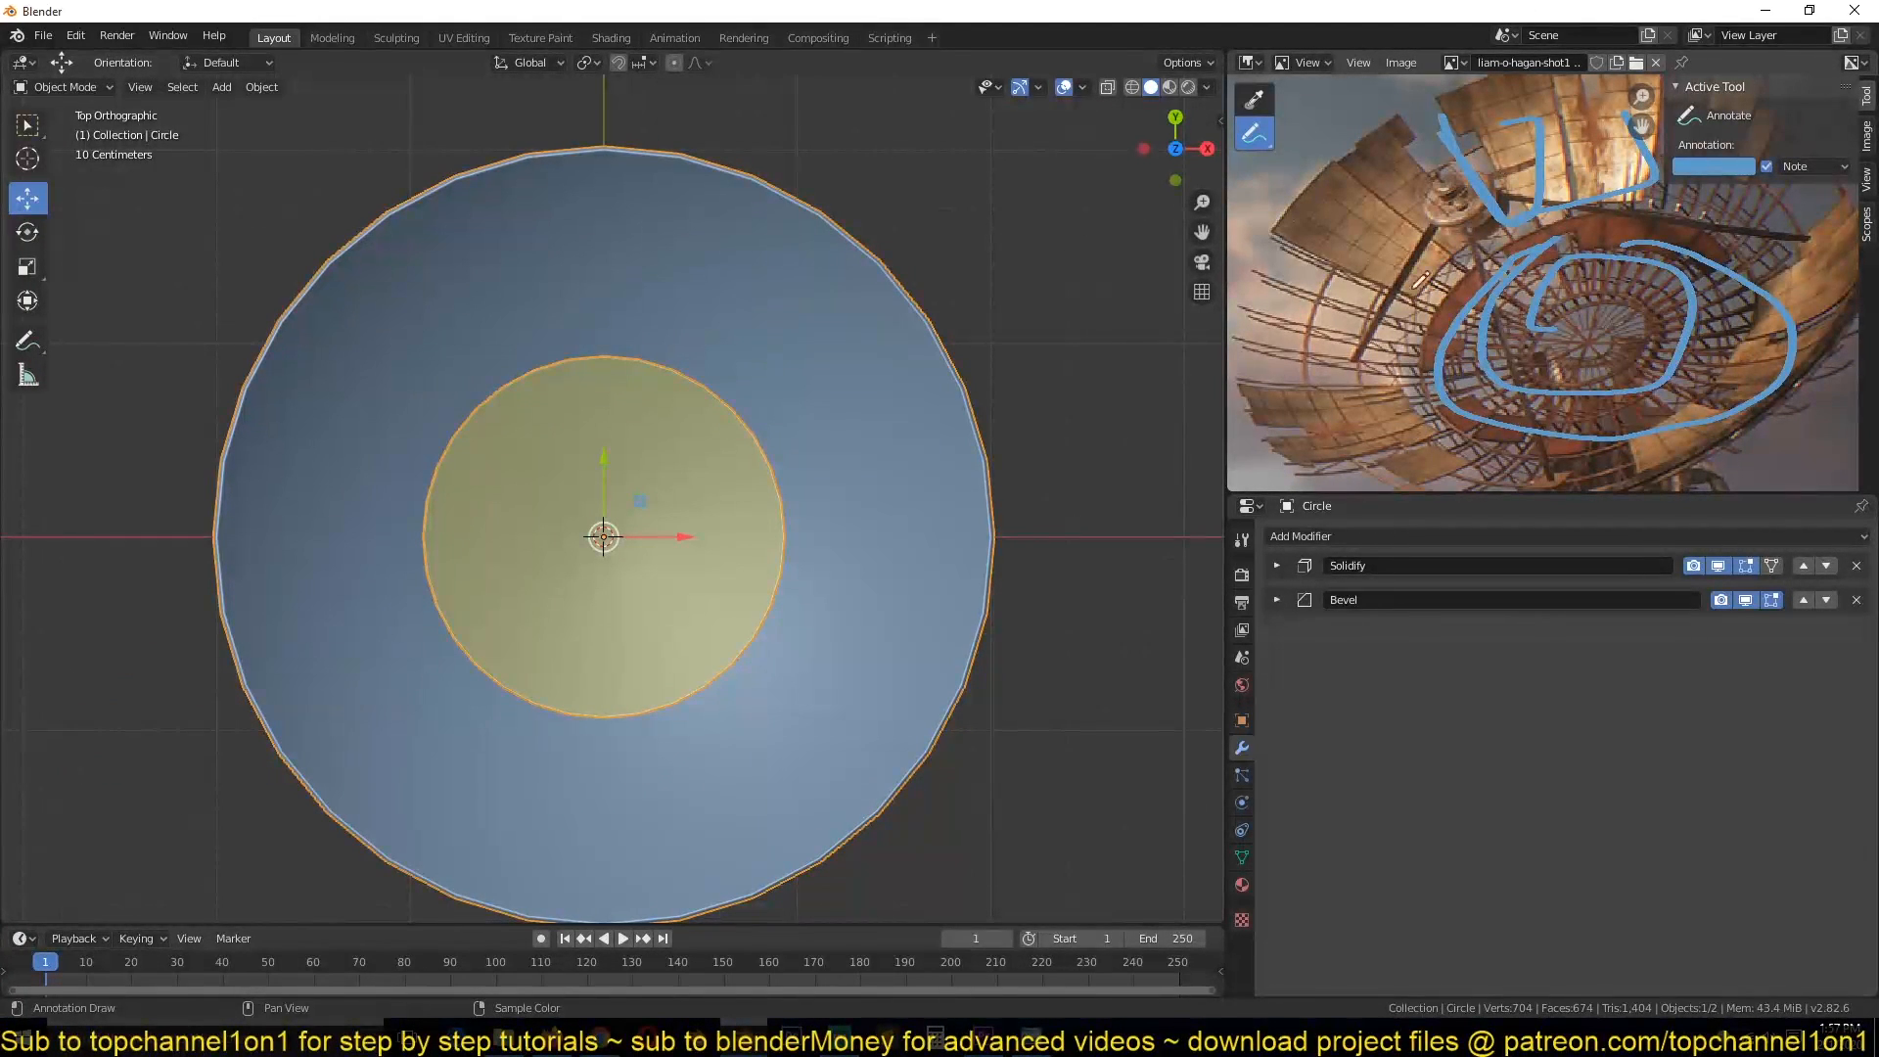
Step: Brush-select one wedge of outer rim faces, leaving a single wedge-shaped panel object
{"action": "key", "text": "Tab"}
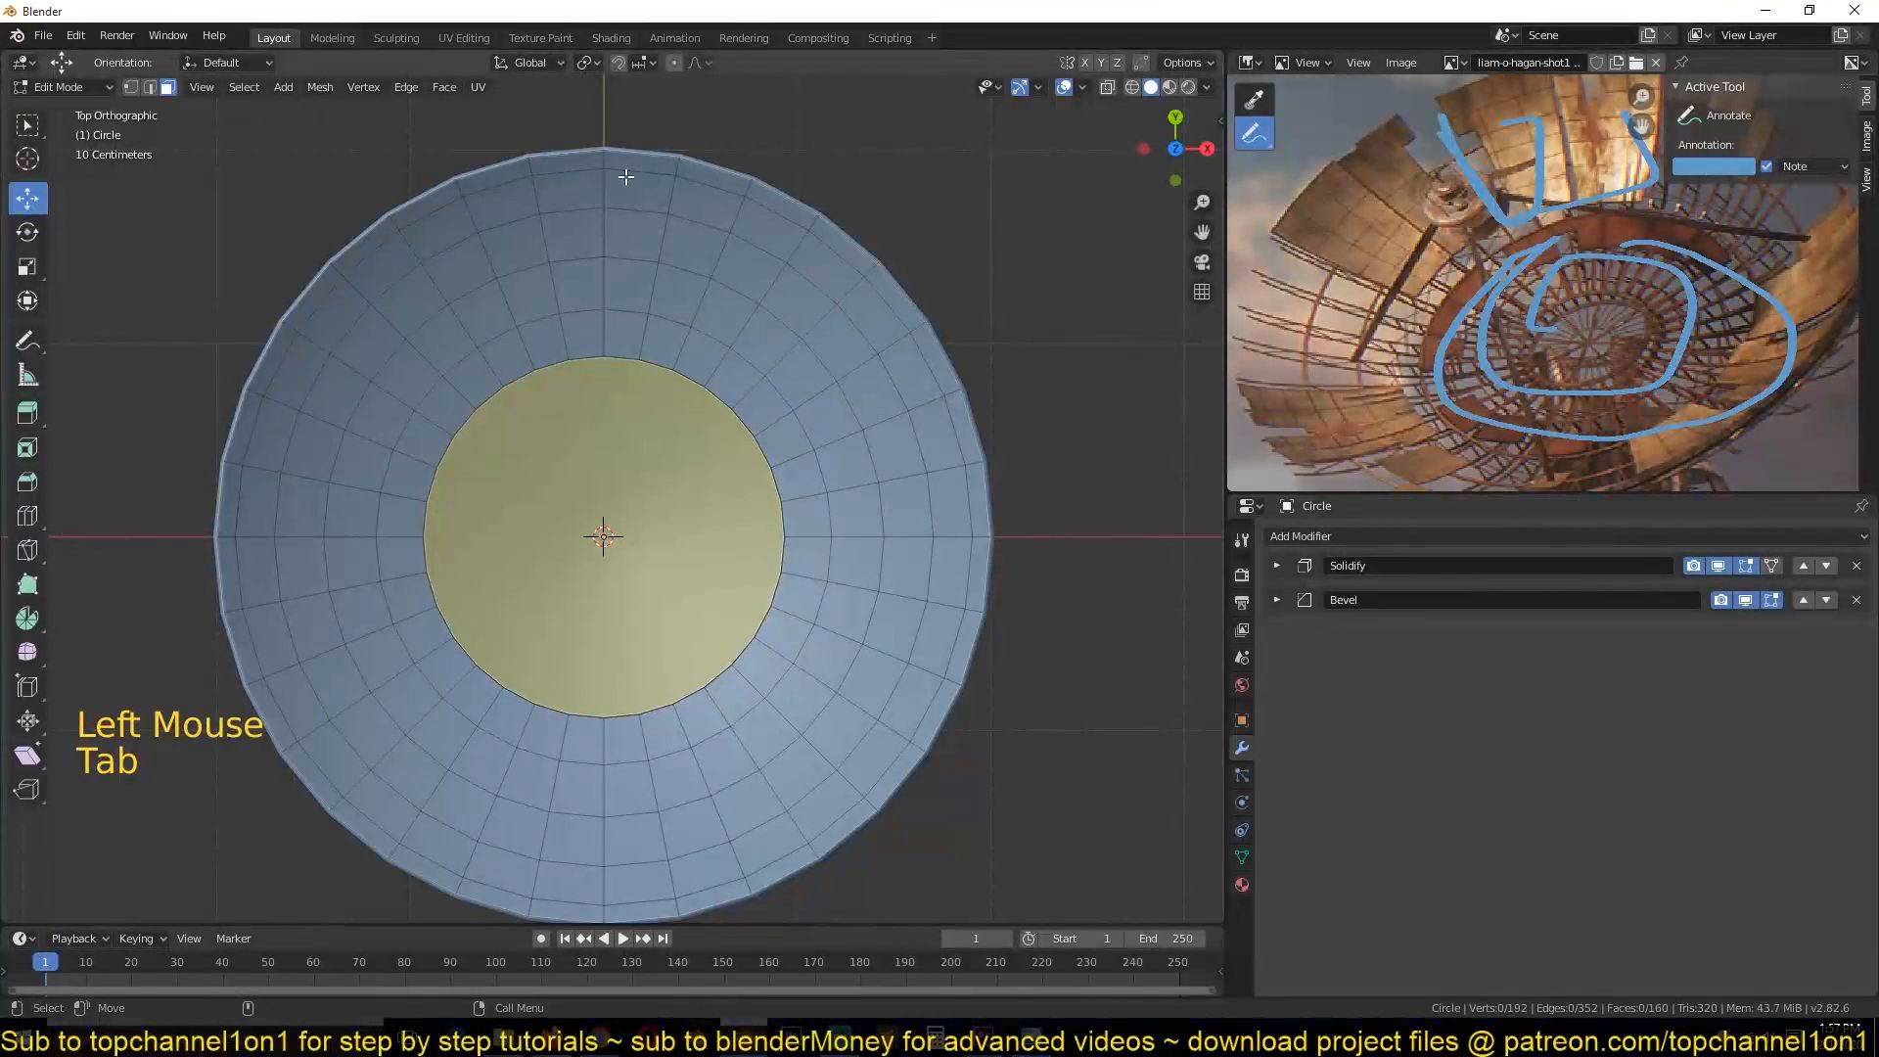
{"action": "left_click", "coordinate": [631, 245]}
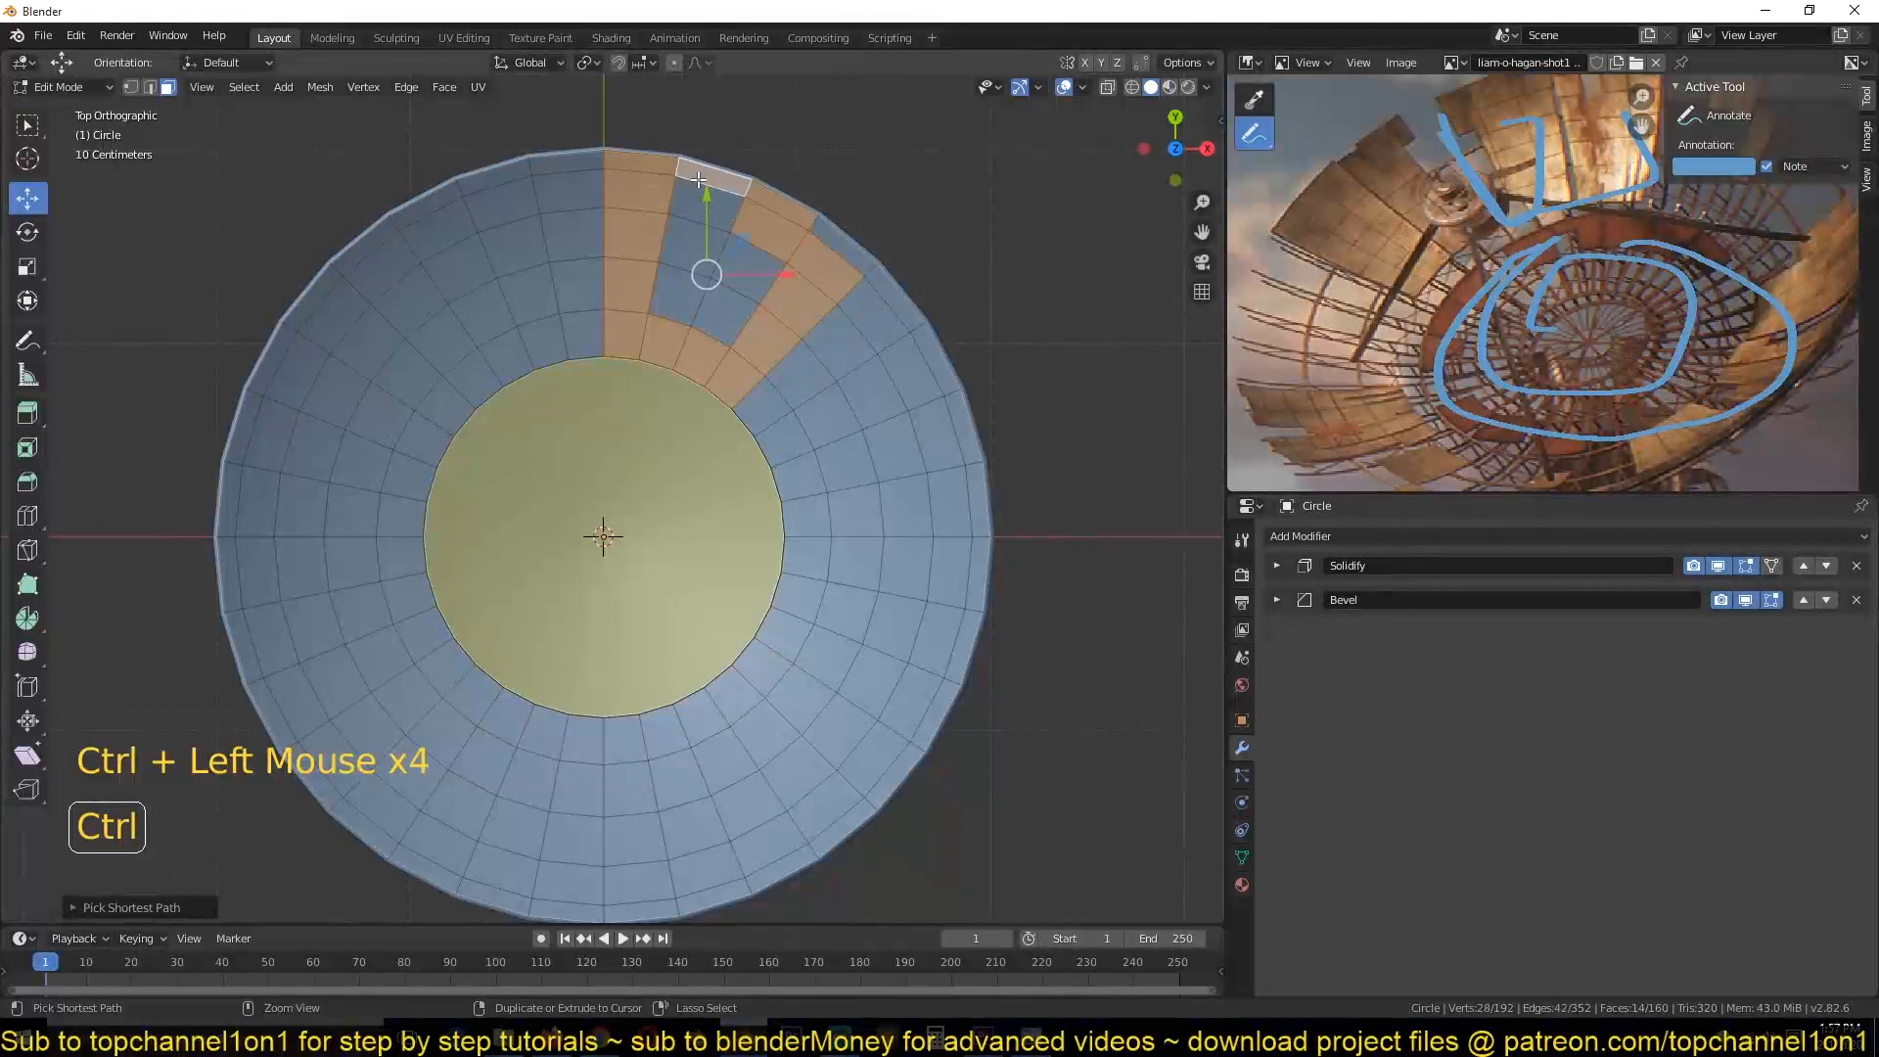
{"action": "key", "text": "c"}
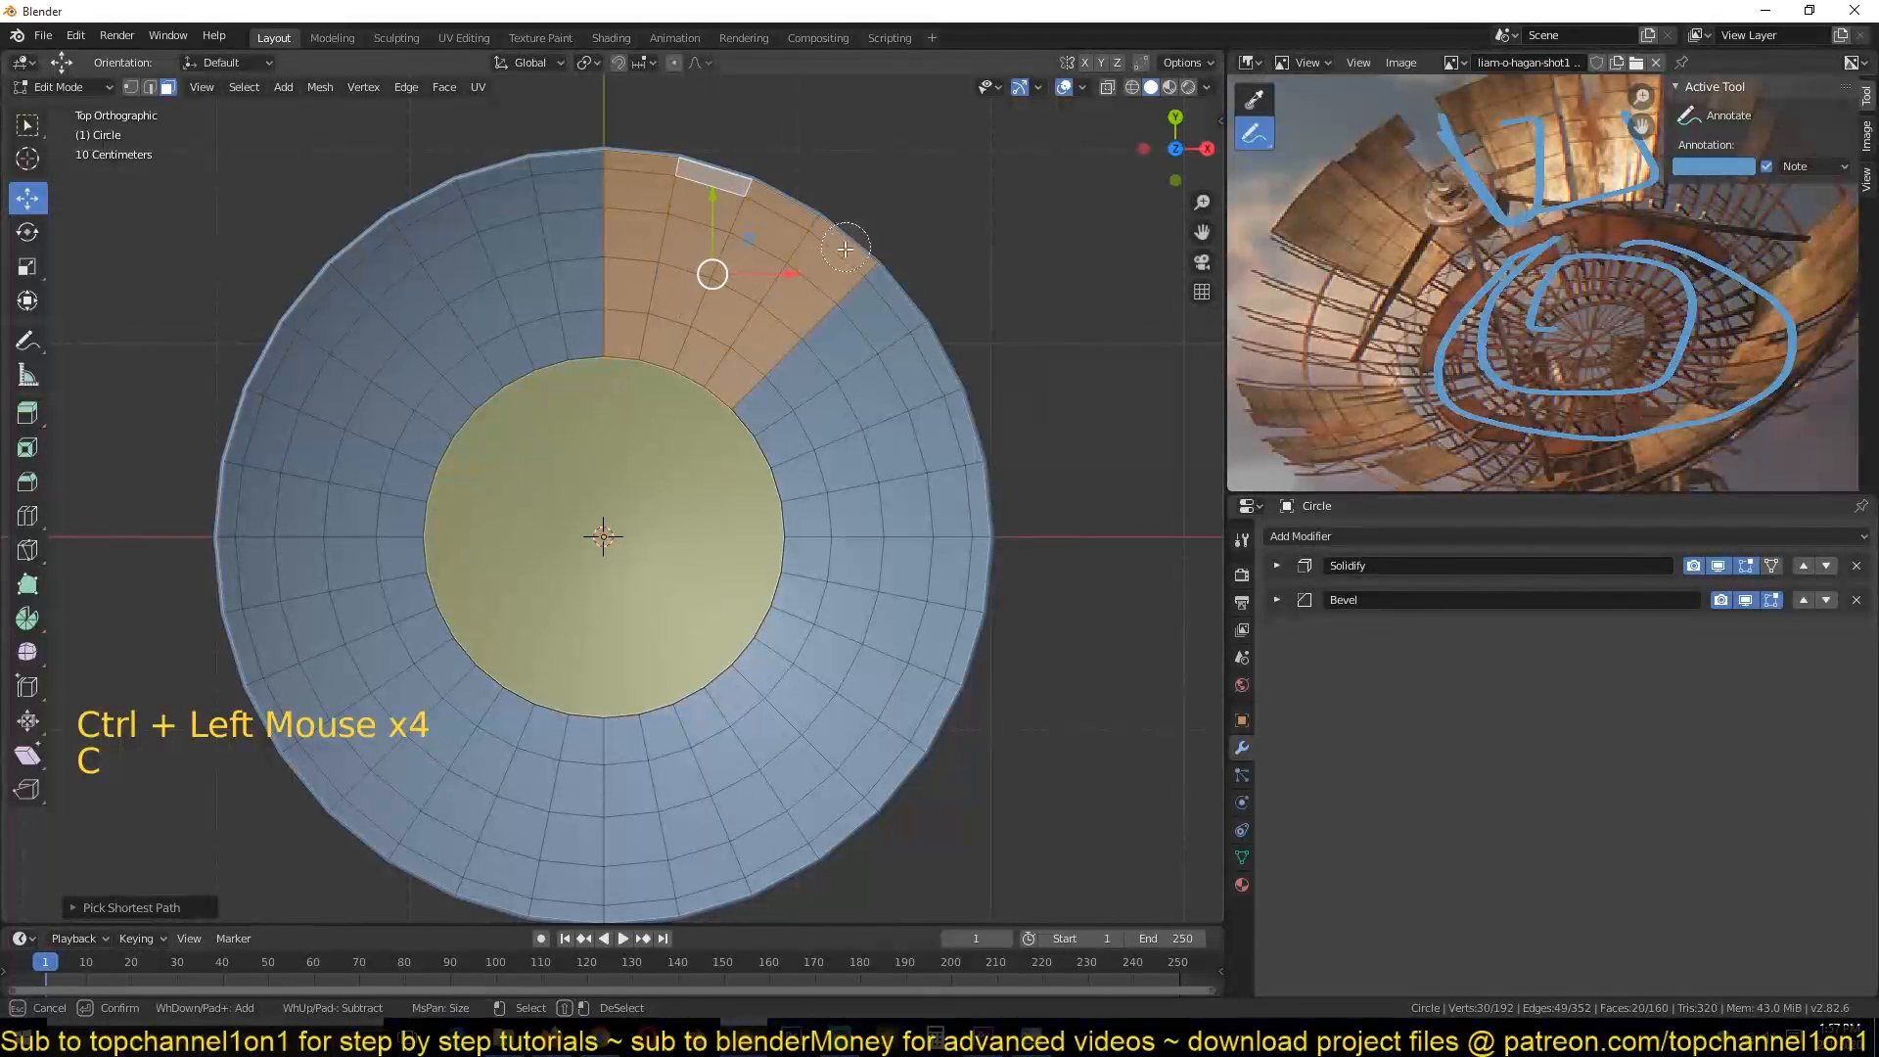
{"action": "key", "text": "Tab"}
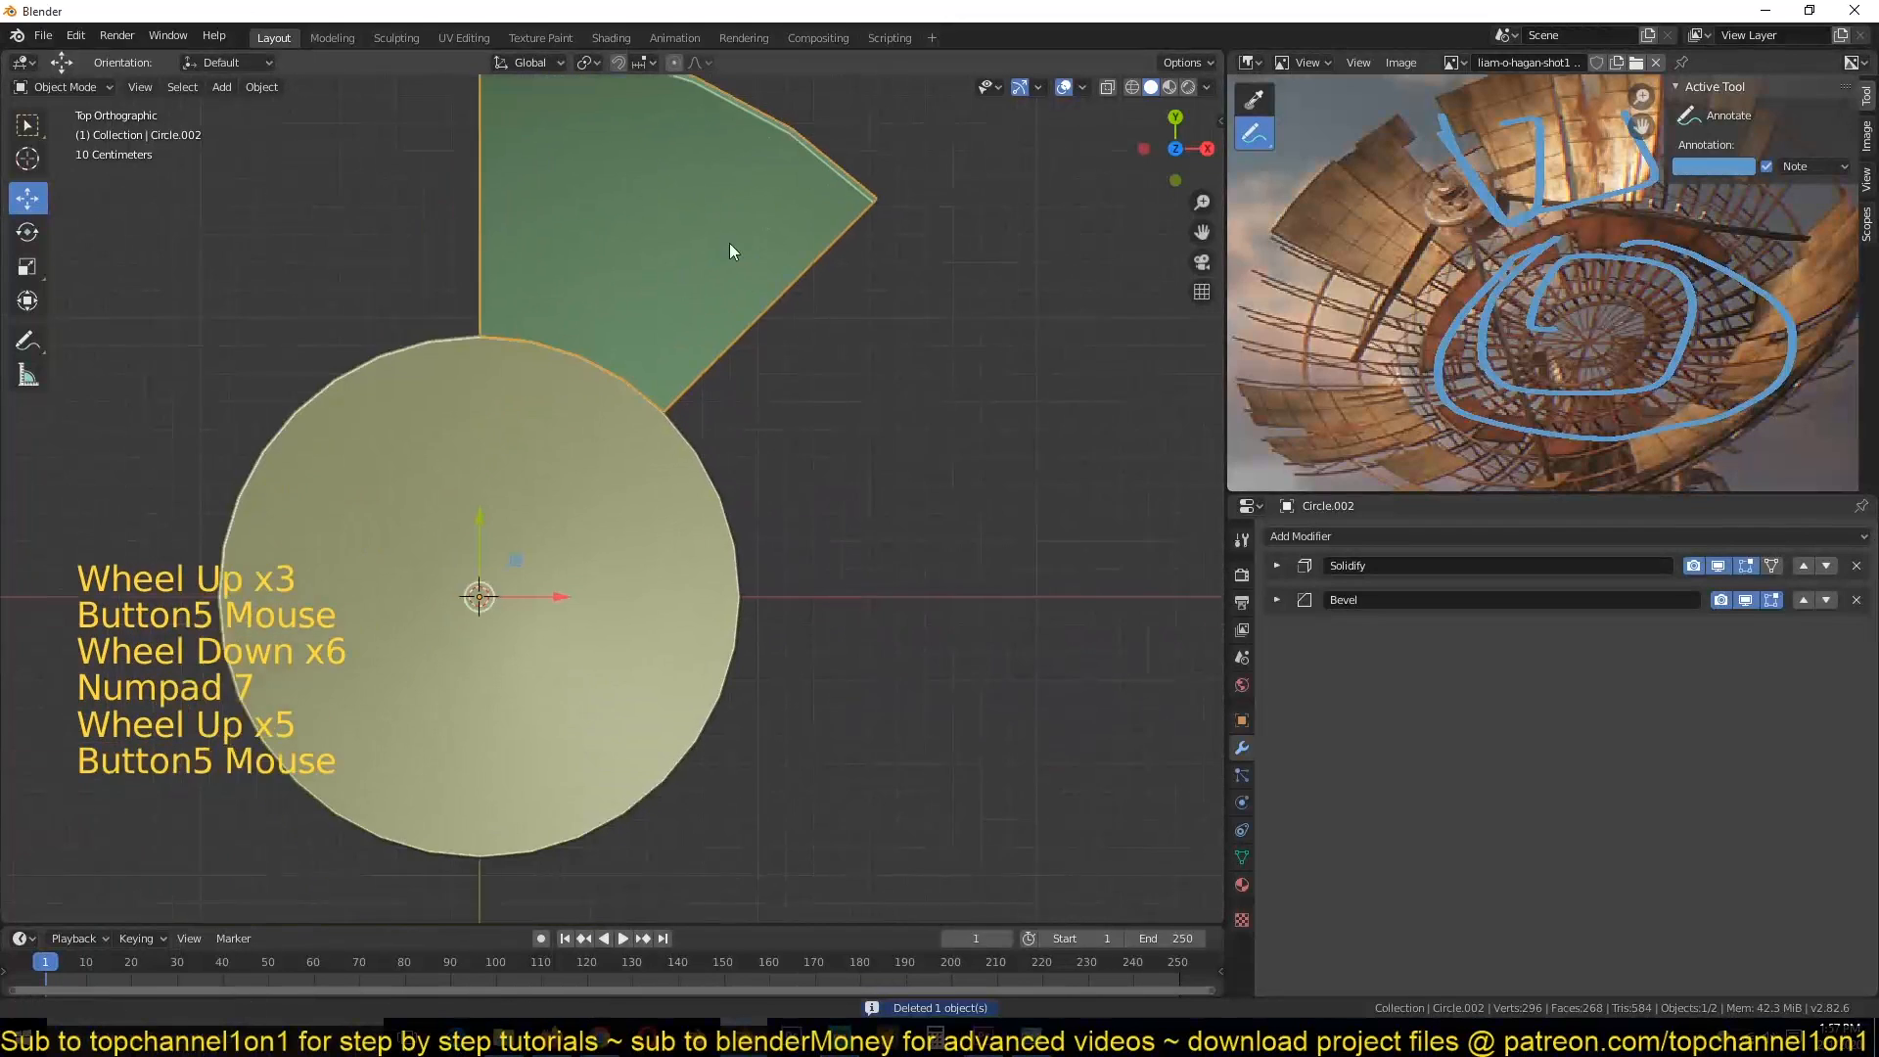
{"action": "scroll", "scroll_direction": "down", "scroll_amount": 3}
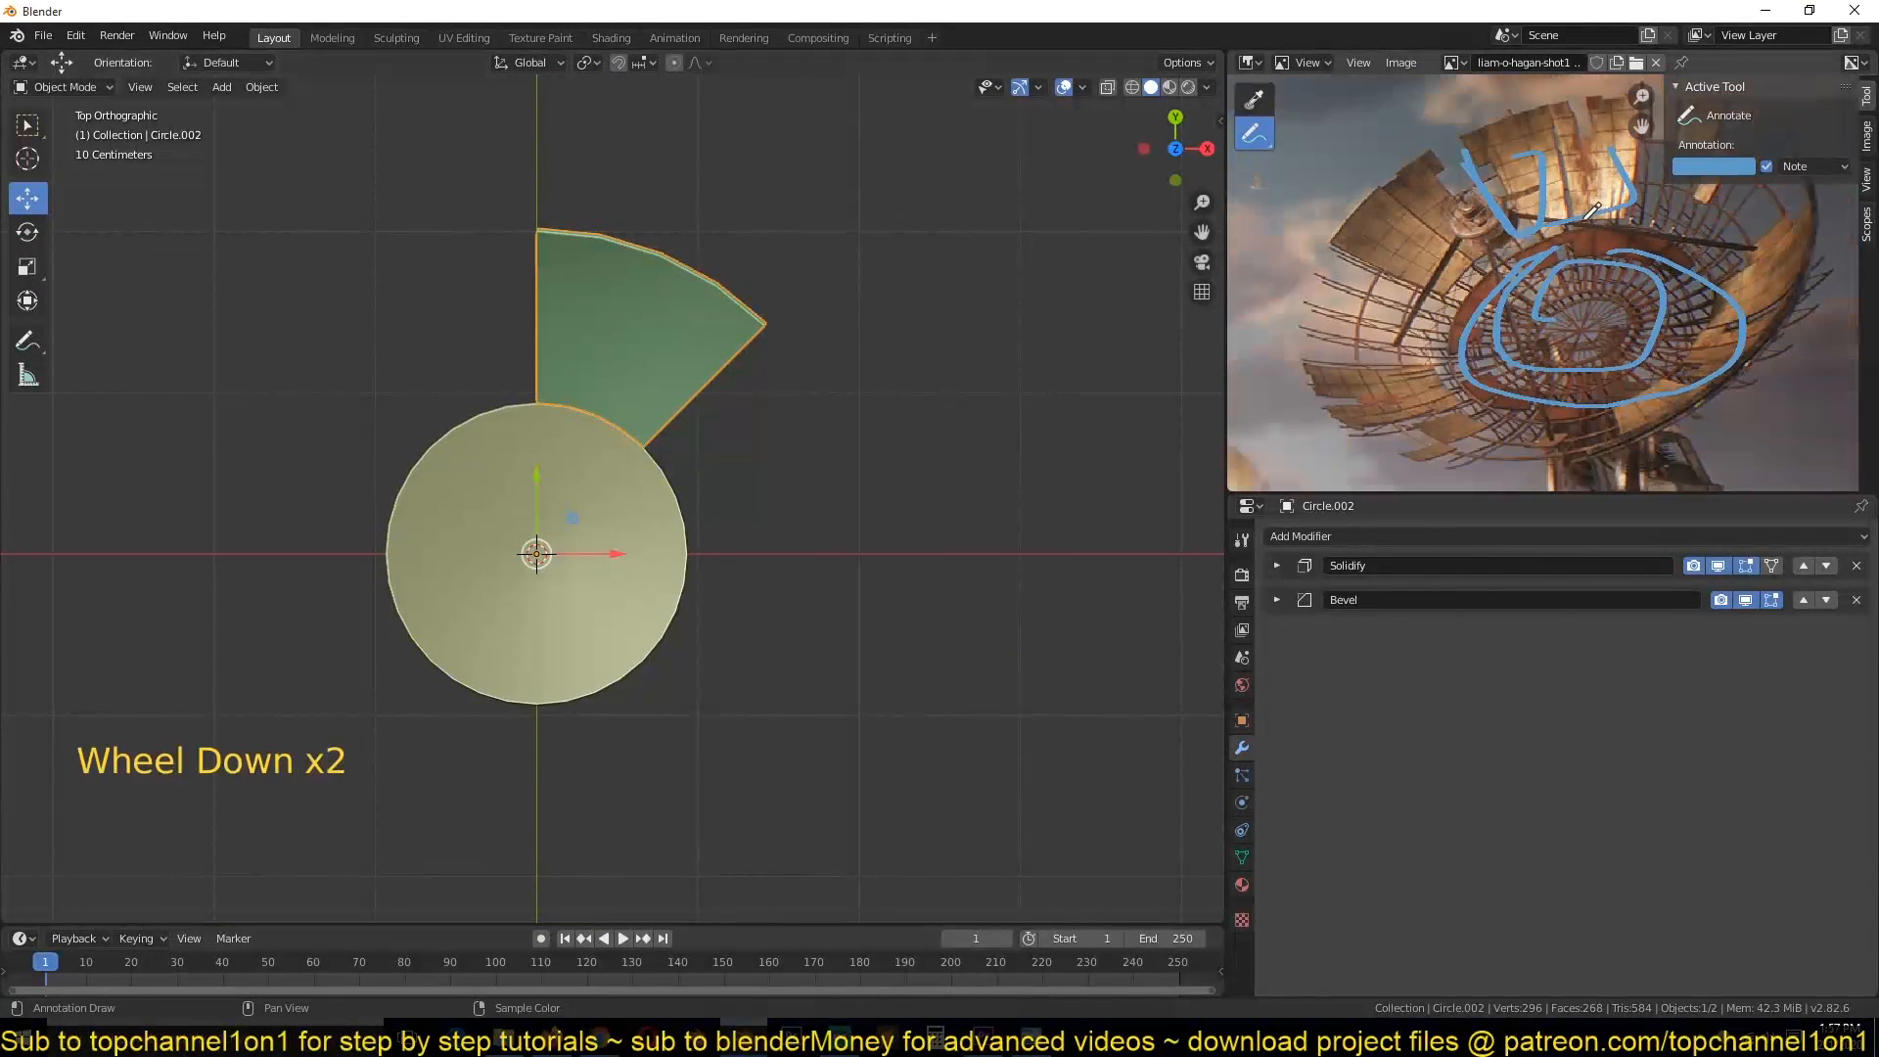
{"action": "scroll", "scroll_direction": "down", "scroll_amount": 3}
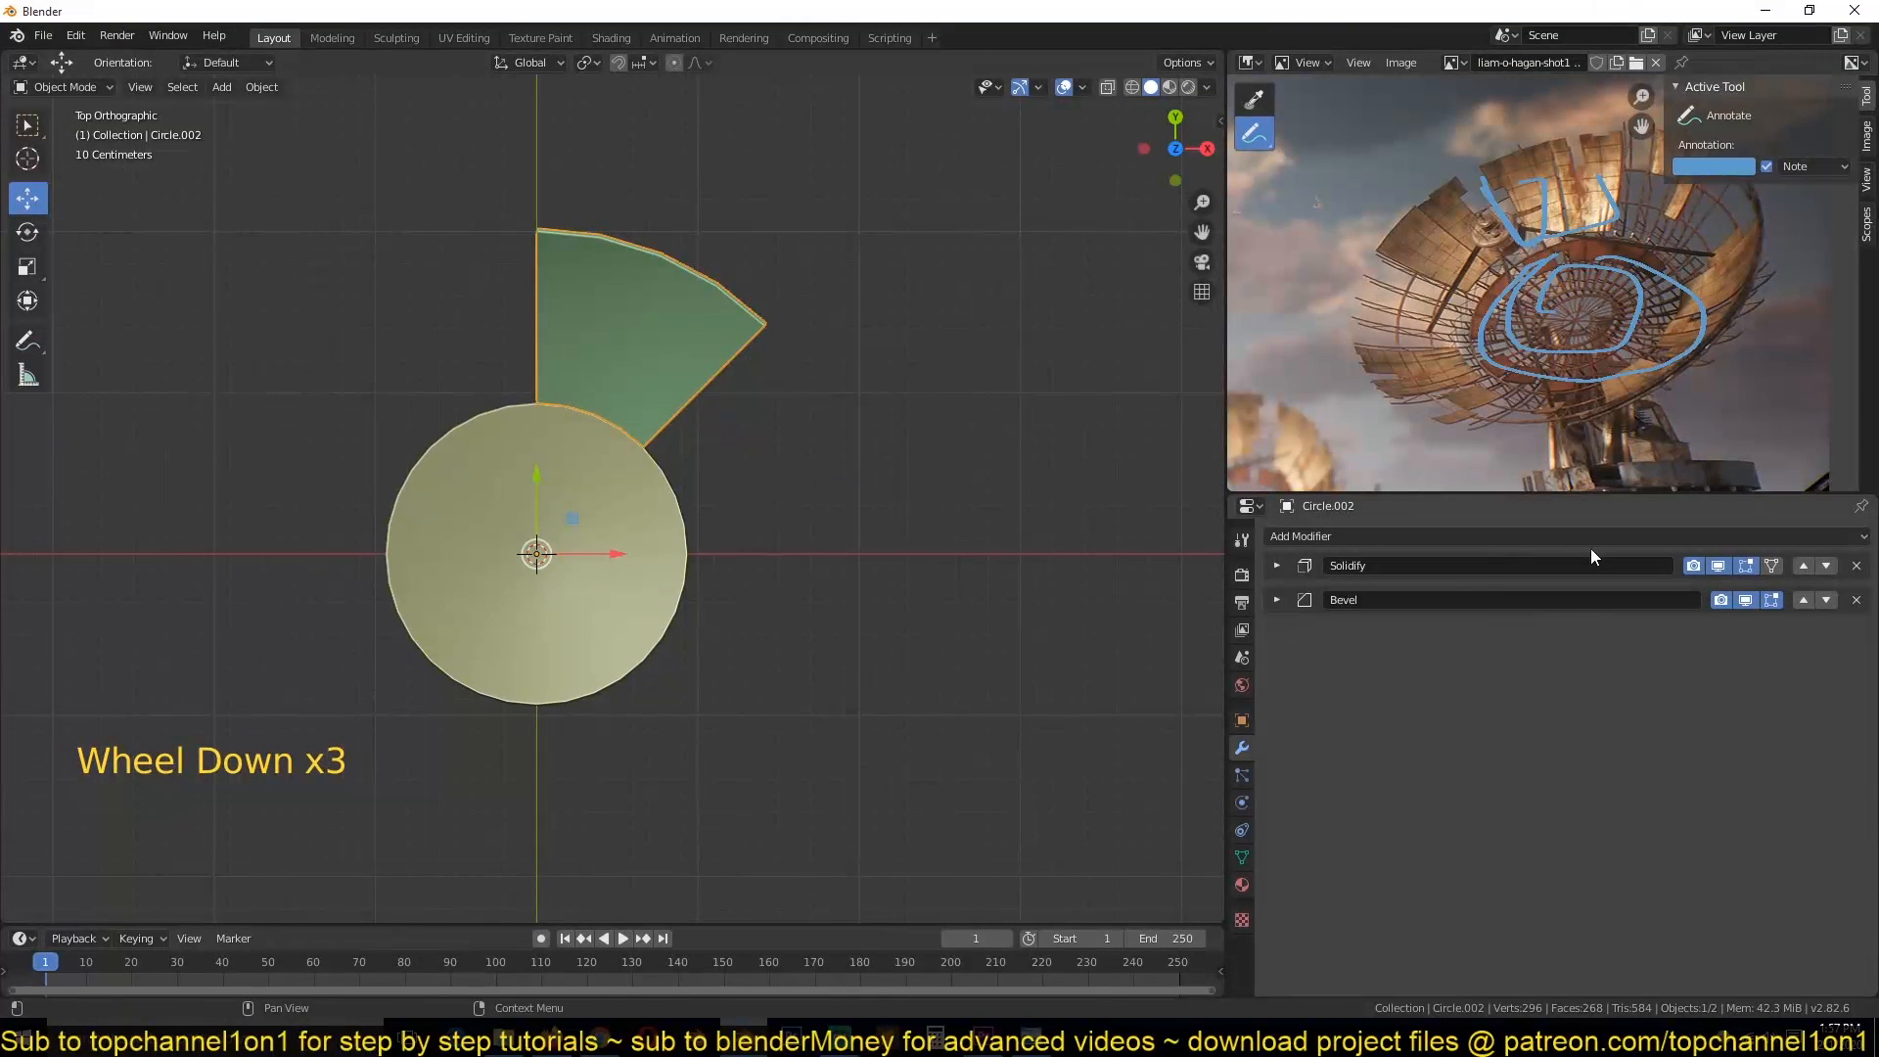
Step: Add an Array modifier to the wedge panel, using Object Offset instead of Relative Offset
{"action": "left_click", "coordinate": [1299, 536]}
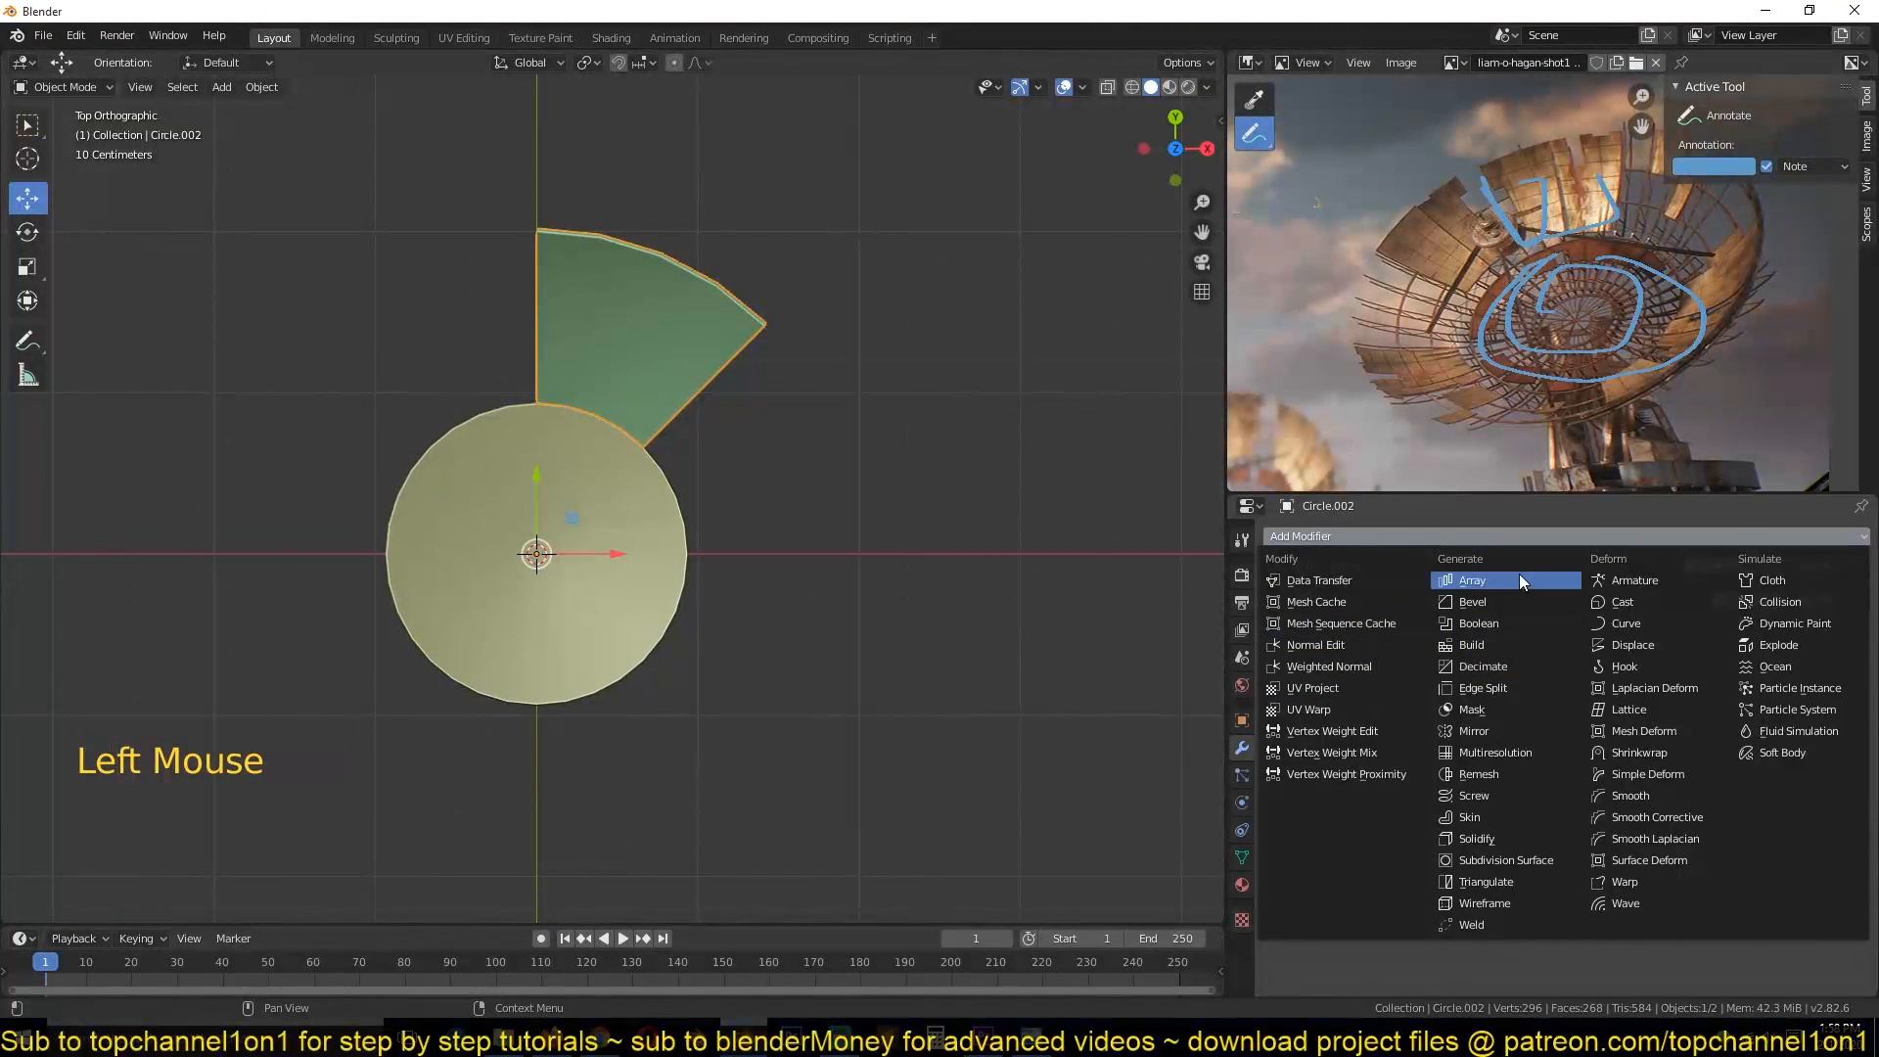
{"action": "left_click", "coordinate": [1472, 581]}
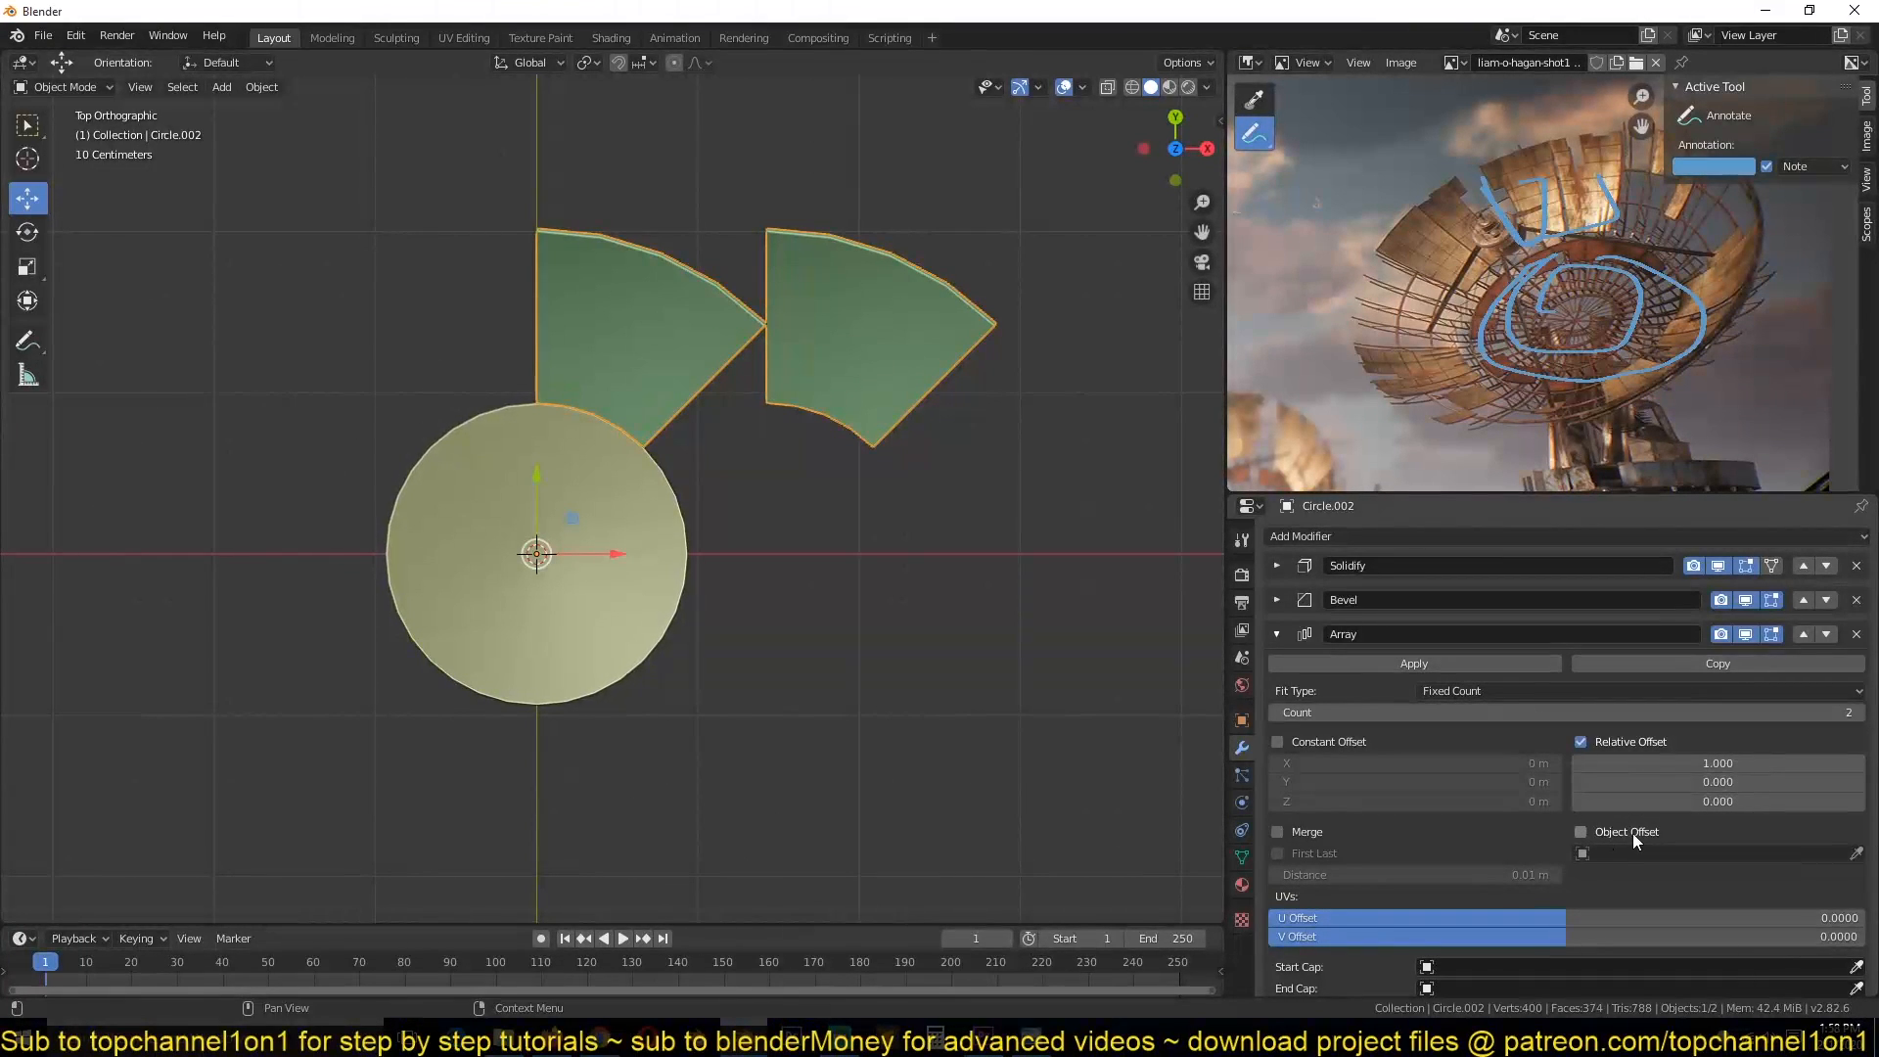
{"action": "left_click", "coordinate": [1715, 763]}
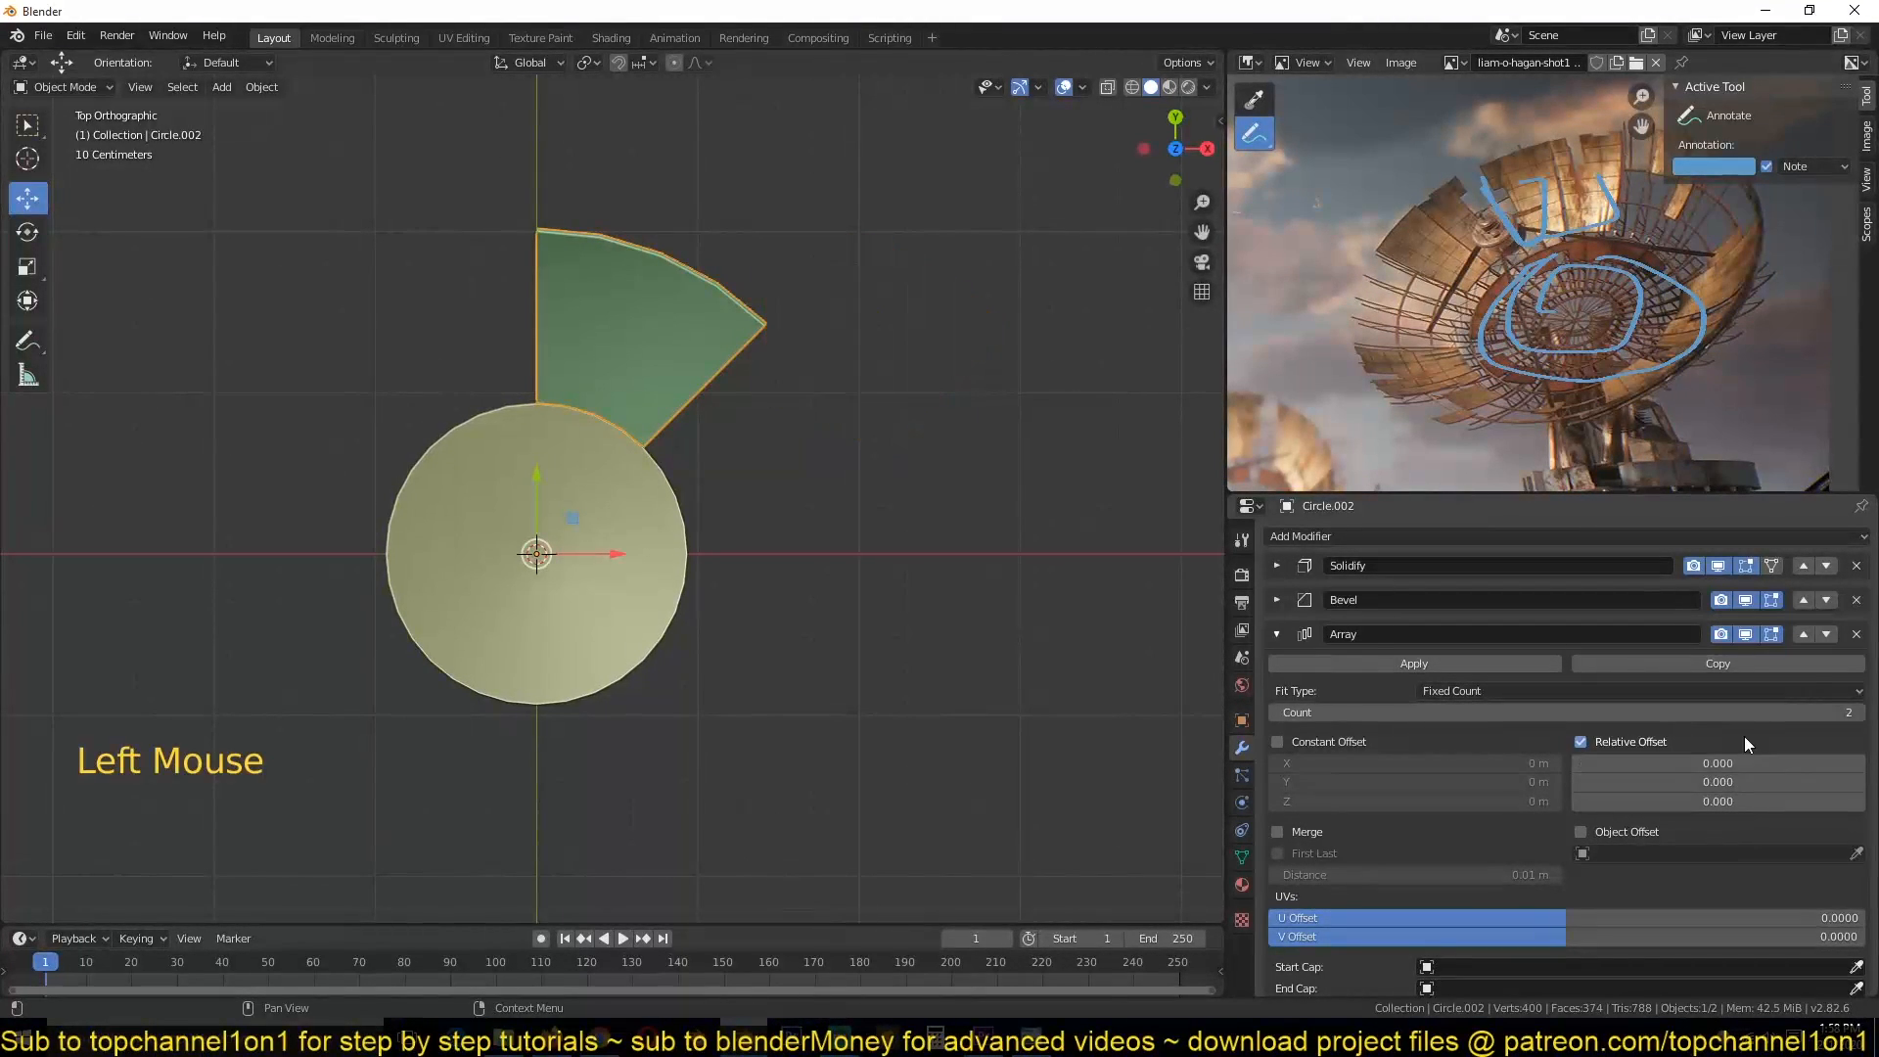
{"action": "left_click", "coordinate": [1582, 832]}
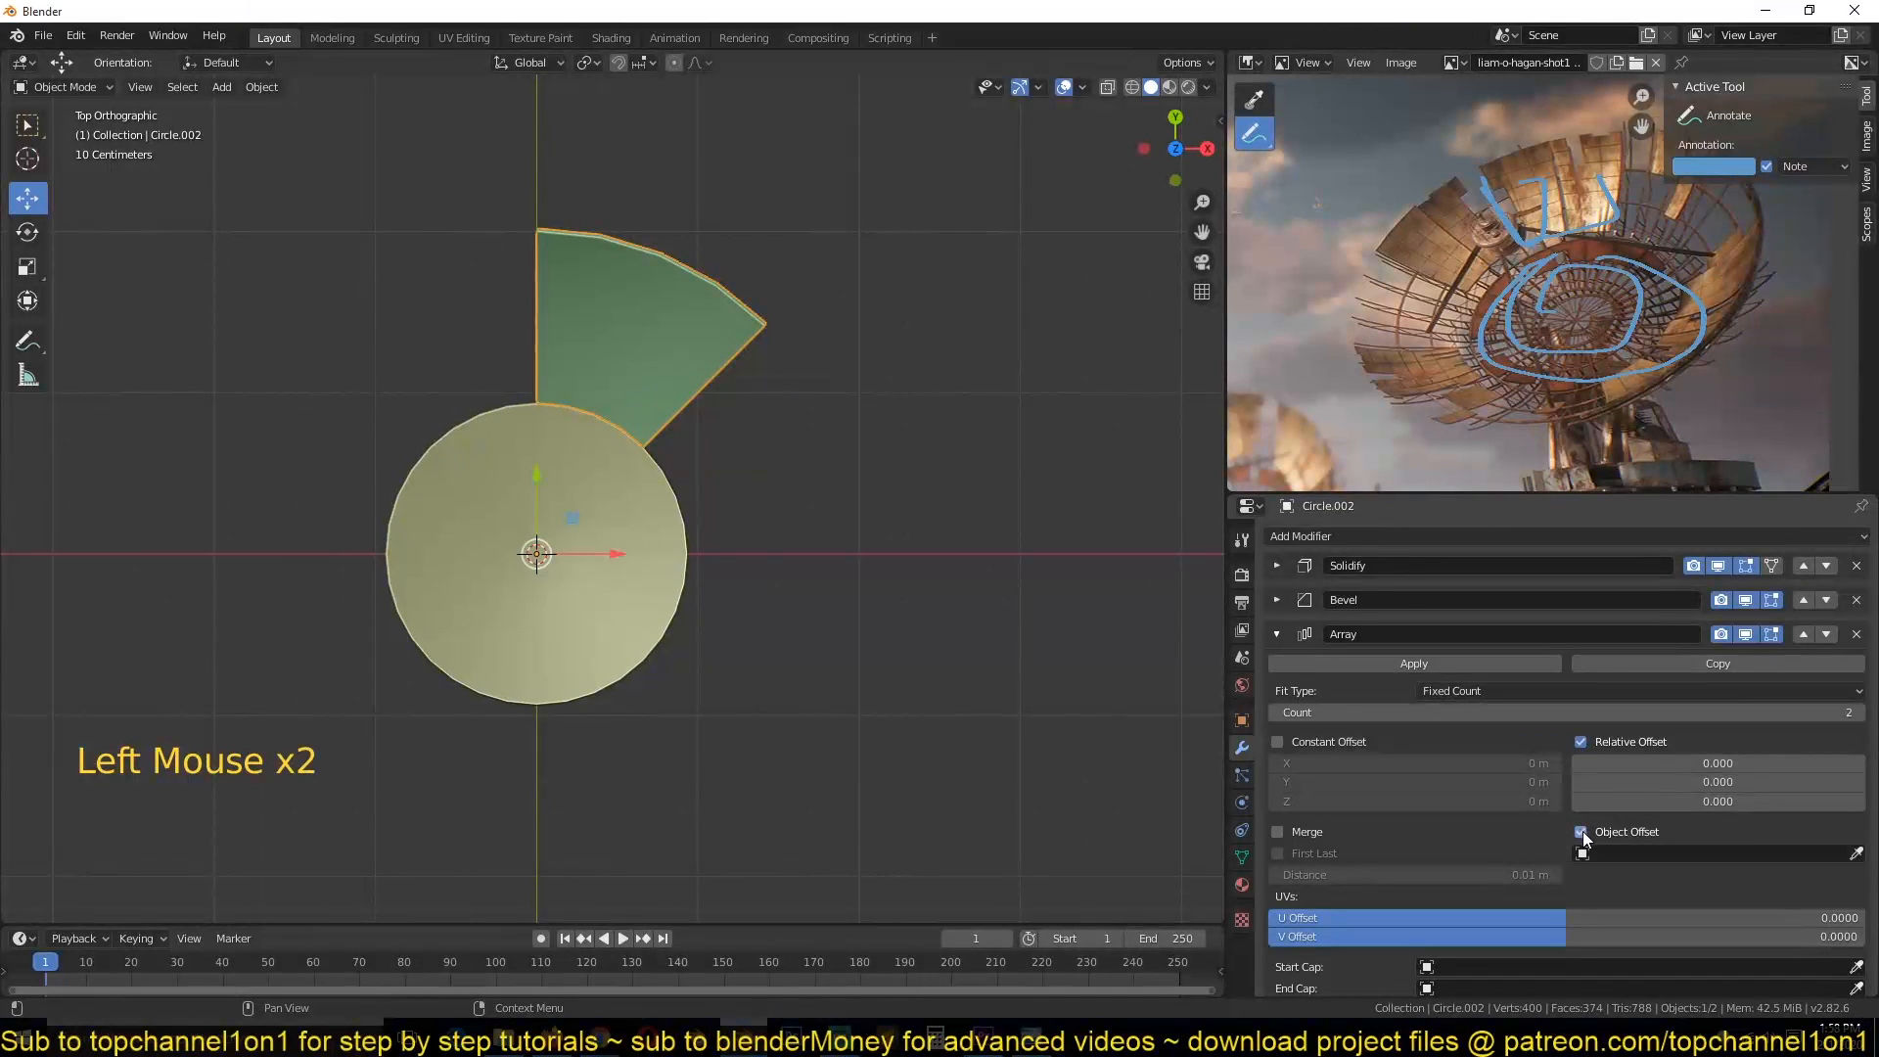
{"action": "left_click", "coordinate": [1582, 831]}
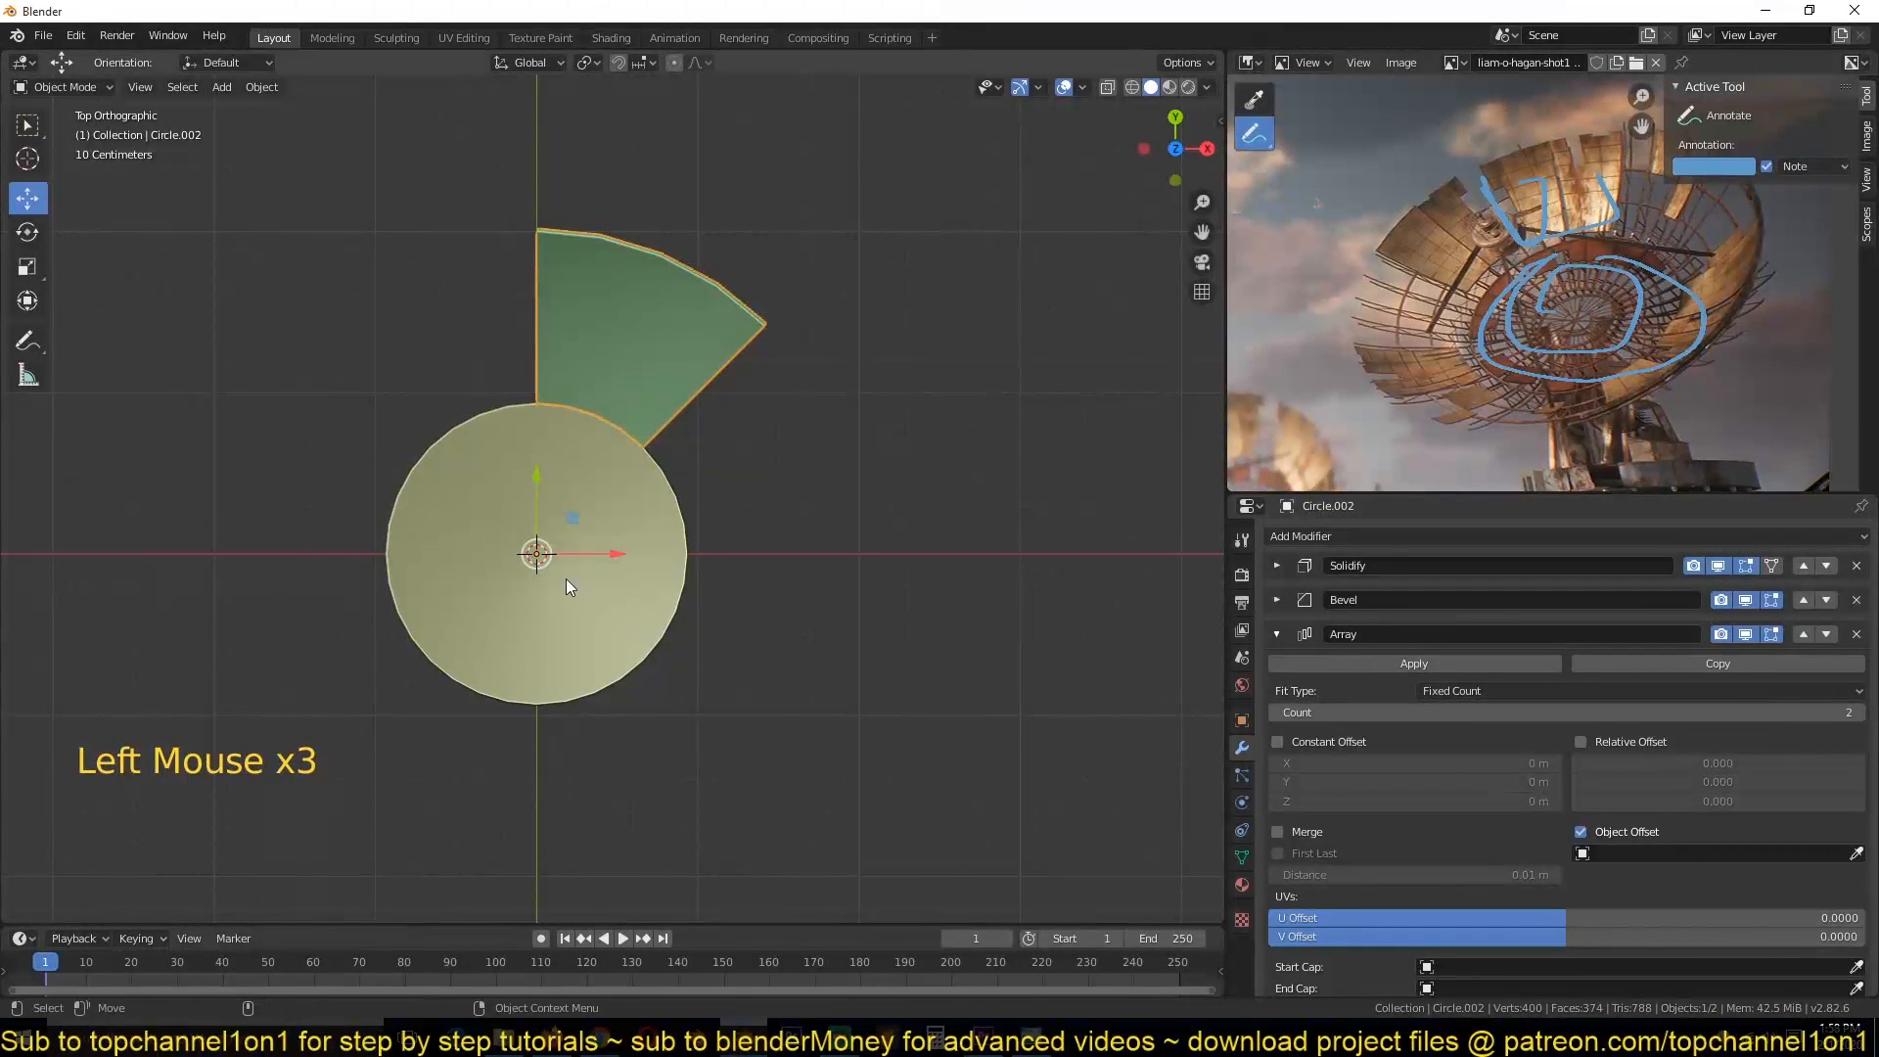
{"action": "key", "text": "shift+a"}
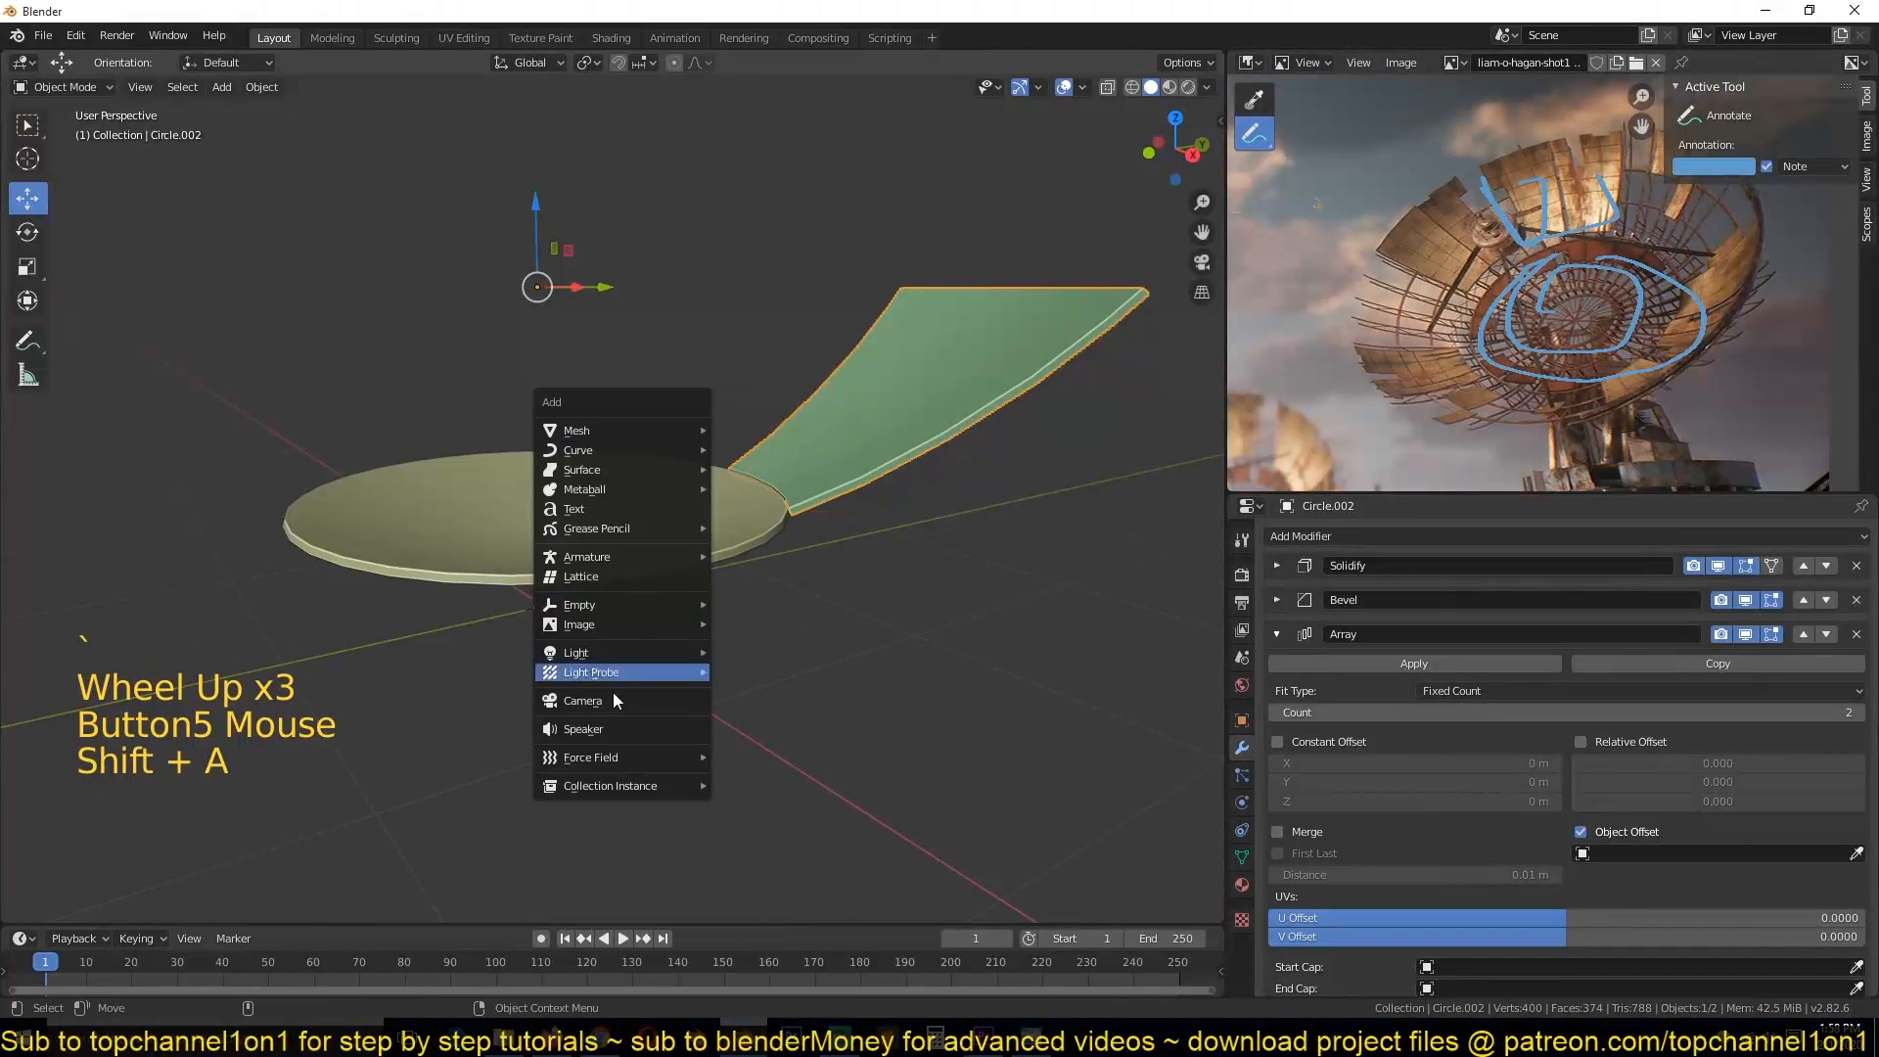
{"action": "left_click", "coordinate": [450, 254]}
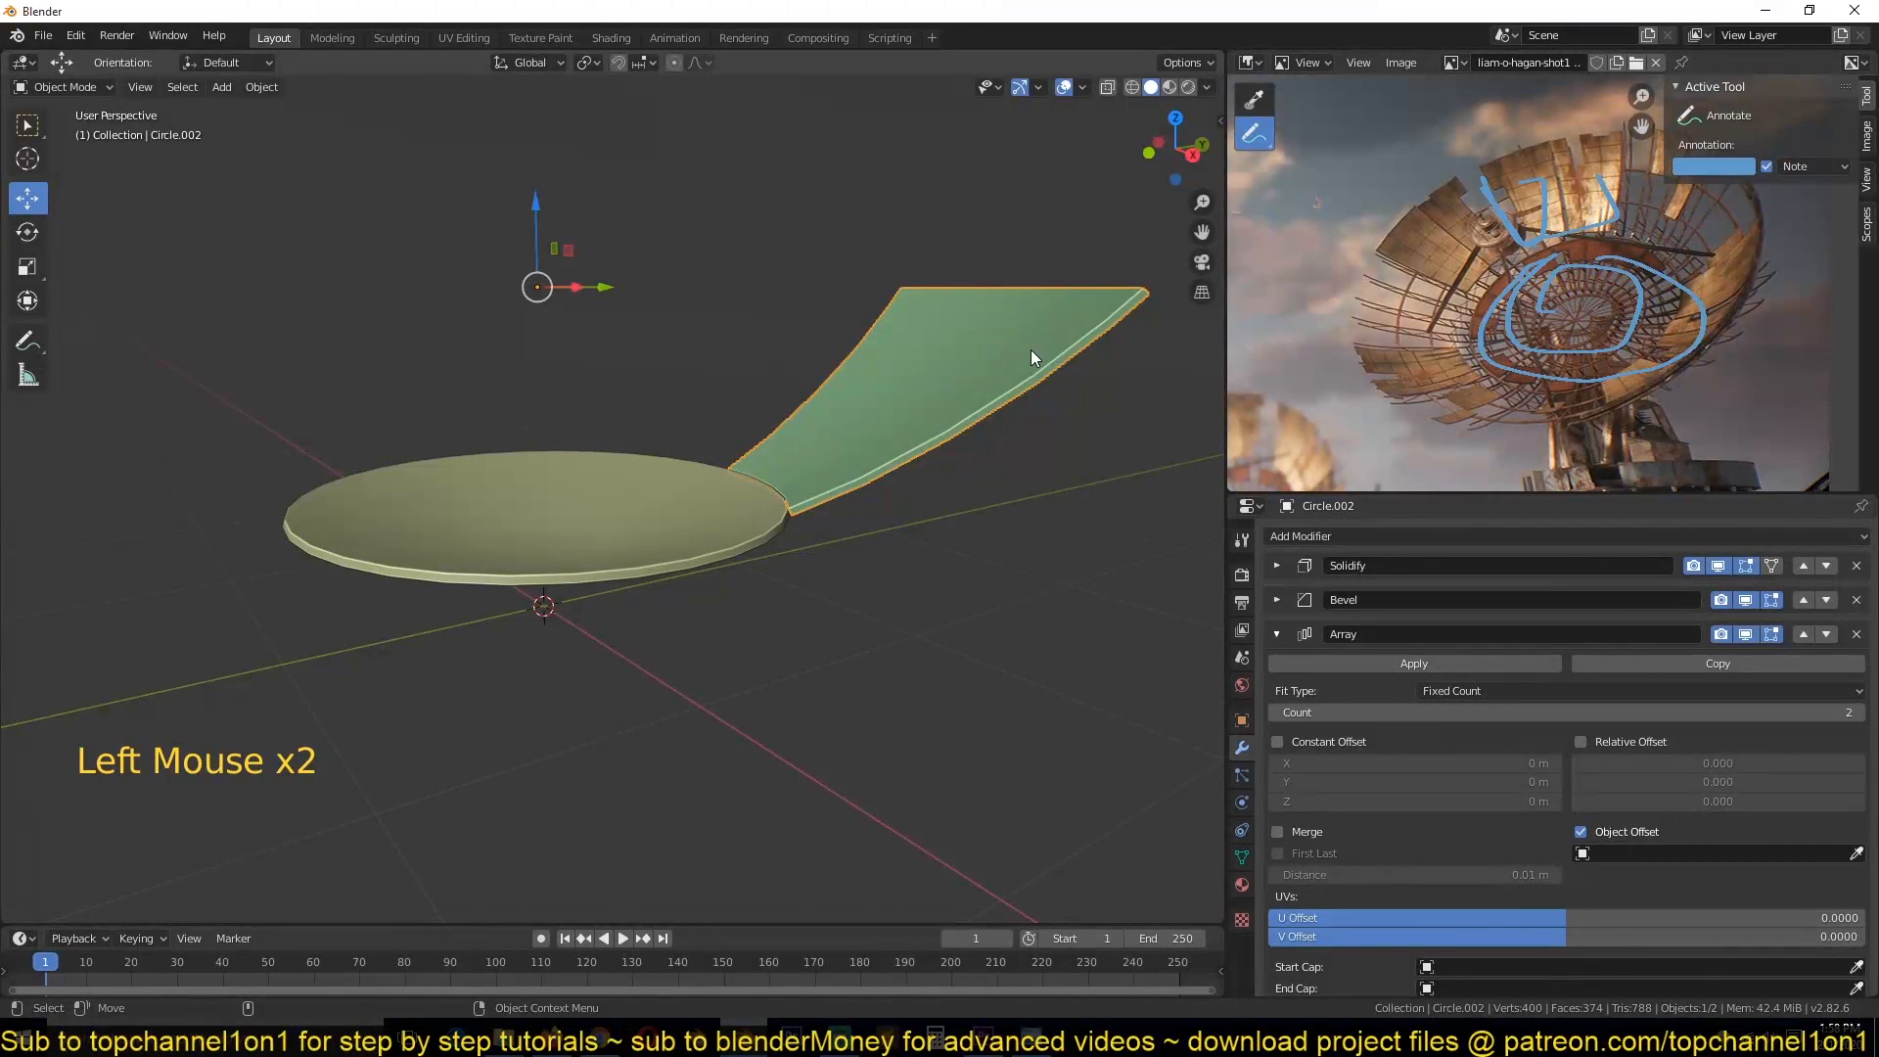
Step: Place a cube-type empty at the panel's origin with a 0.14 m display size
{"action": "key", "text": "shift+s"}
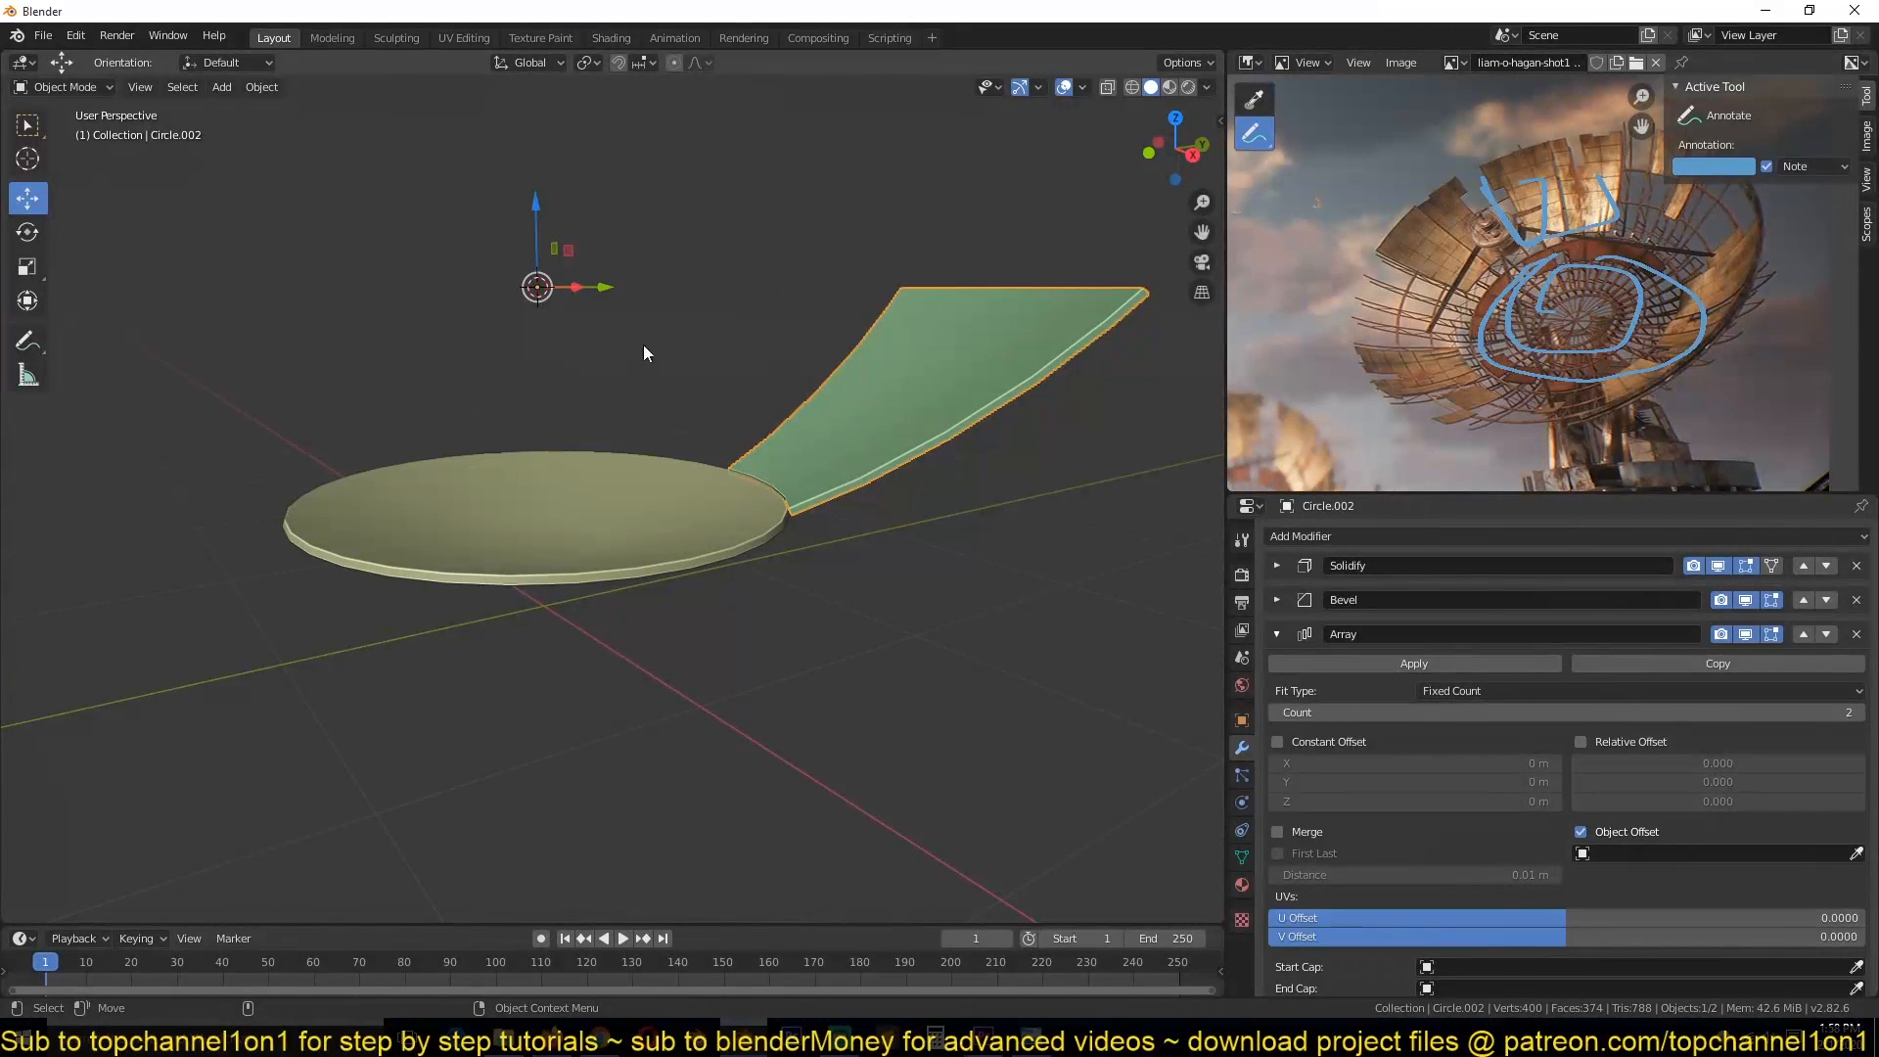
{"action": "key", "text": "shift+s"}
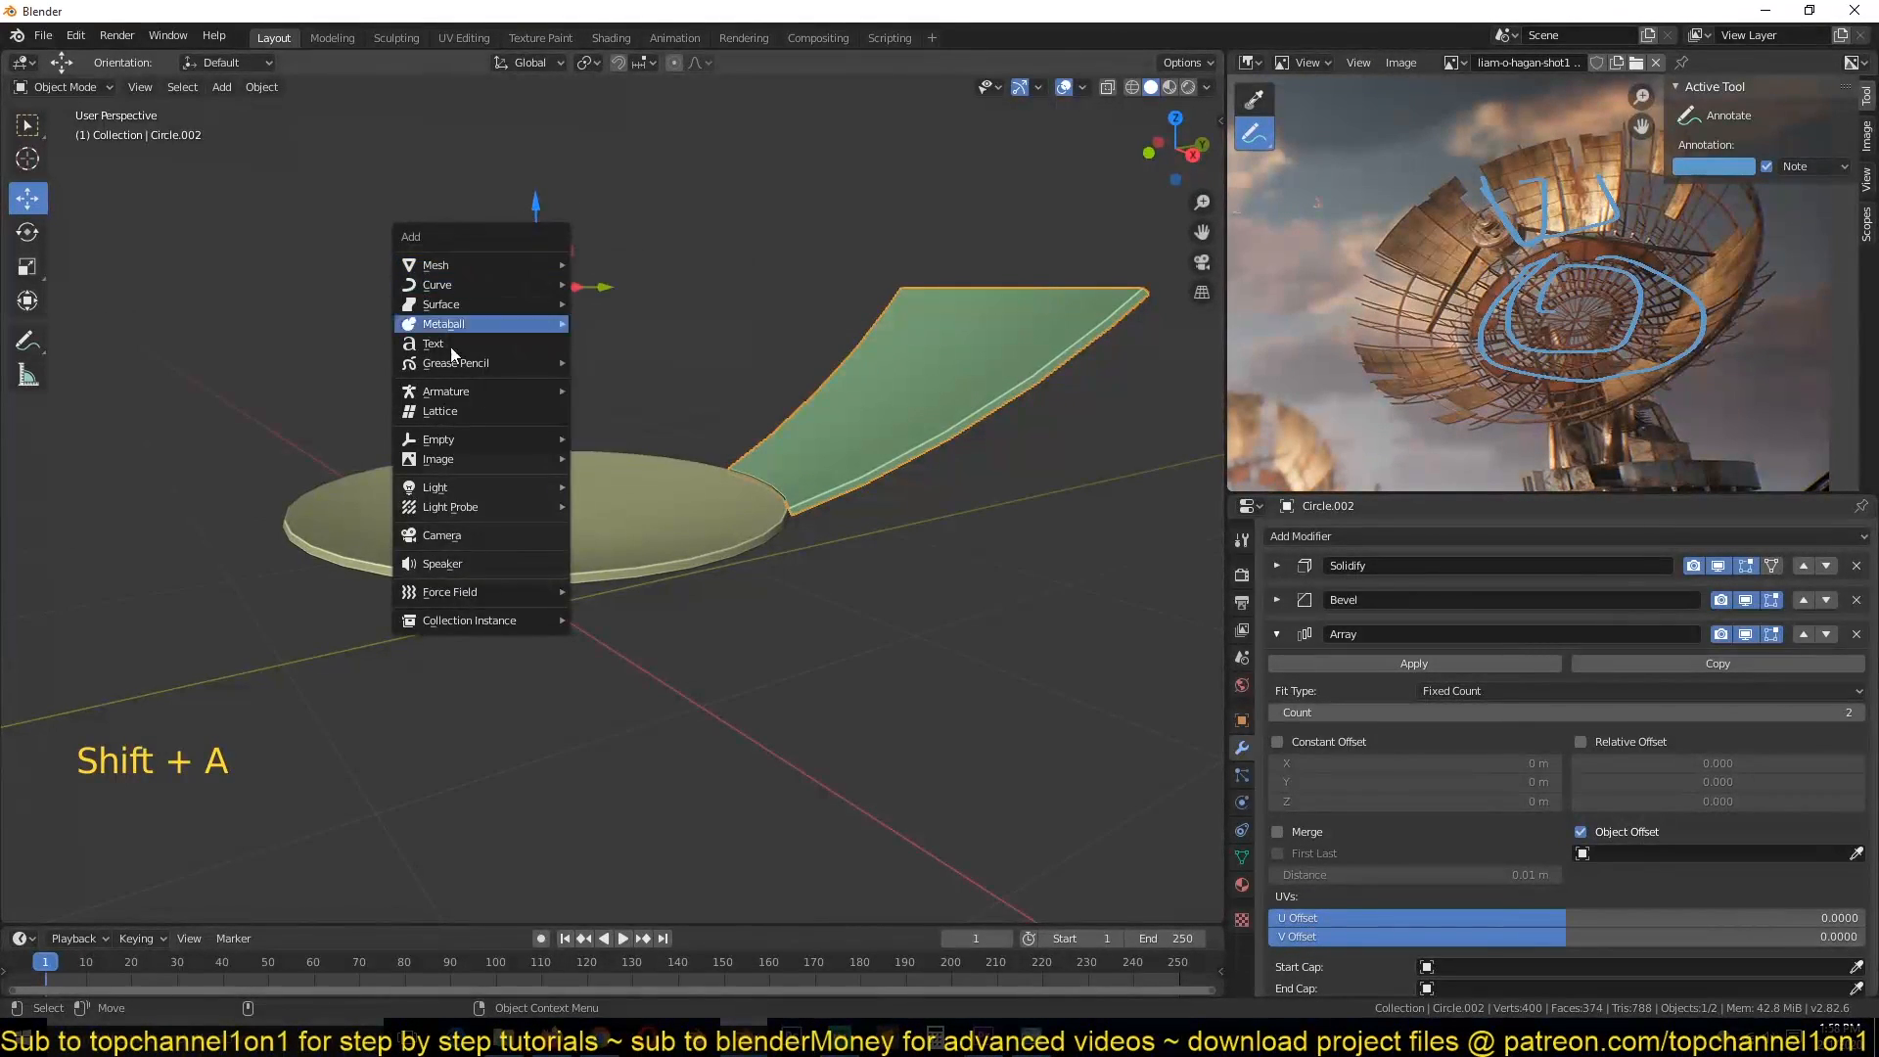
{"action": "mouse_move", "coordinate": [439, 439]}
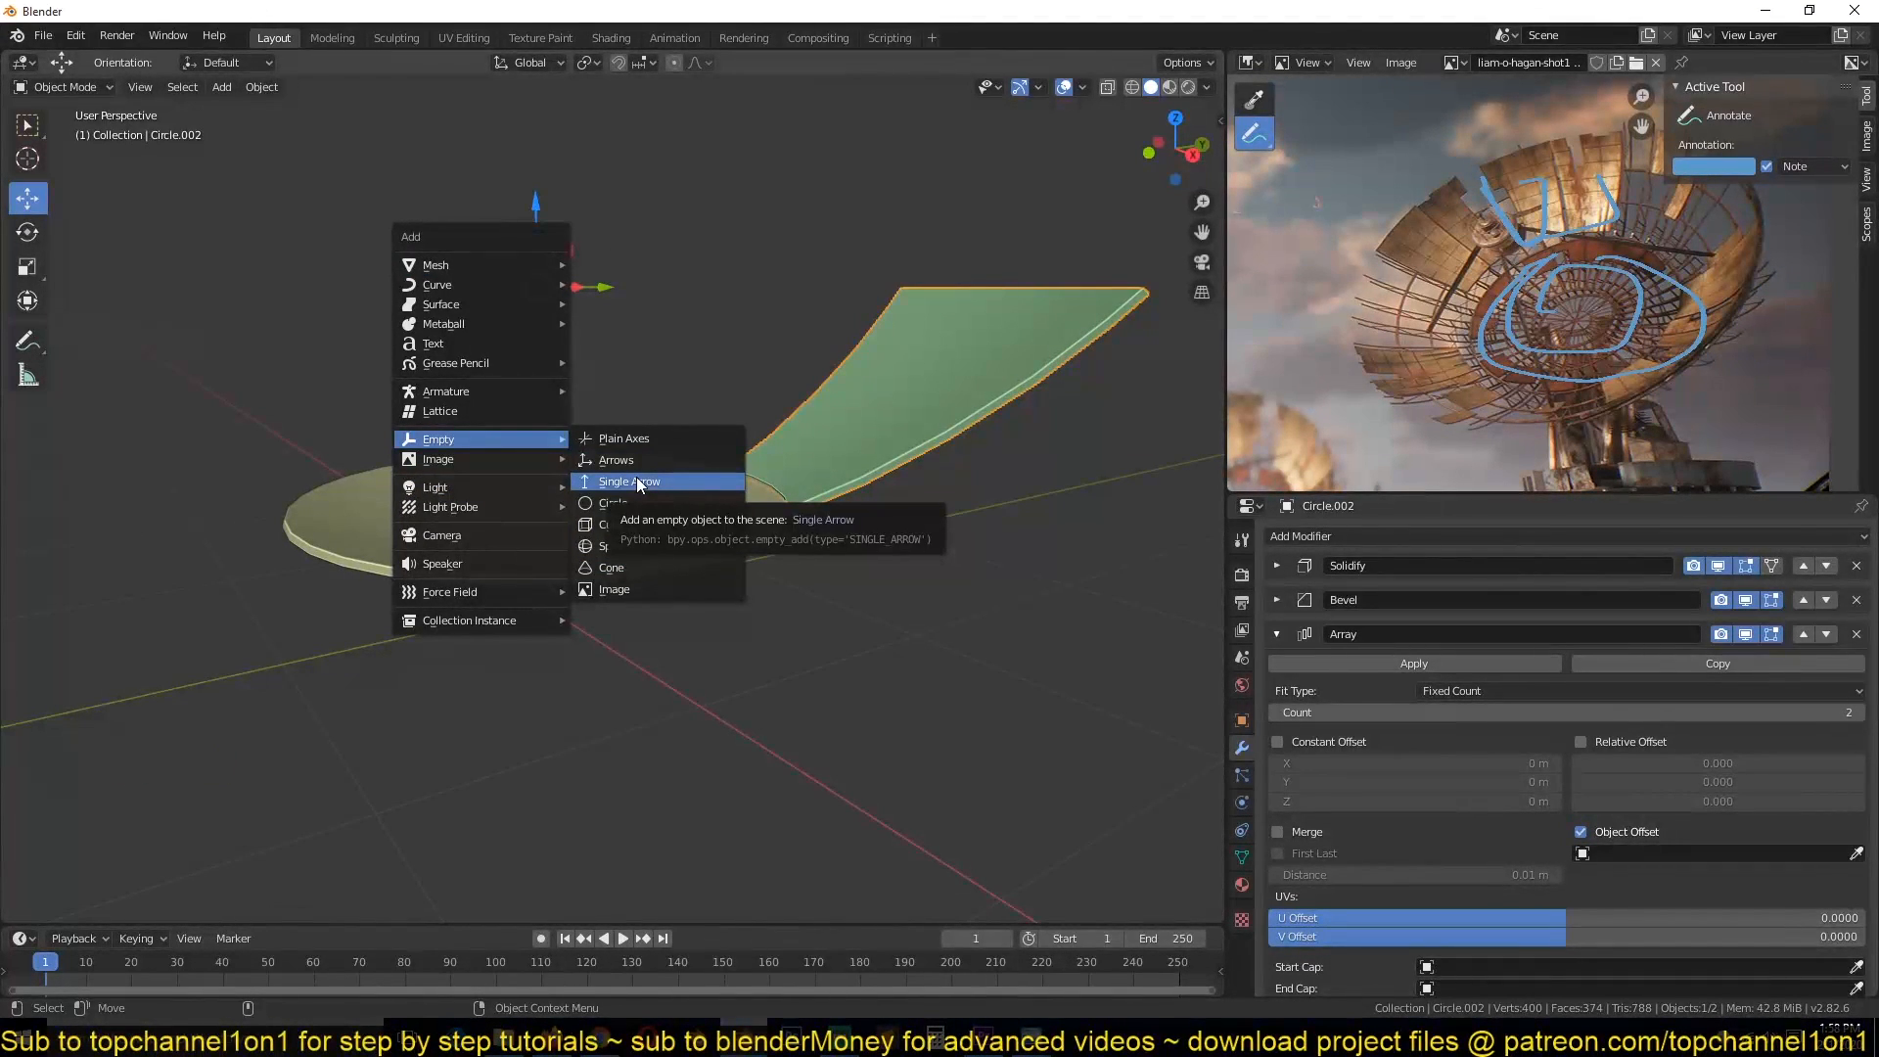
{"action": "mouse_move", "coordinate": [610, 525]}
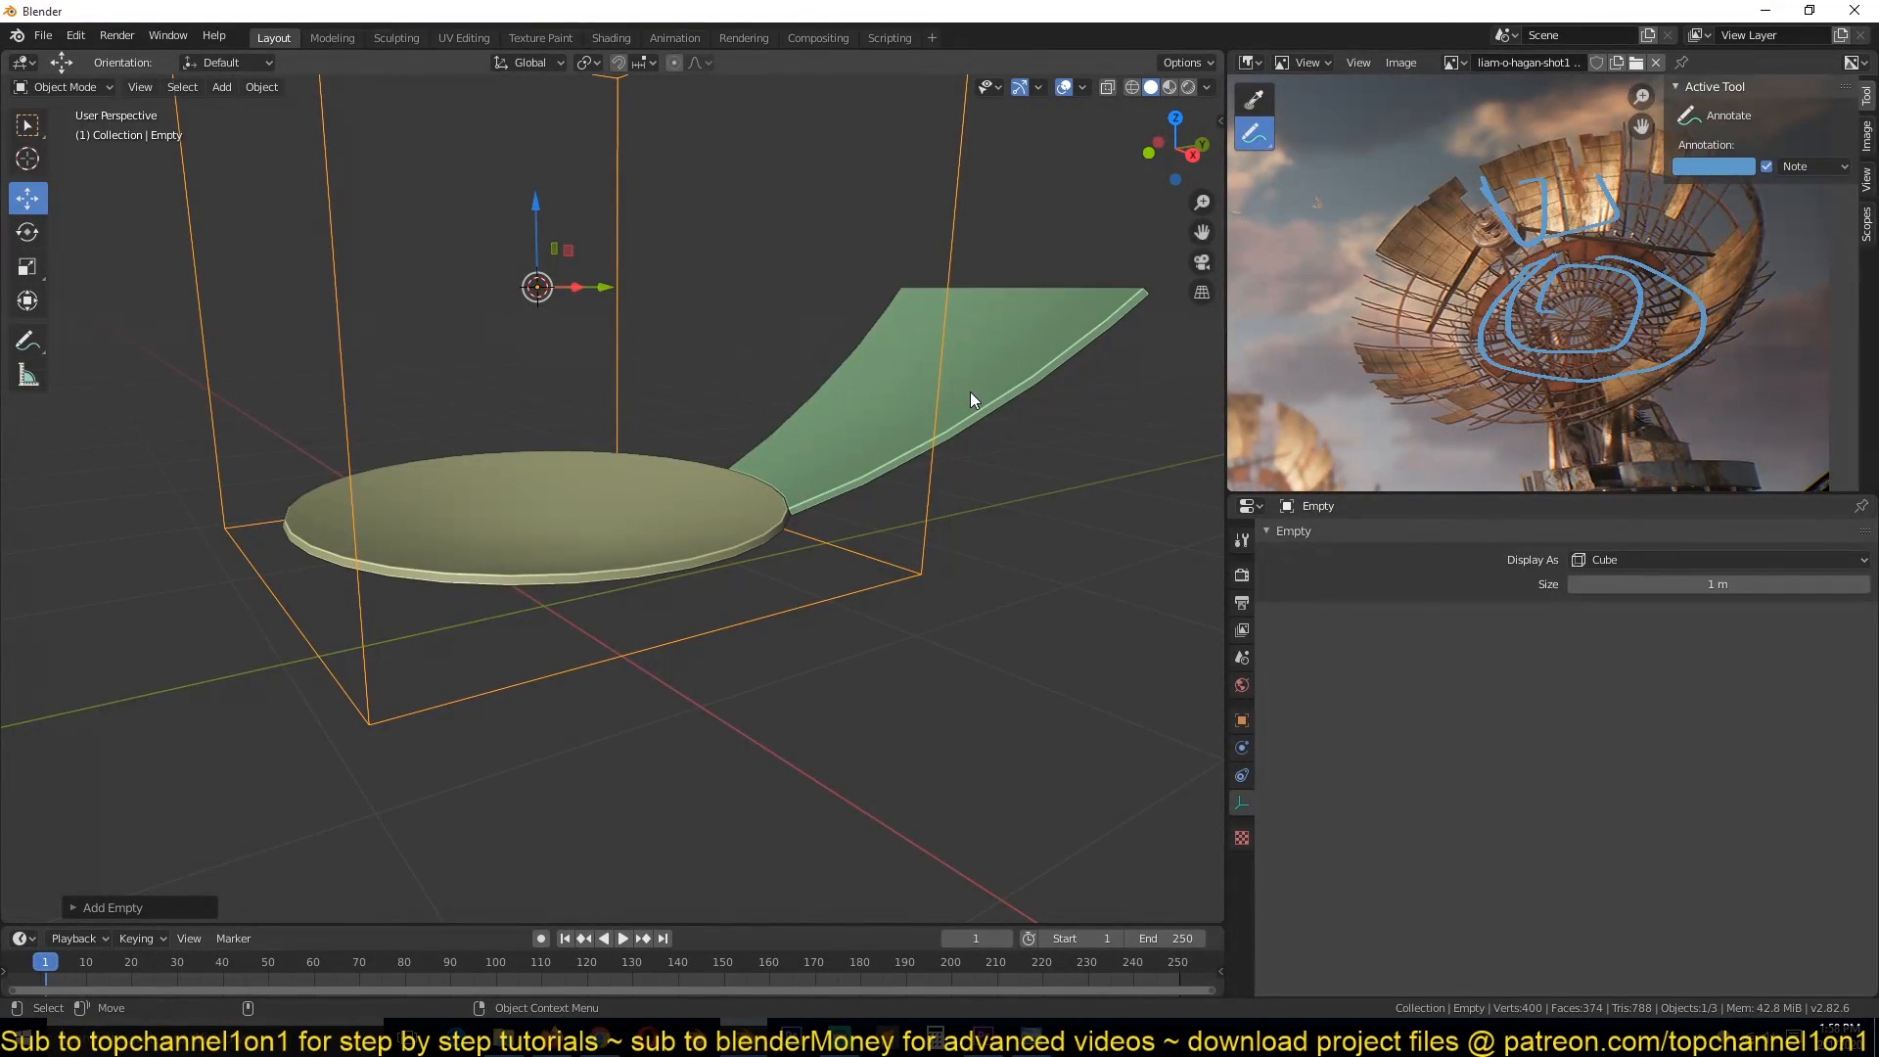
{"action": "key", "text": "s"}
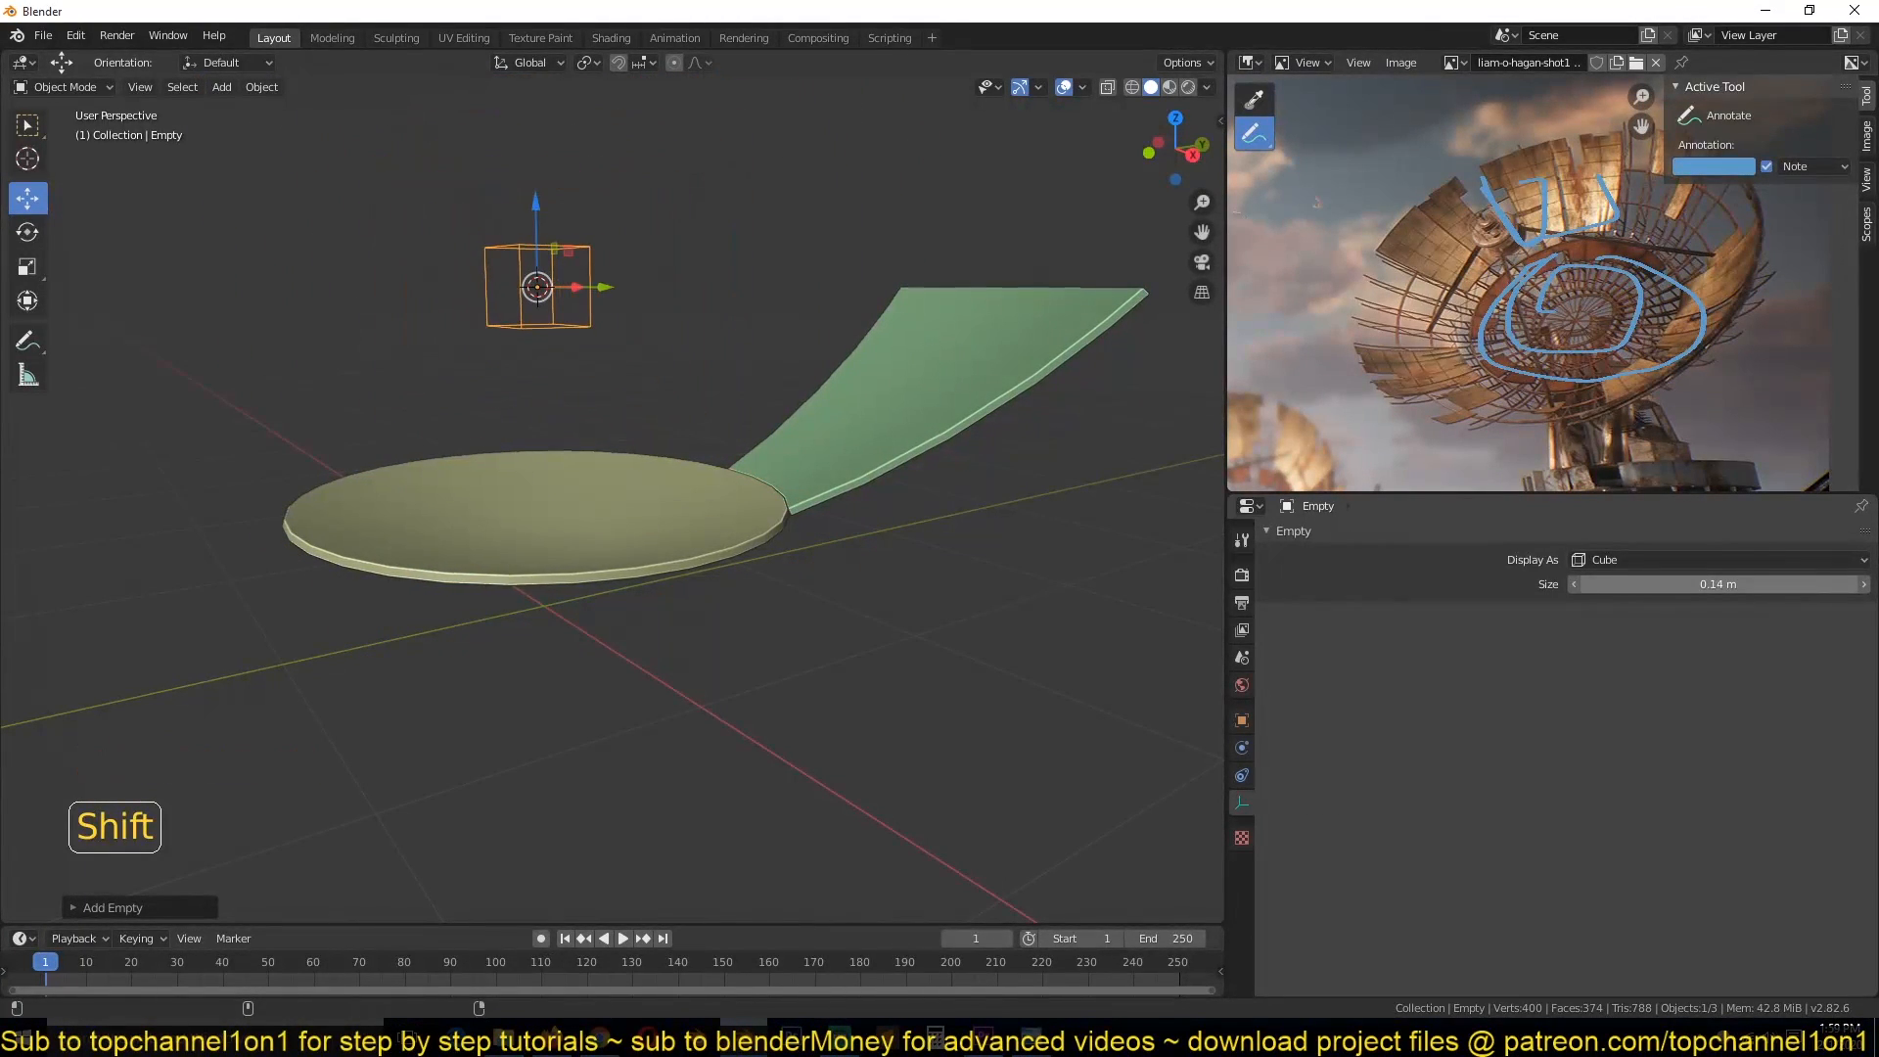
{"action": "scroll", "scroll_direction": "up", "scroll_amount": 3}
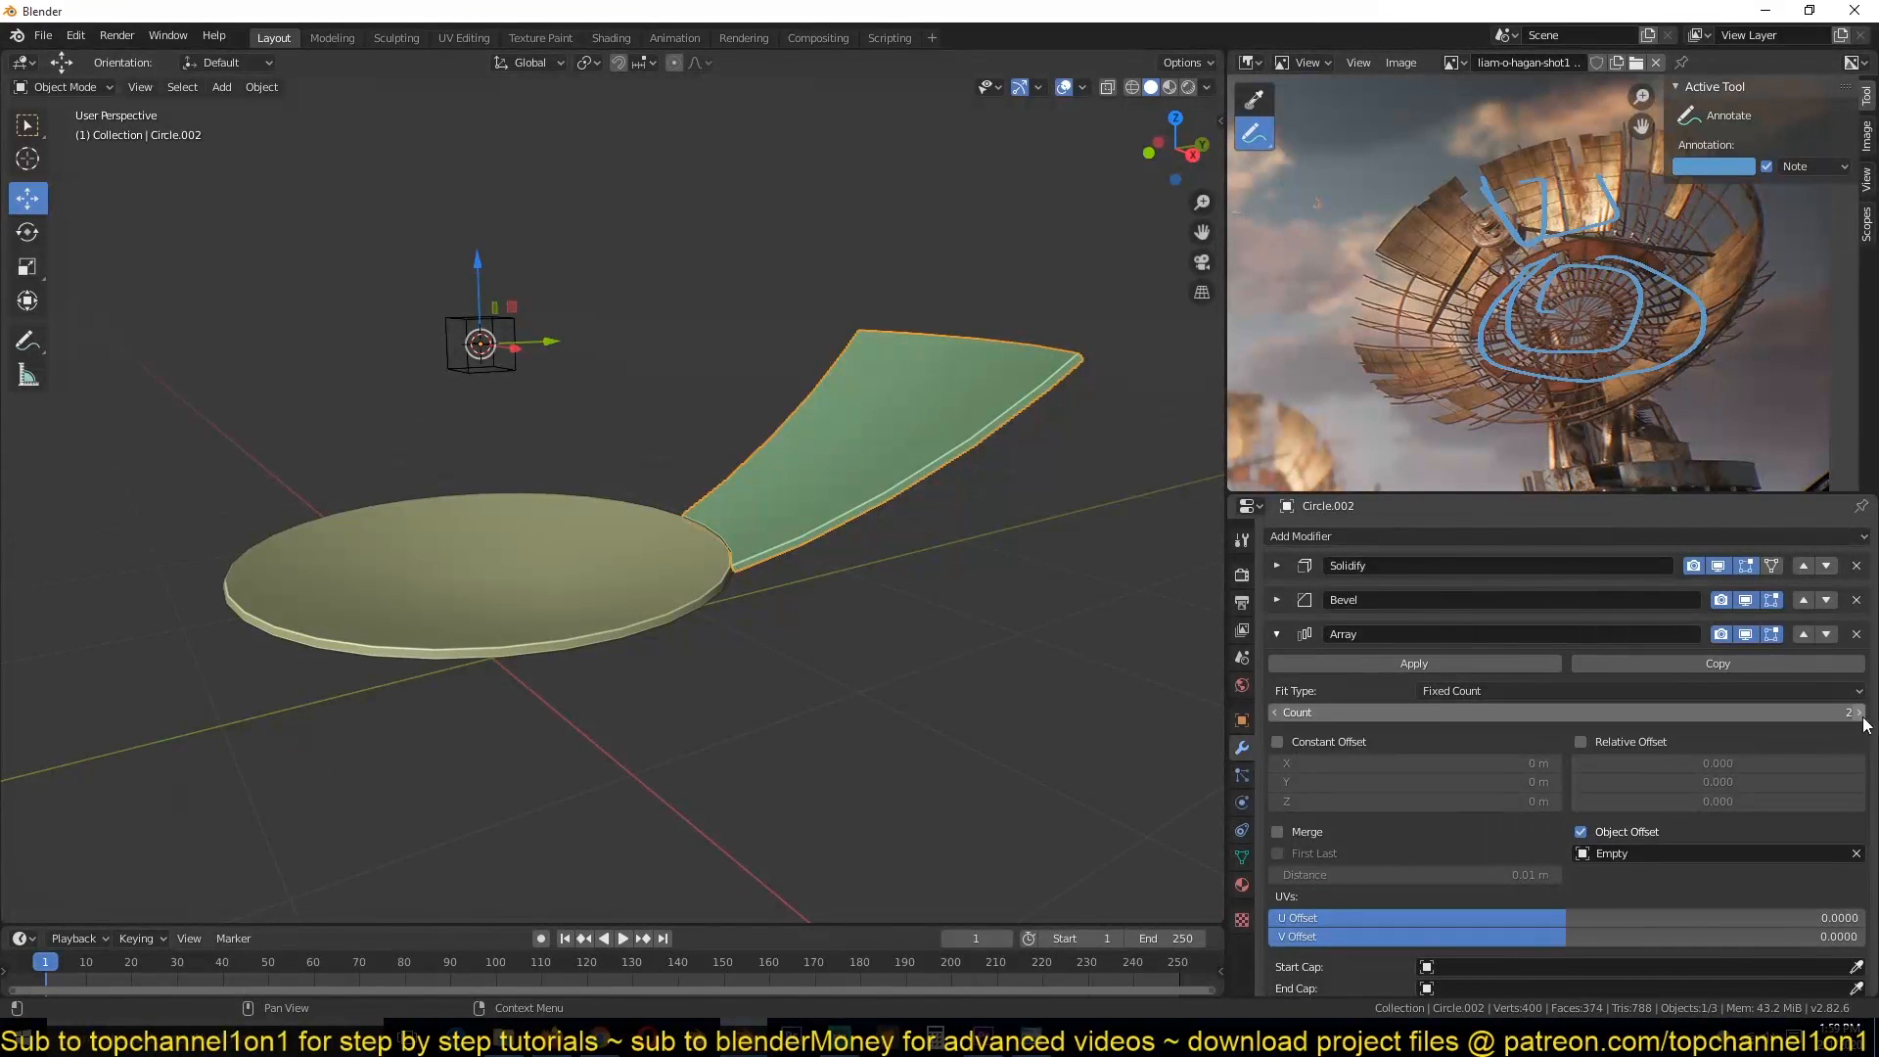
Step: Offset the array by the Empty, rotate the Empty -45° on Z, and set count to 8
{"action": "left_click", "coordinate": [1863, 712]}
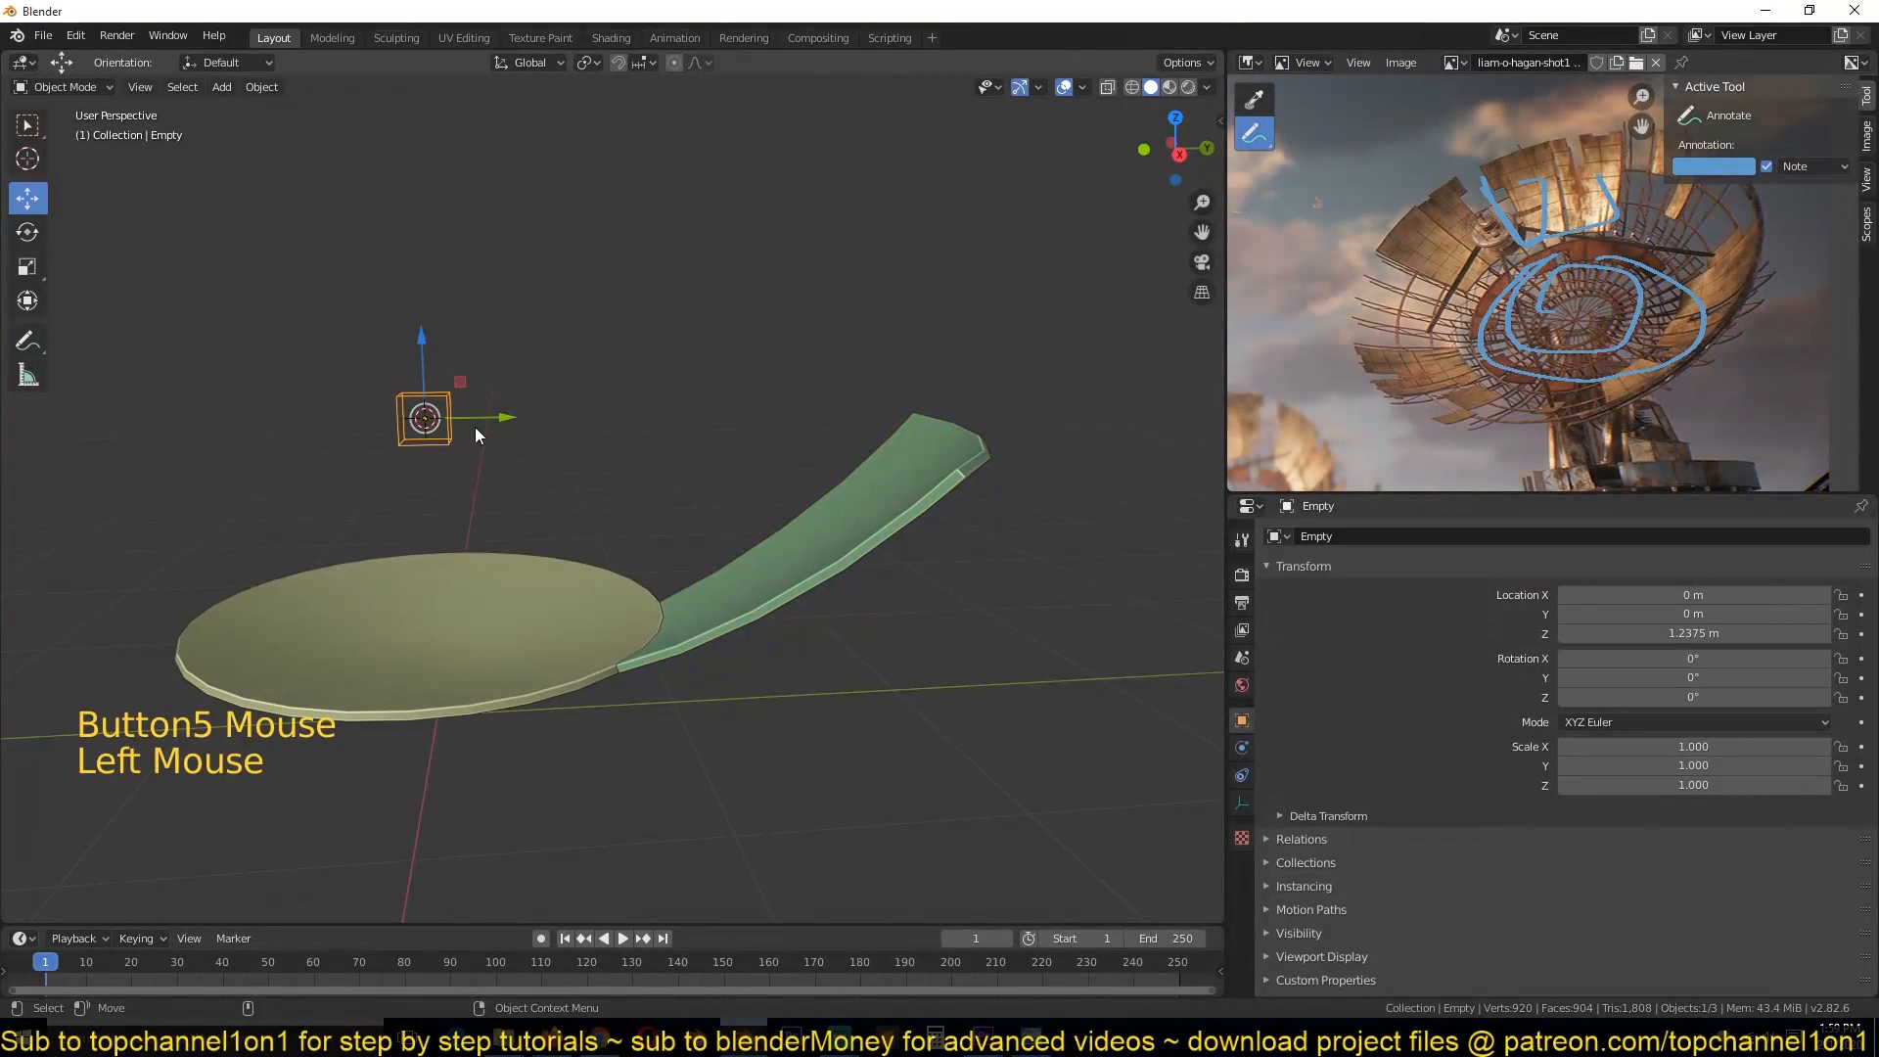
{"action": "key", "text": "g"}
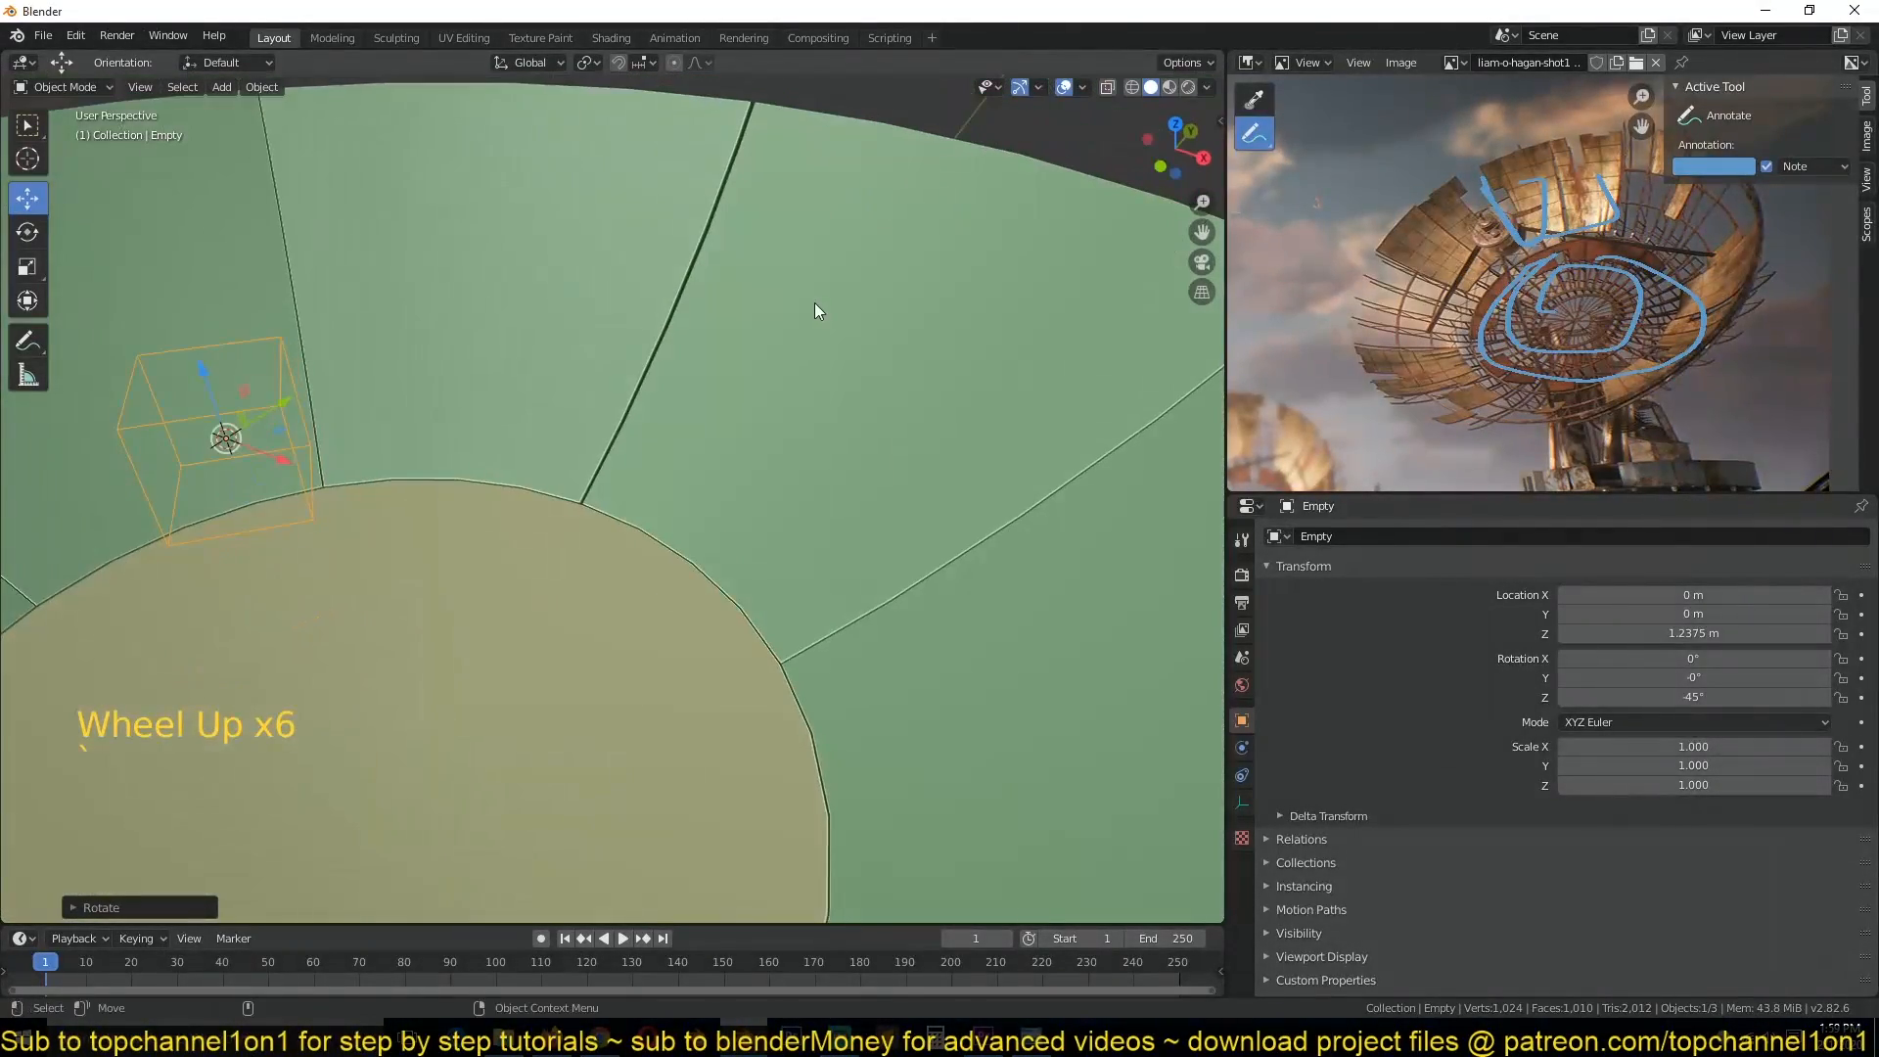
{"action": "scroll", "scroll_direction": "down", "scroll_amount": 3}
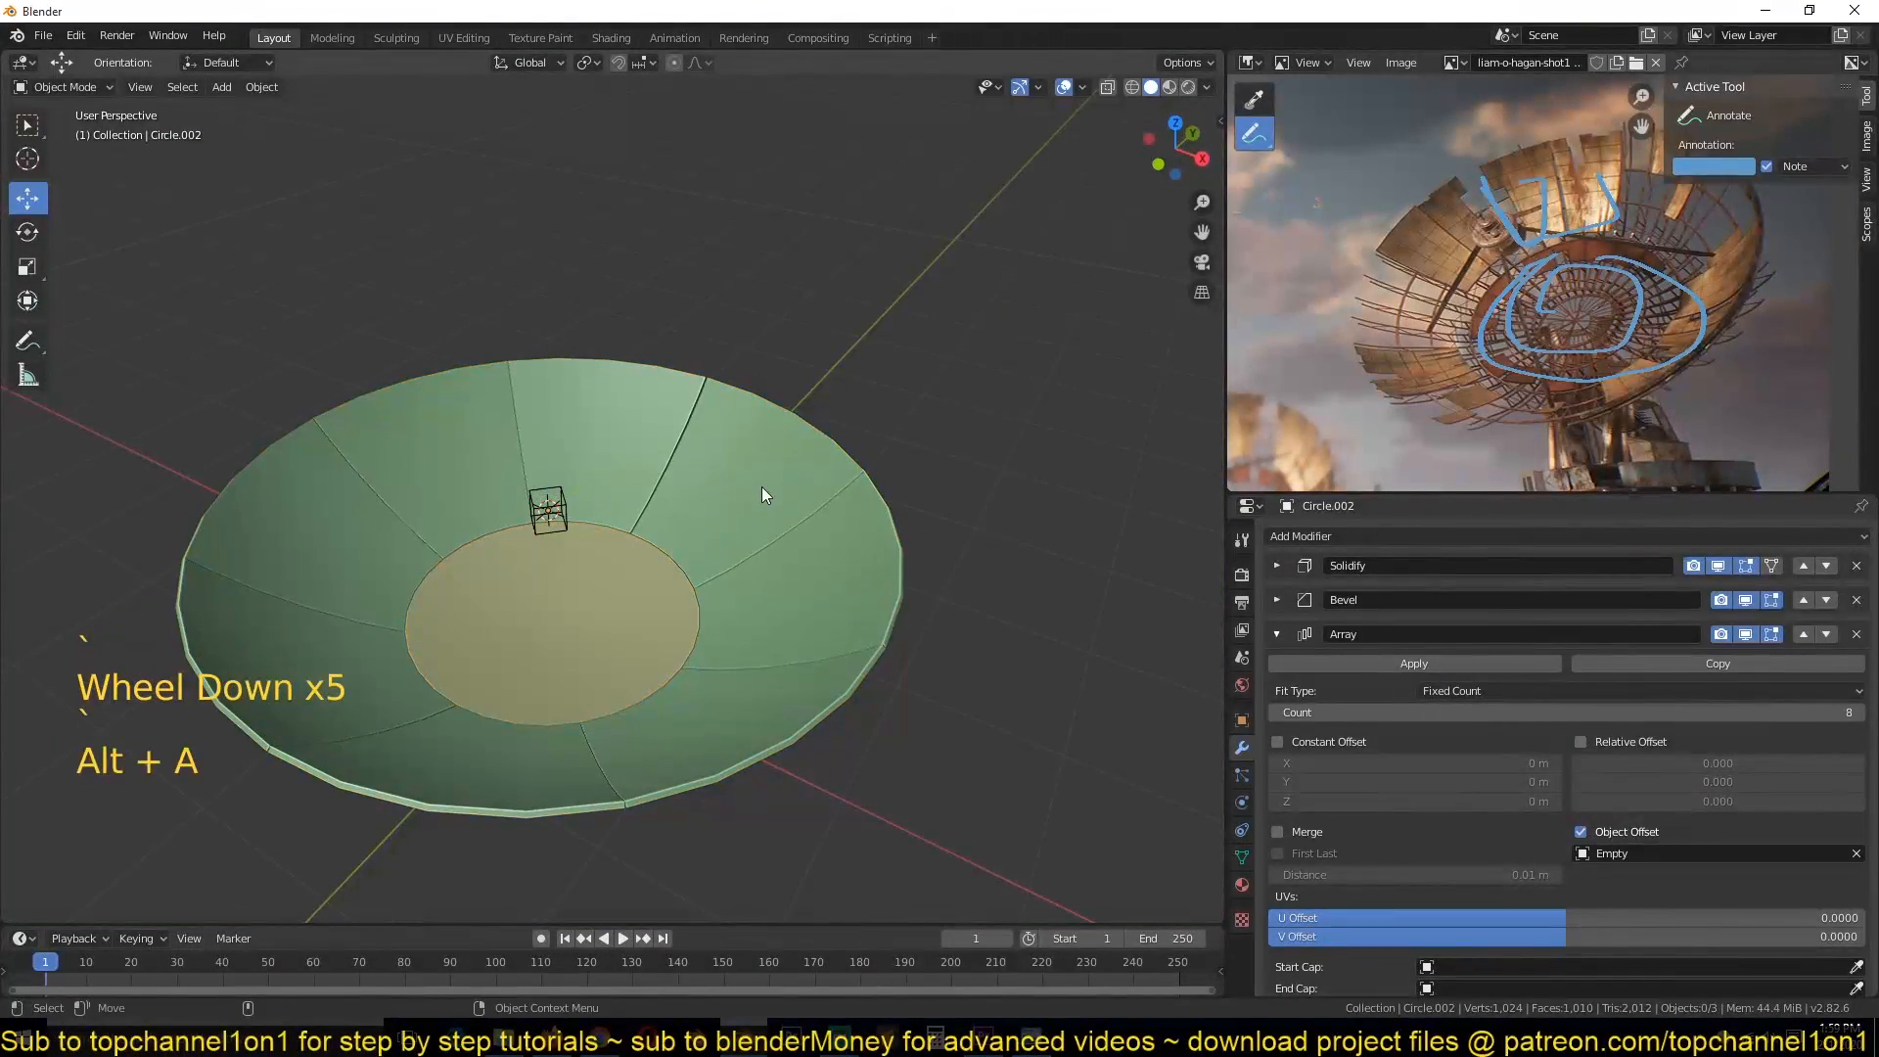
{"action": "key", "text": "KP_7"}
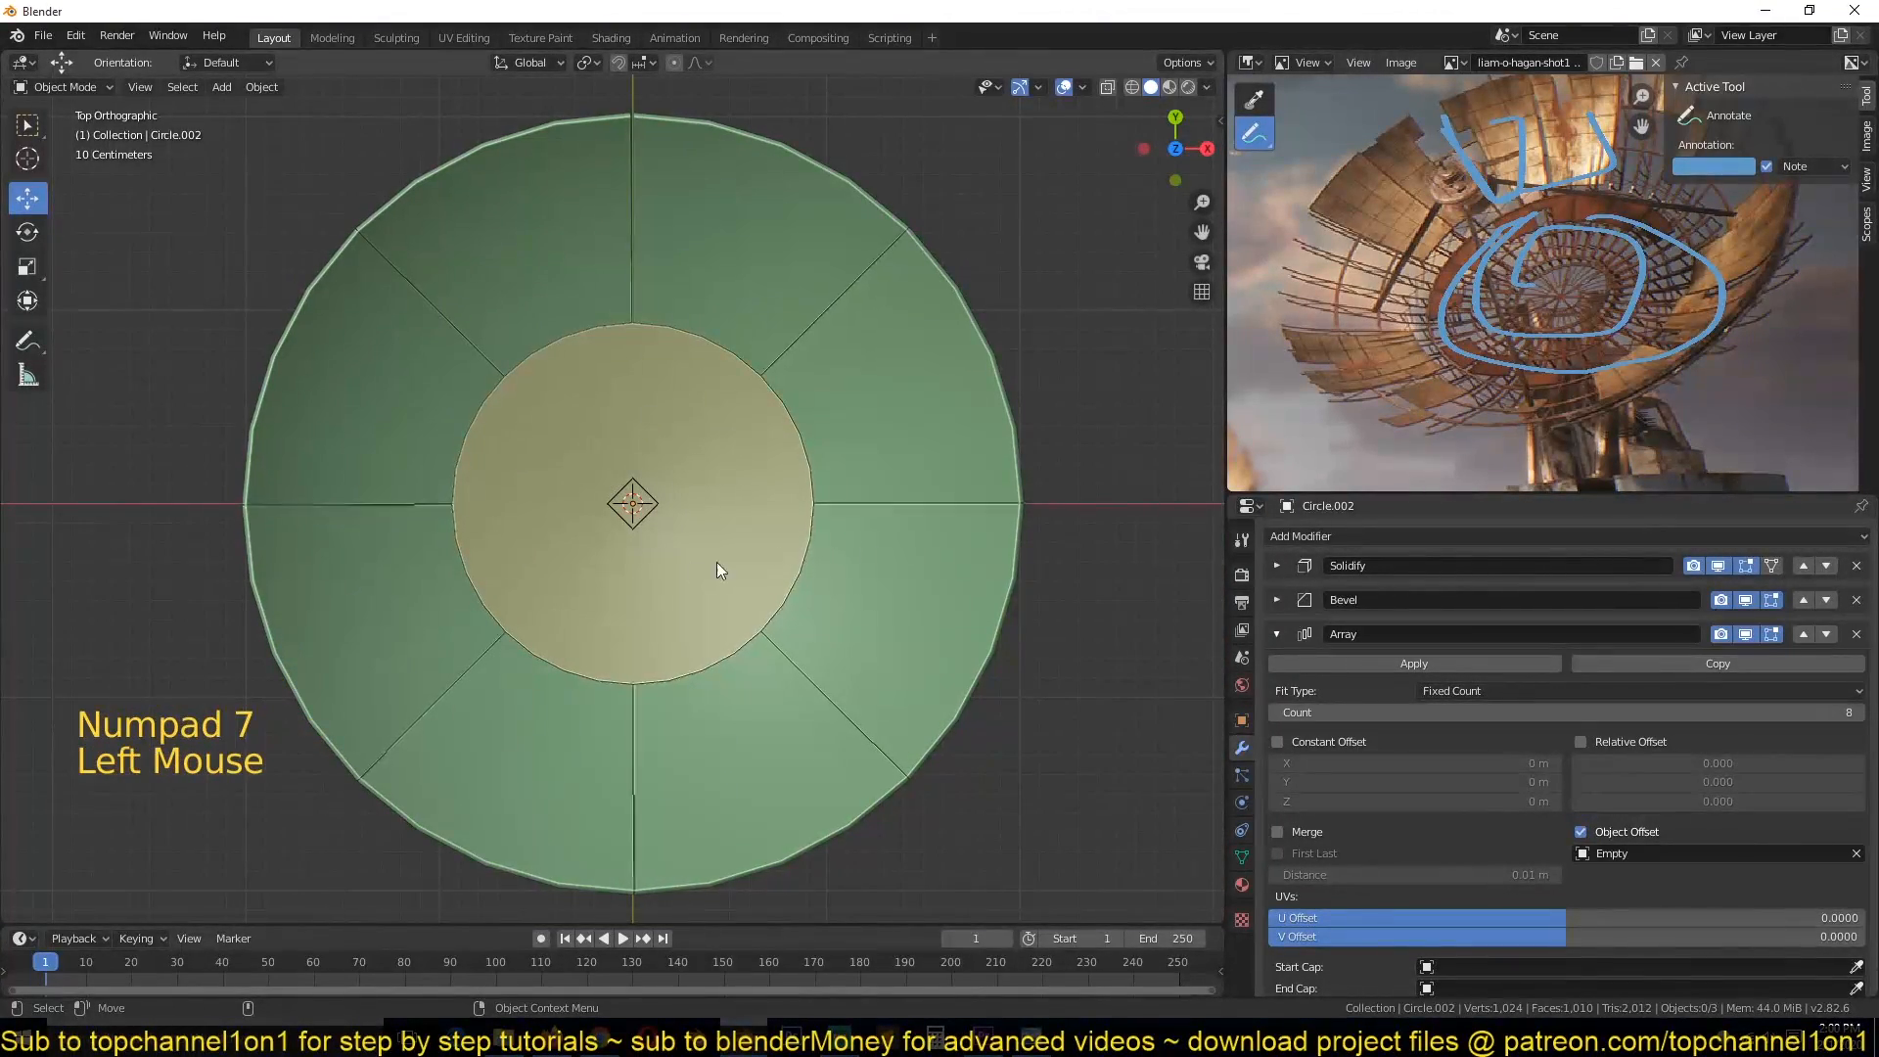
Step: Parent the inner disc and wedge panels with Ctrl+P, test-move them, and return to top view
{"action": "left_click", "coordinate": [719, 569]}
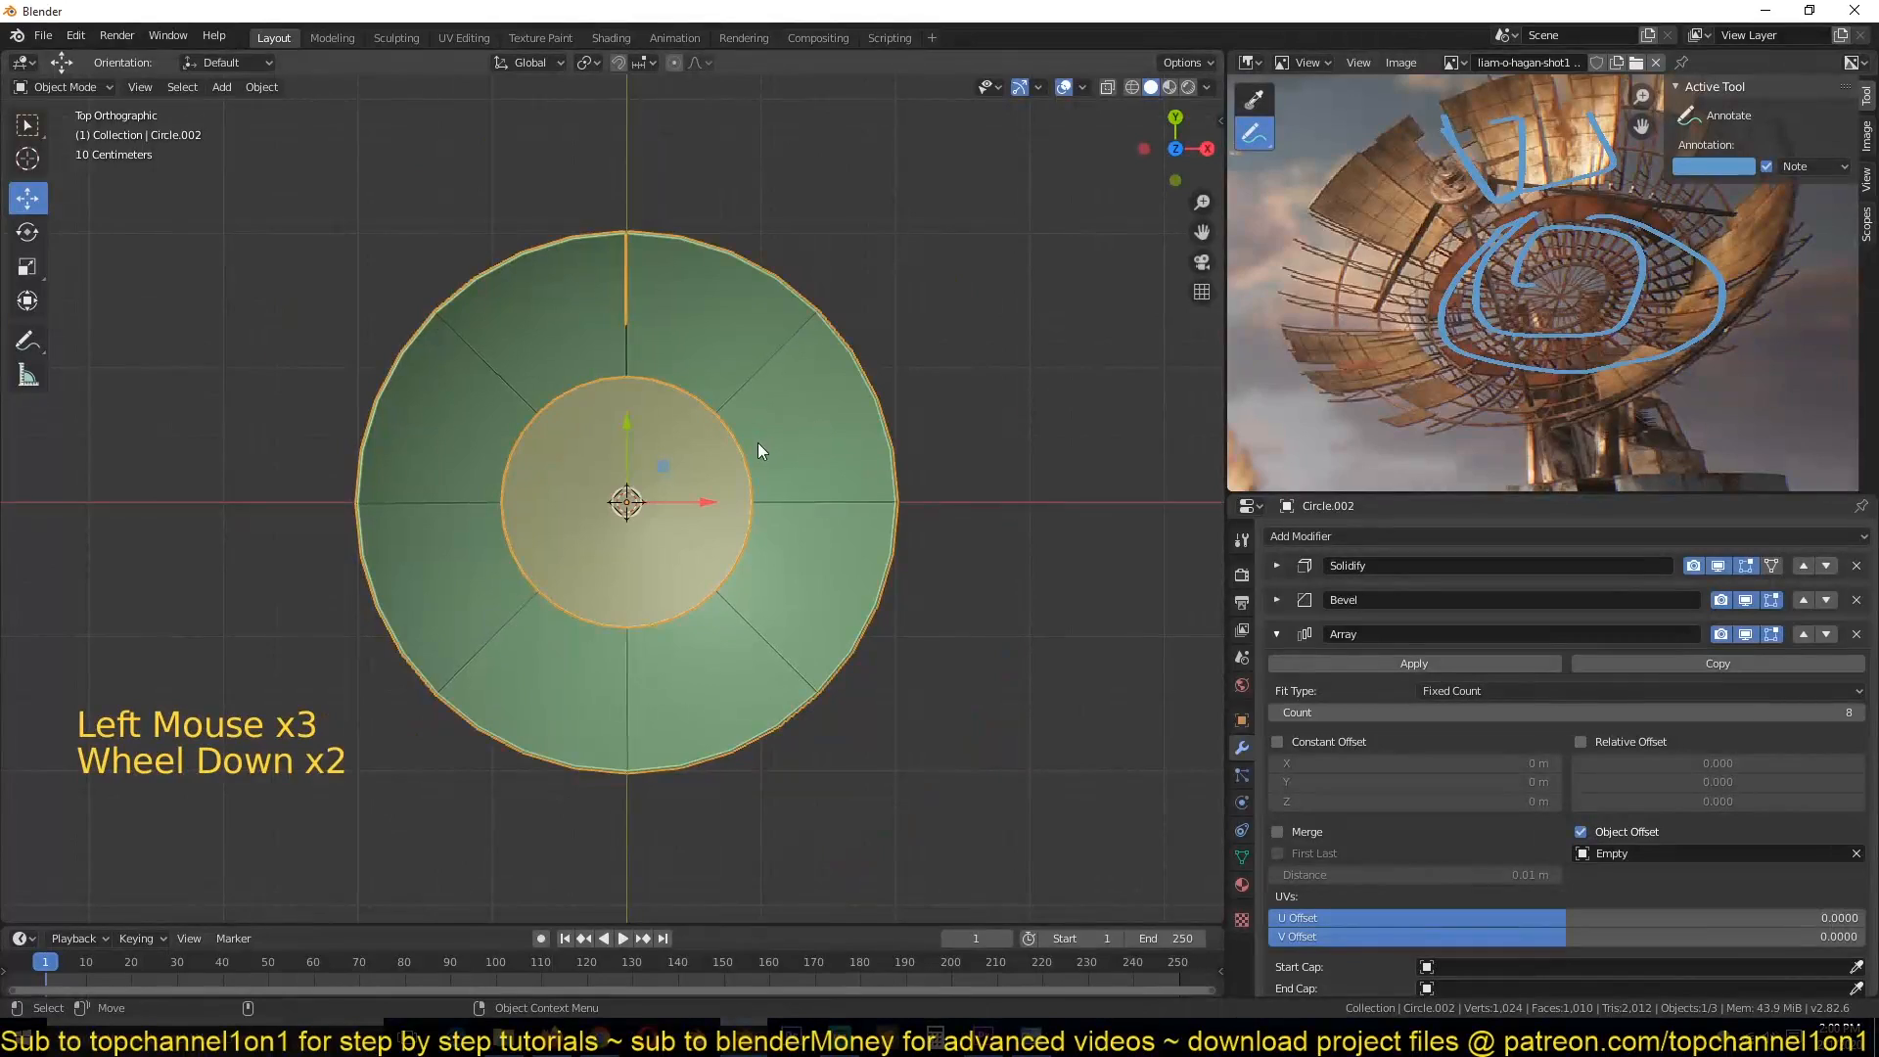
{"action": "key", "text": "g"}
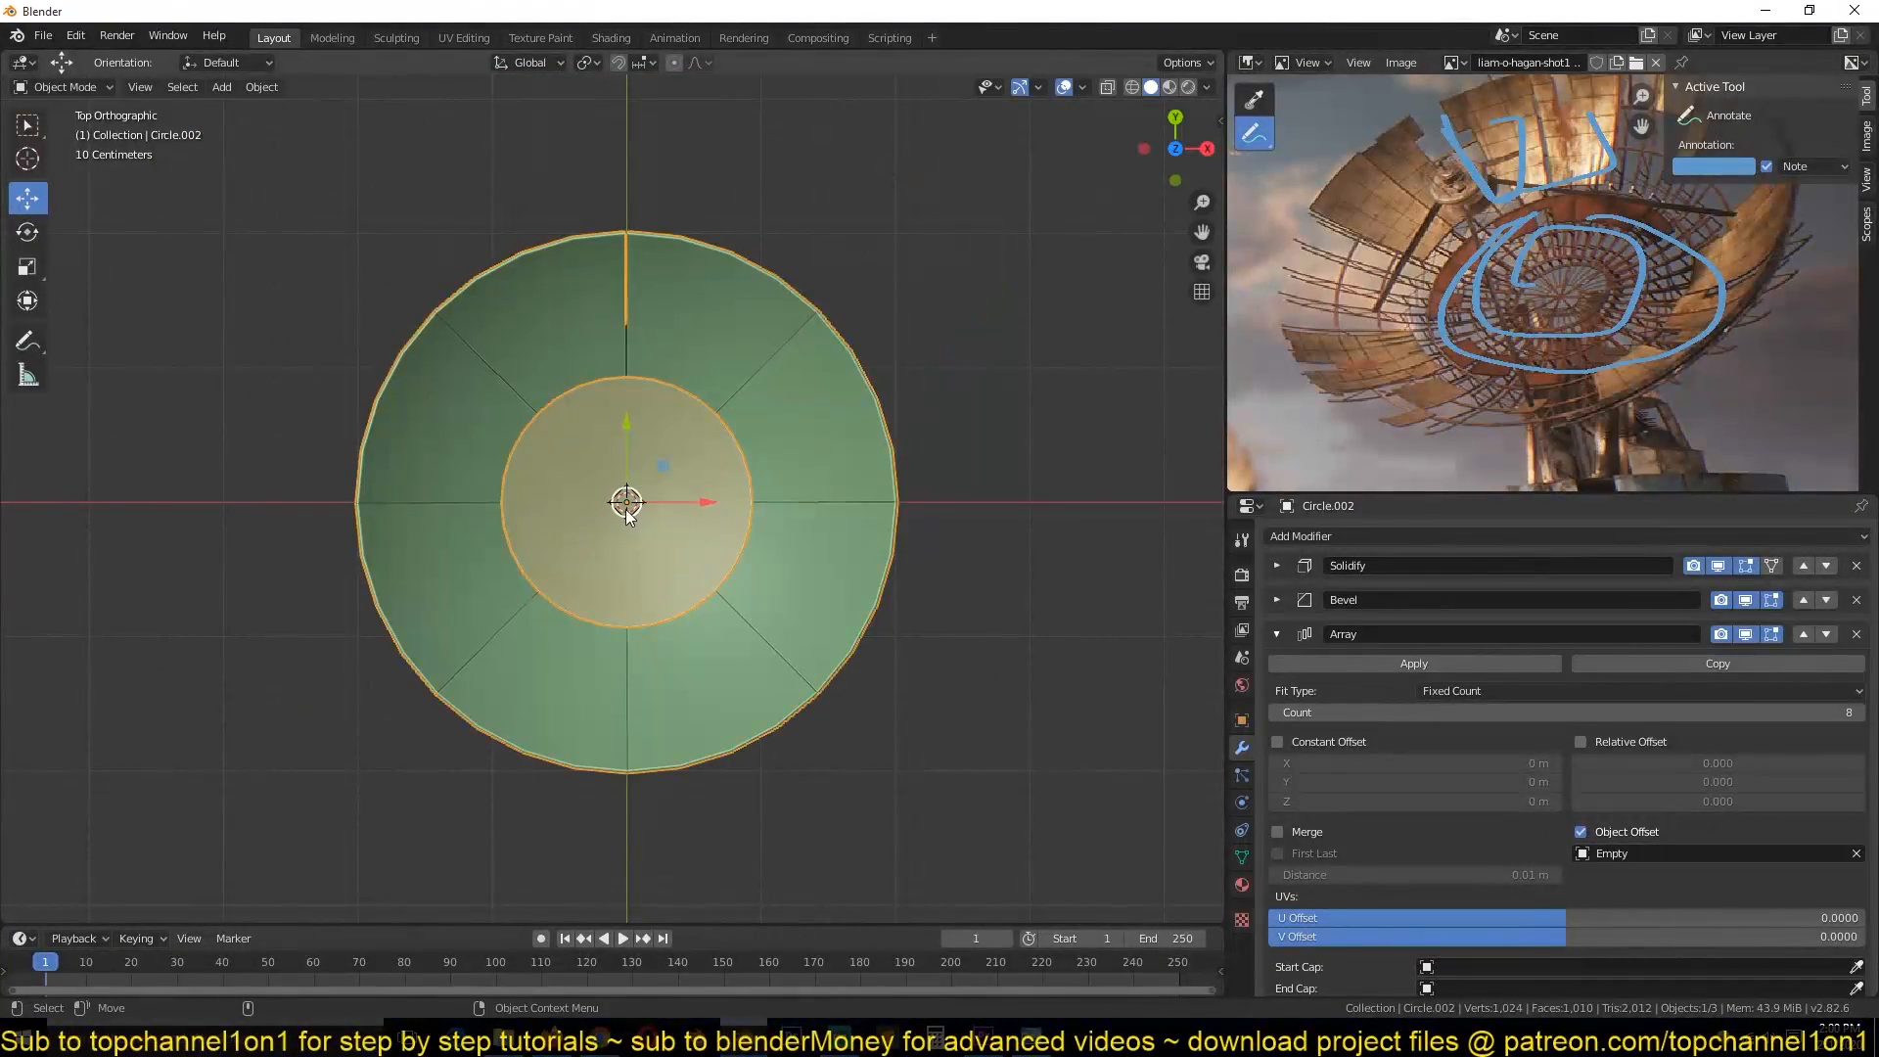
{"action": "key", "text": "alt+a"}
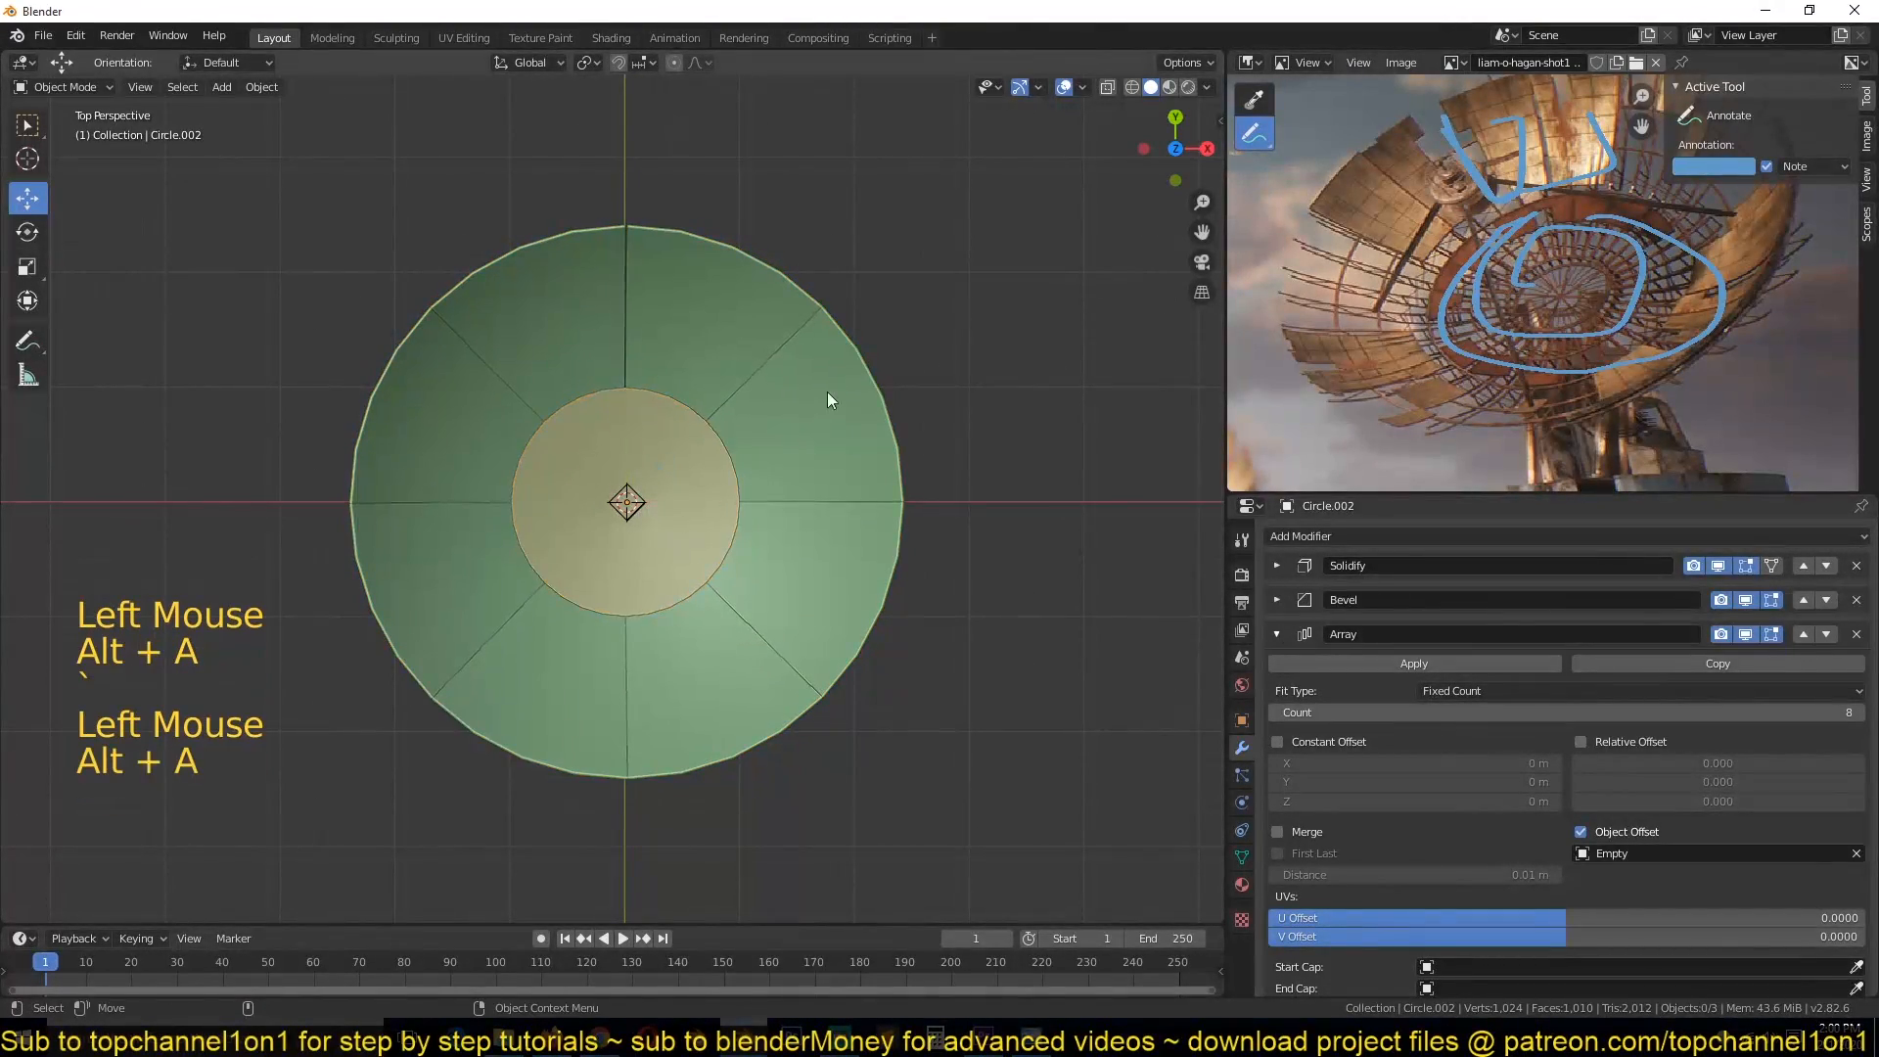
{"action": "key", "text": "g"}
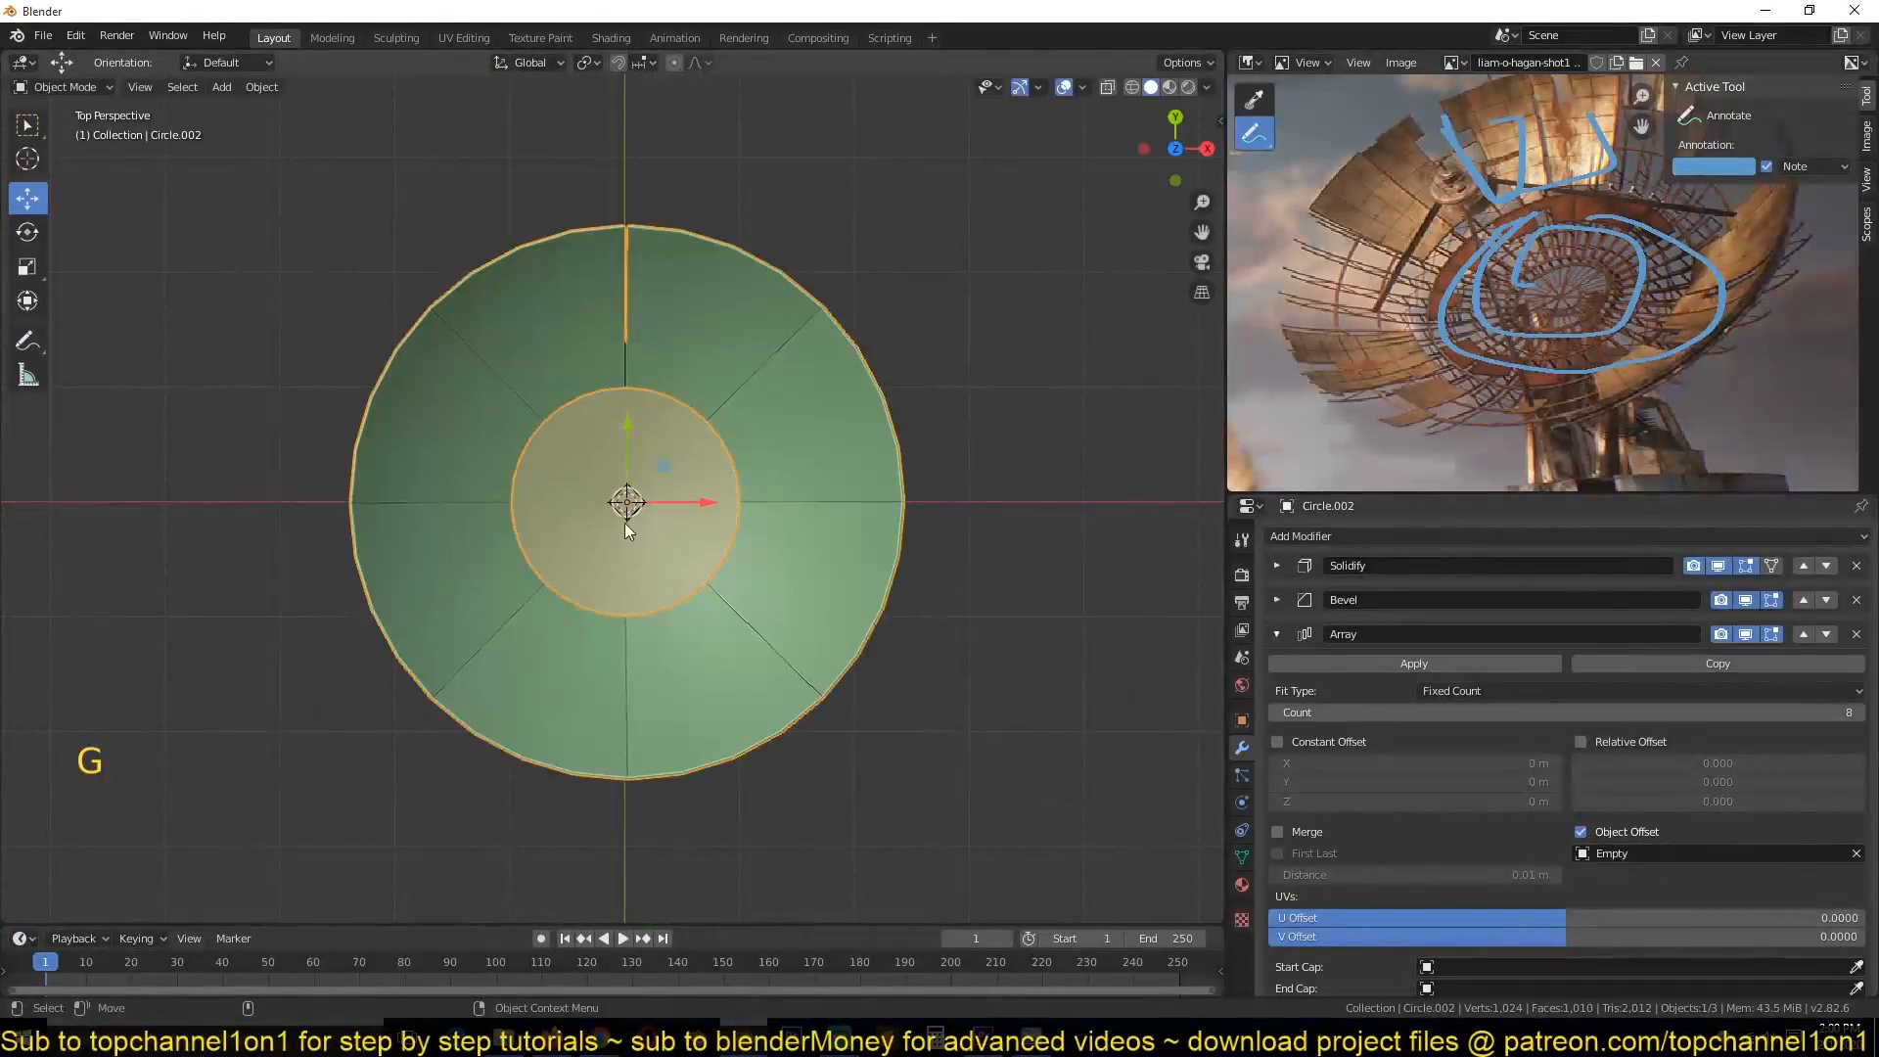
{"action": "scroll", "scroll_direction": "up", "scroll_amount": 3}
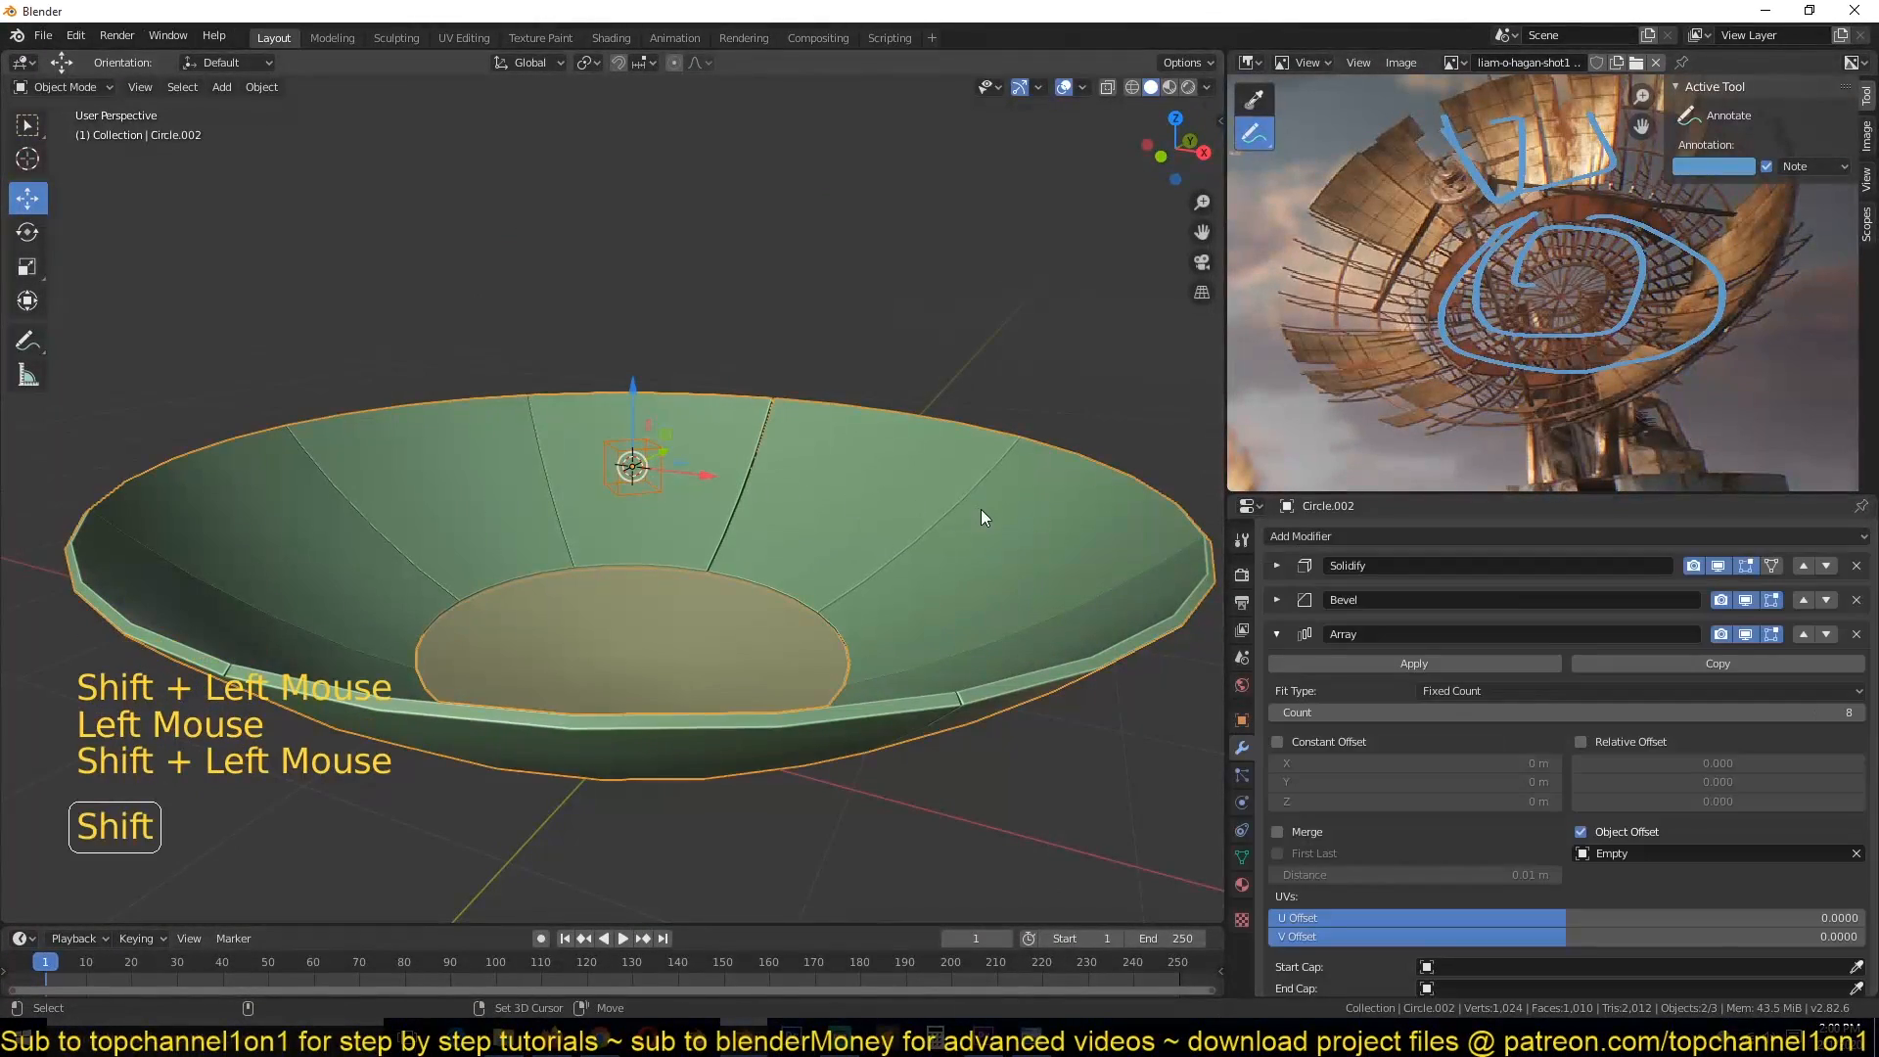
{"action": "key", "text": "ctrl+p"}
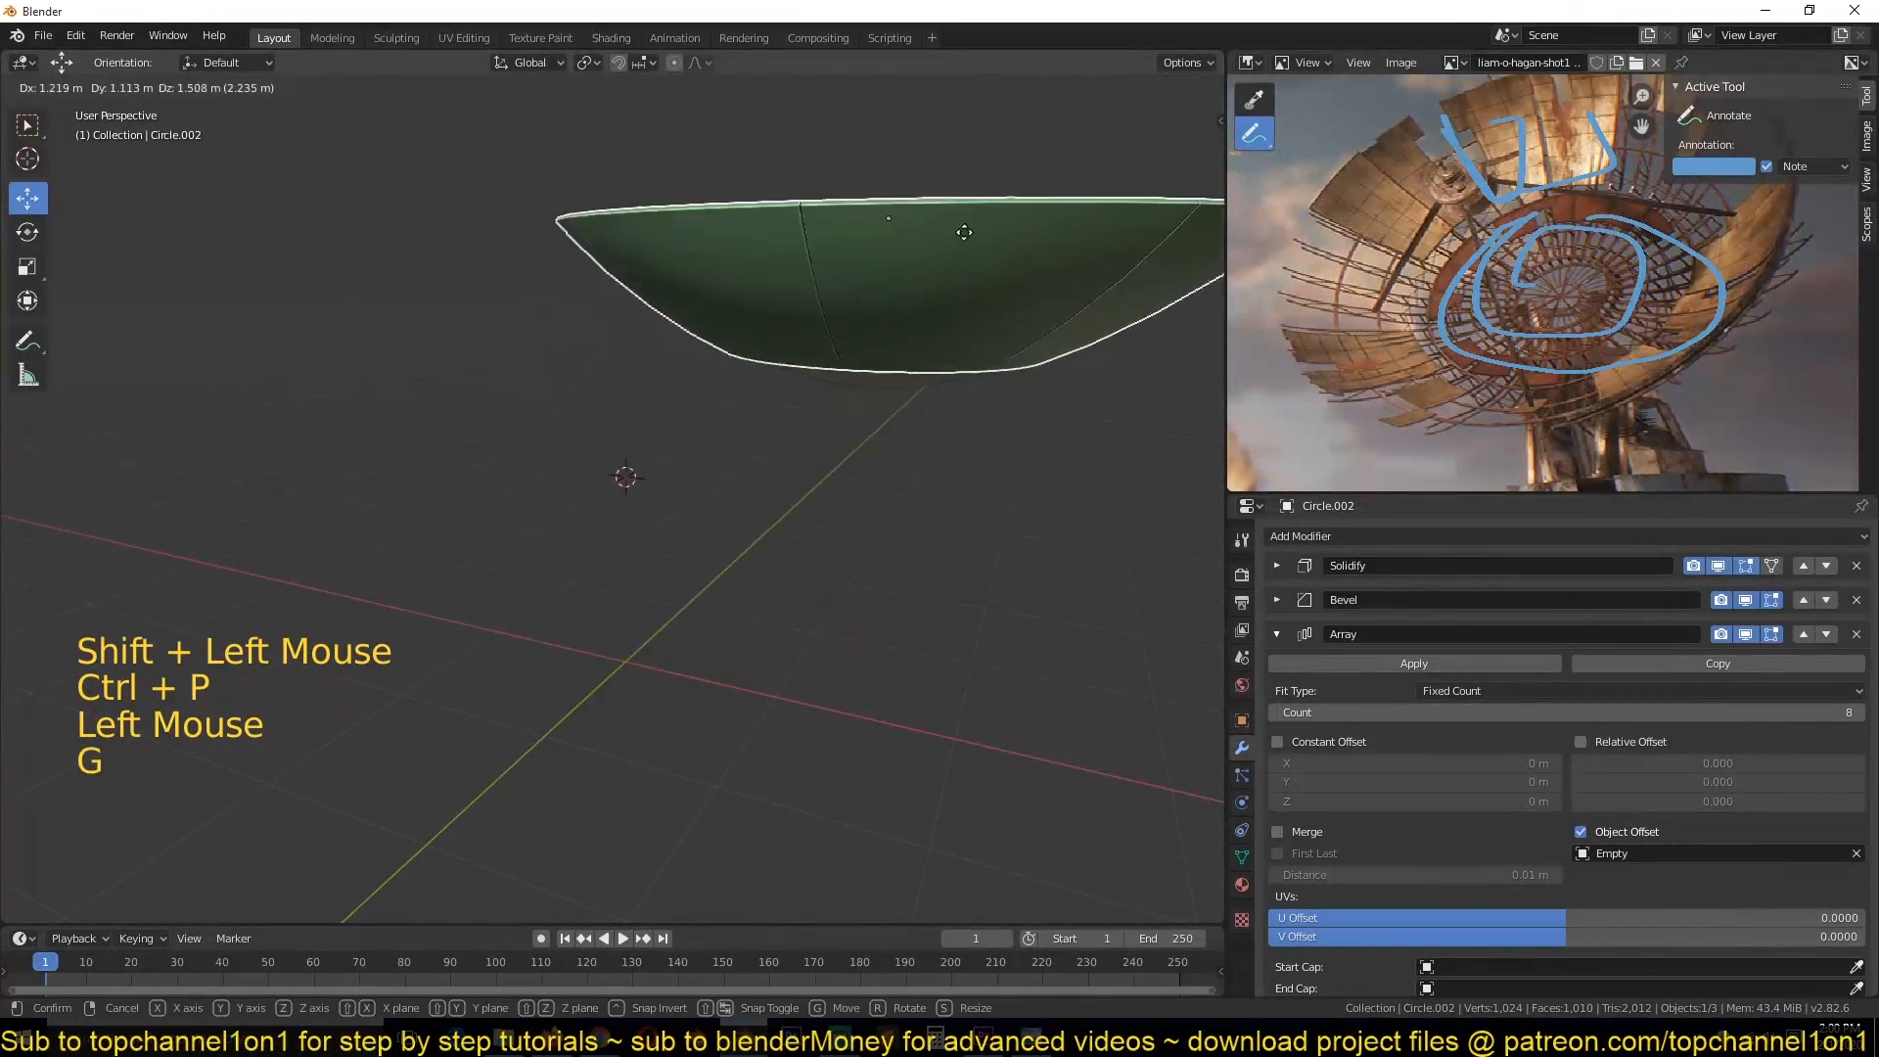
{"action": "key", "text": "kp_7"}
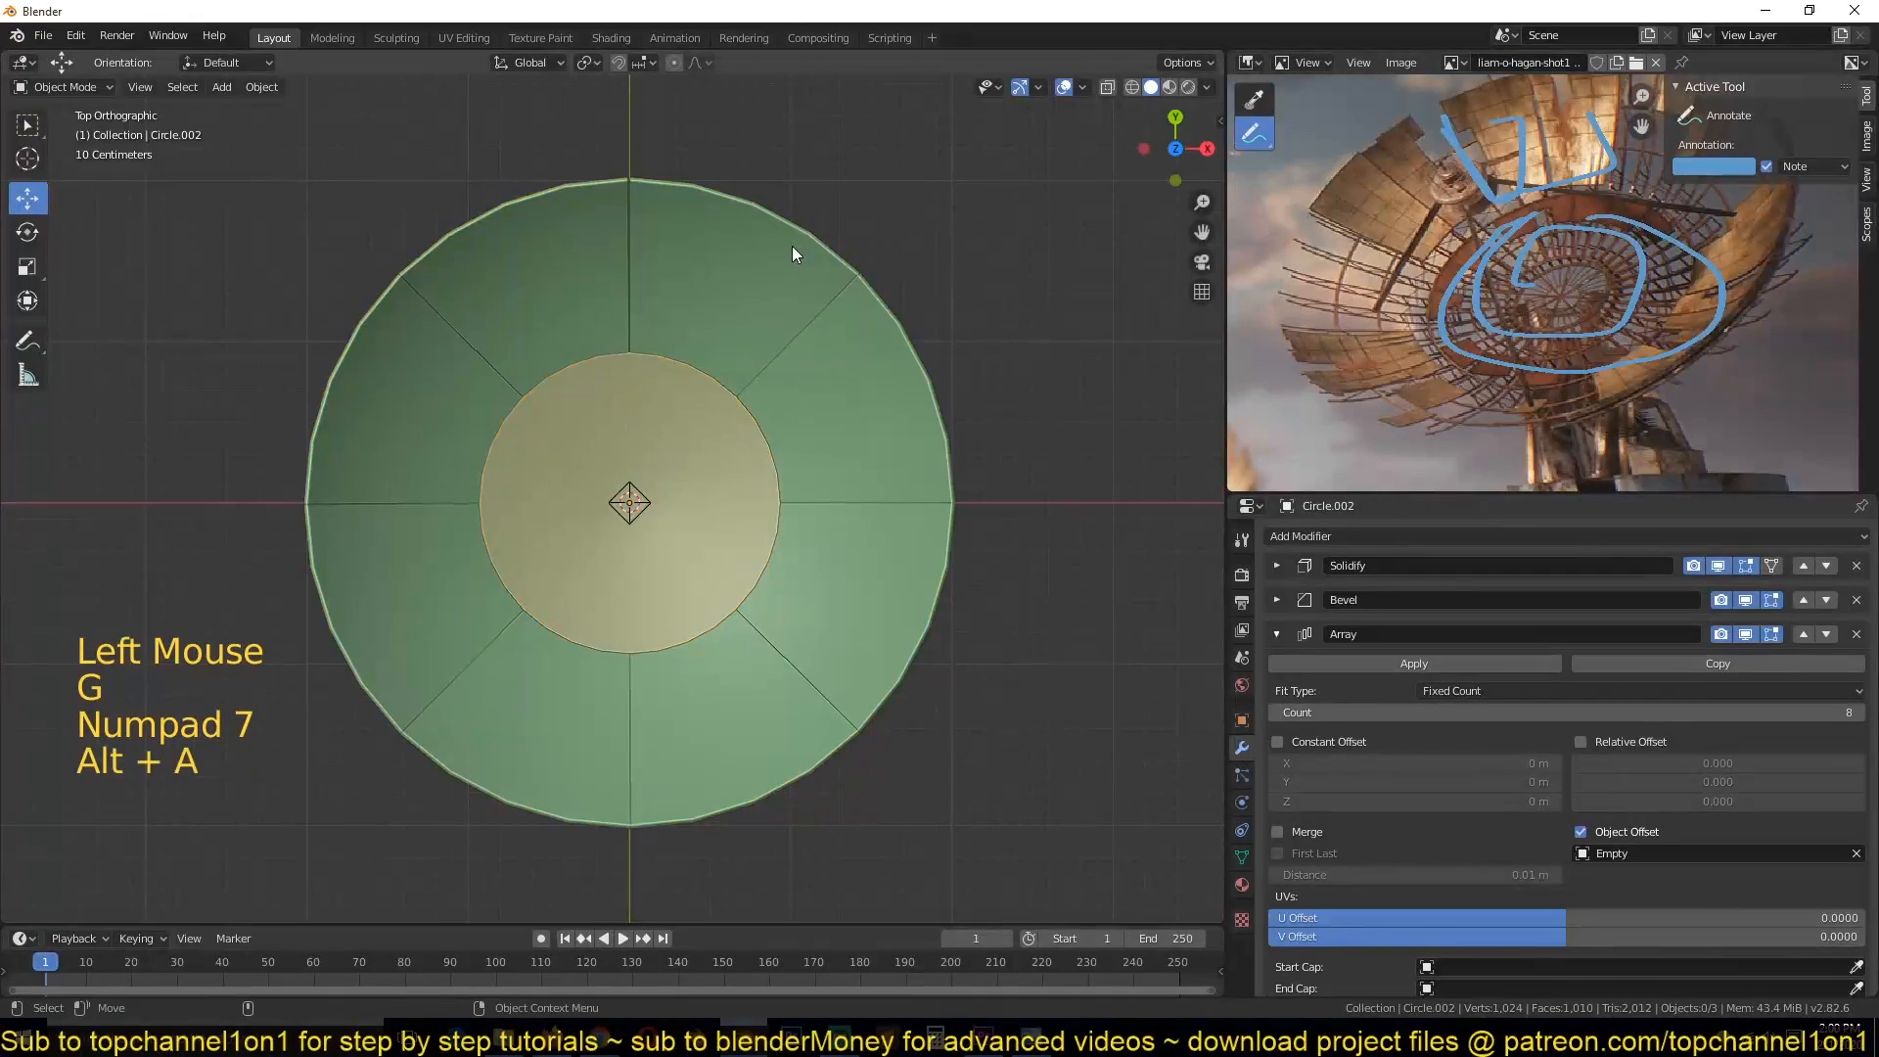